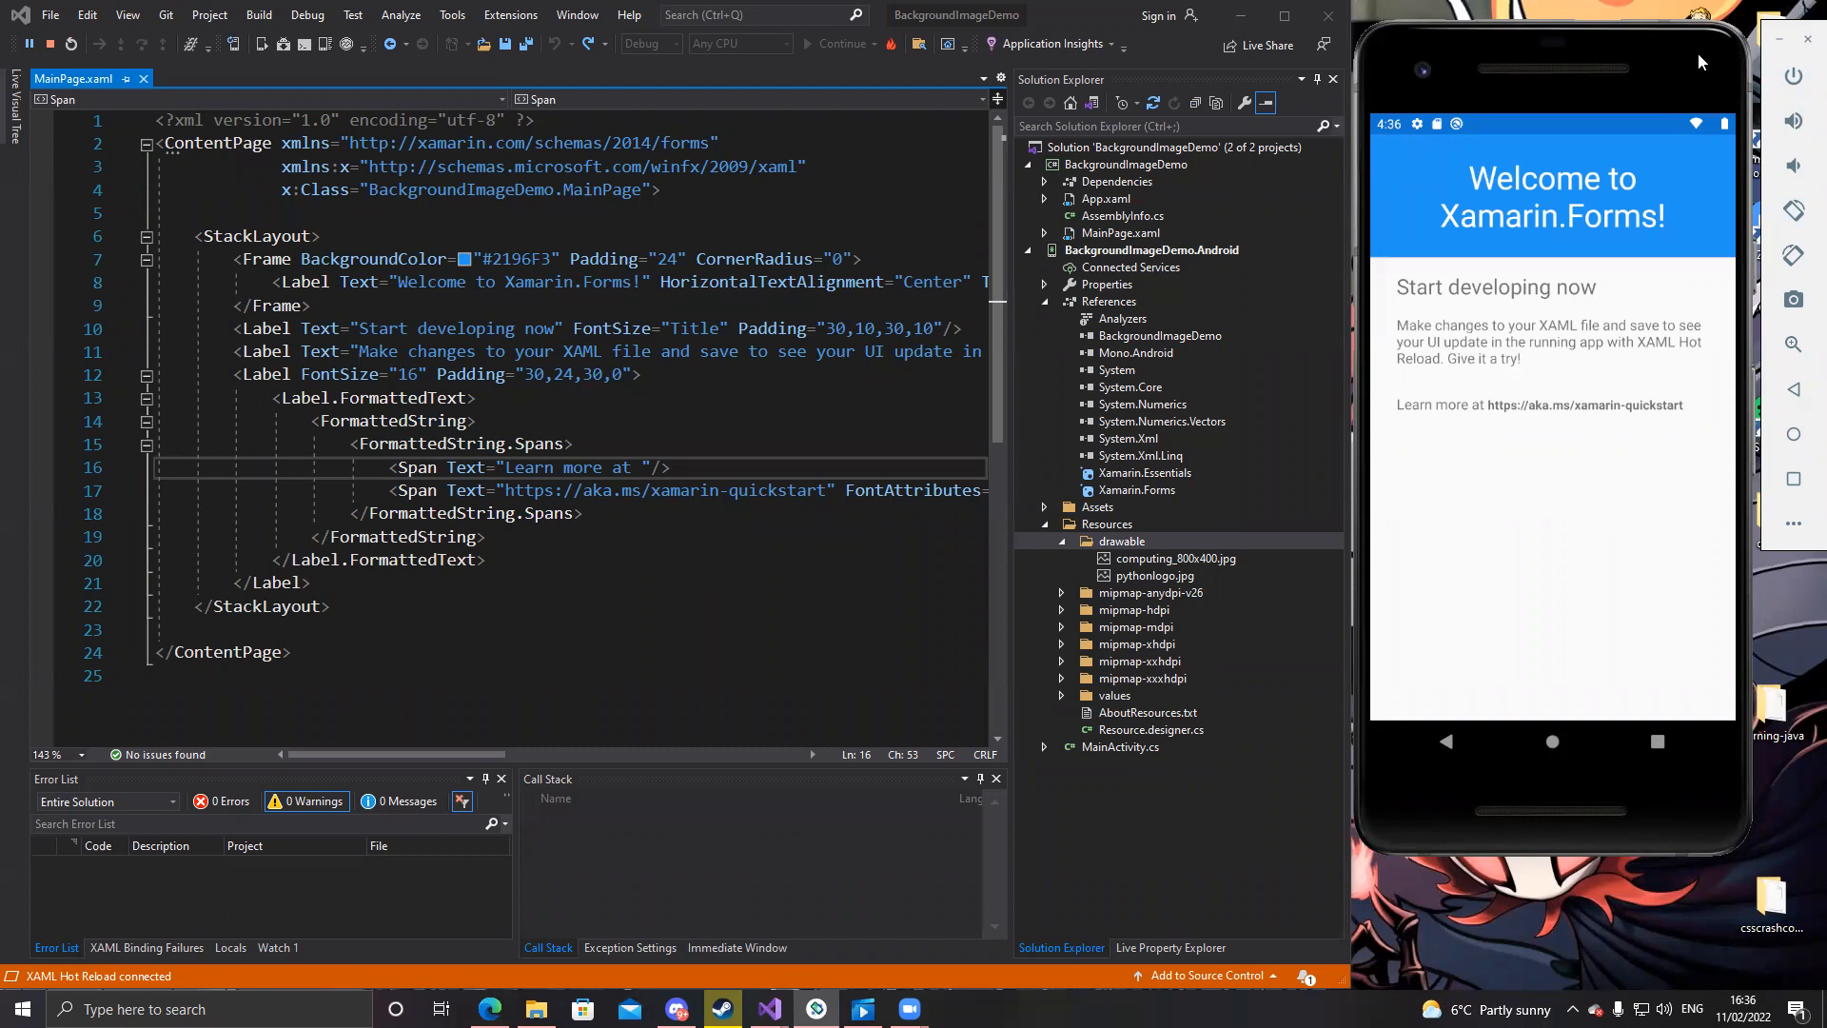
mouse_move(1384, 79)
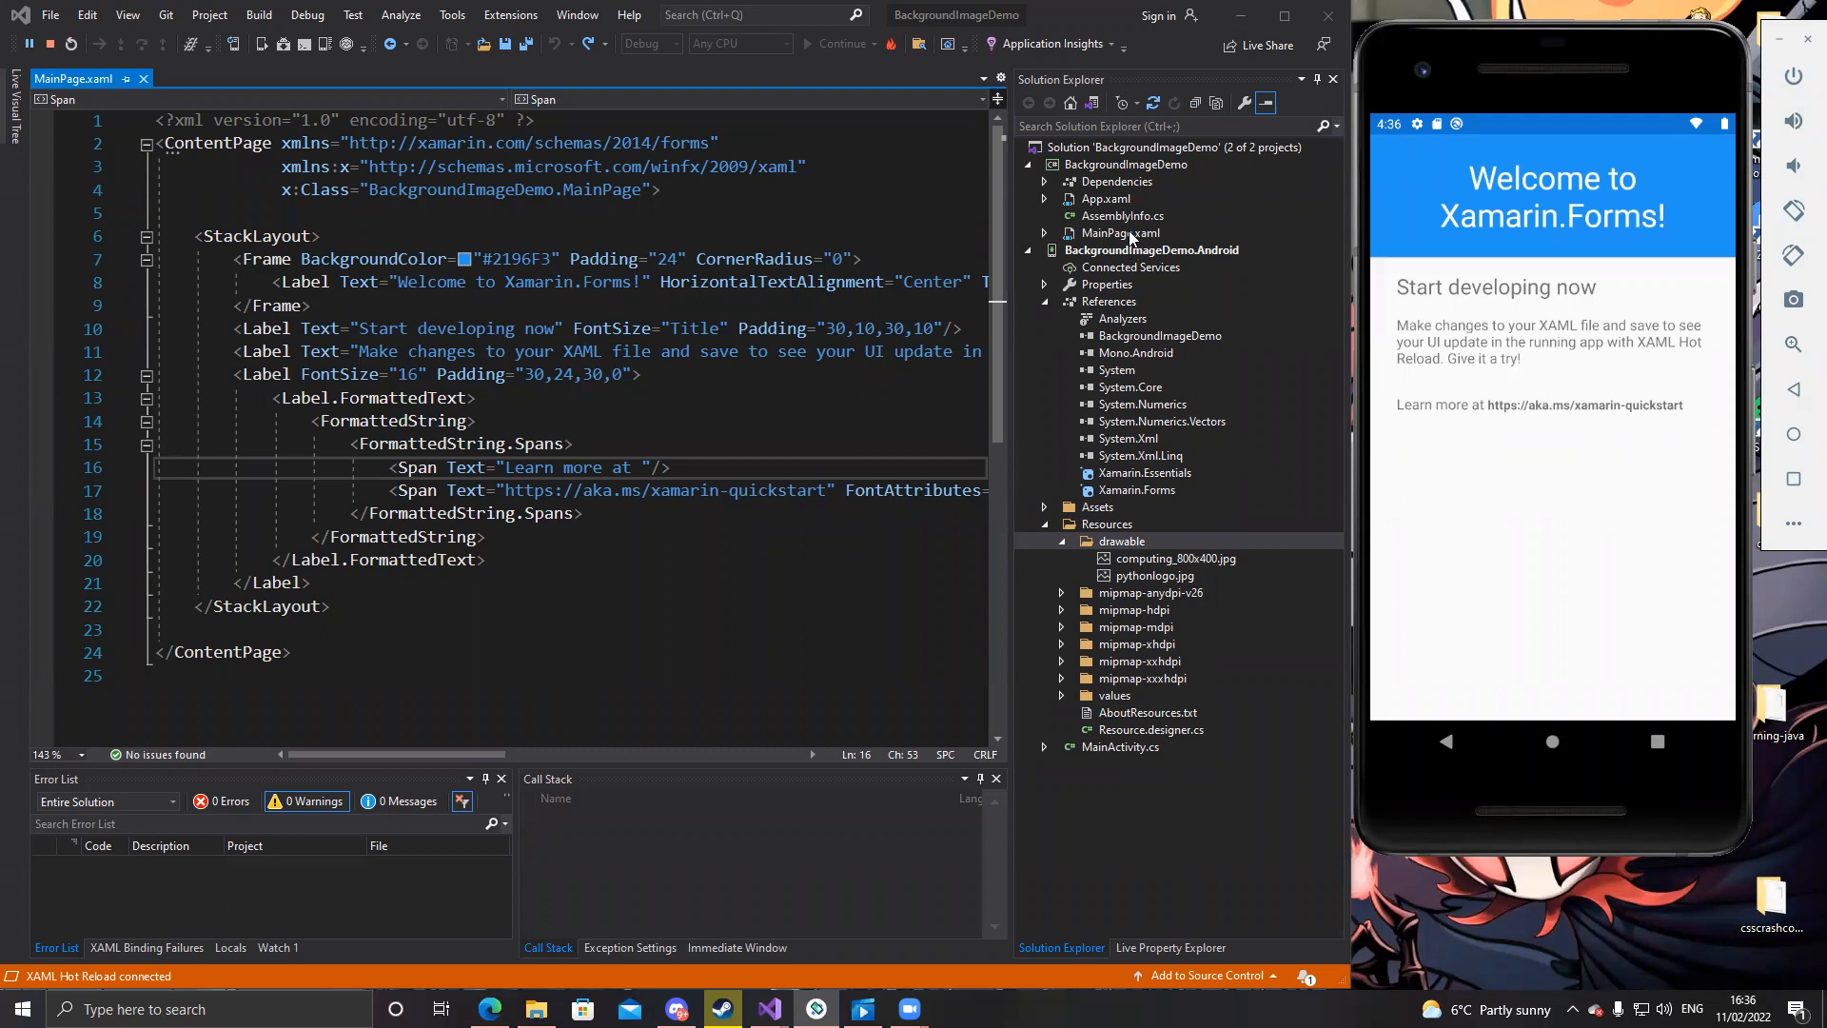
mouse_move(1151, 242)
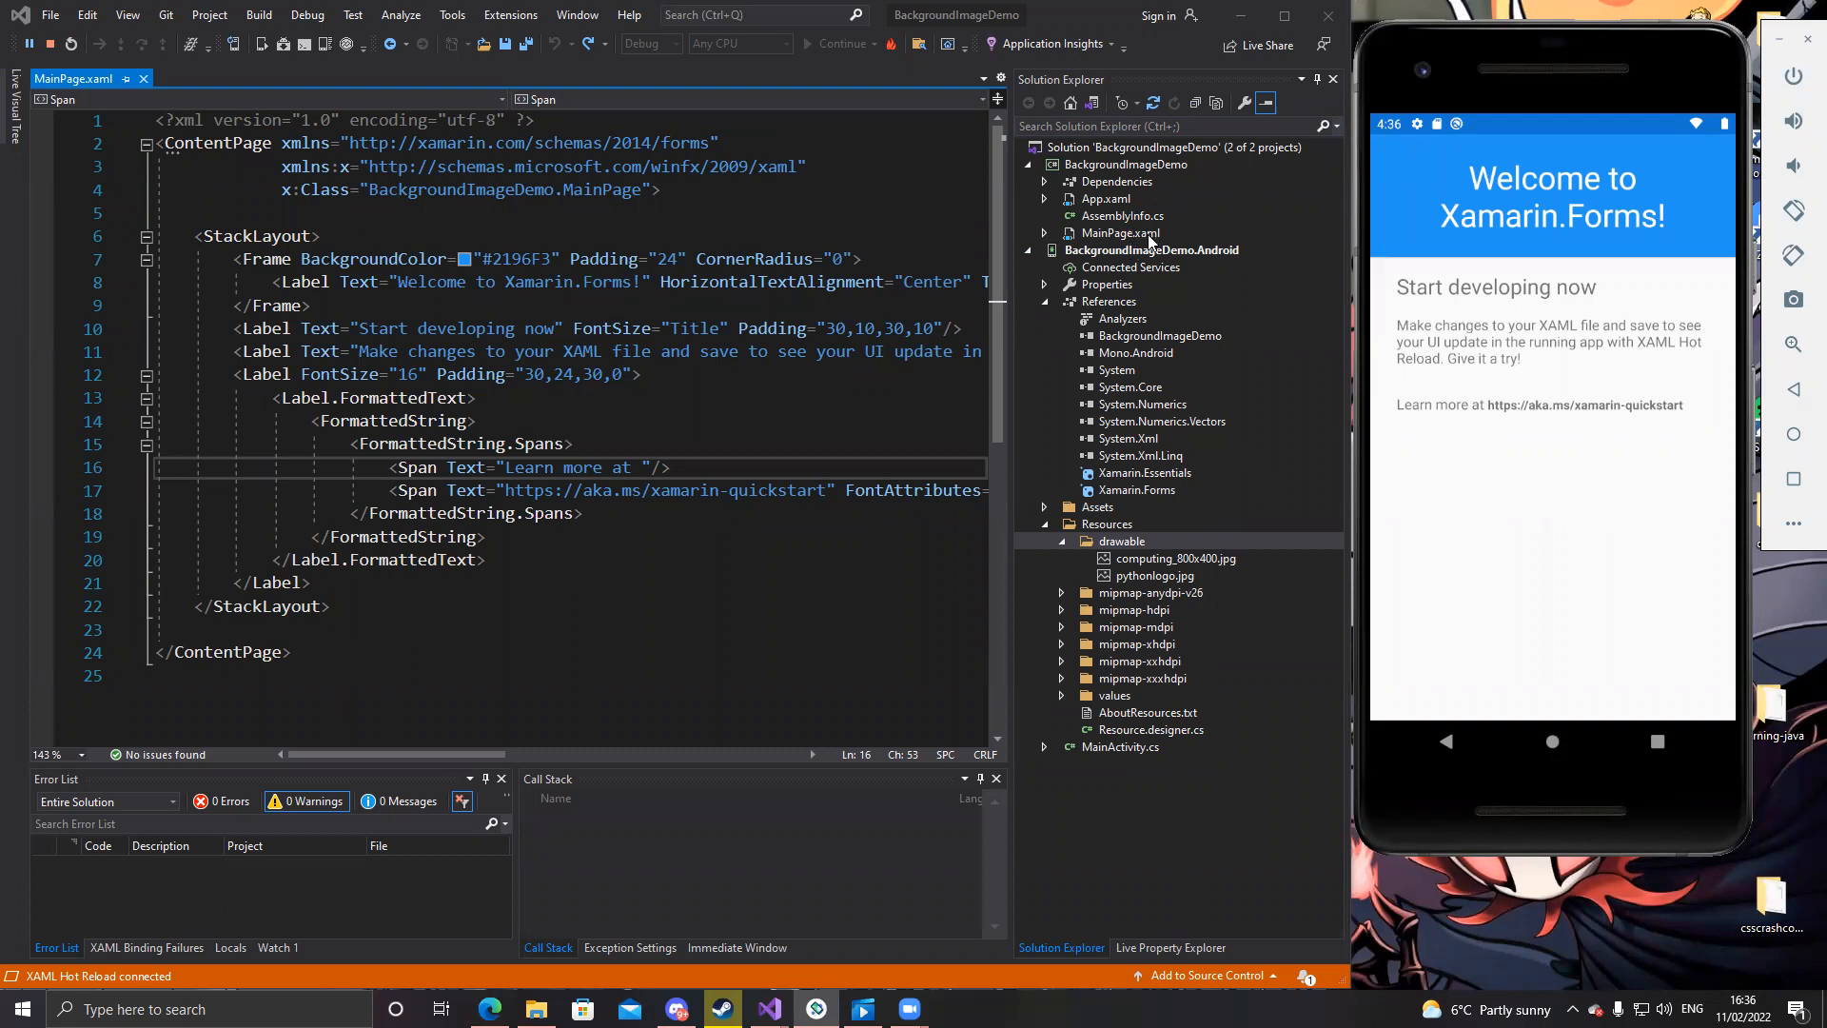
Select MainPage.xaml and walk through the welcome Label text and Frame markup
click(1150, 249)
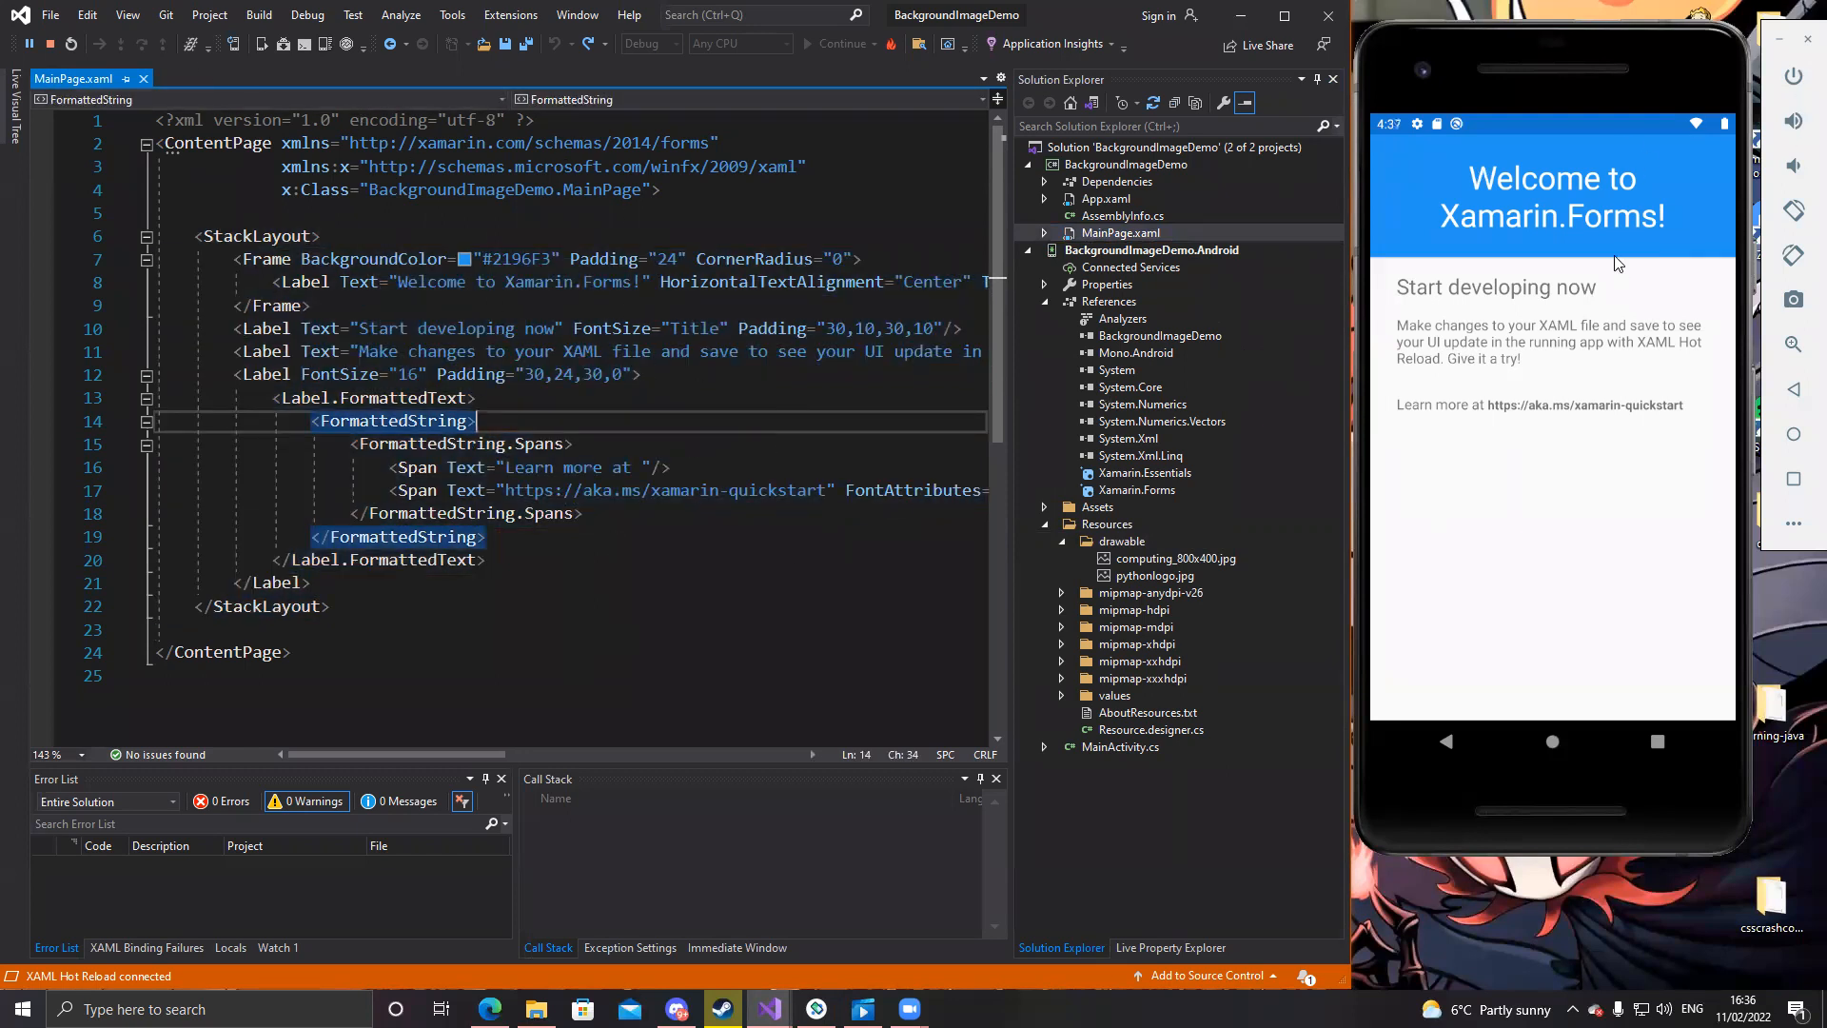
mouse_move(1697, 289)
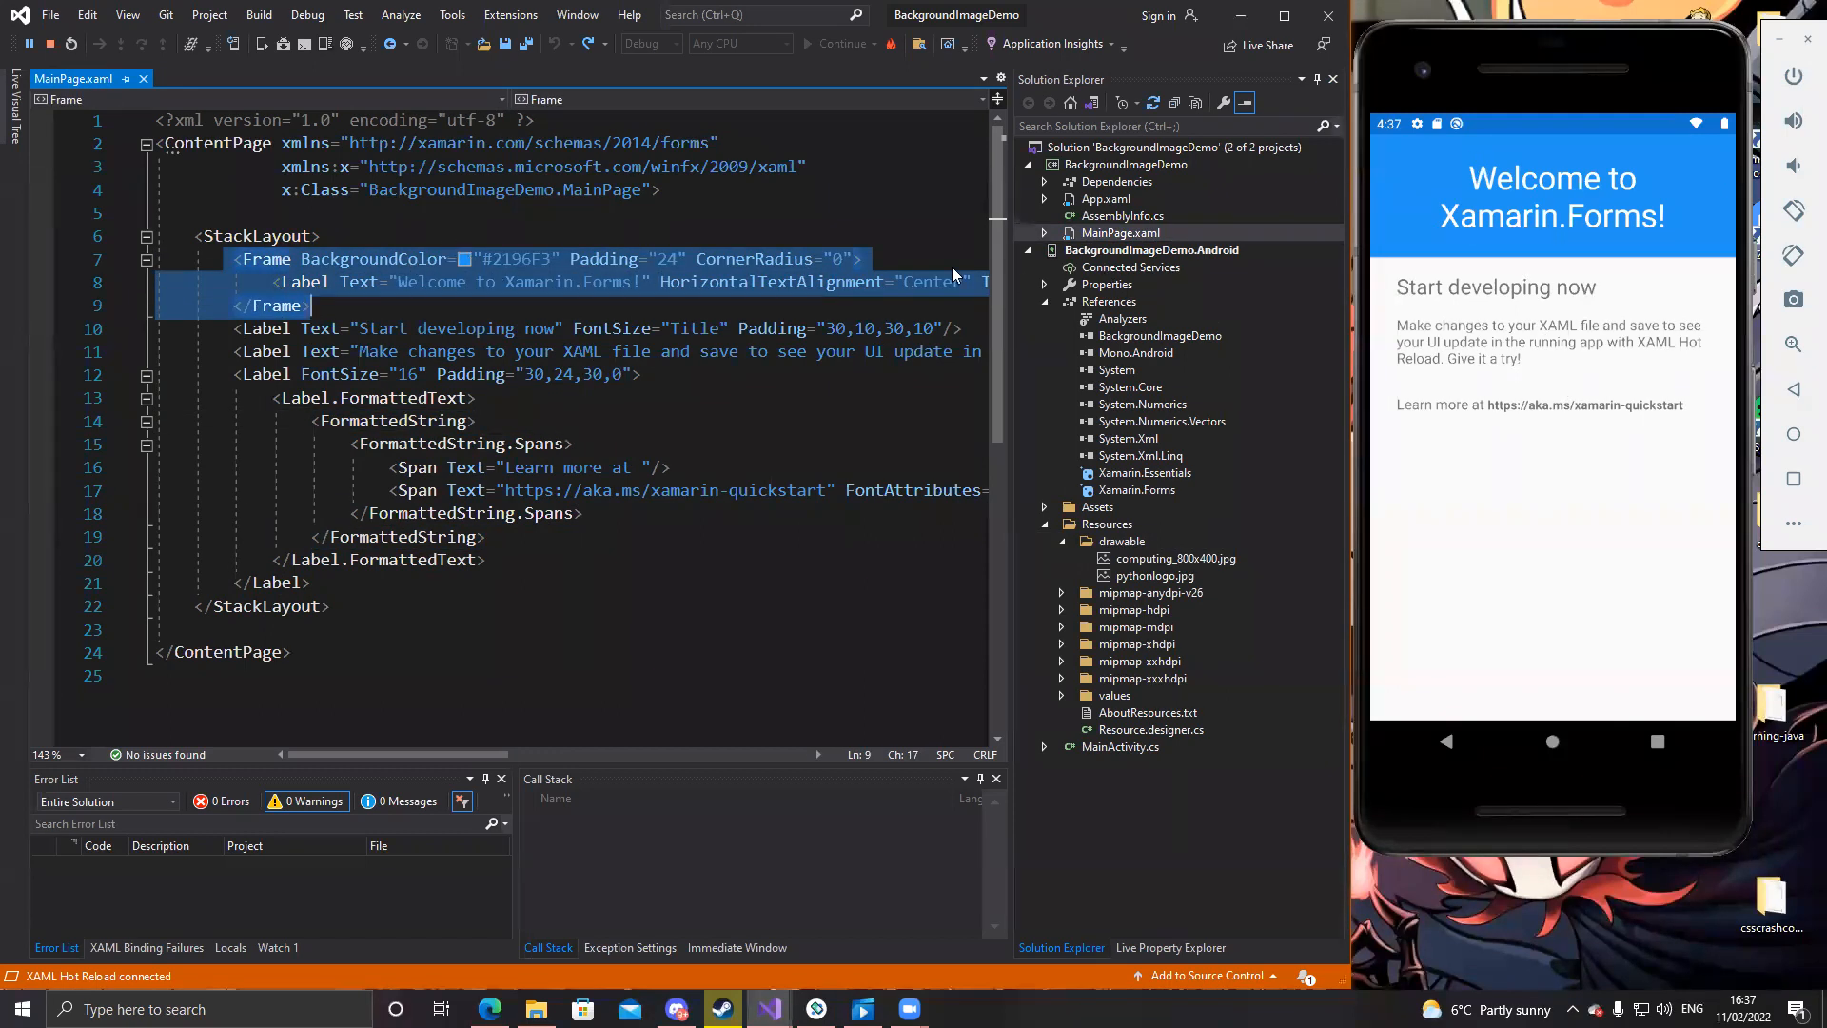
click(402, 282)
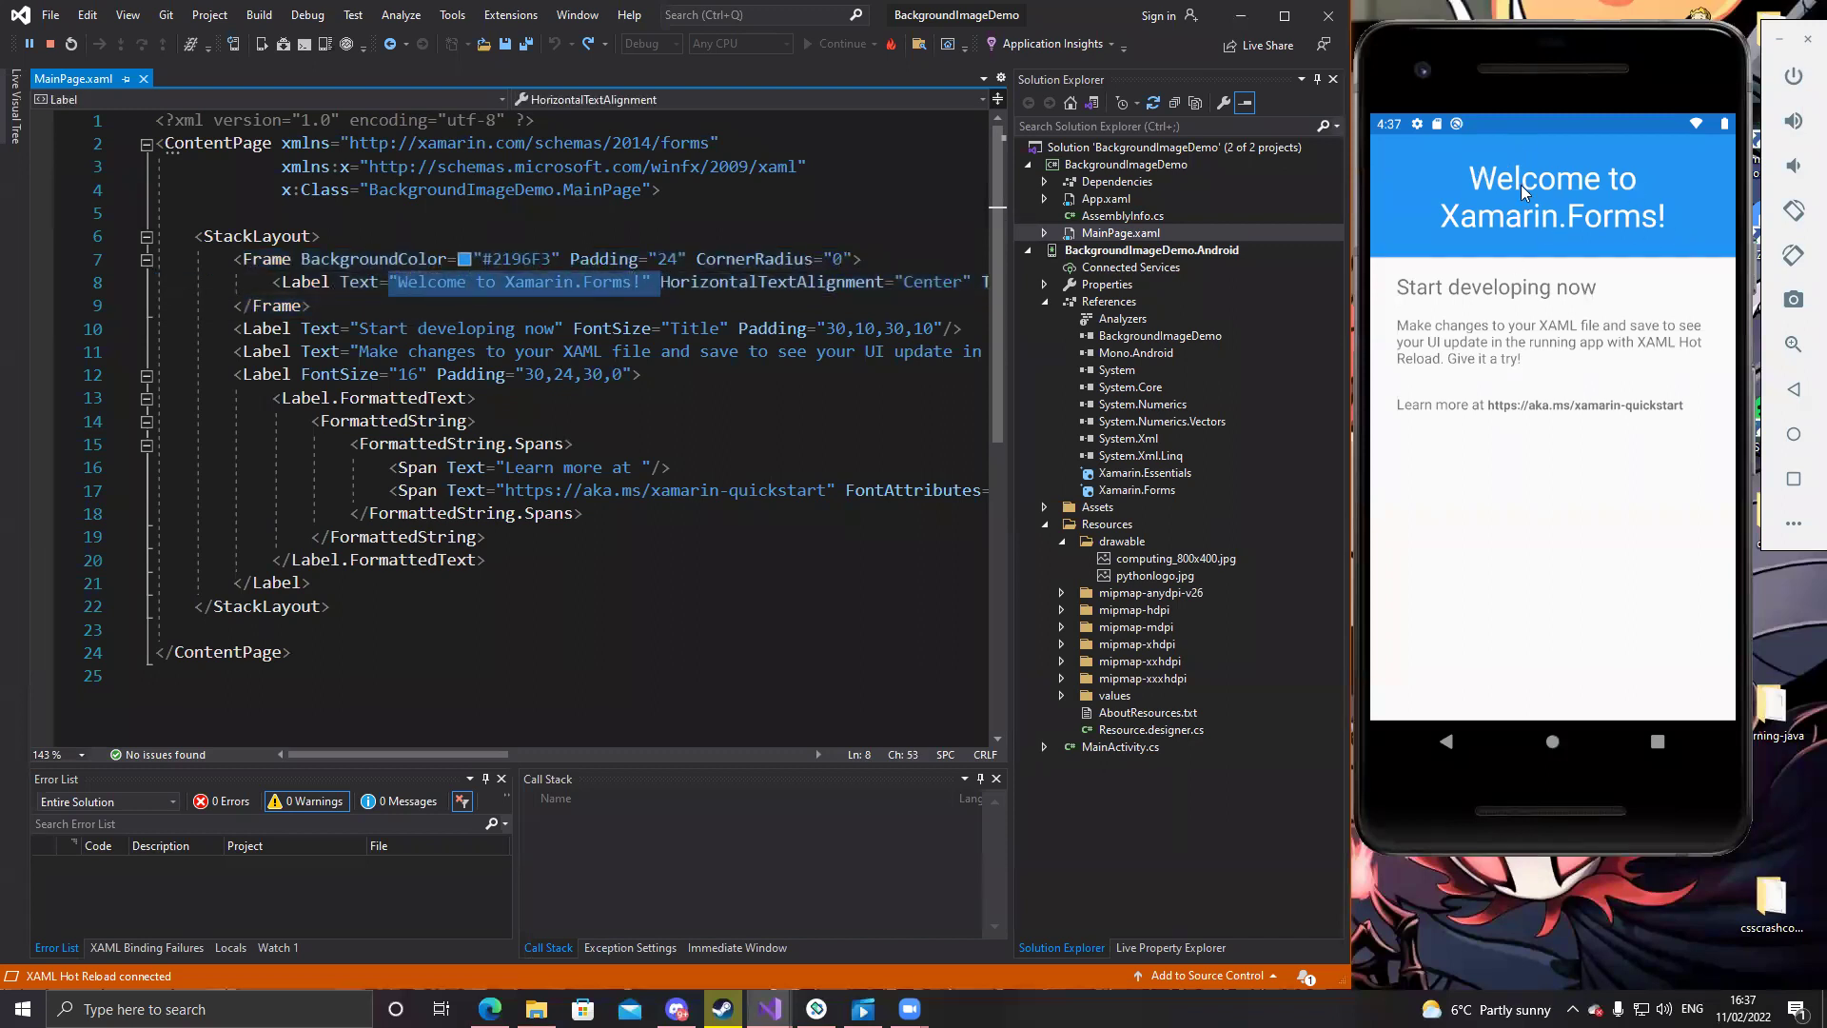
click(311, 306)
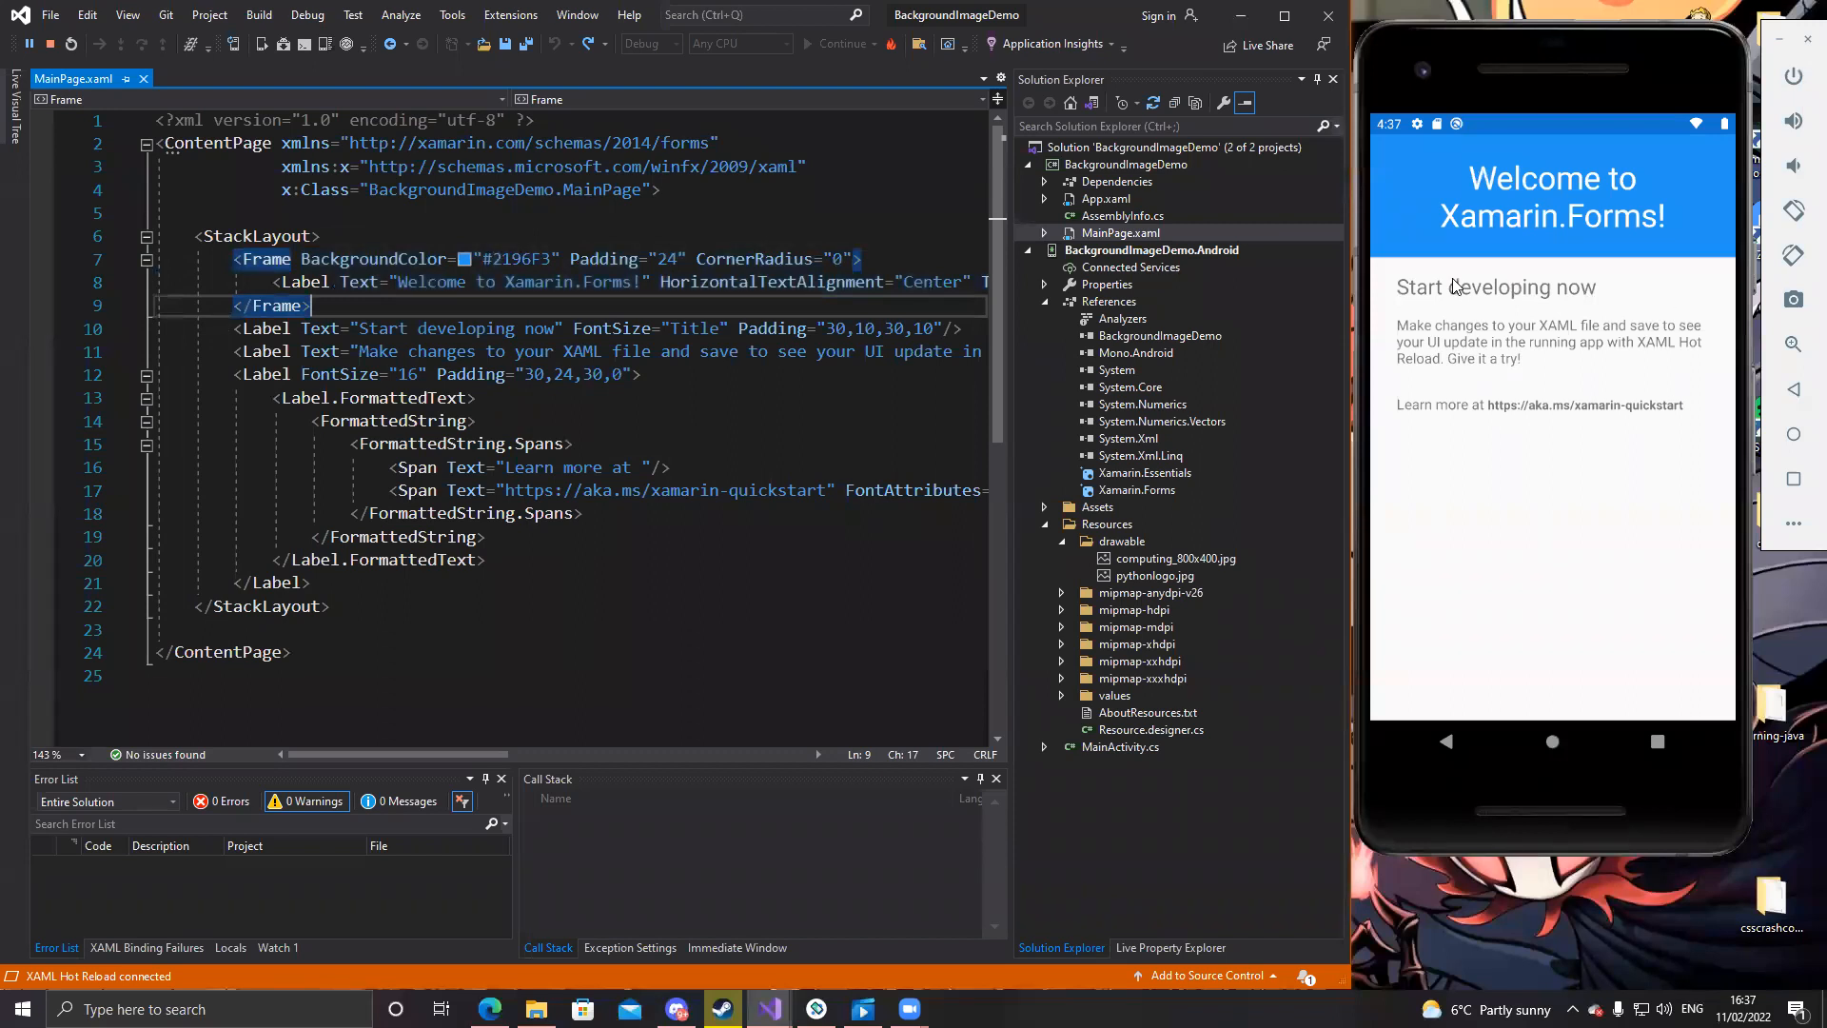
mouse_move(1536, 431)
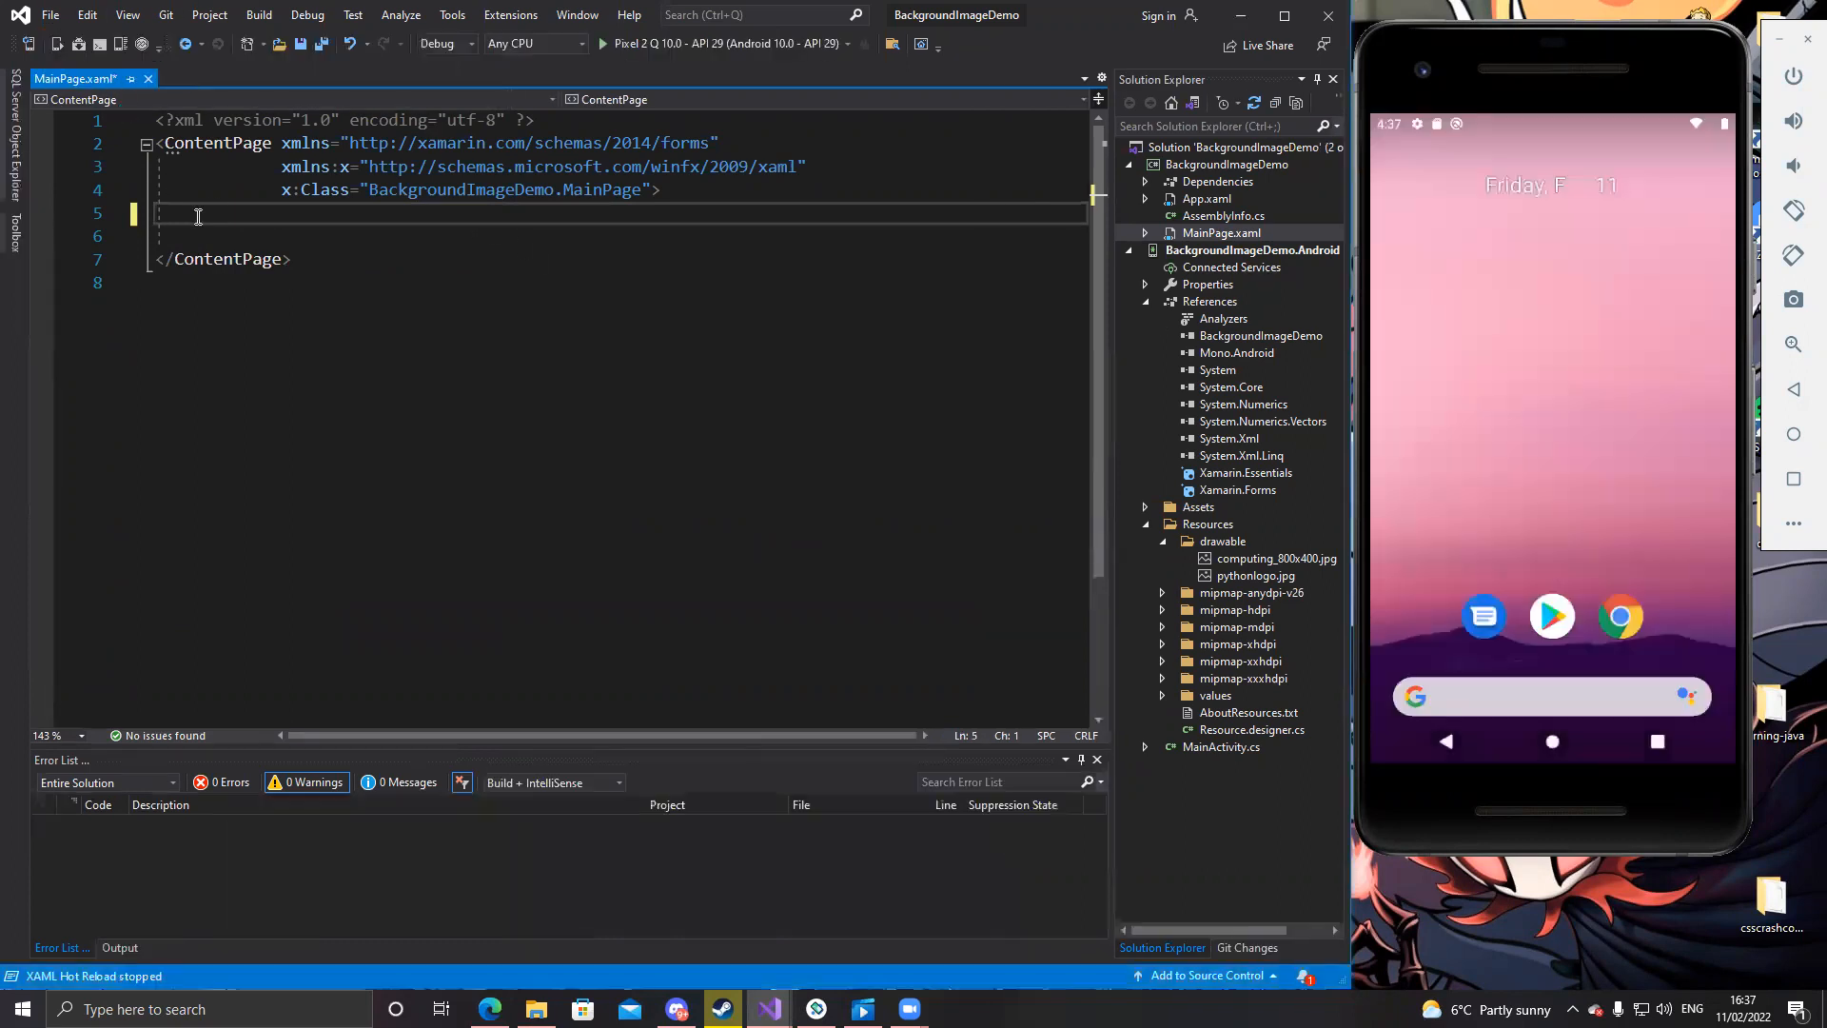
Type a RelativeLayout with VerticalOptions and HorizontalOptions both set to Center
click(213, 209)
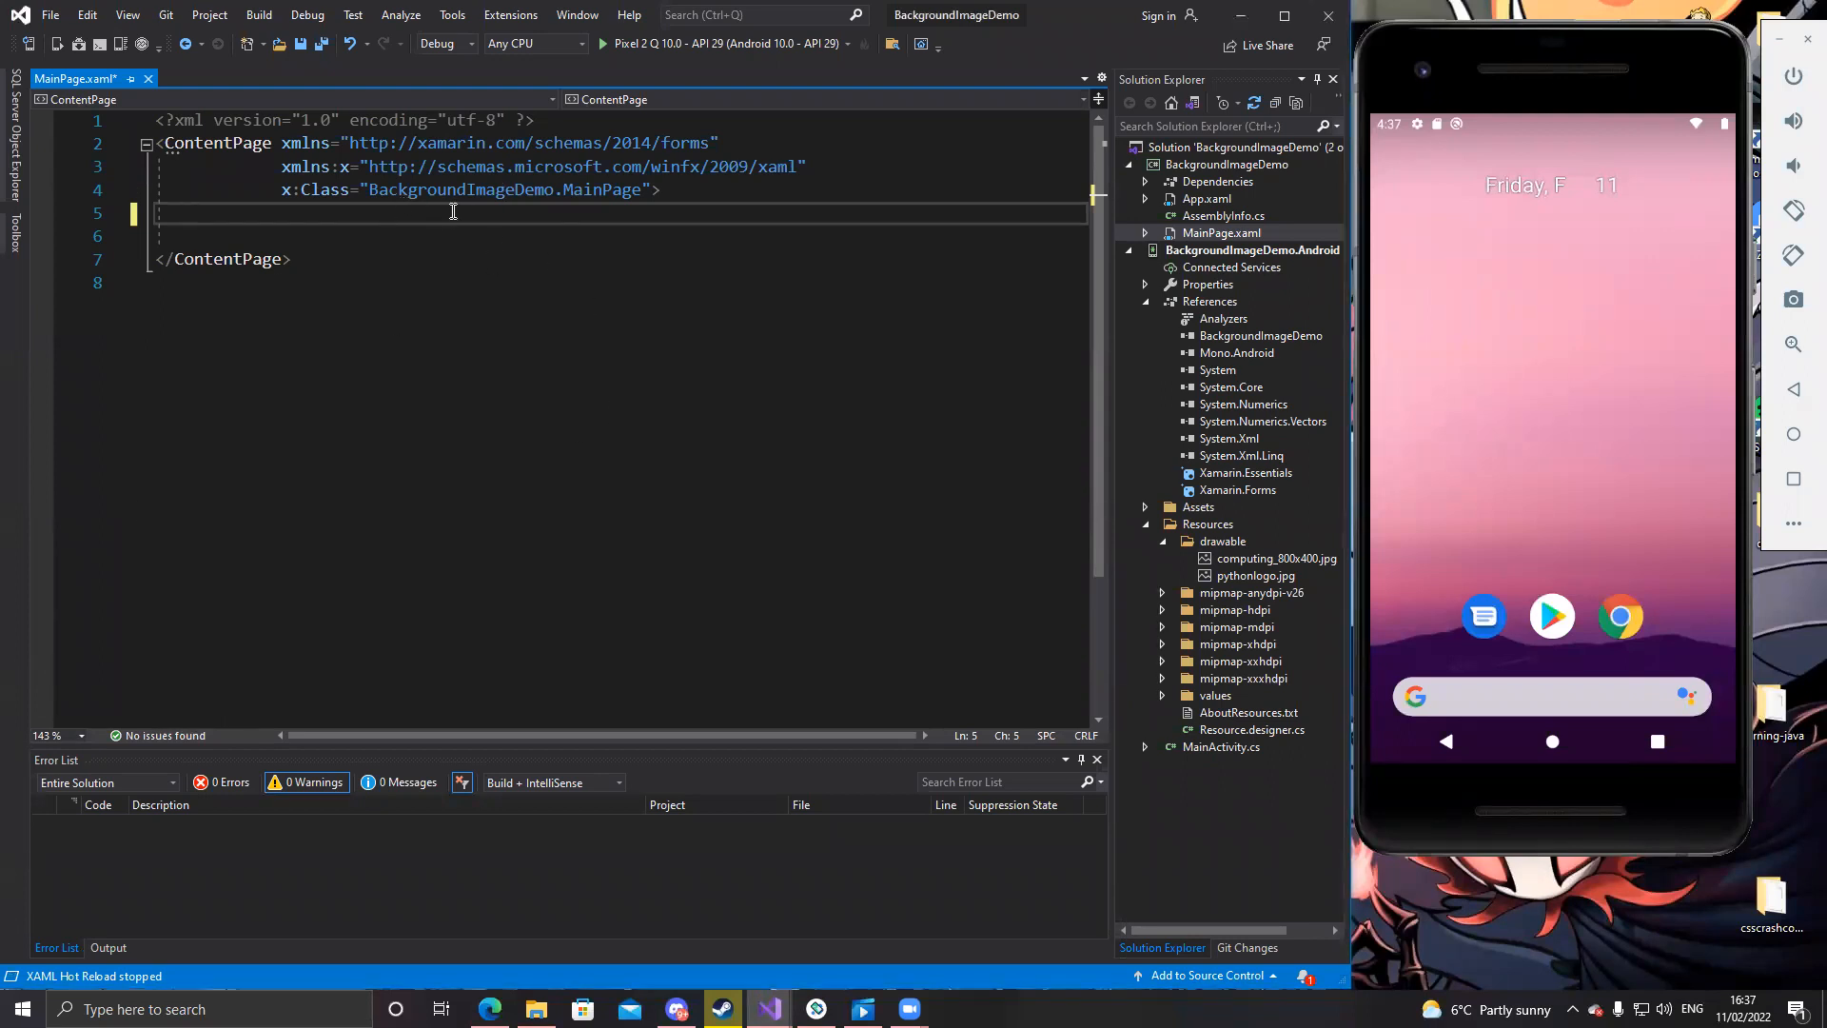
text(<RelativeLayout)
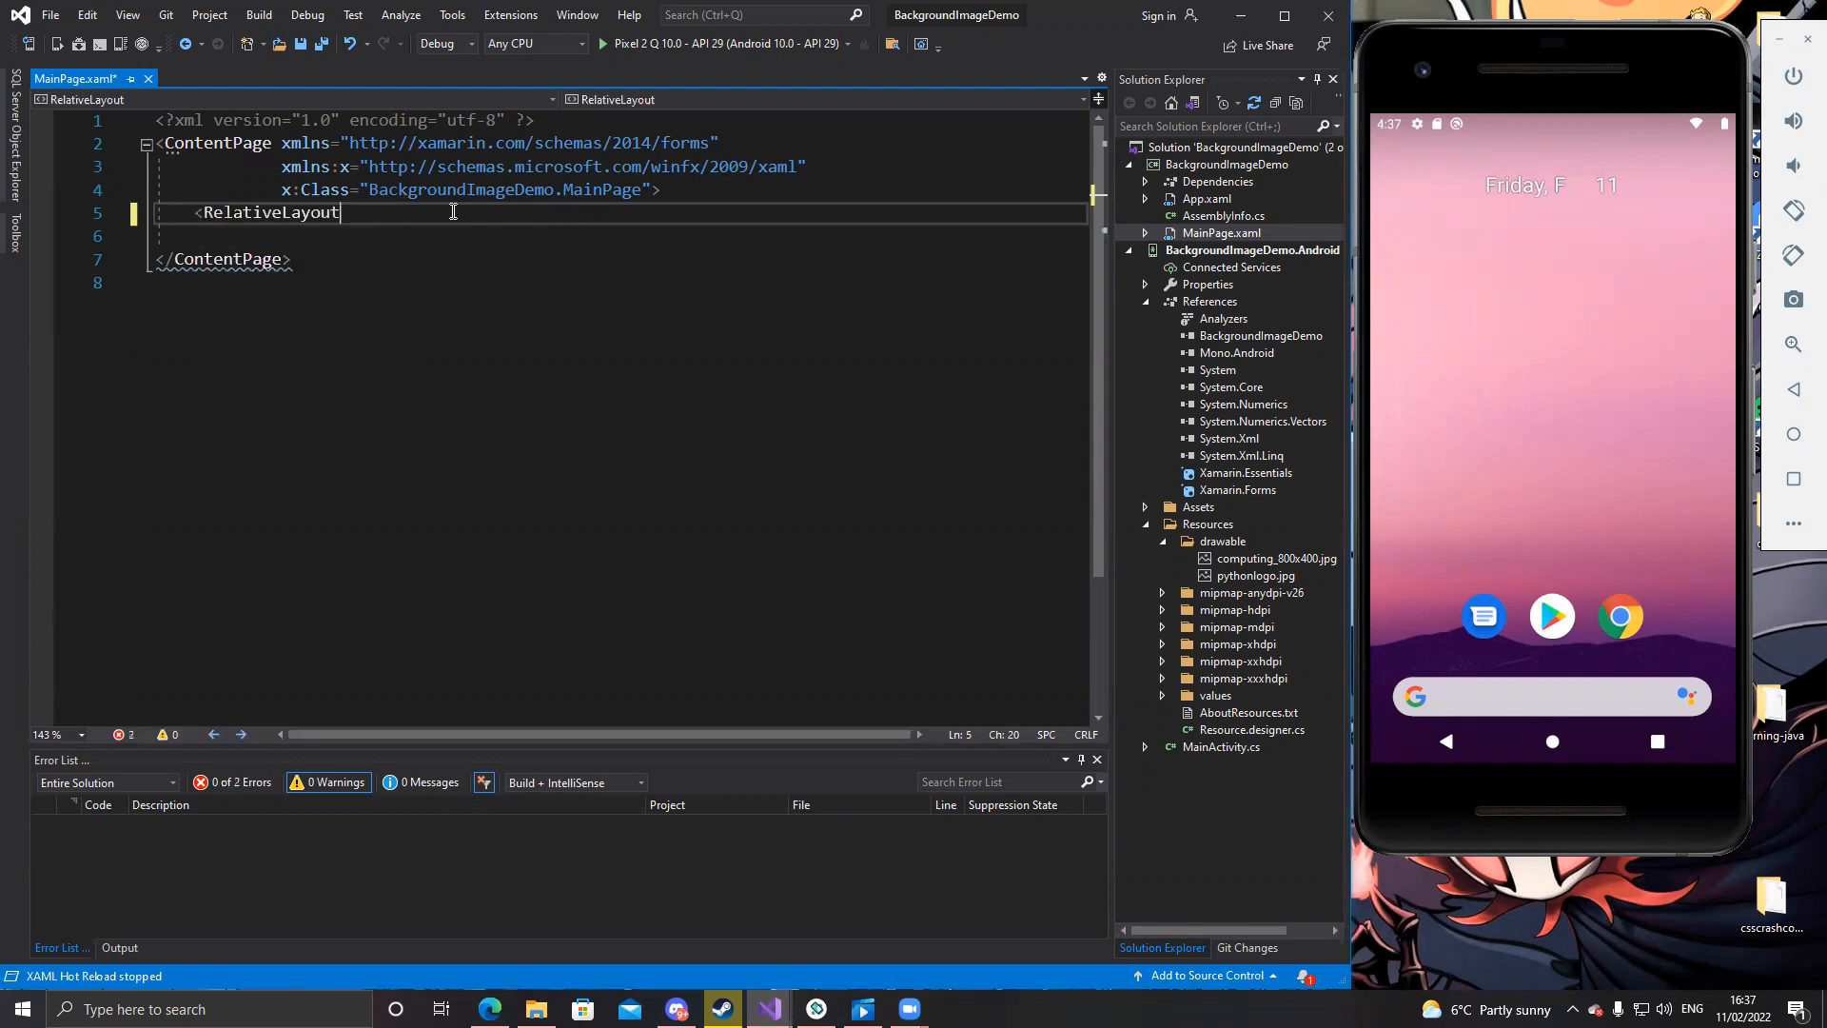
text(VerticalOptions="Center)
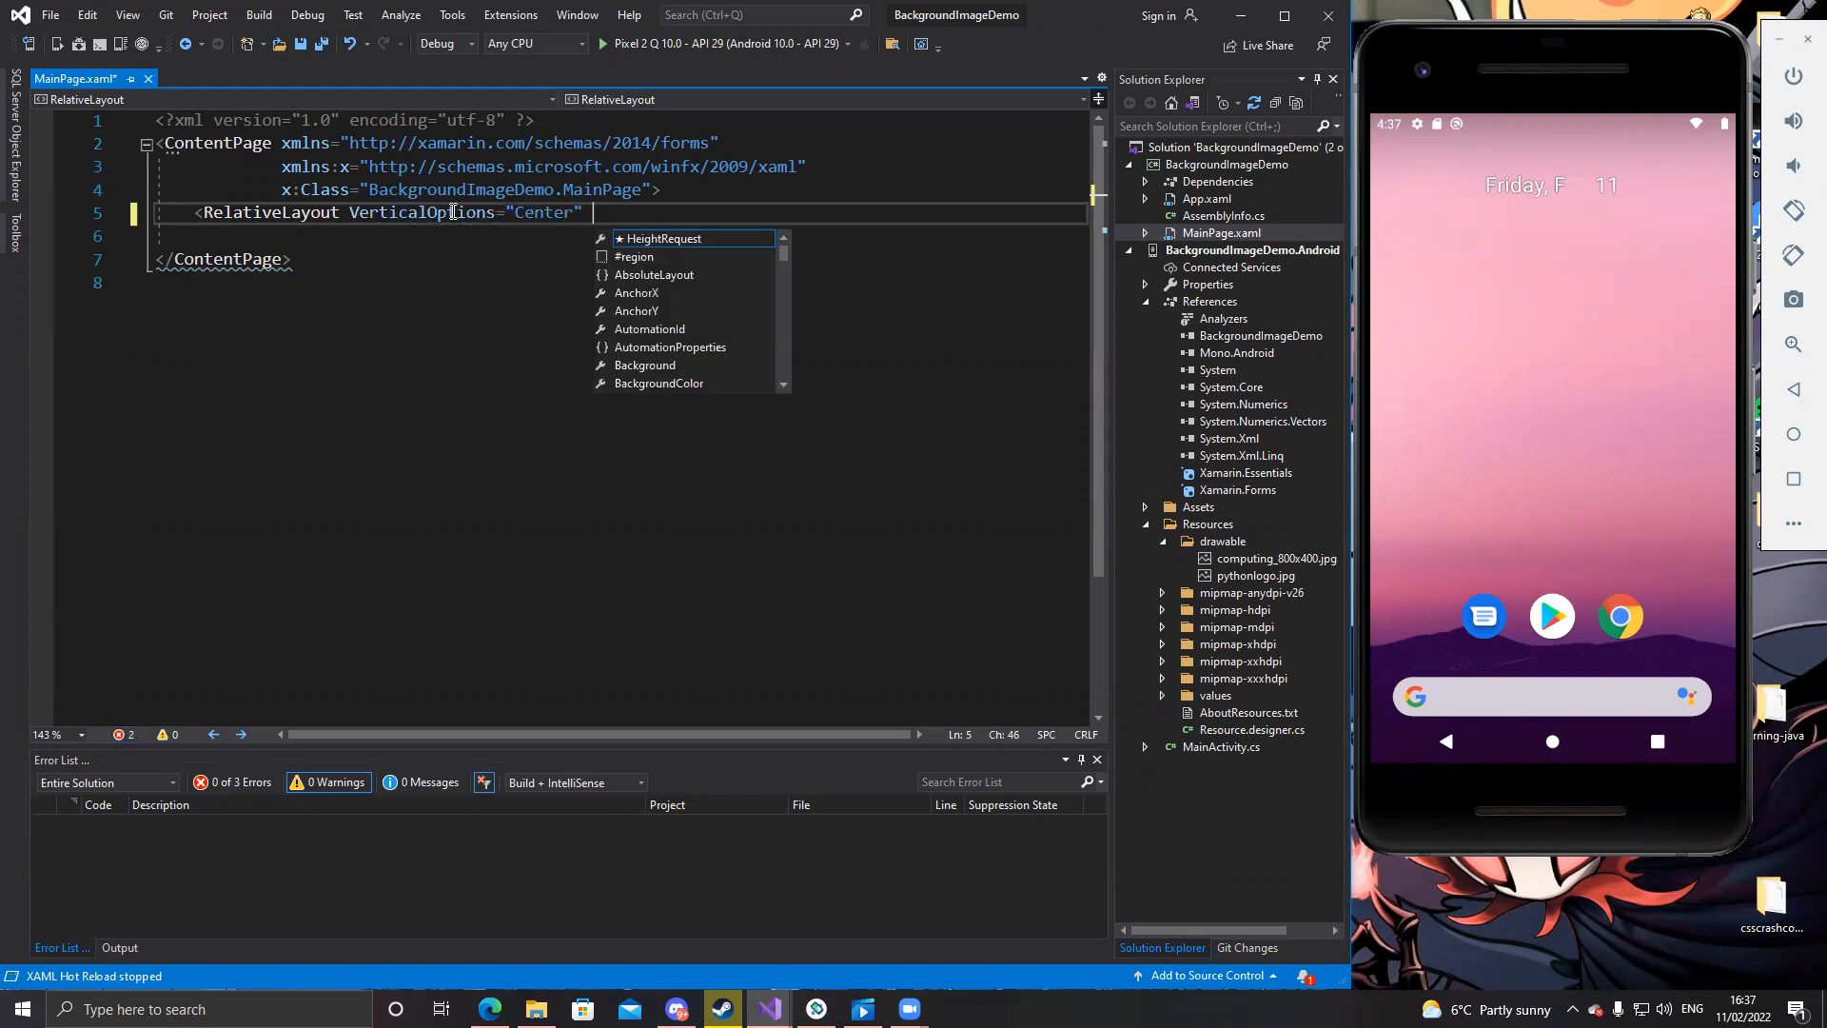
text(ho)
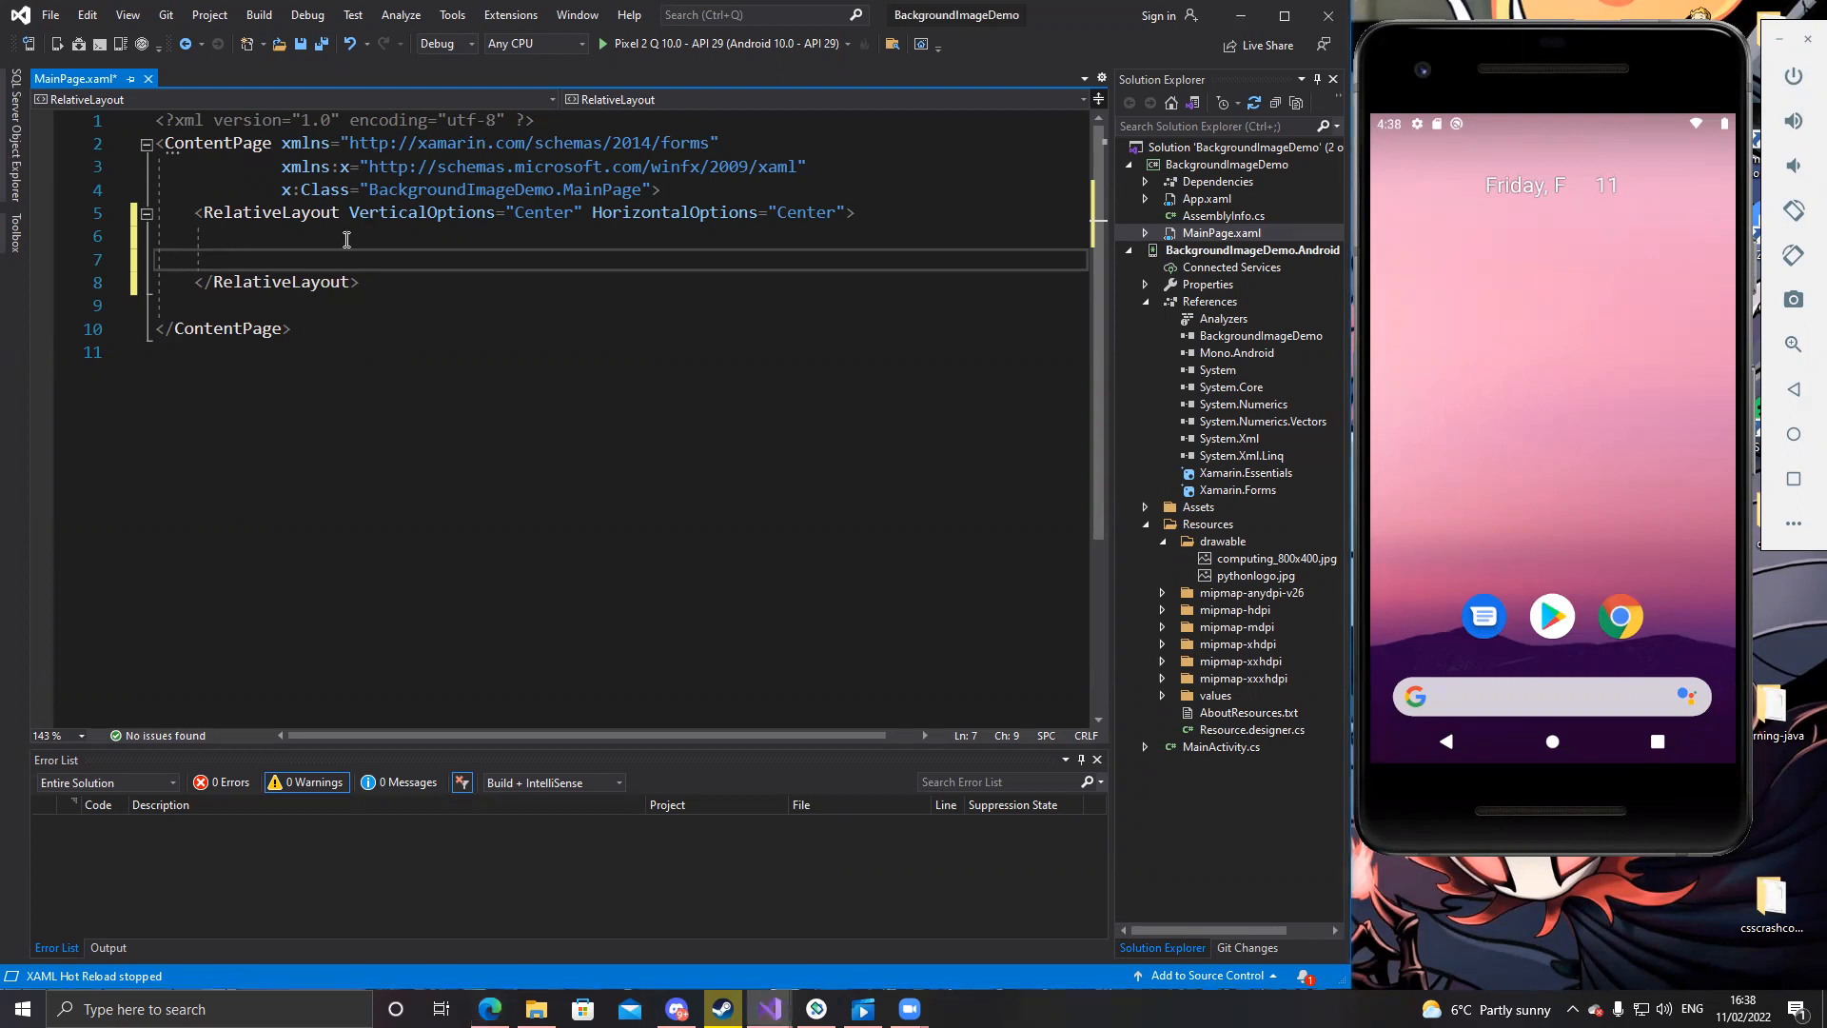
Add a Grid with VerticalOptions FillAndExpand inside the RelativeLayout and begin an Image element
text(<gri)
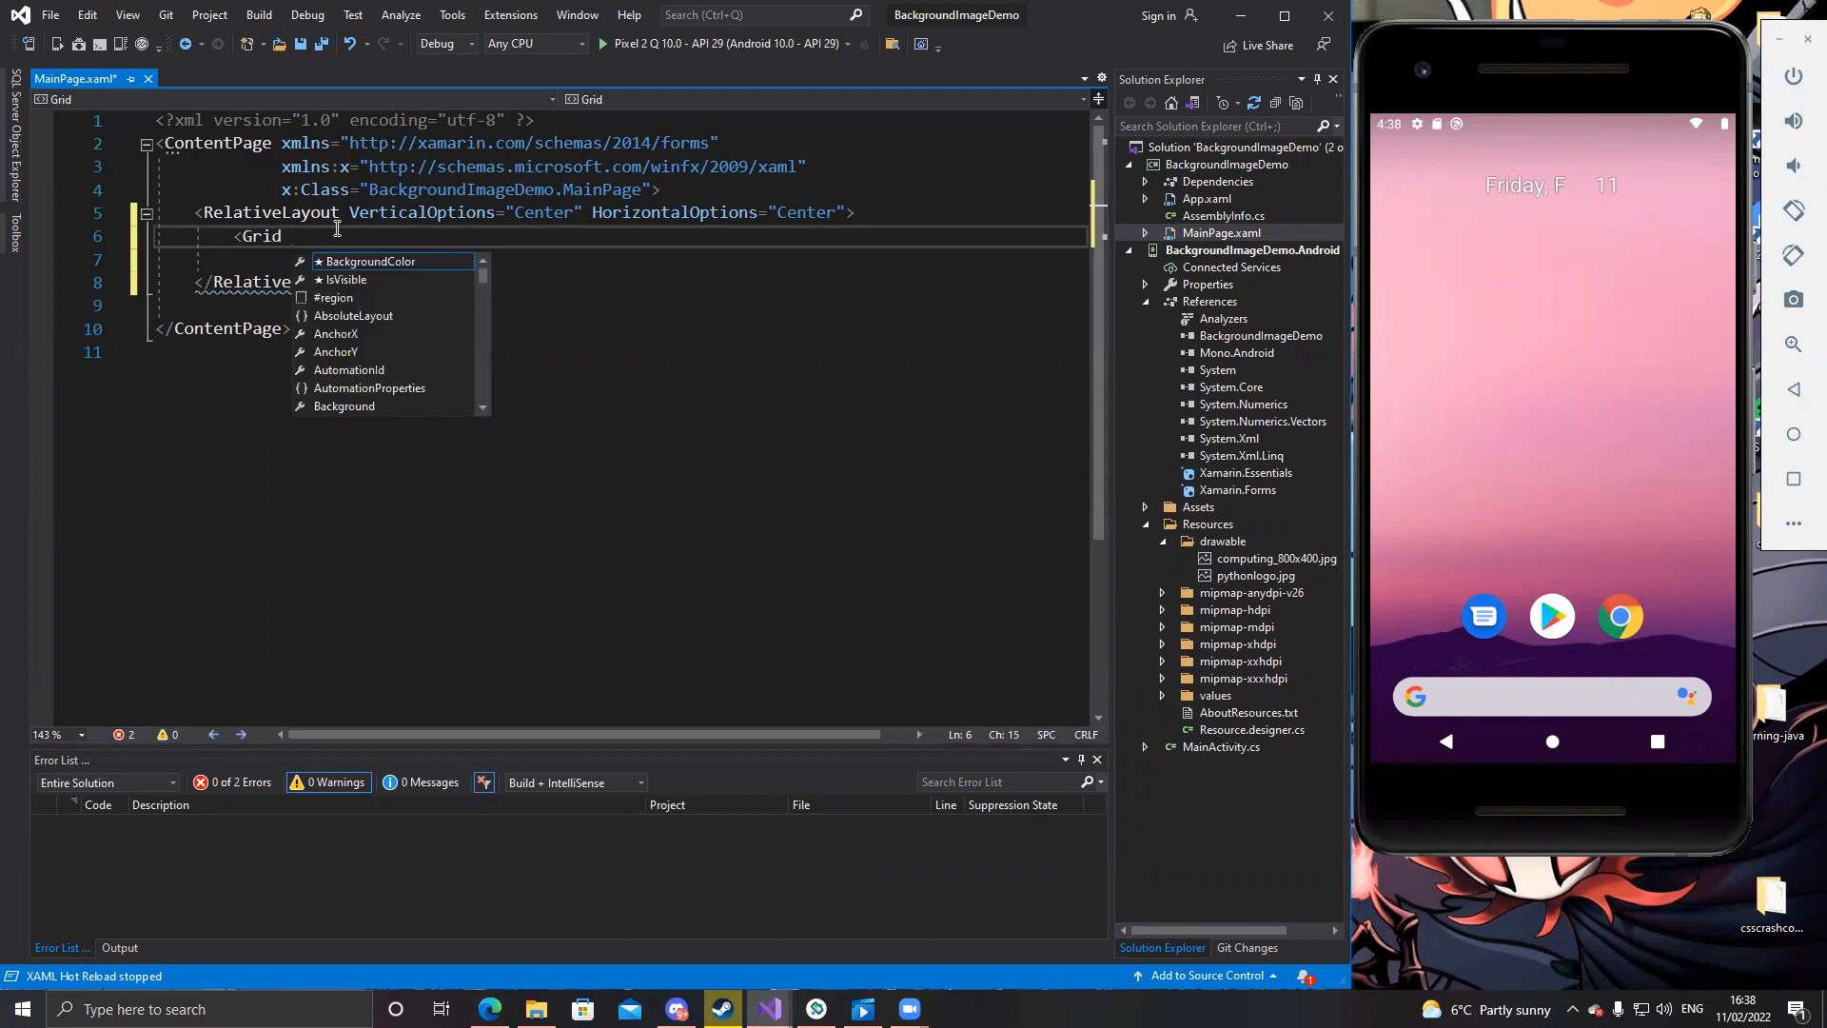
text(ver)
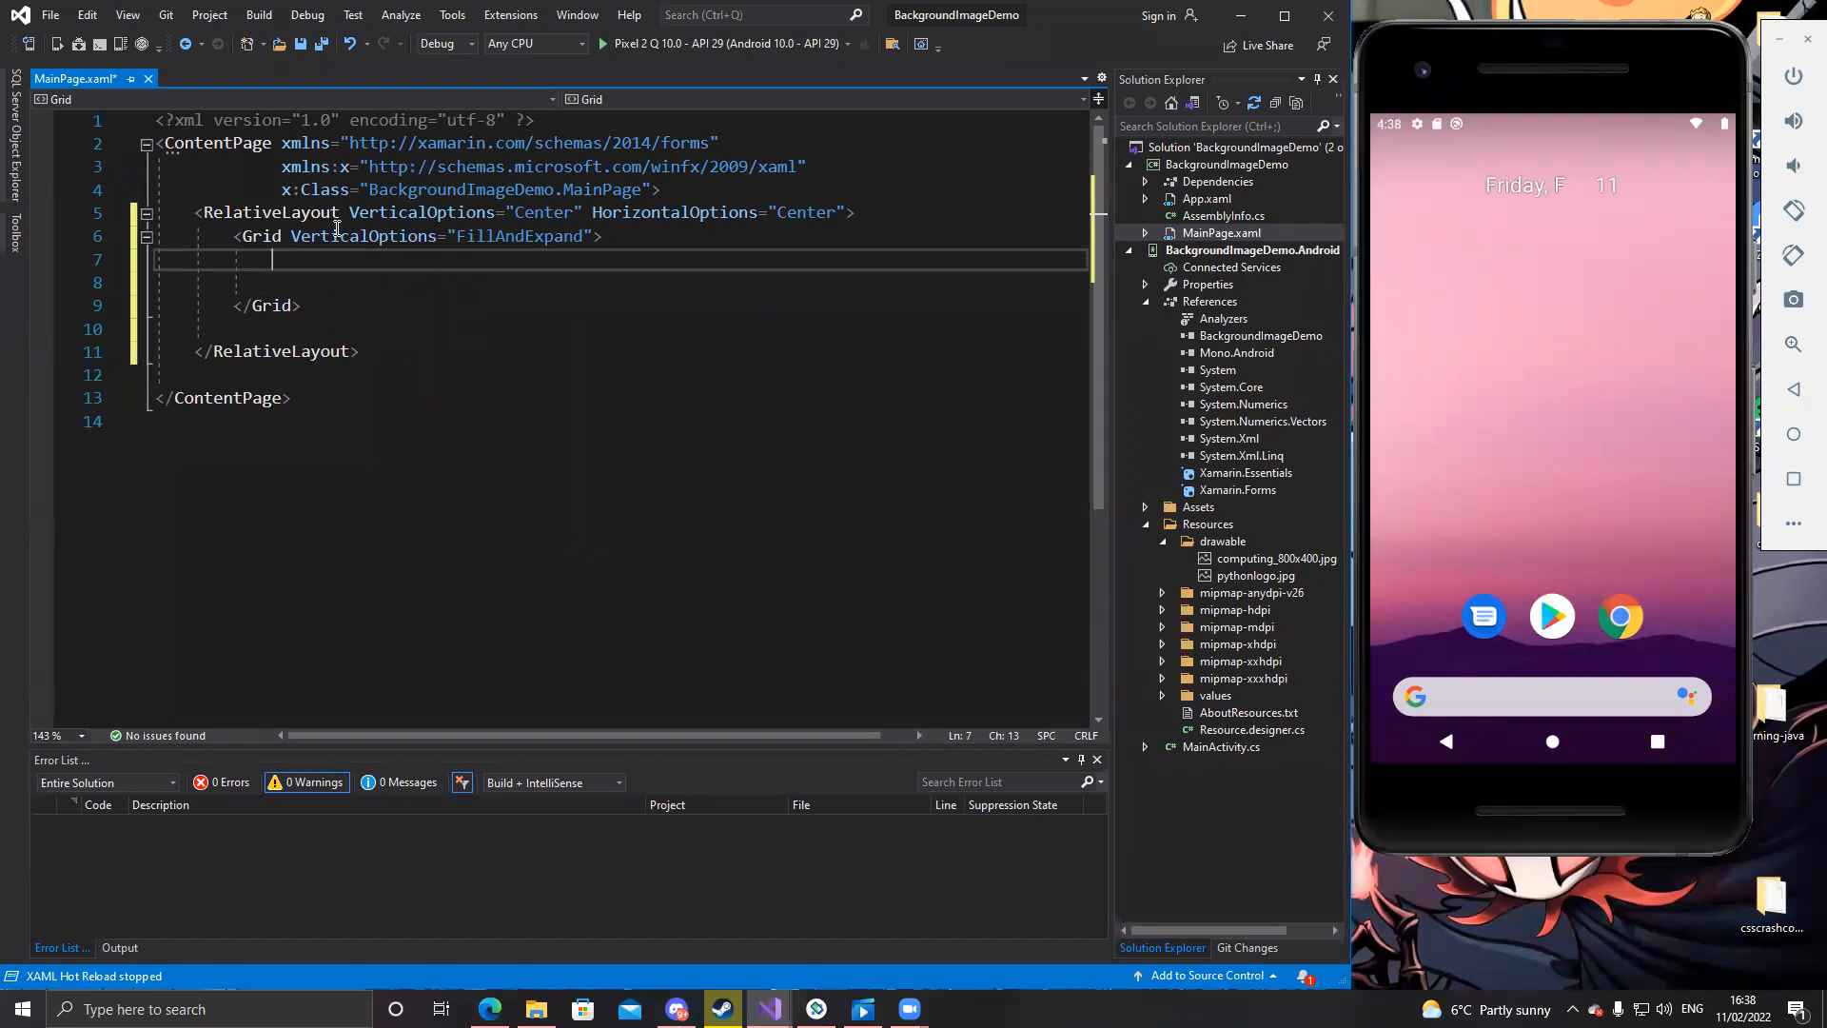
text(<Image)
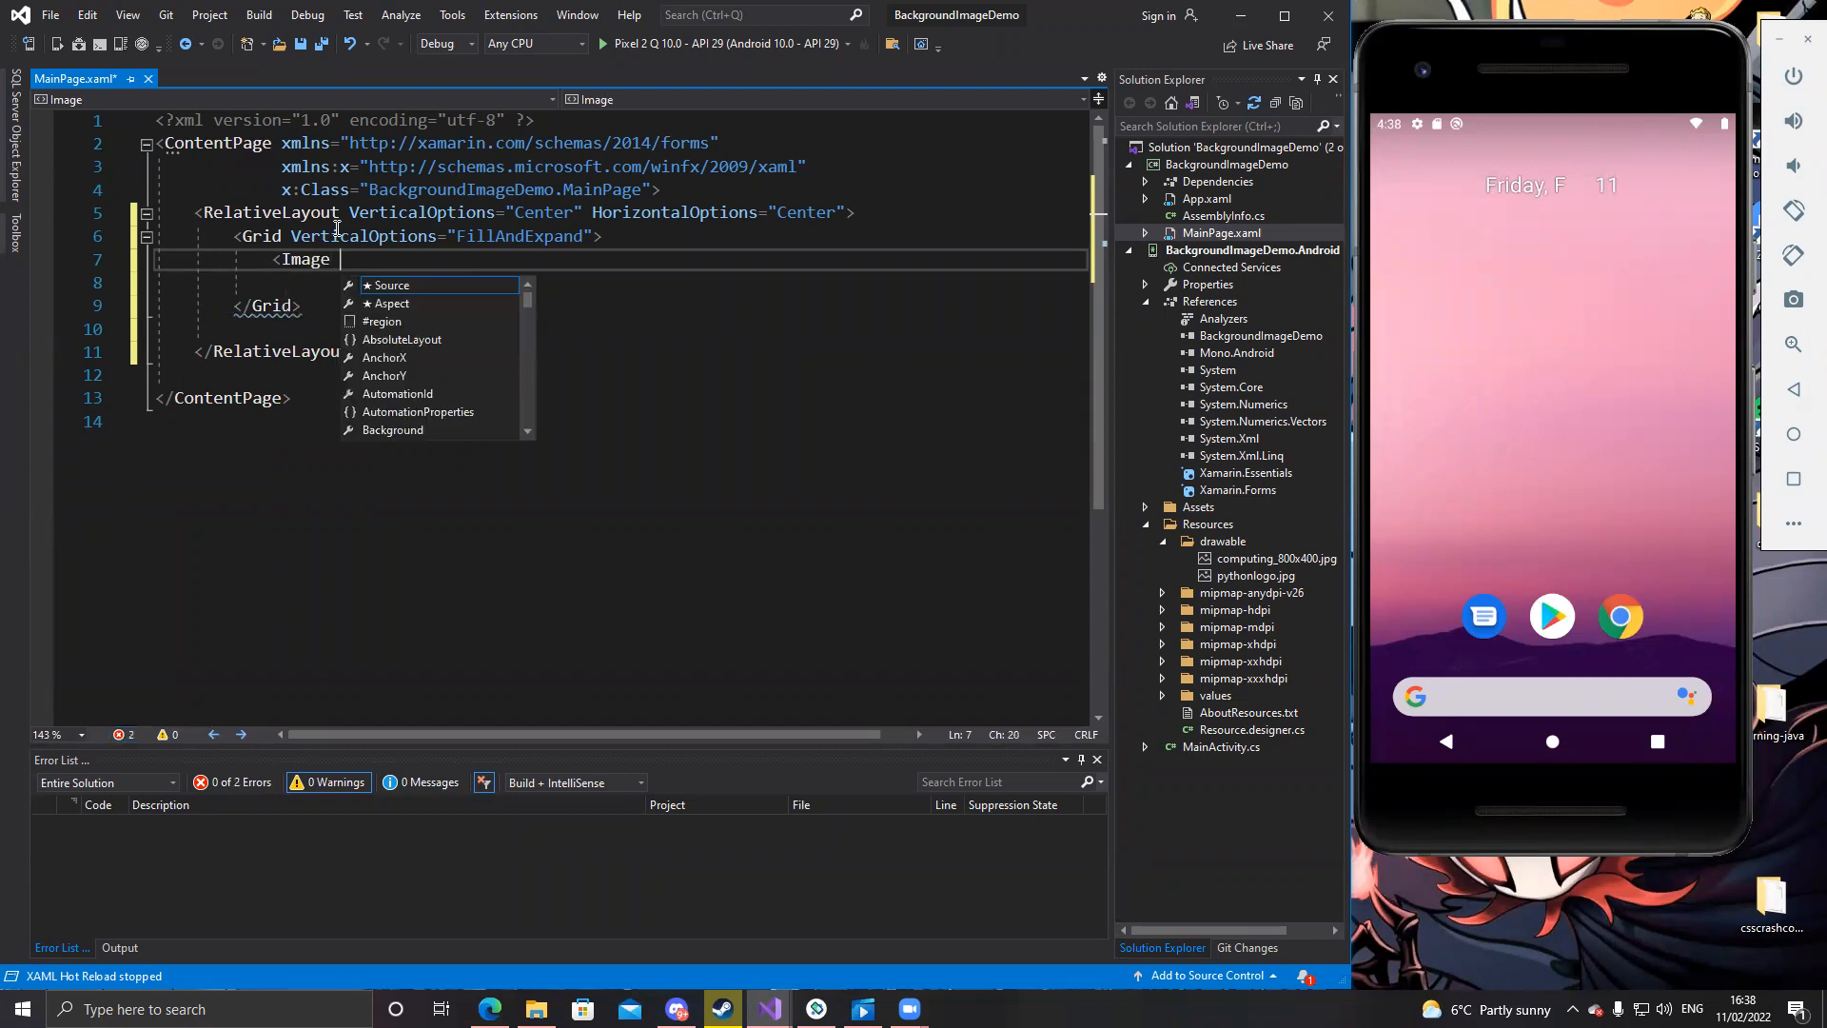
Name the Image main_background, erasing the mistyped name first
text(x:Name="")
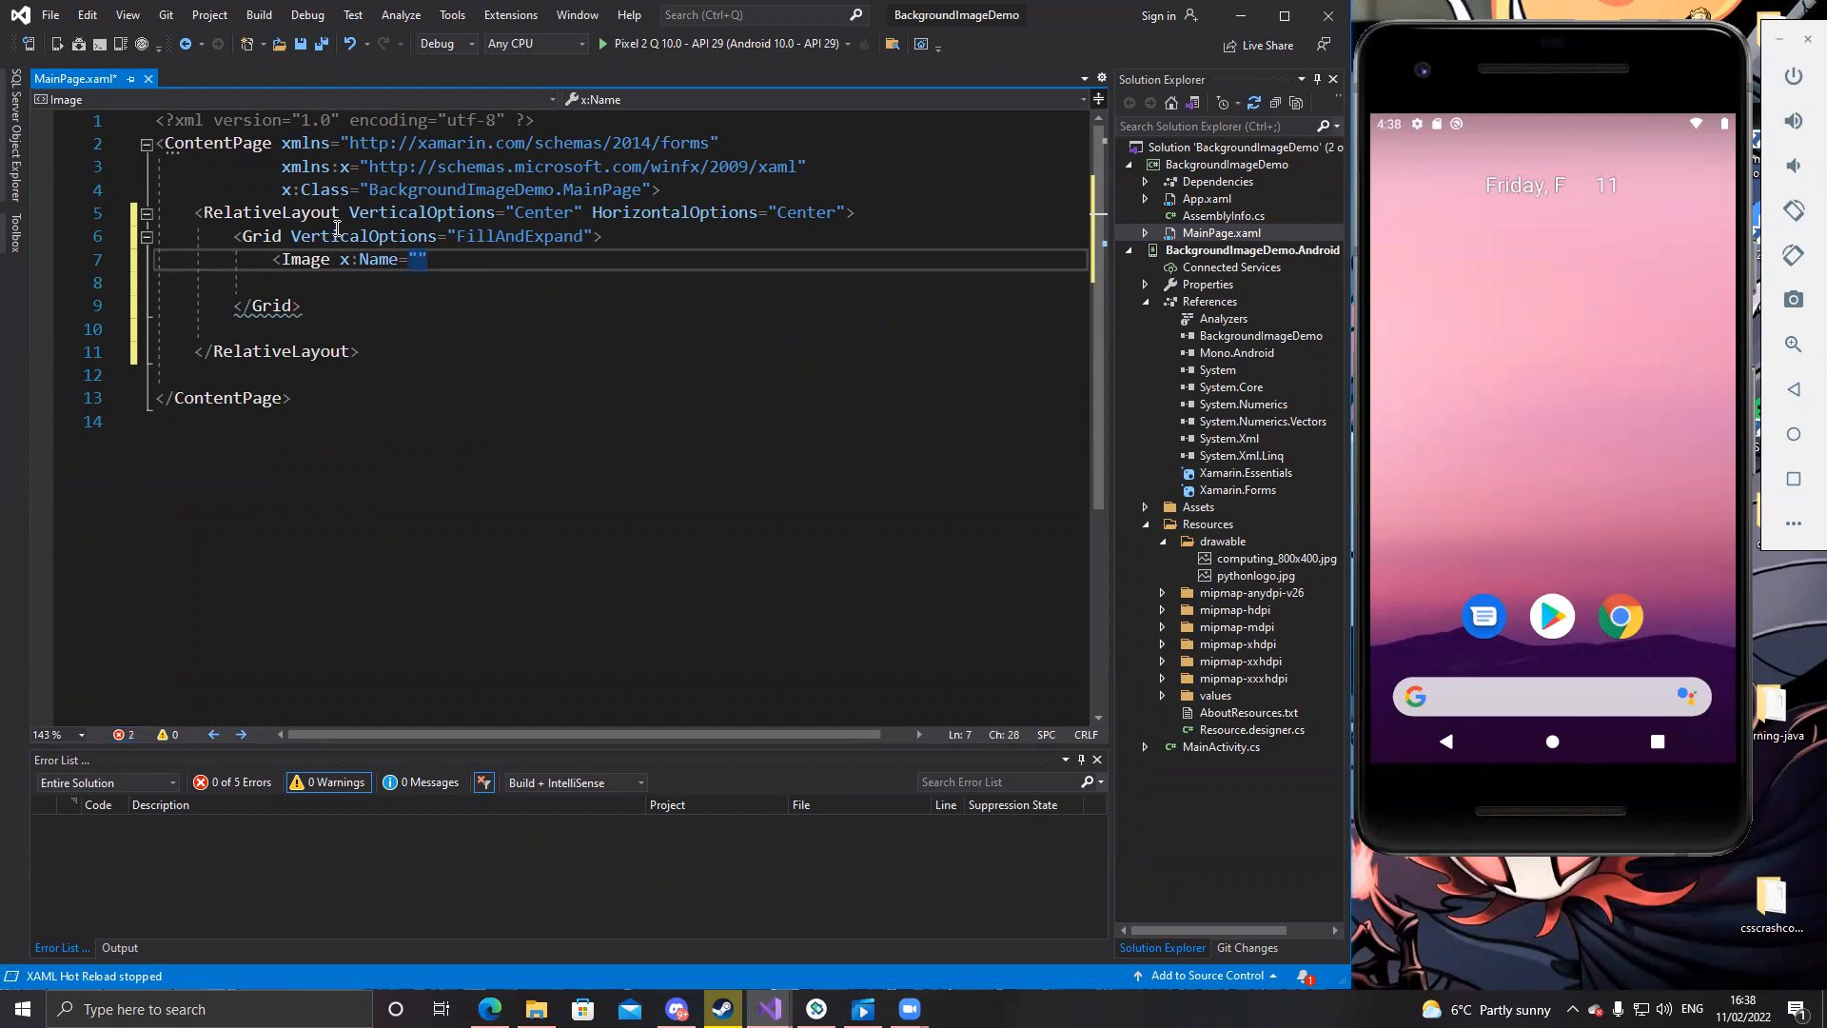
text(B)
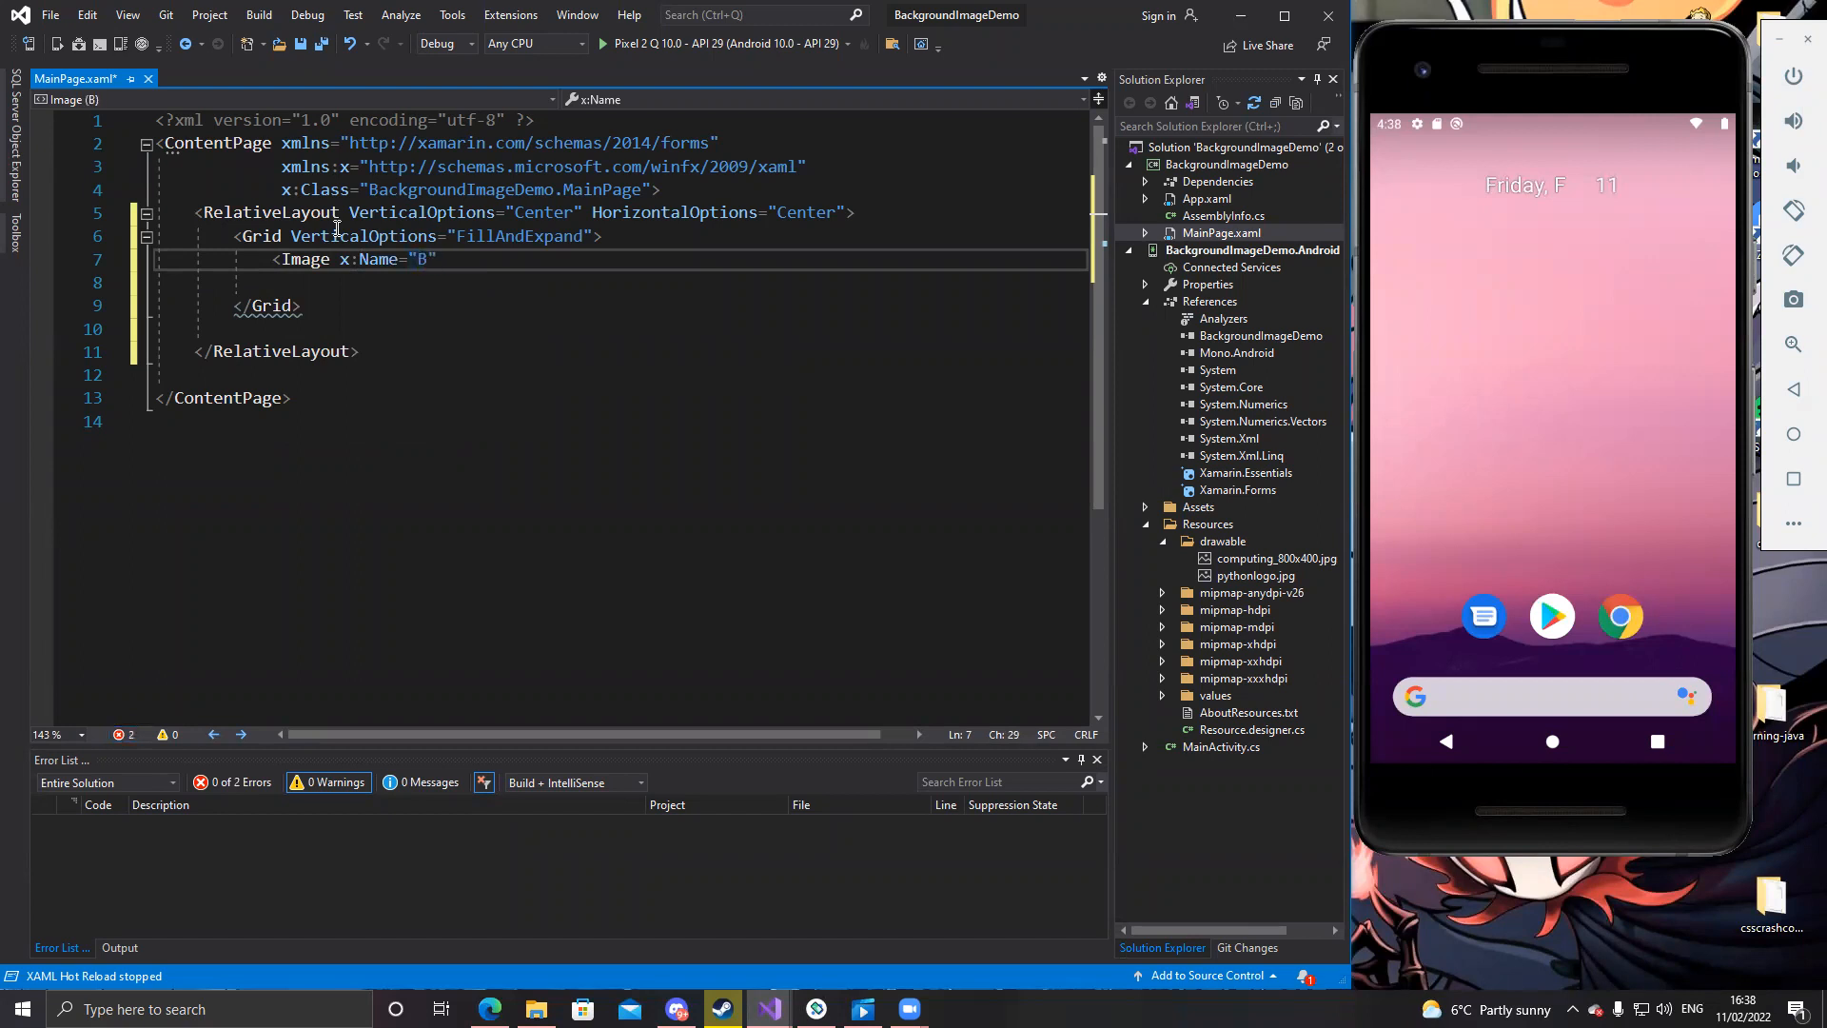
text(nit)
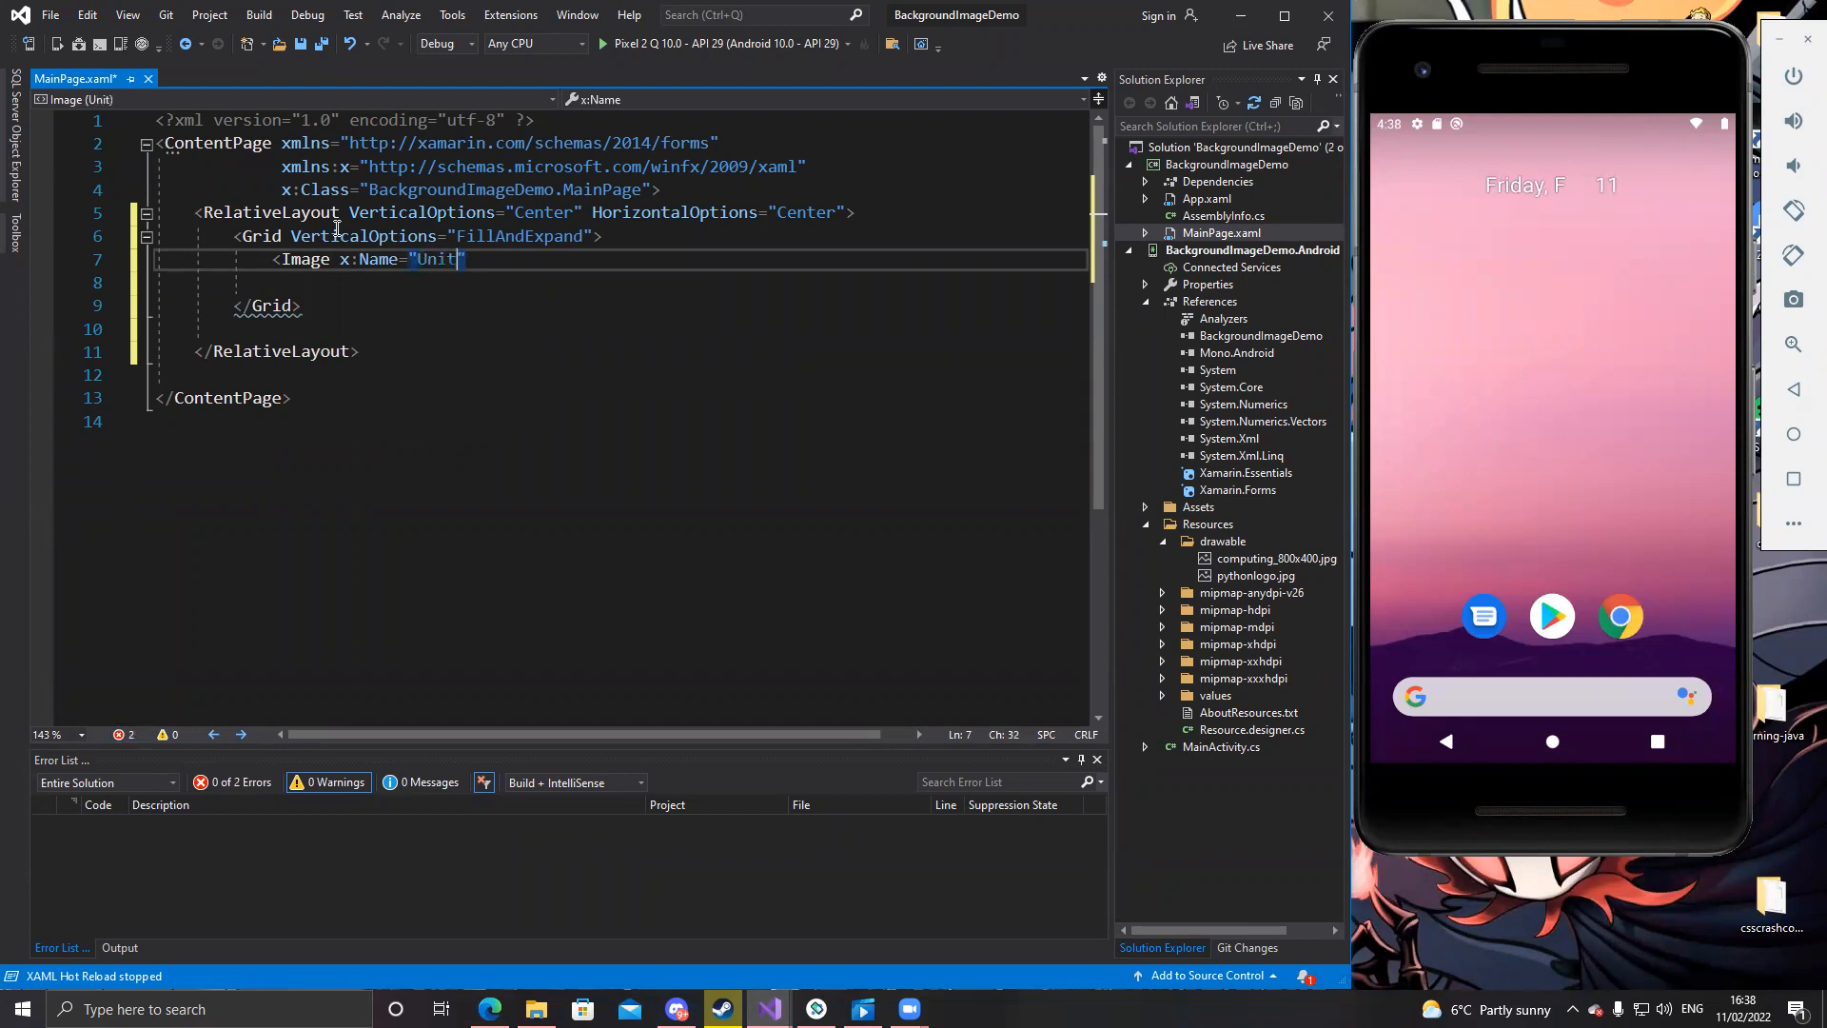
key(BackSpace)
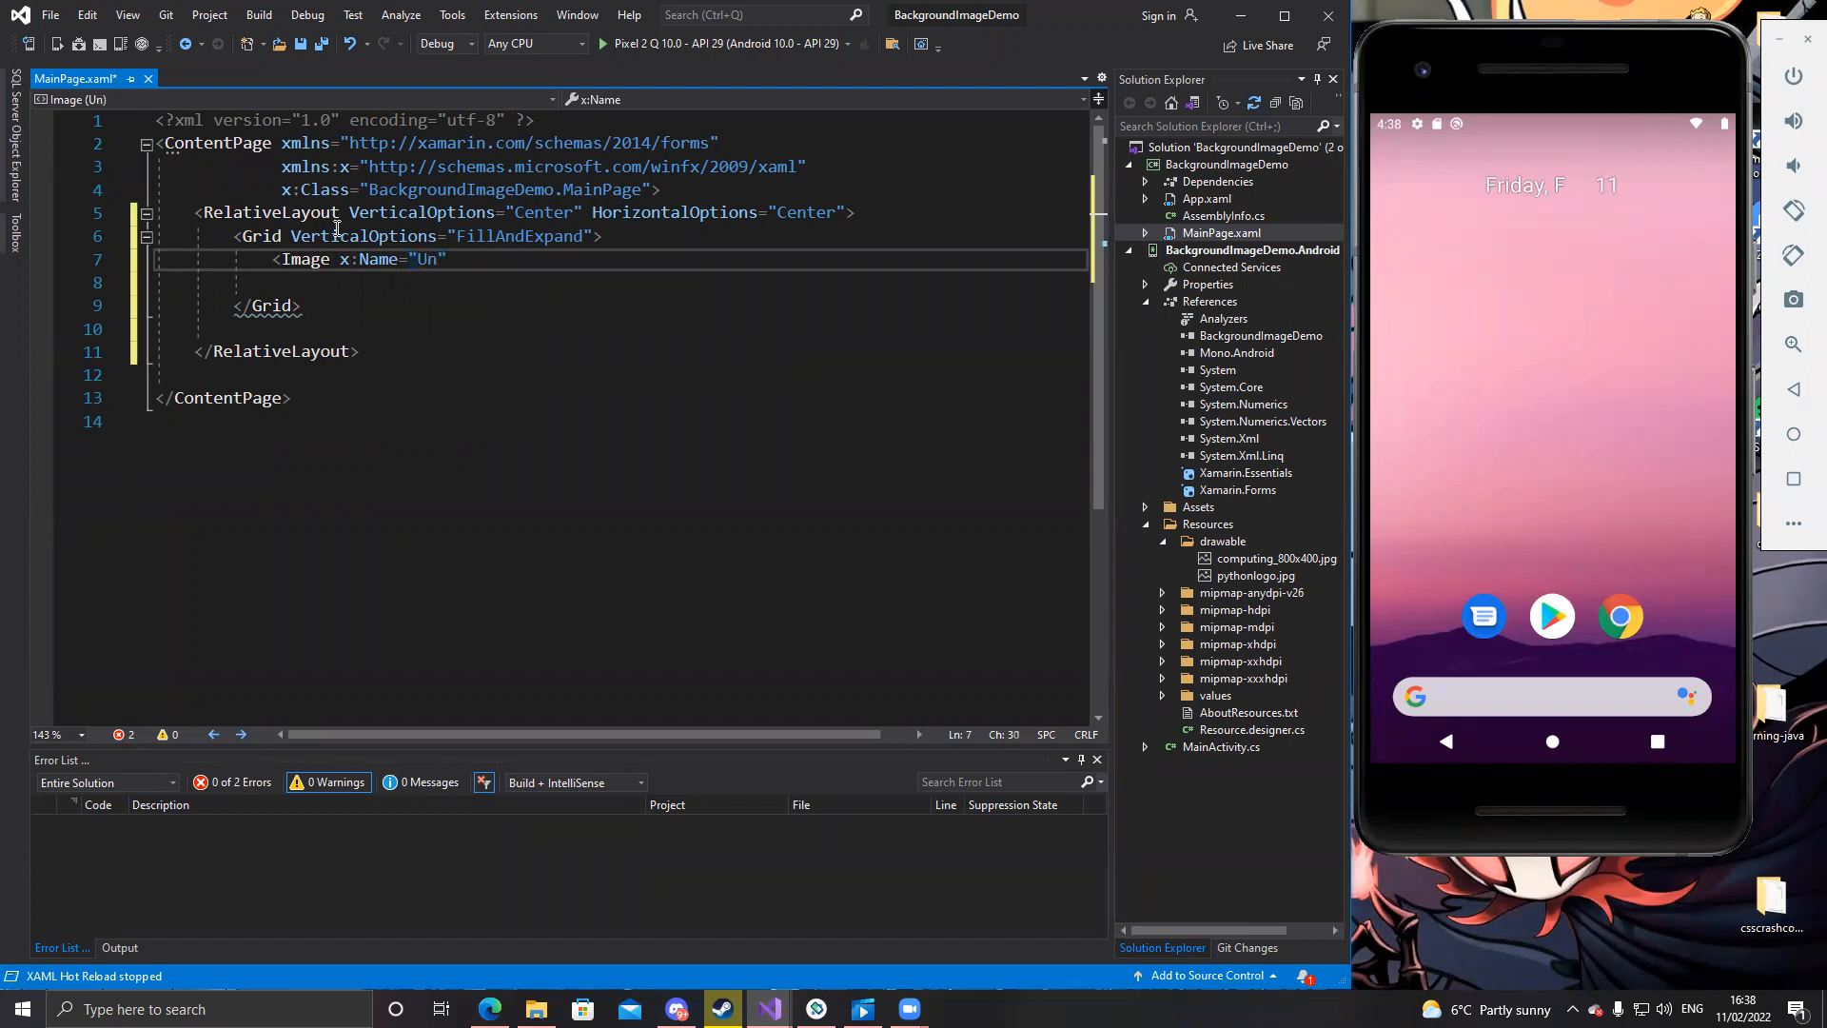
key(BackSpace)
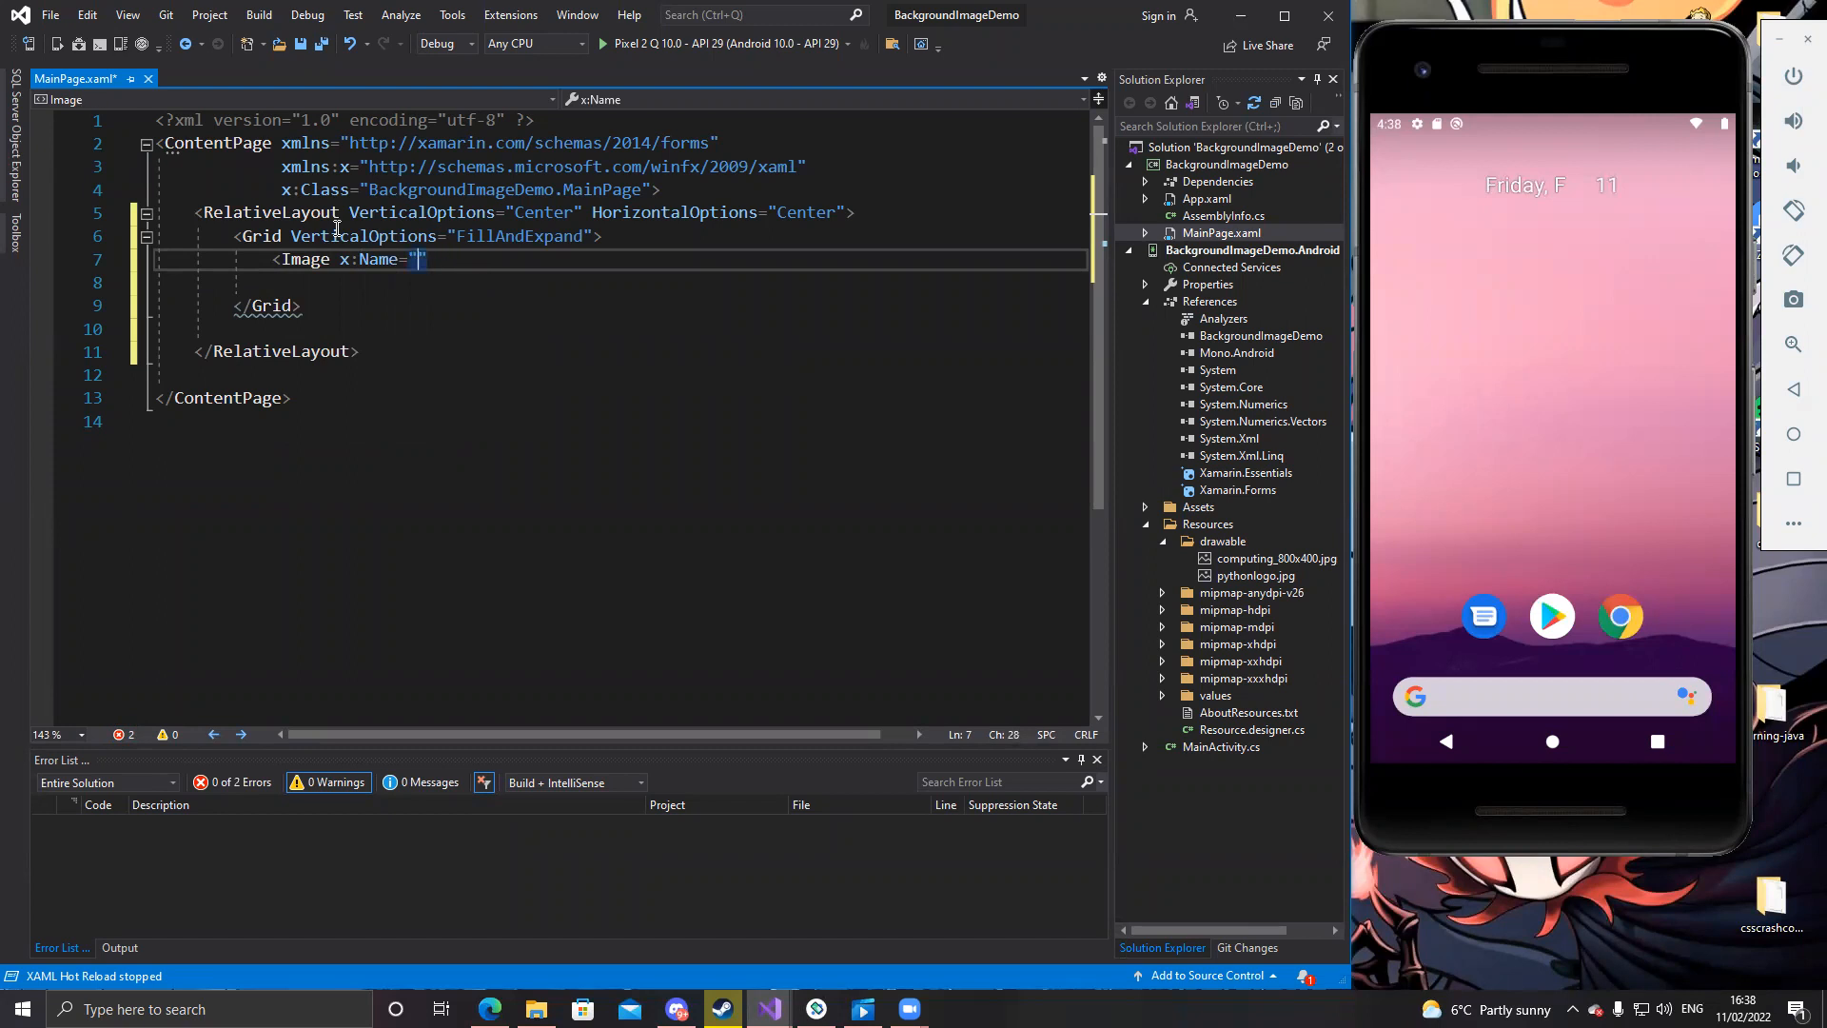
text(main_background)
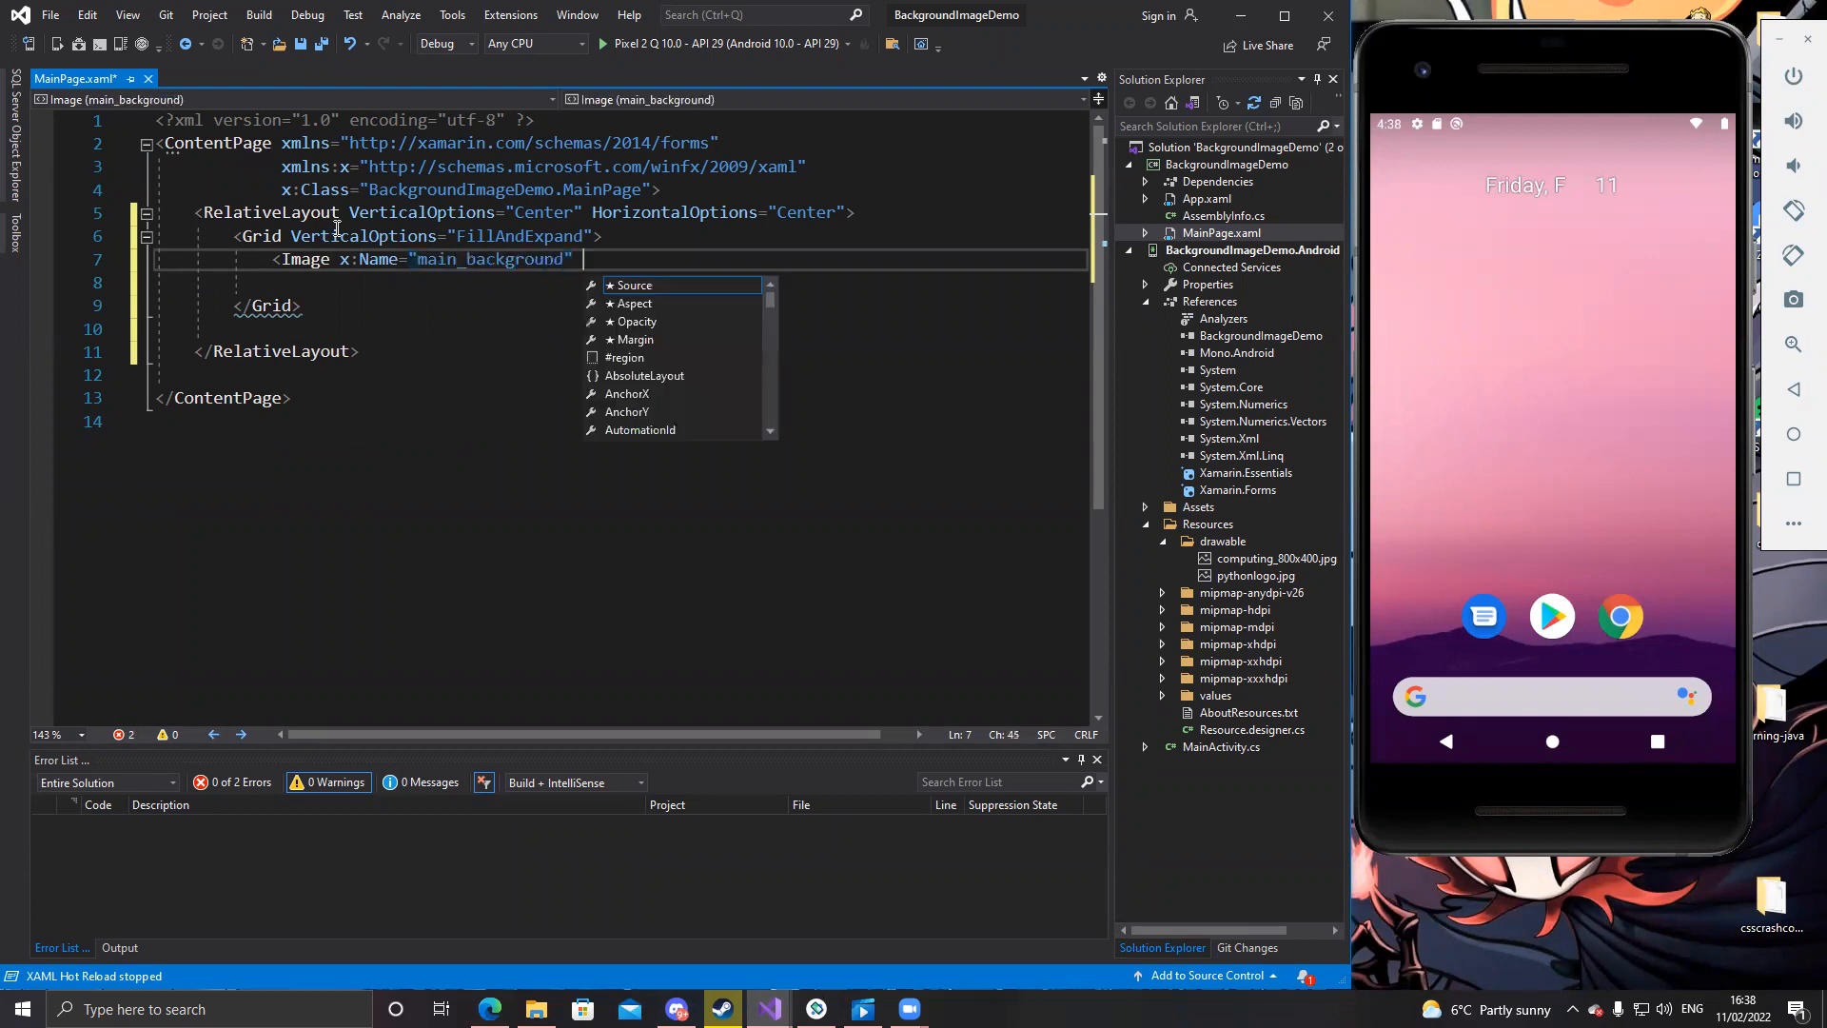
Add an empty Source attribute to the Image, then switch to File Explorer's Captures folder
text(Source=")
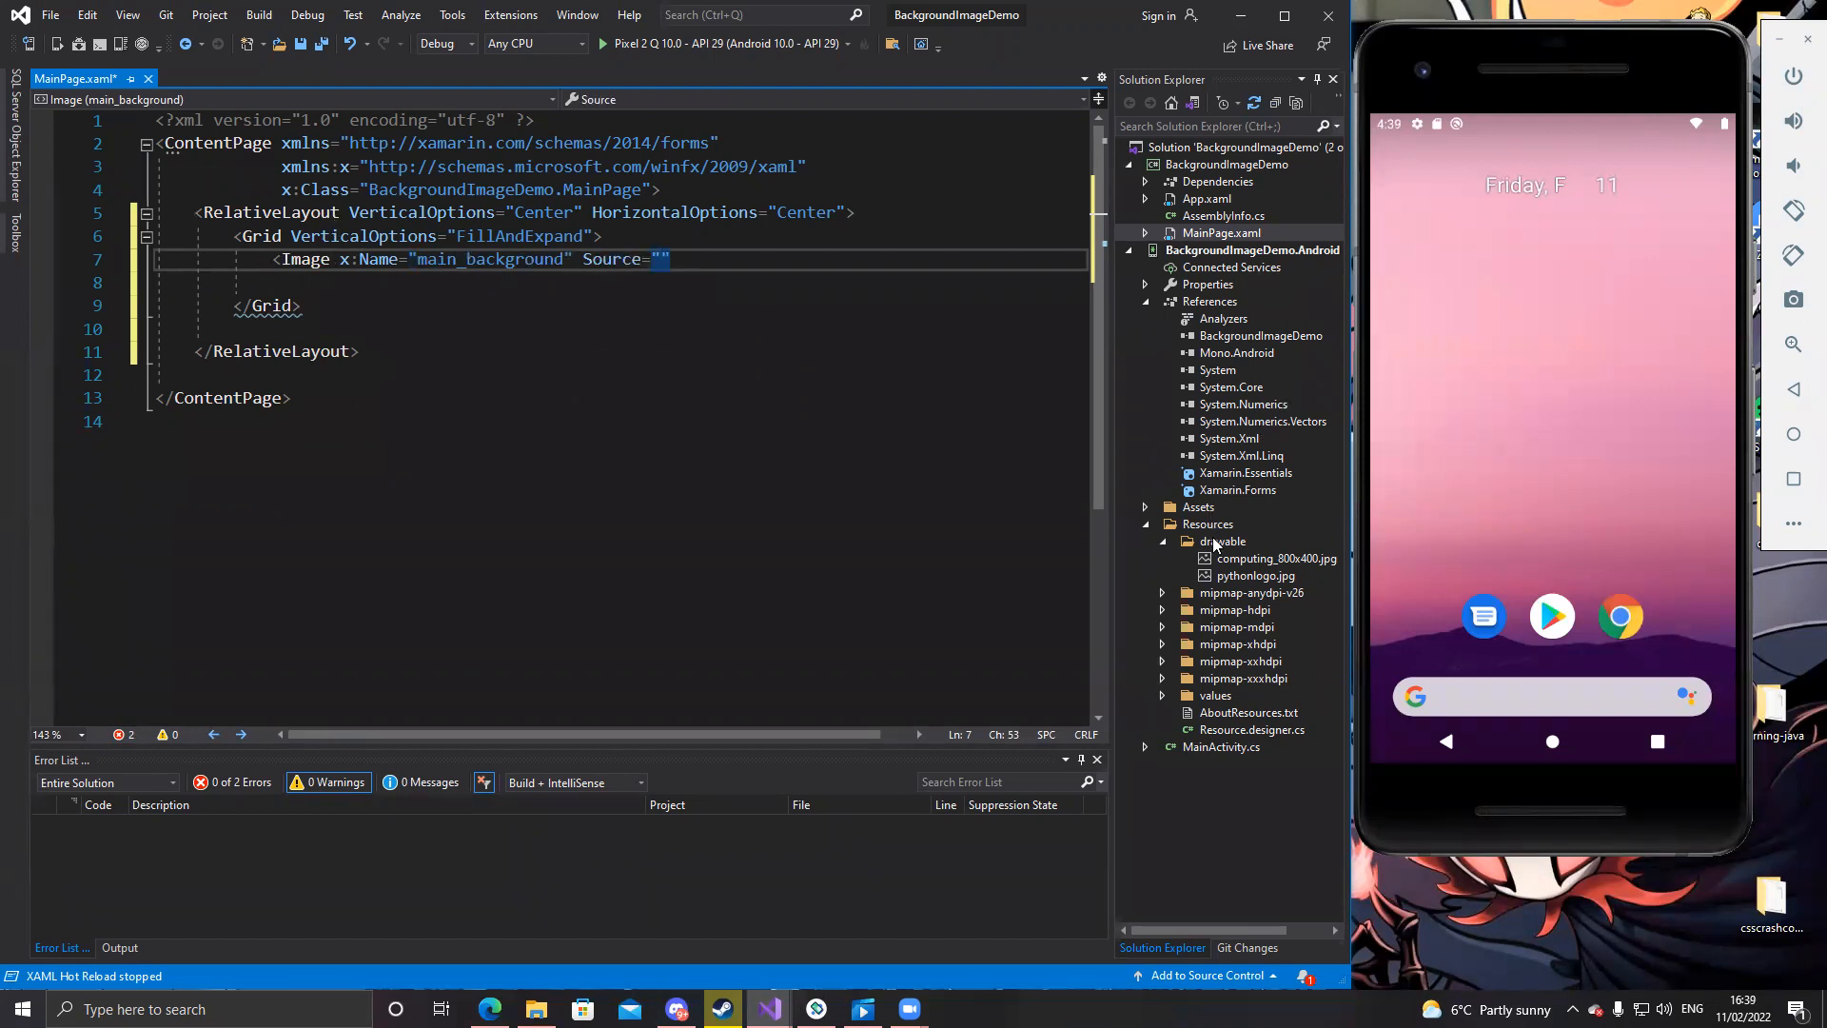
mouse_move(1221, 554)
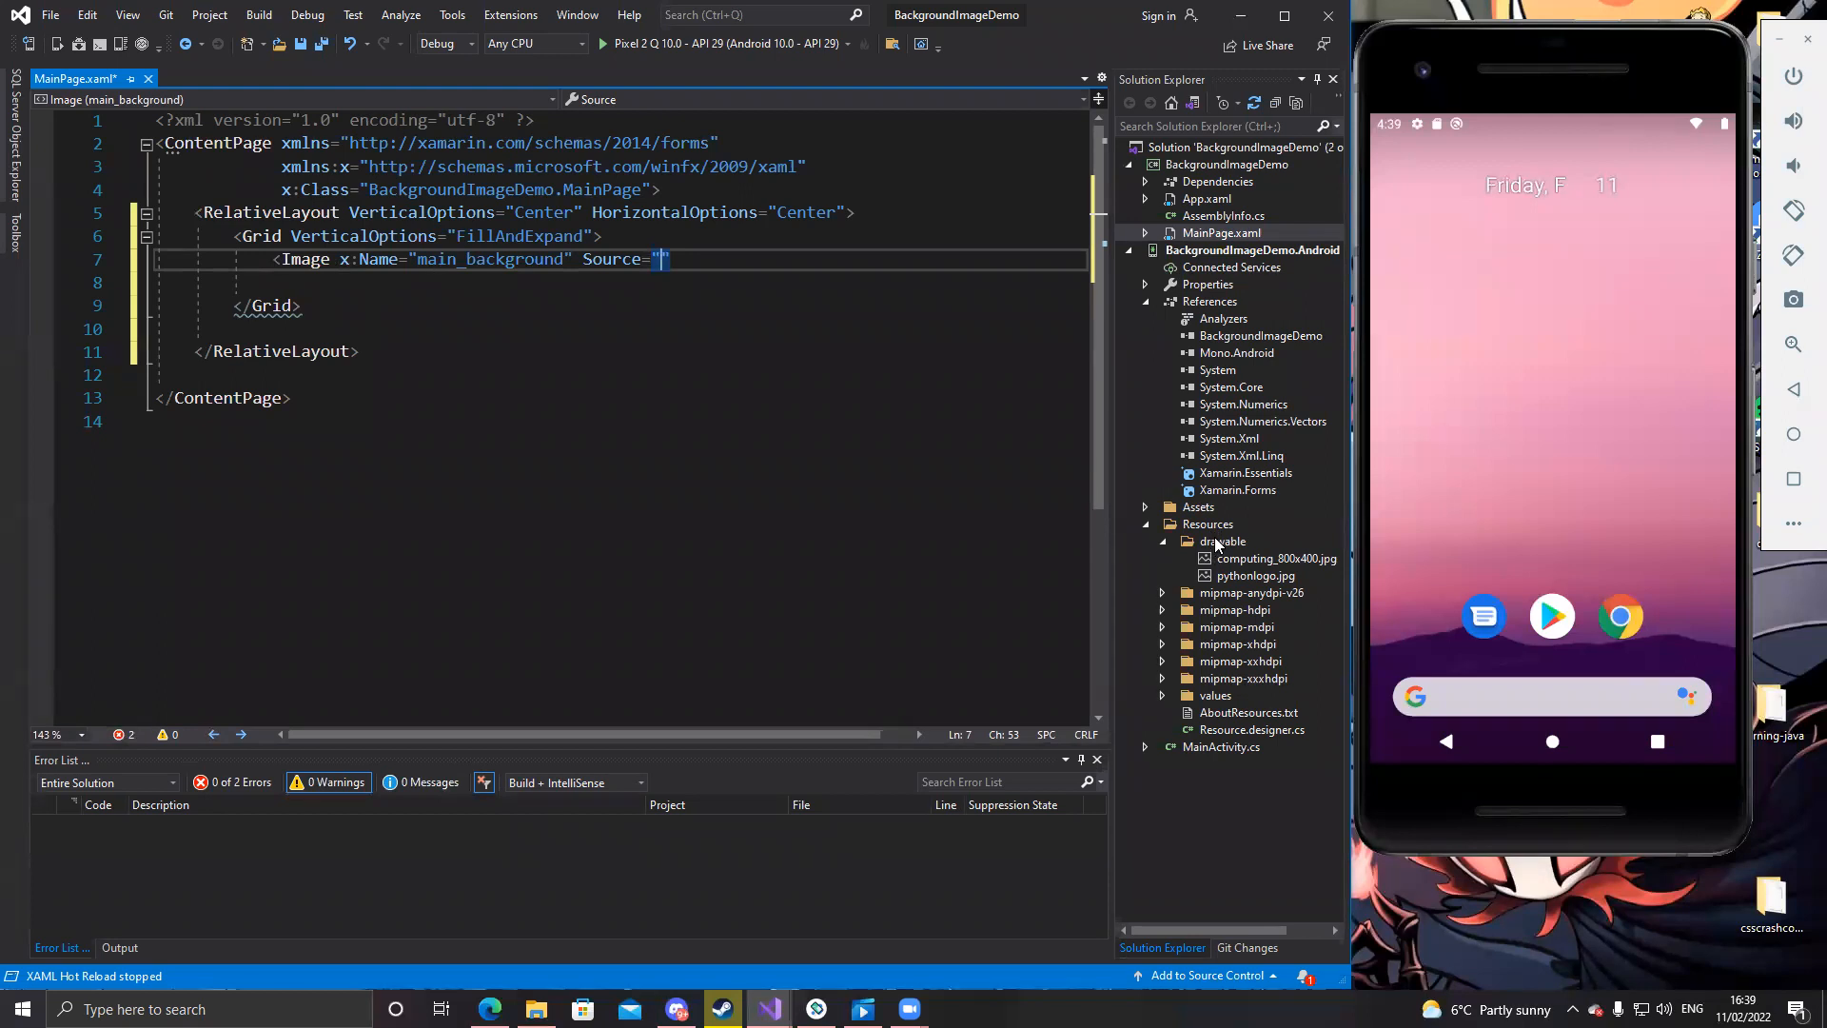
mouse_move(1275, 559)
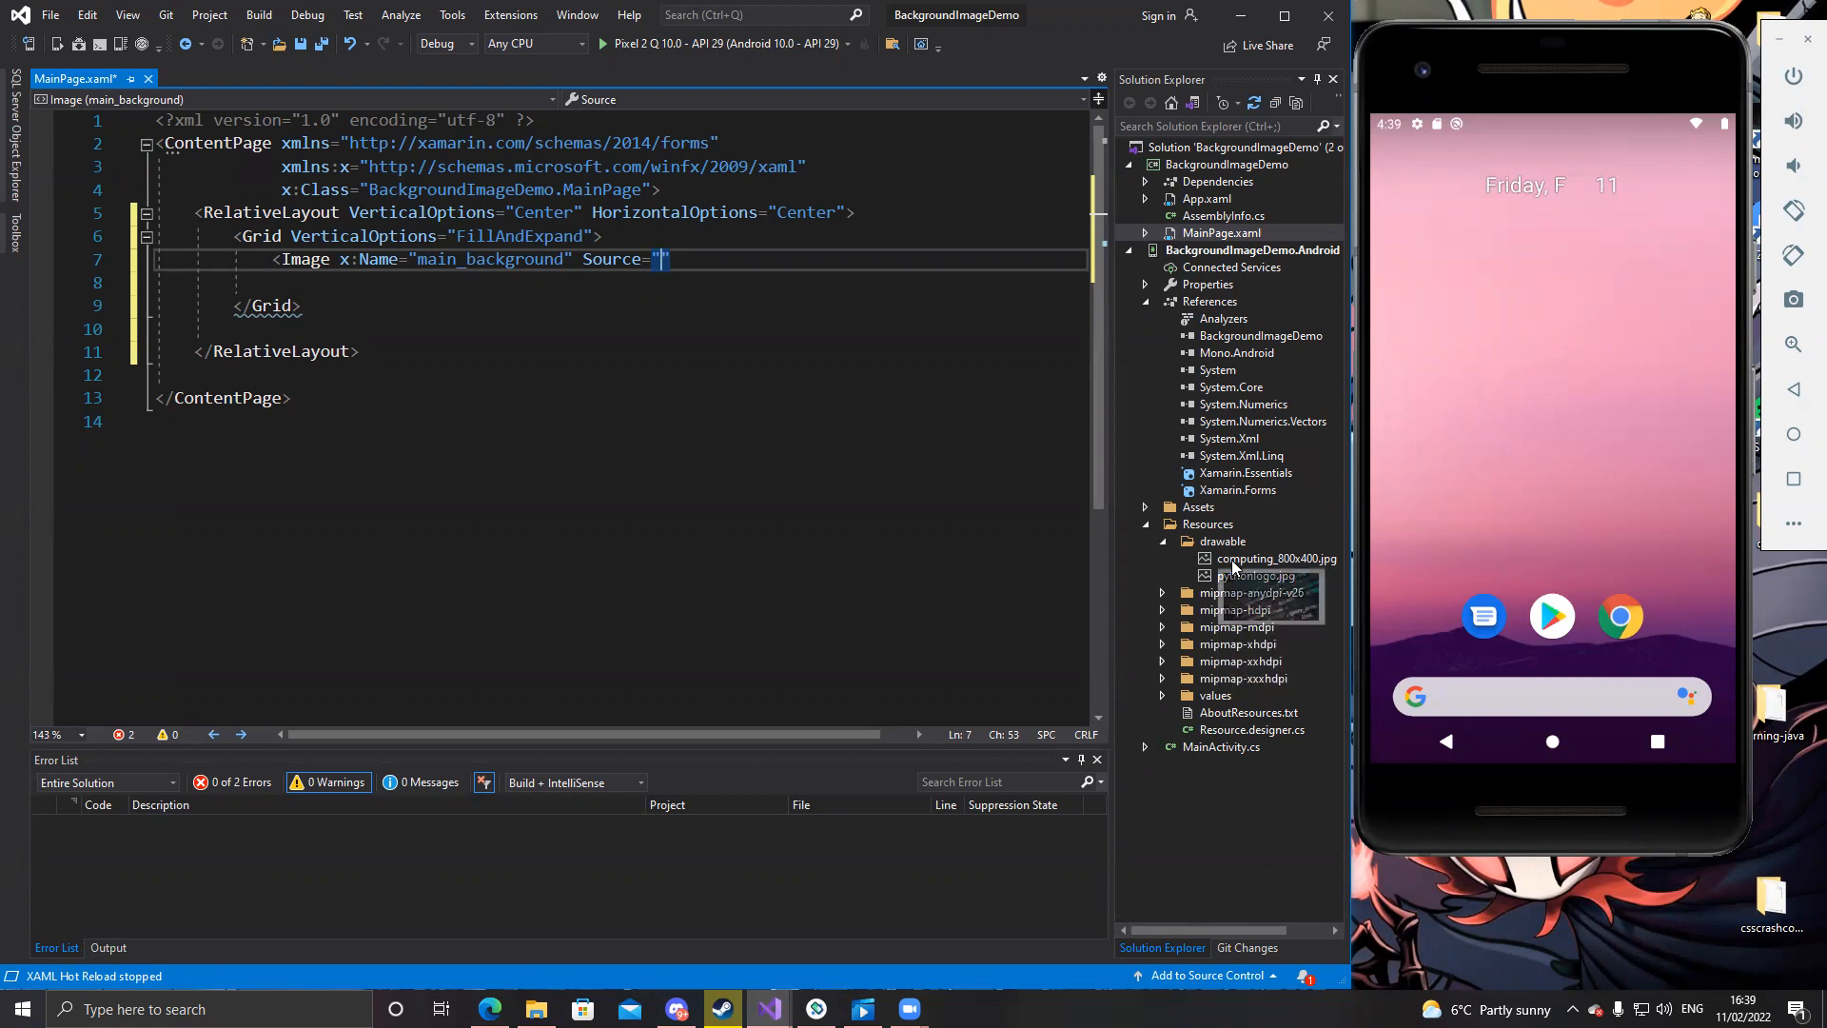
mouse_move(1058, 499)
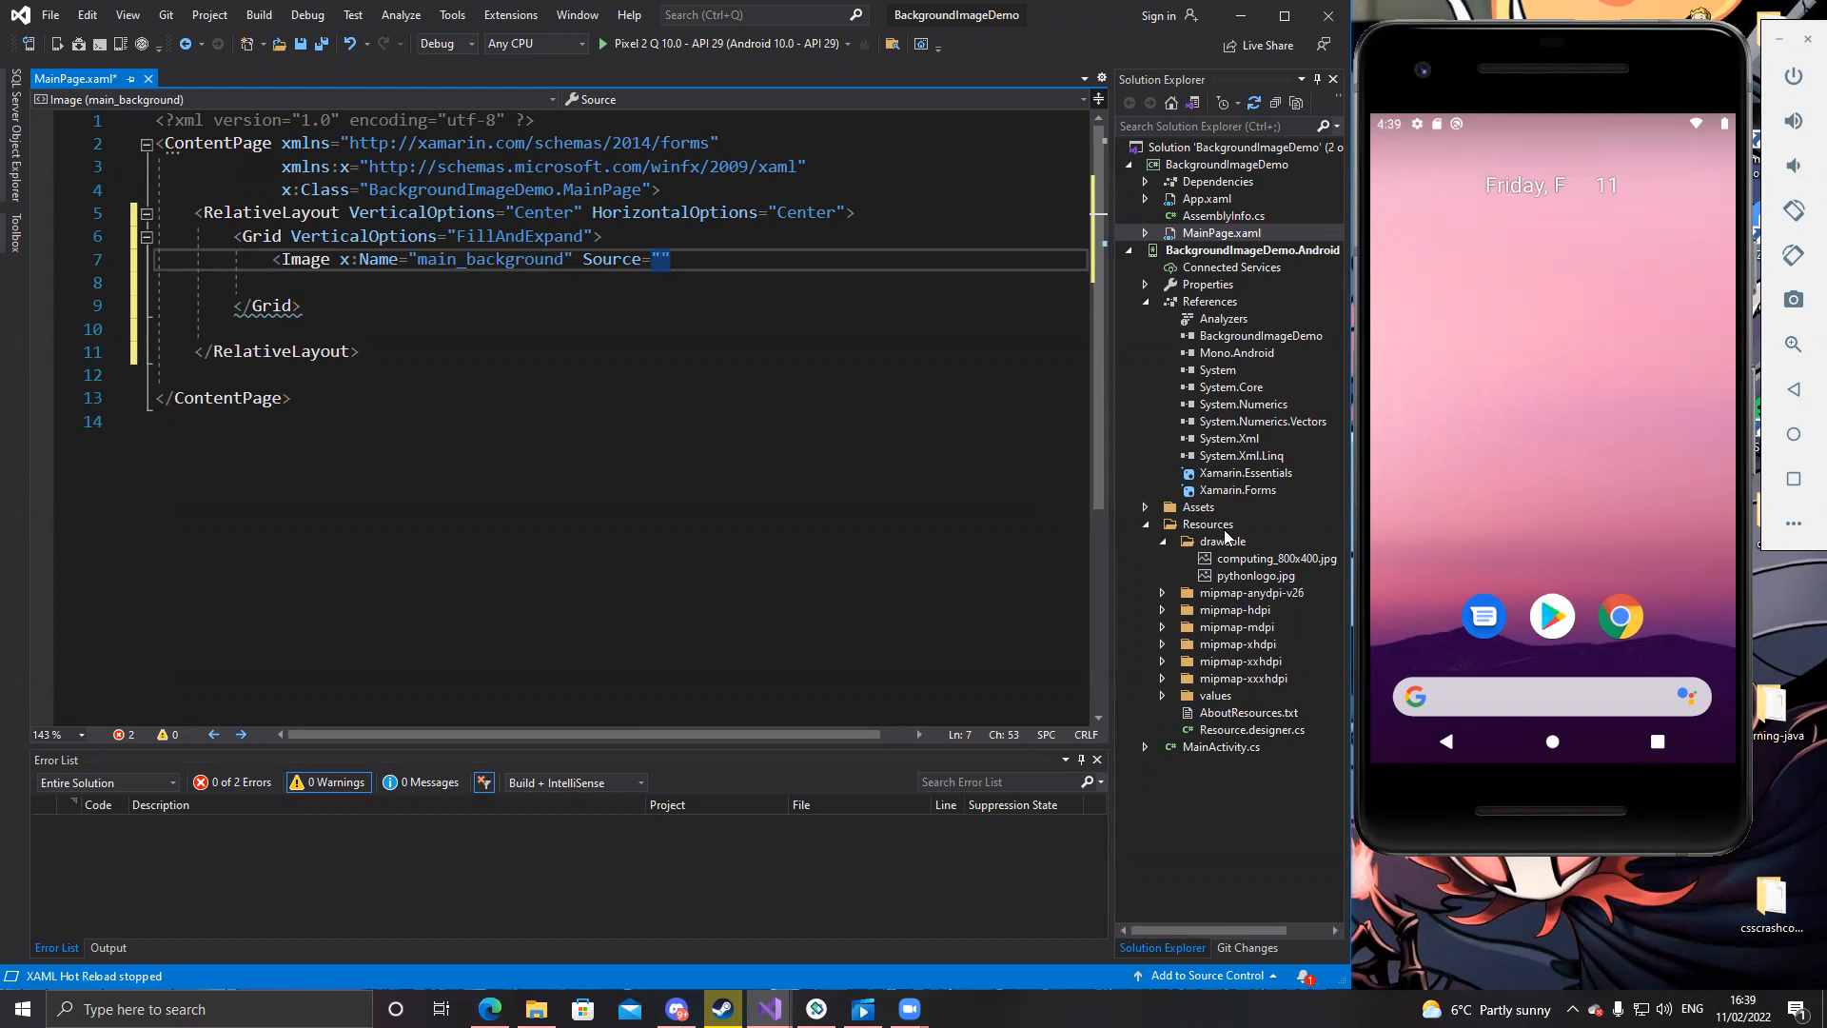
right_click(1222, 540)
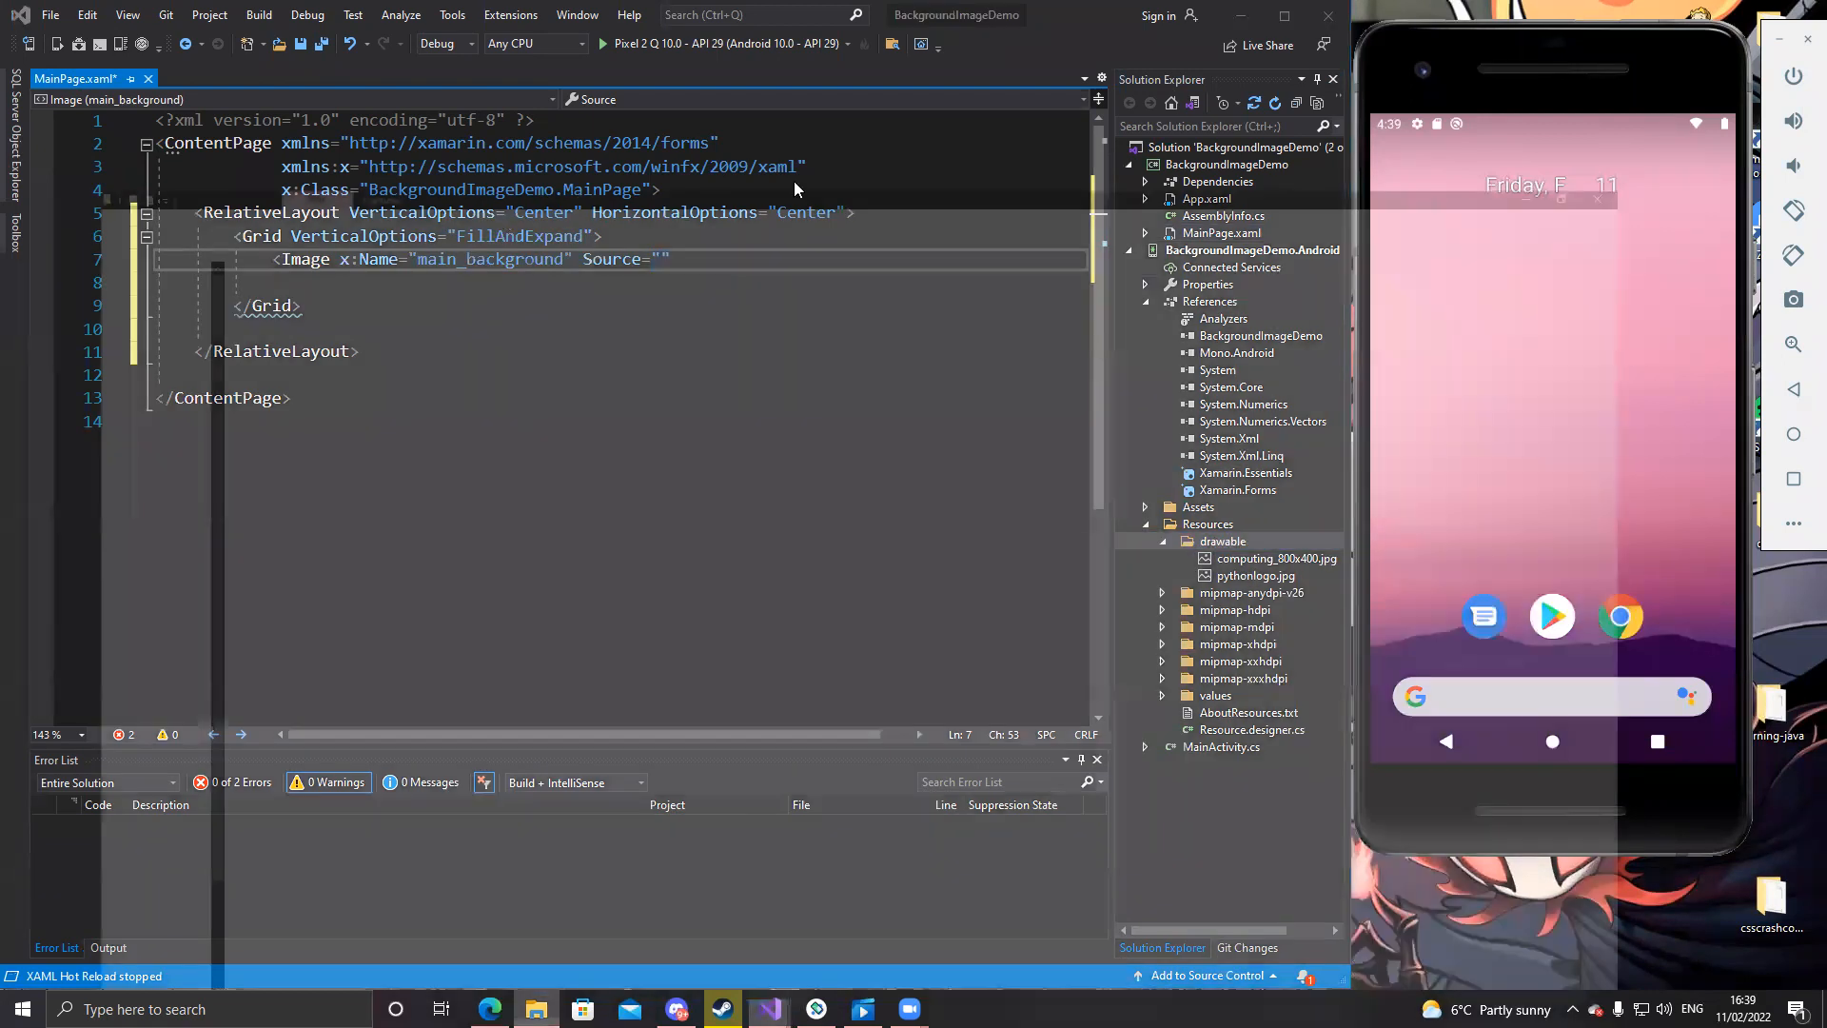
click(534, 1008)
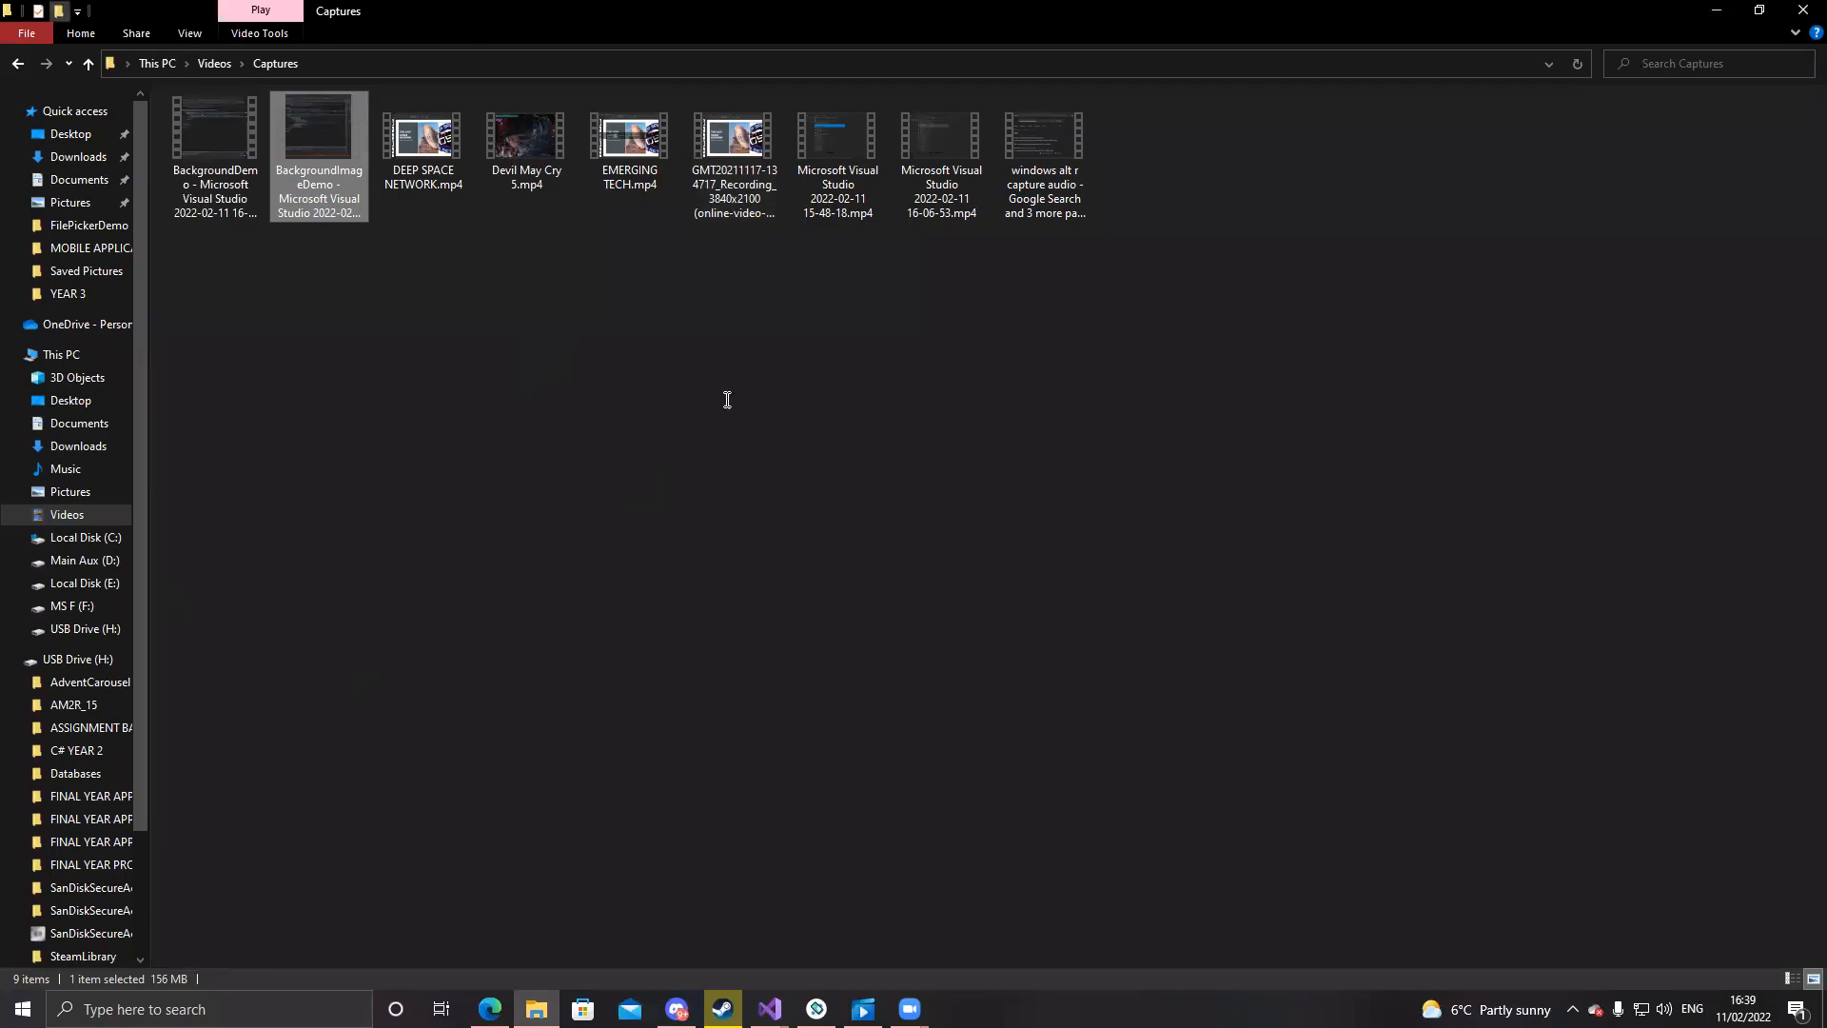
Set the Image Source to computing_800x400.jpg, correcting 'computer' to 'computing'
click(767, 1009)
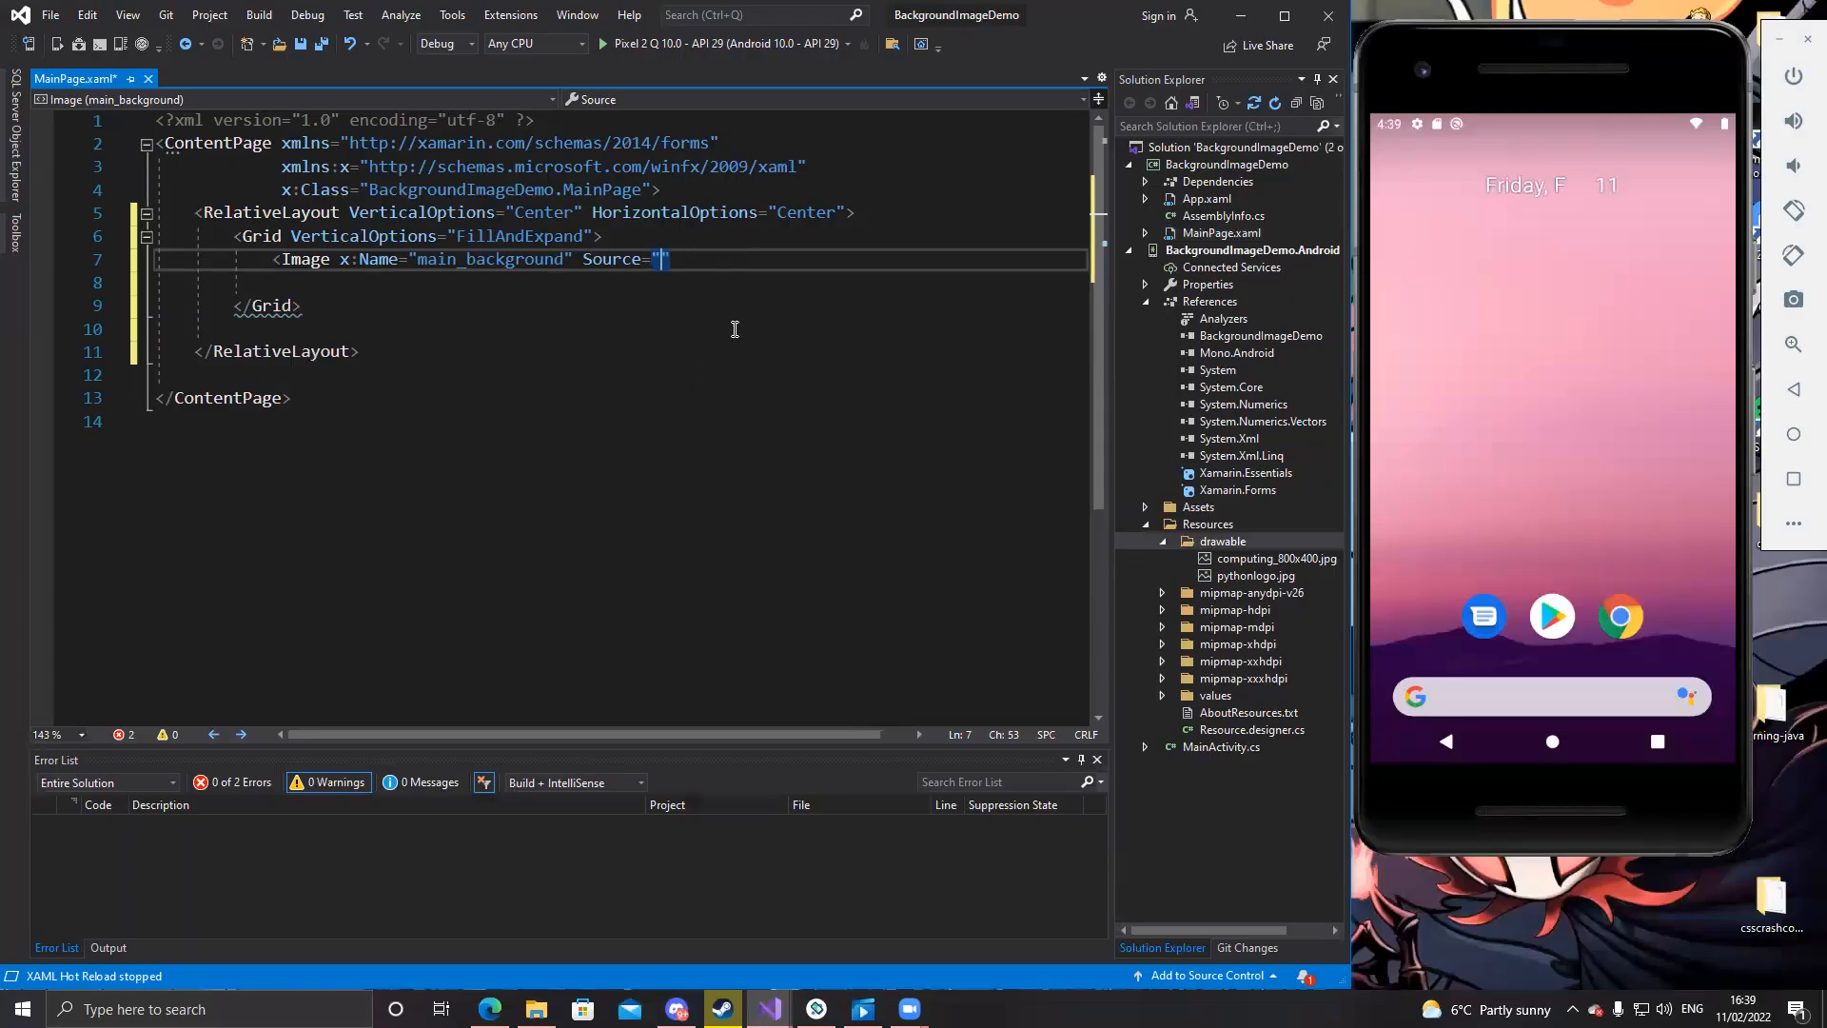
text(comp)
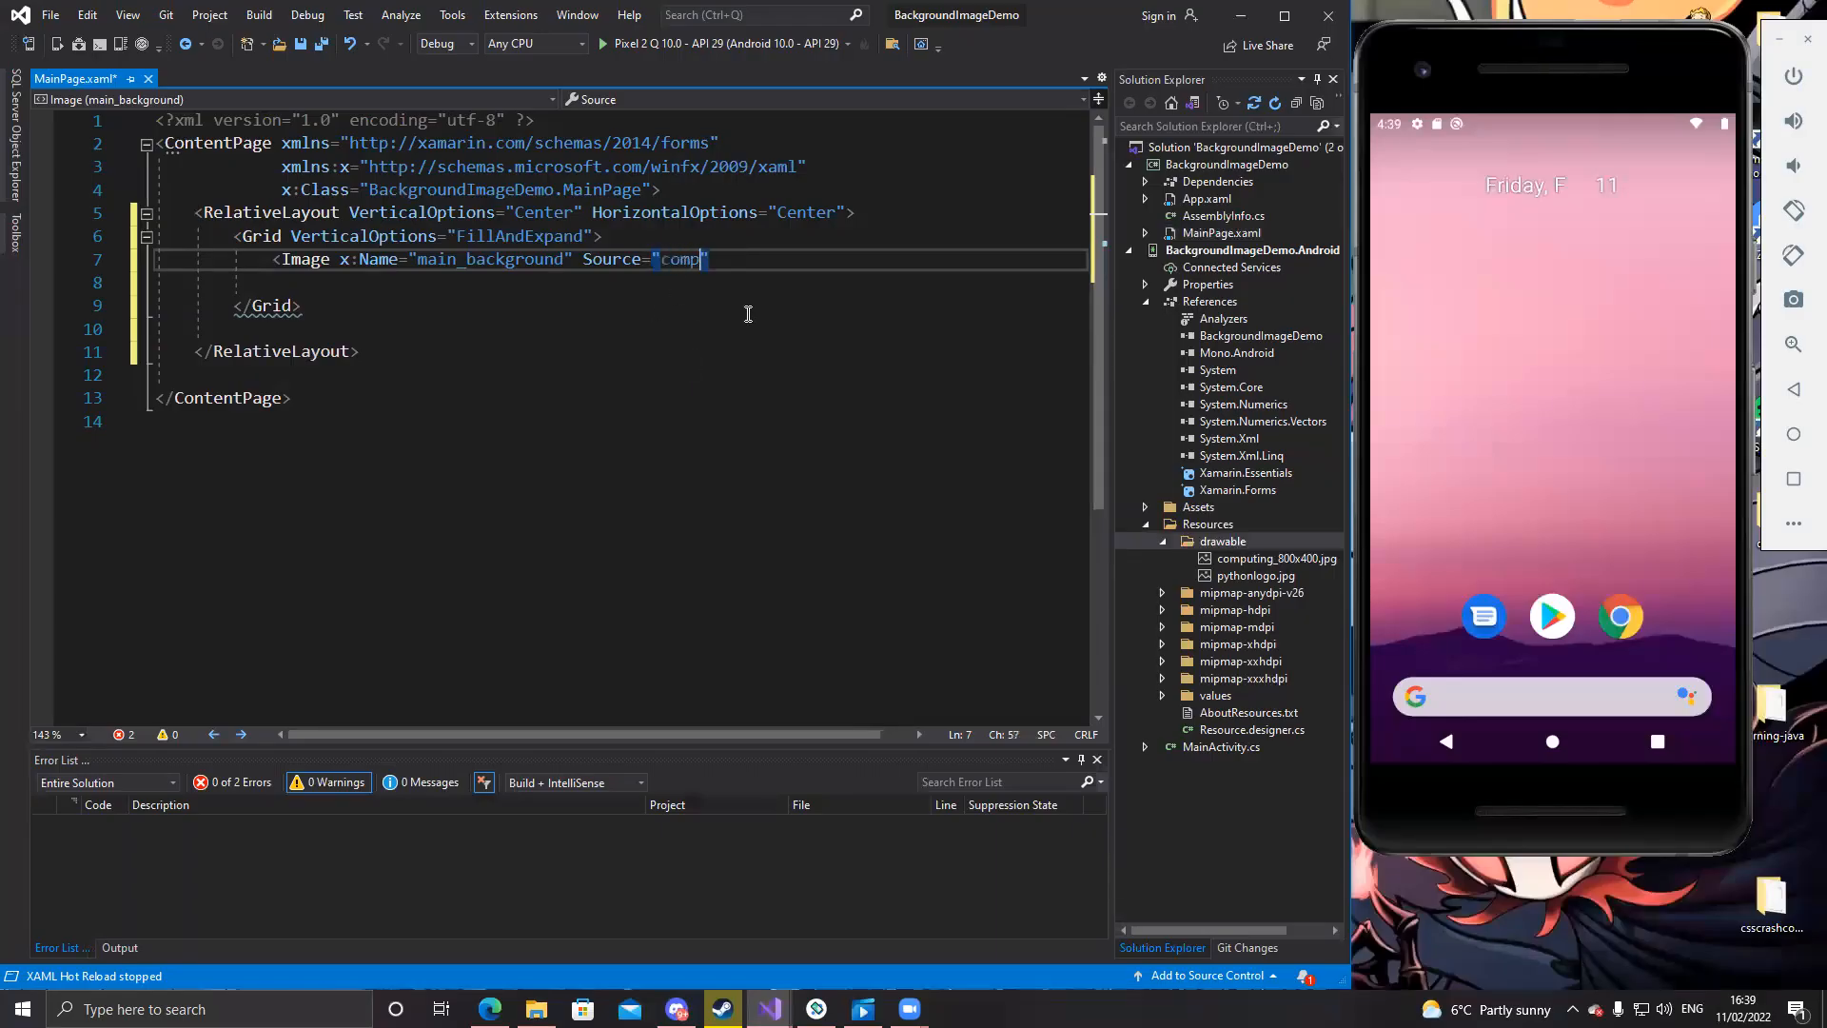
text(uter)
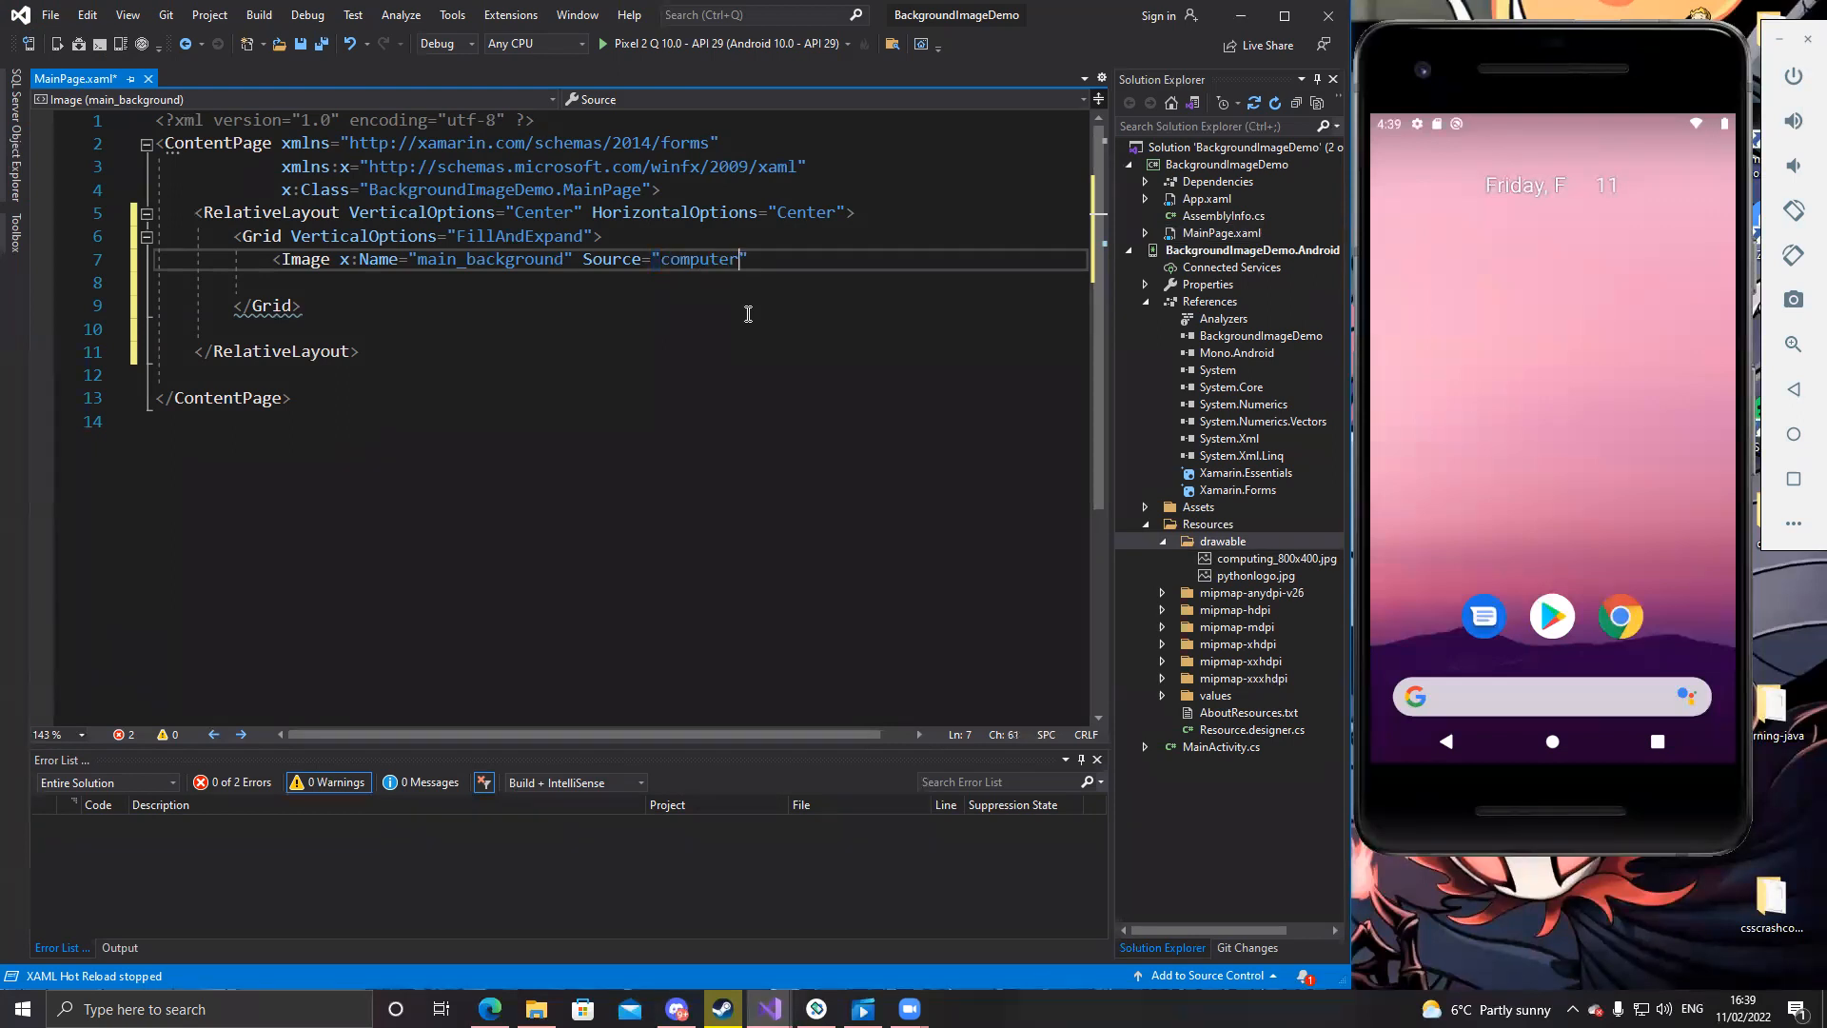
text(_800)
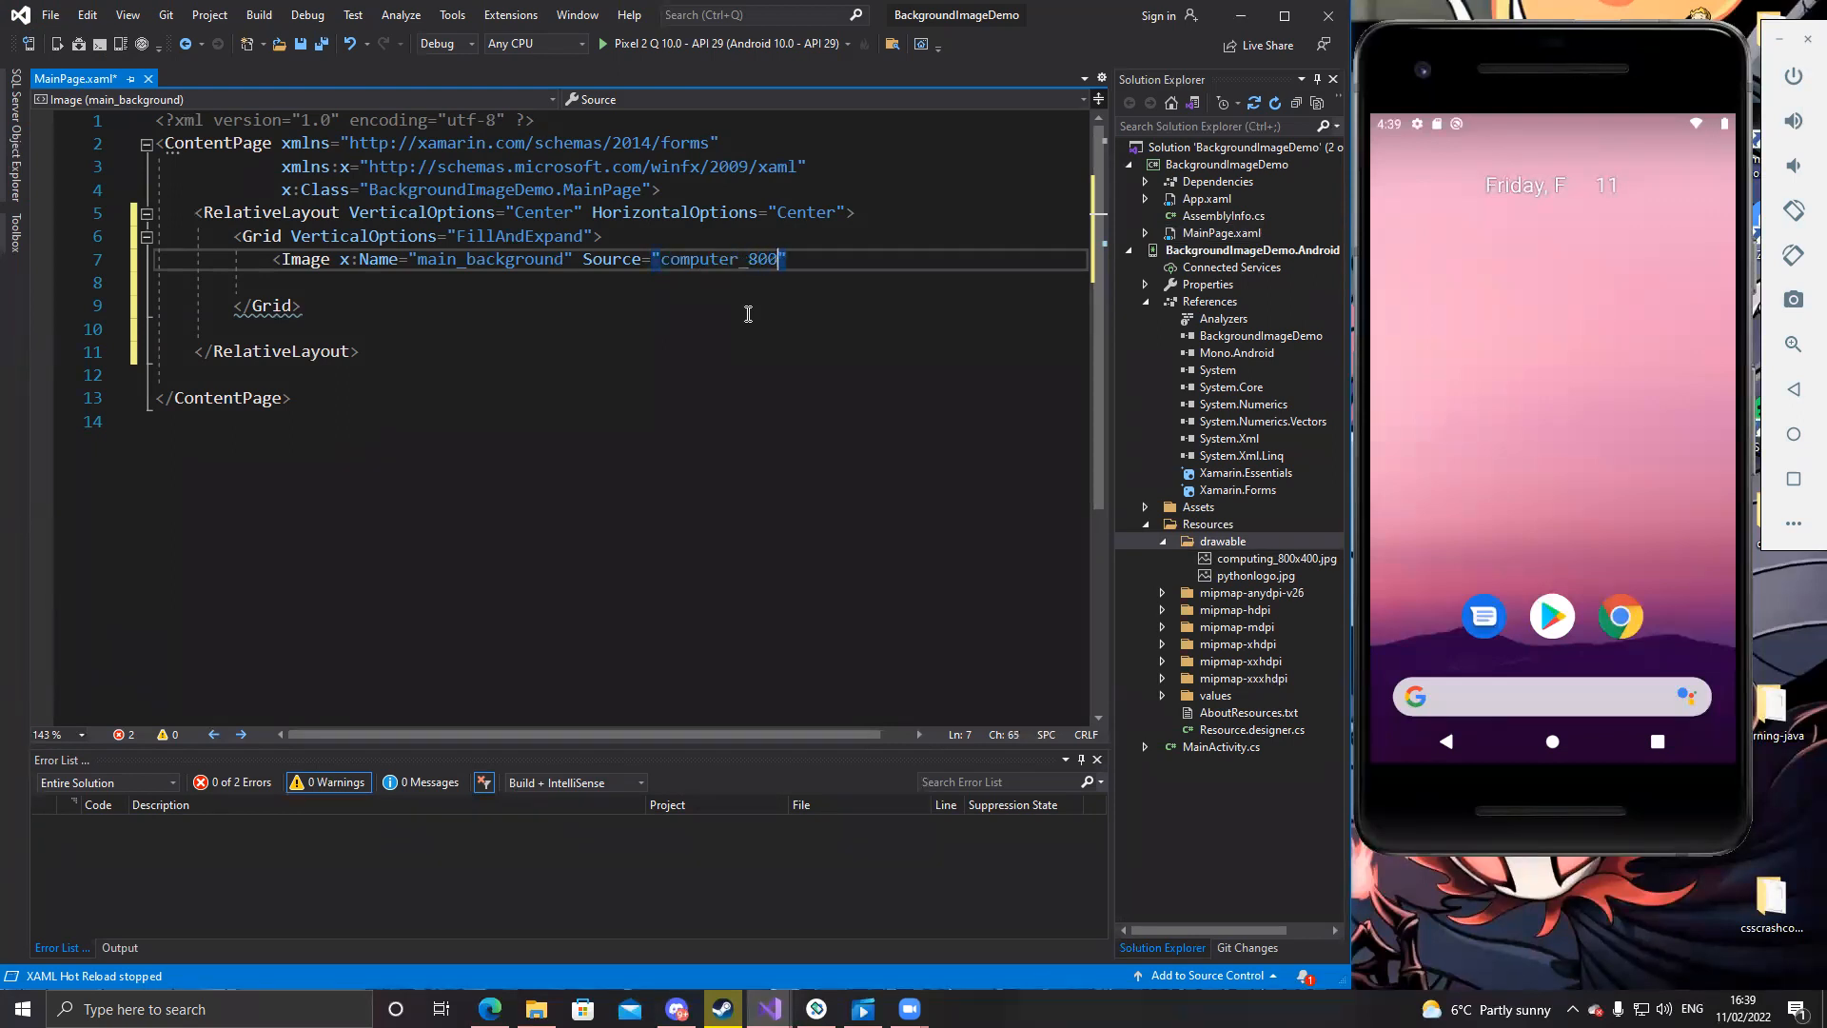
text(x400)
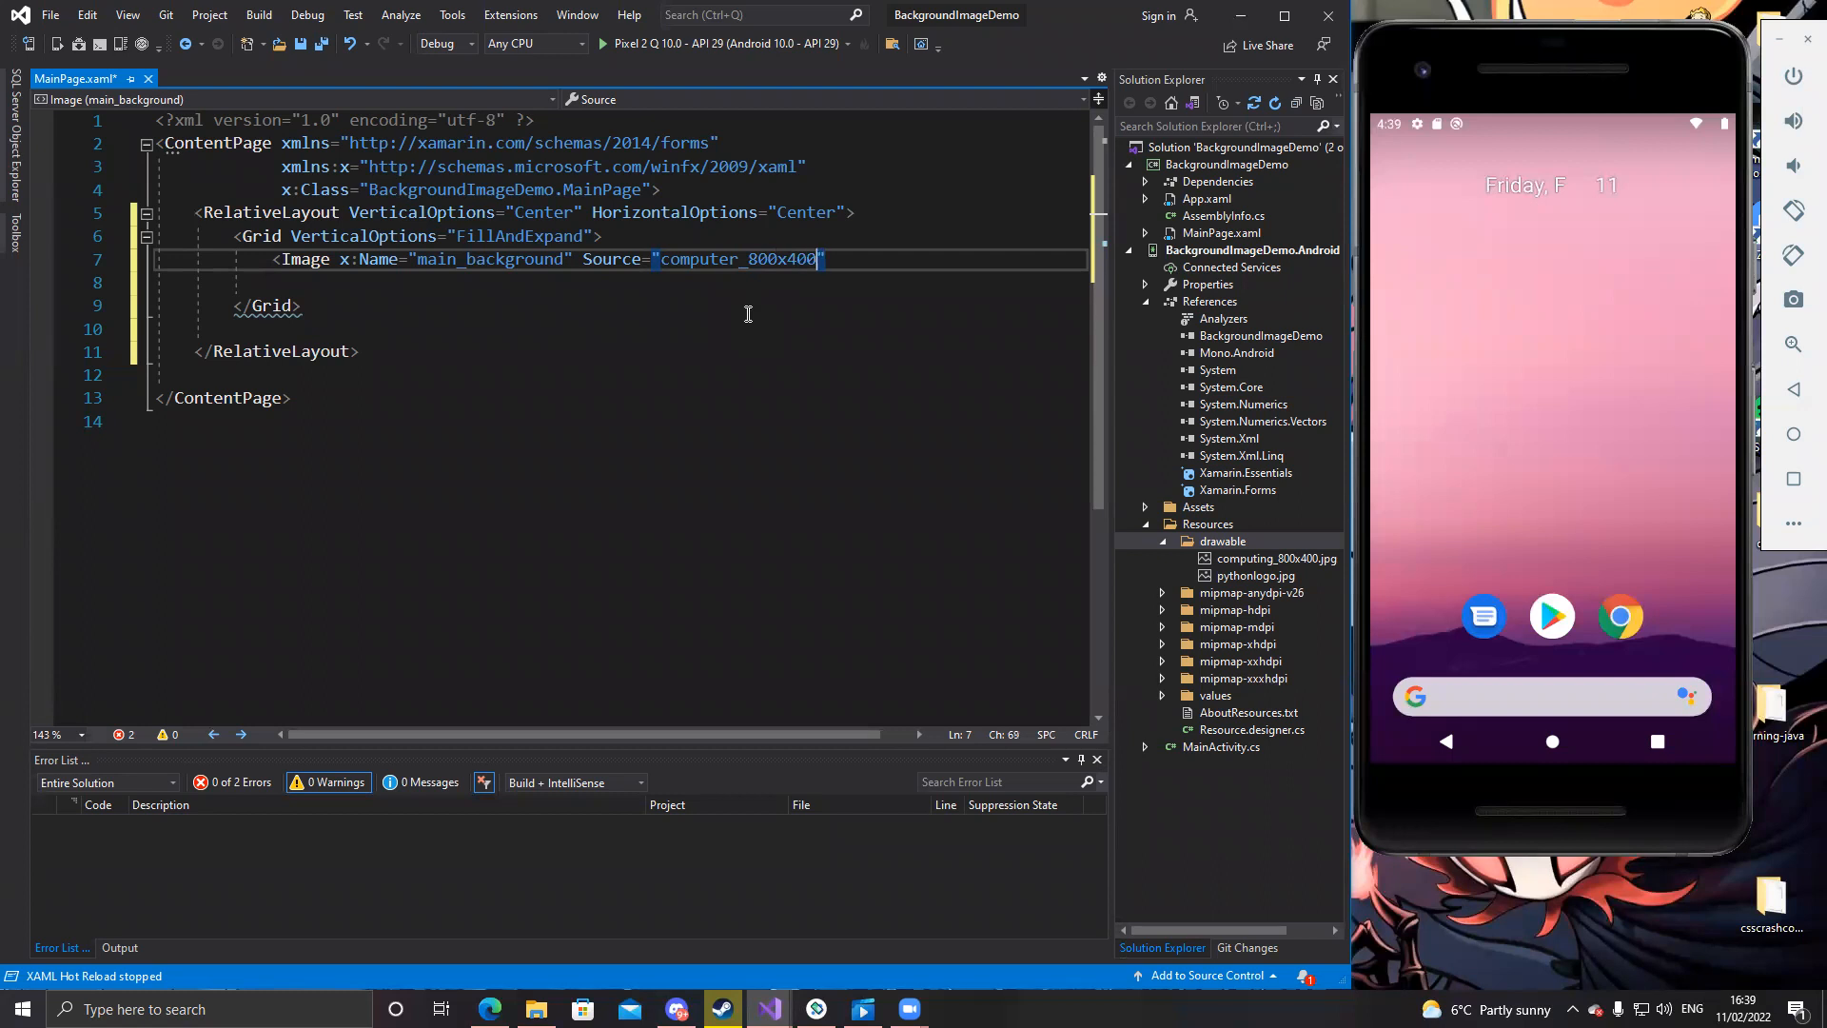
text(.j)
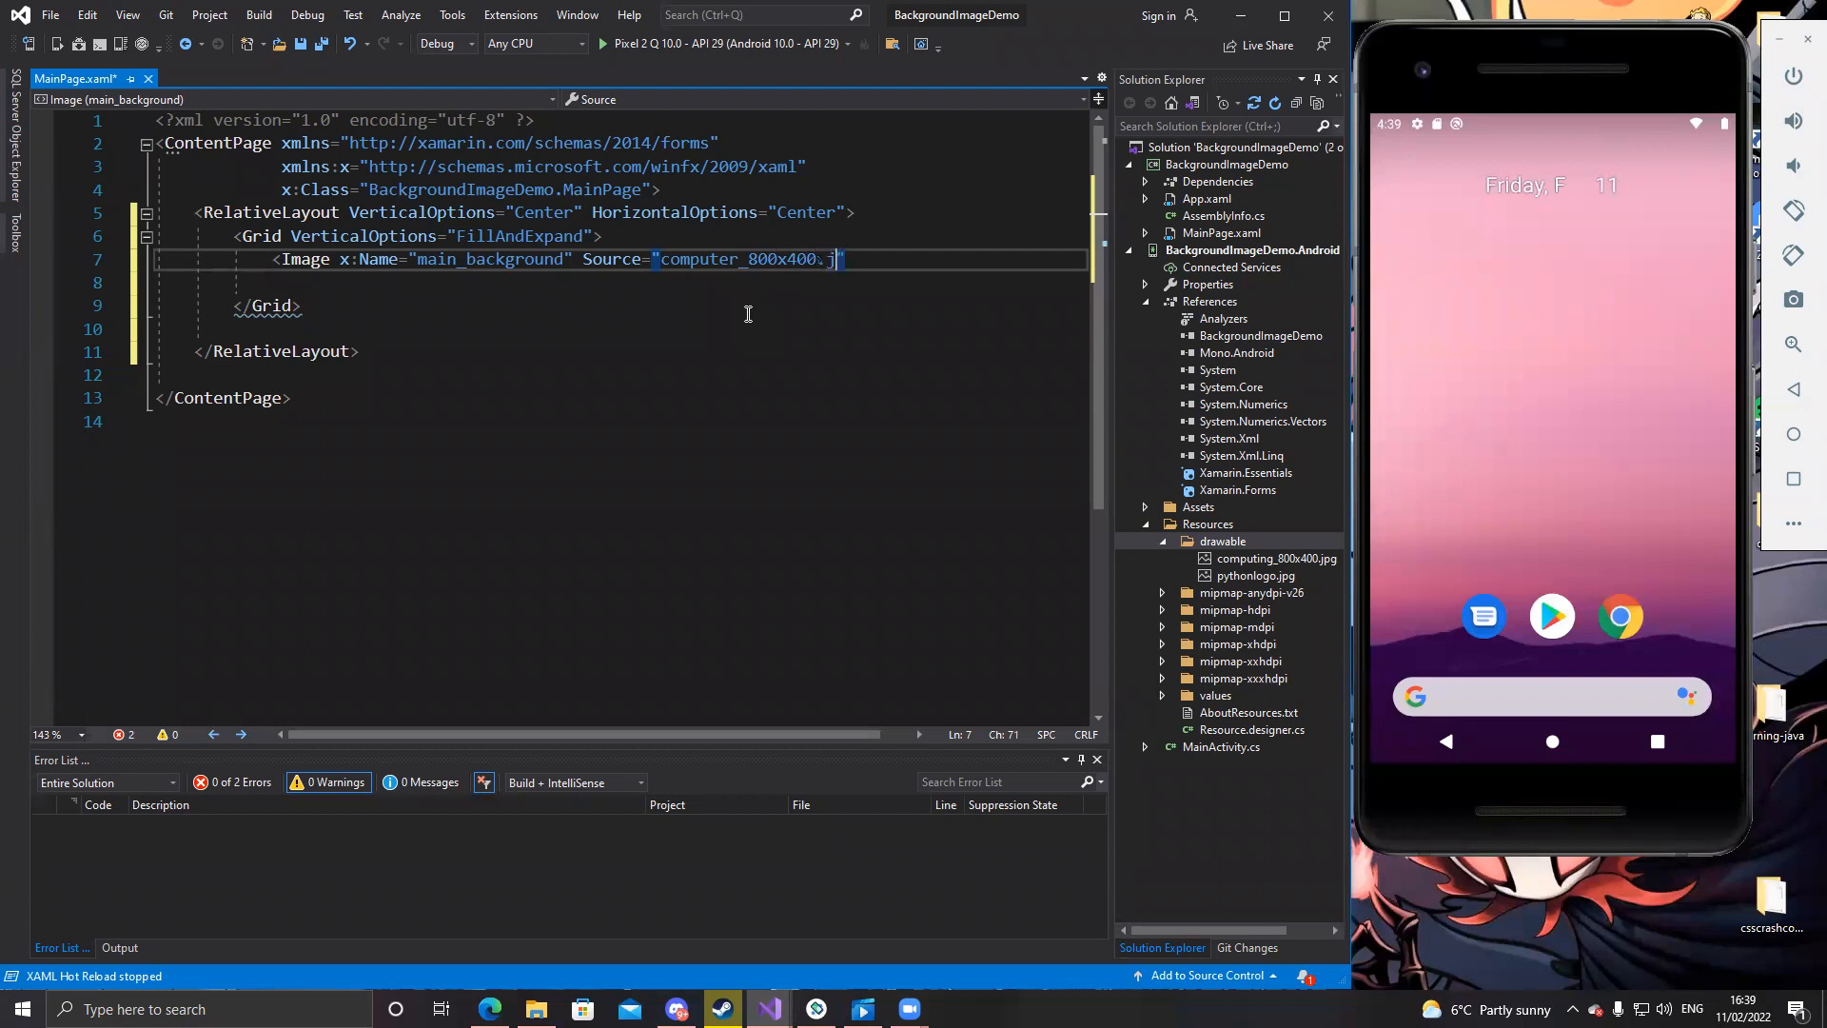
text(pg)
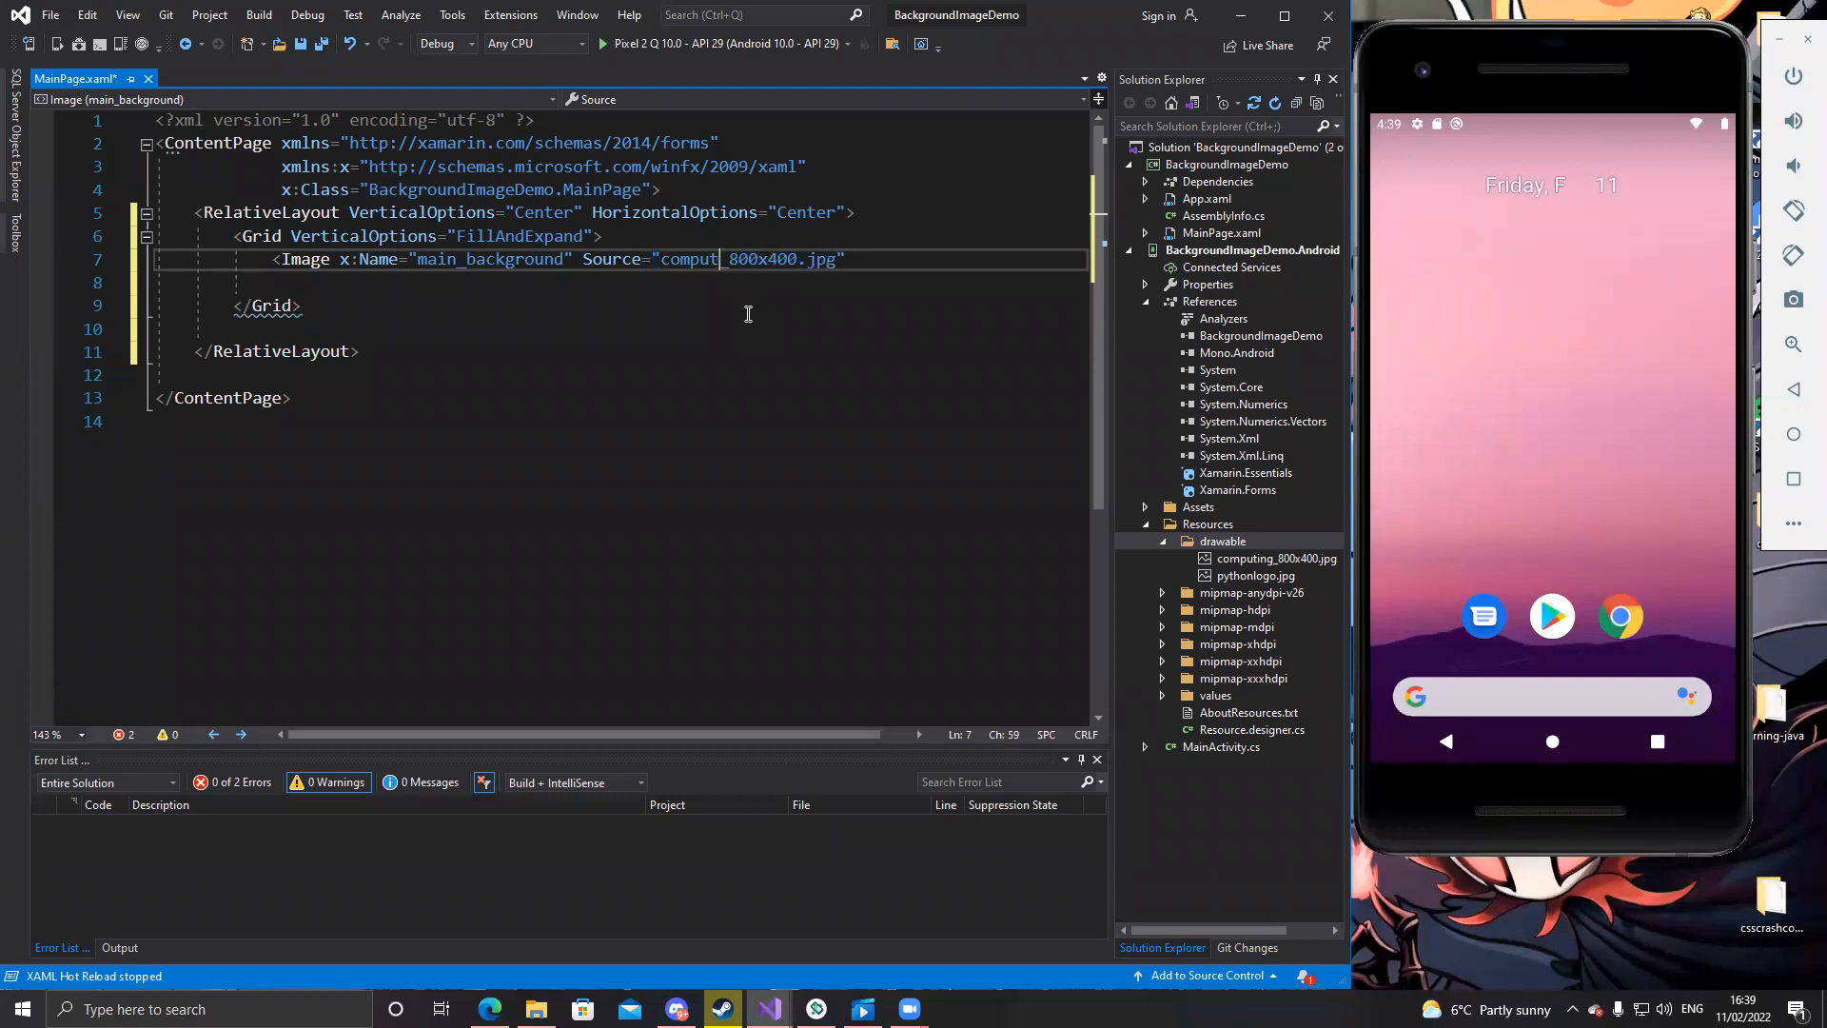
text(ing)
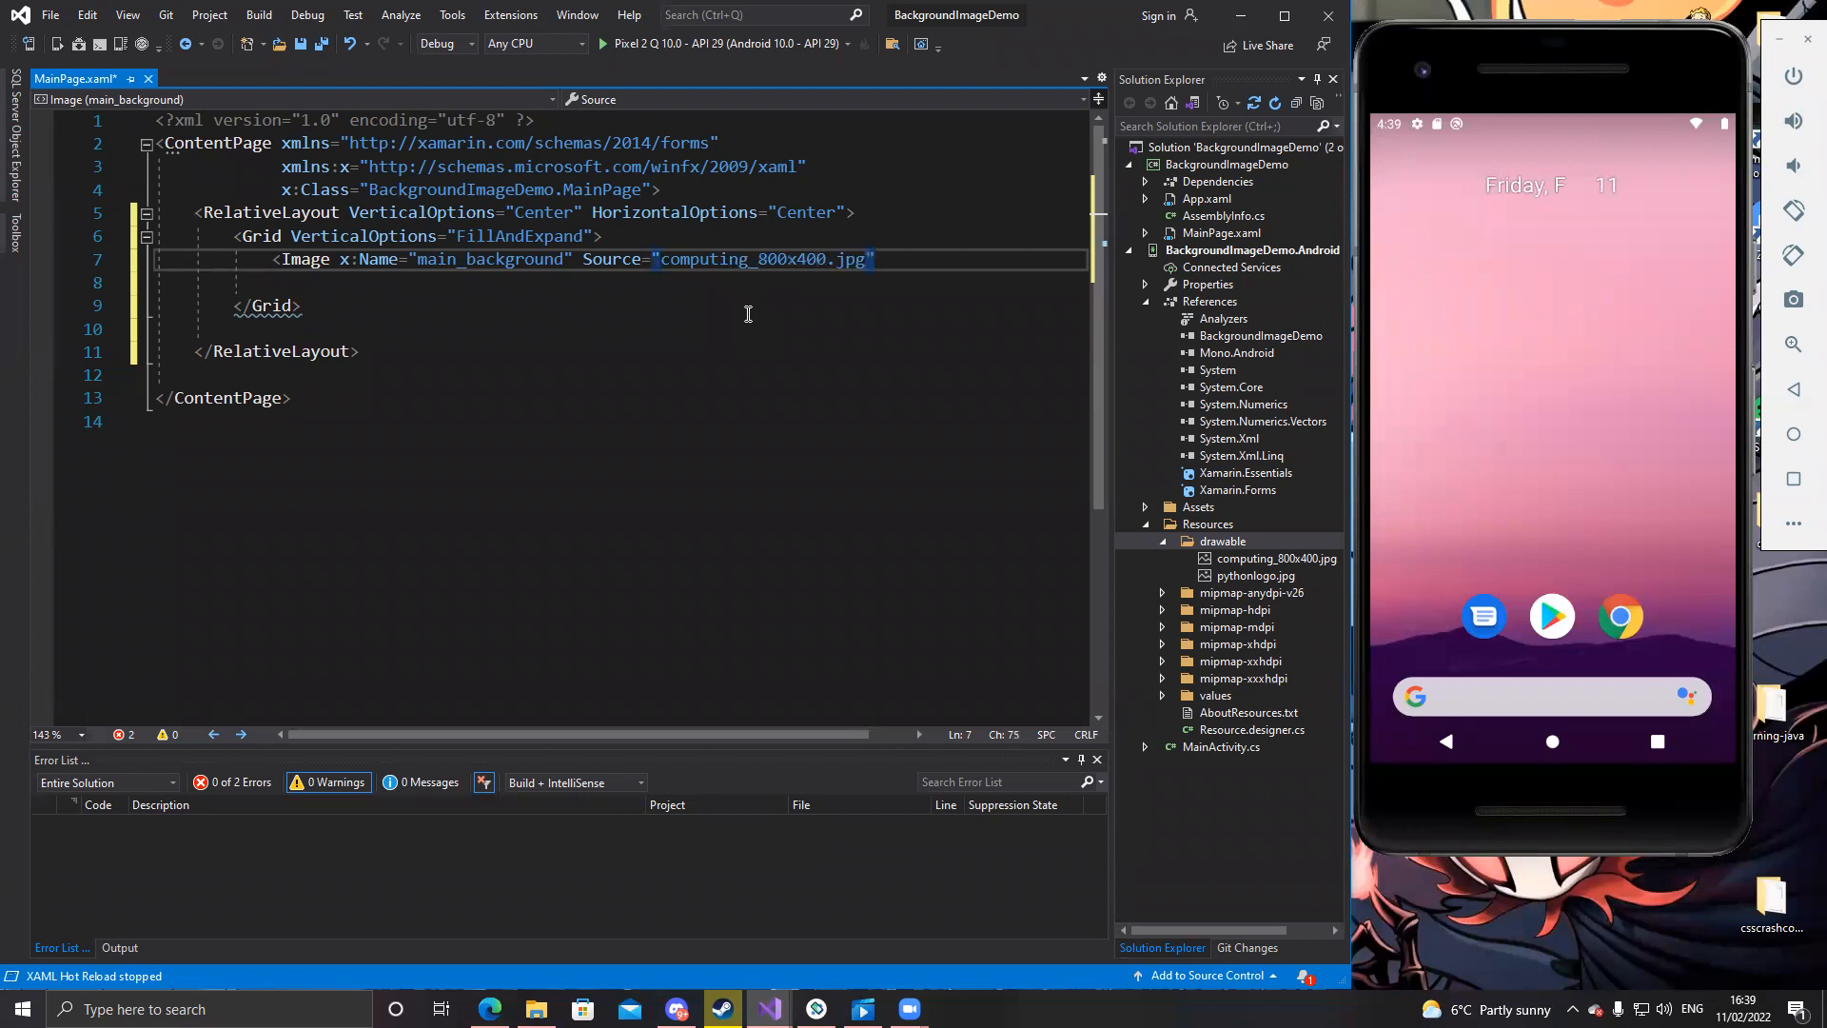
Give main_background AbsoluteLayout.LayoutBounds 0,0,1,1 and AbsoluteLayout.LayoutFlags All
text(Ab)
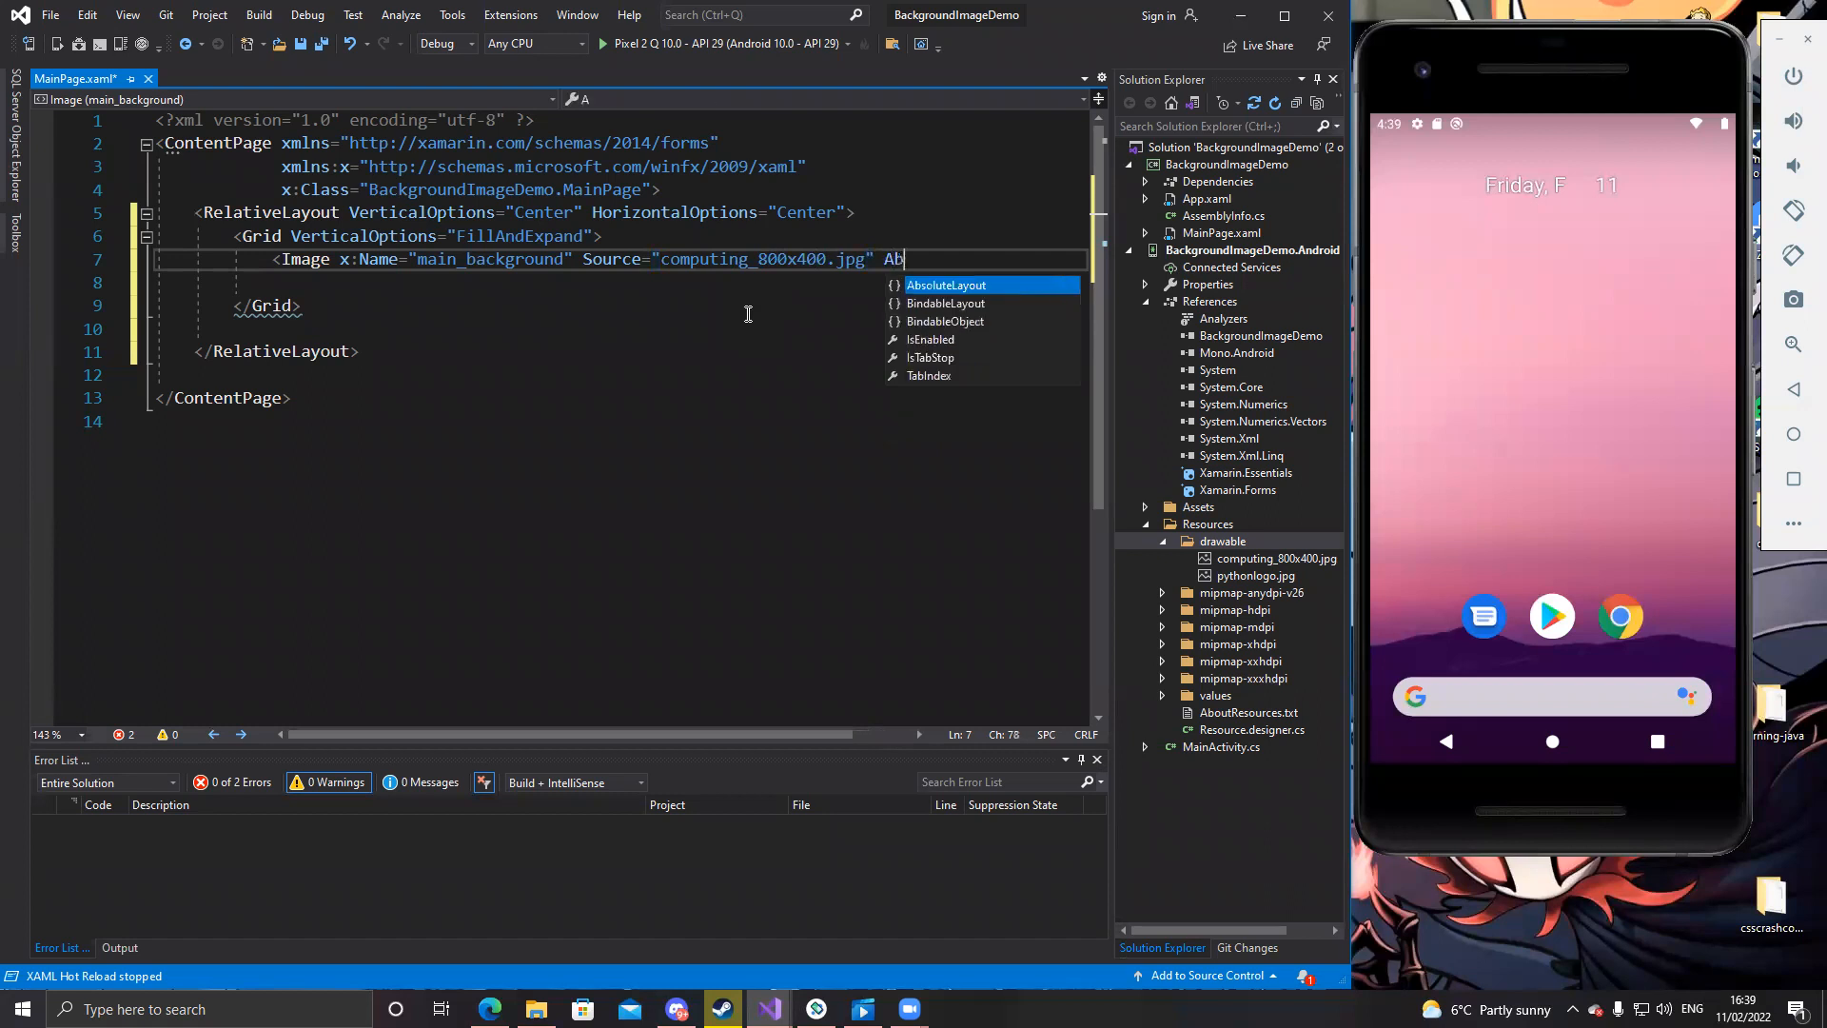
text(solt)
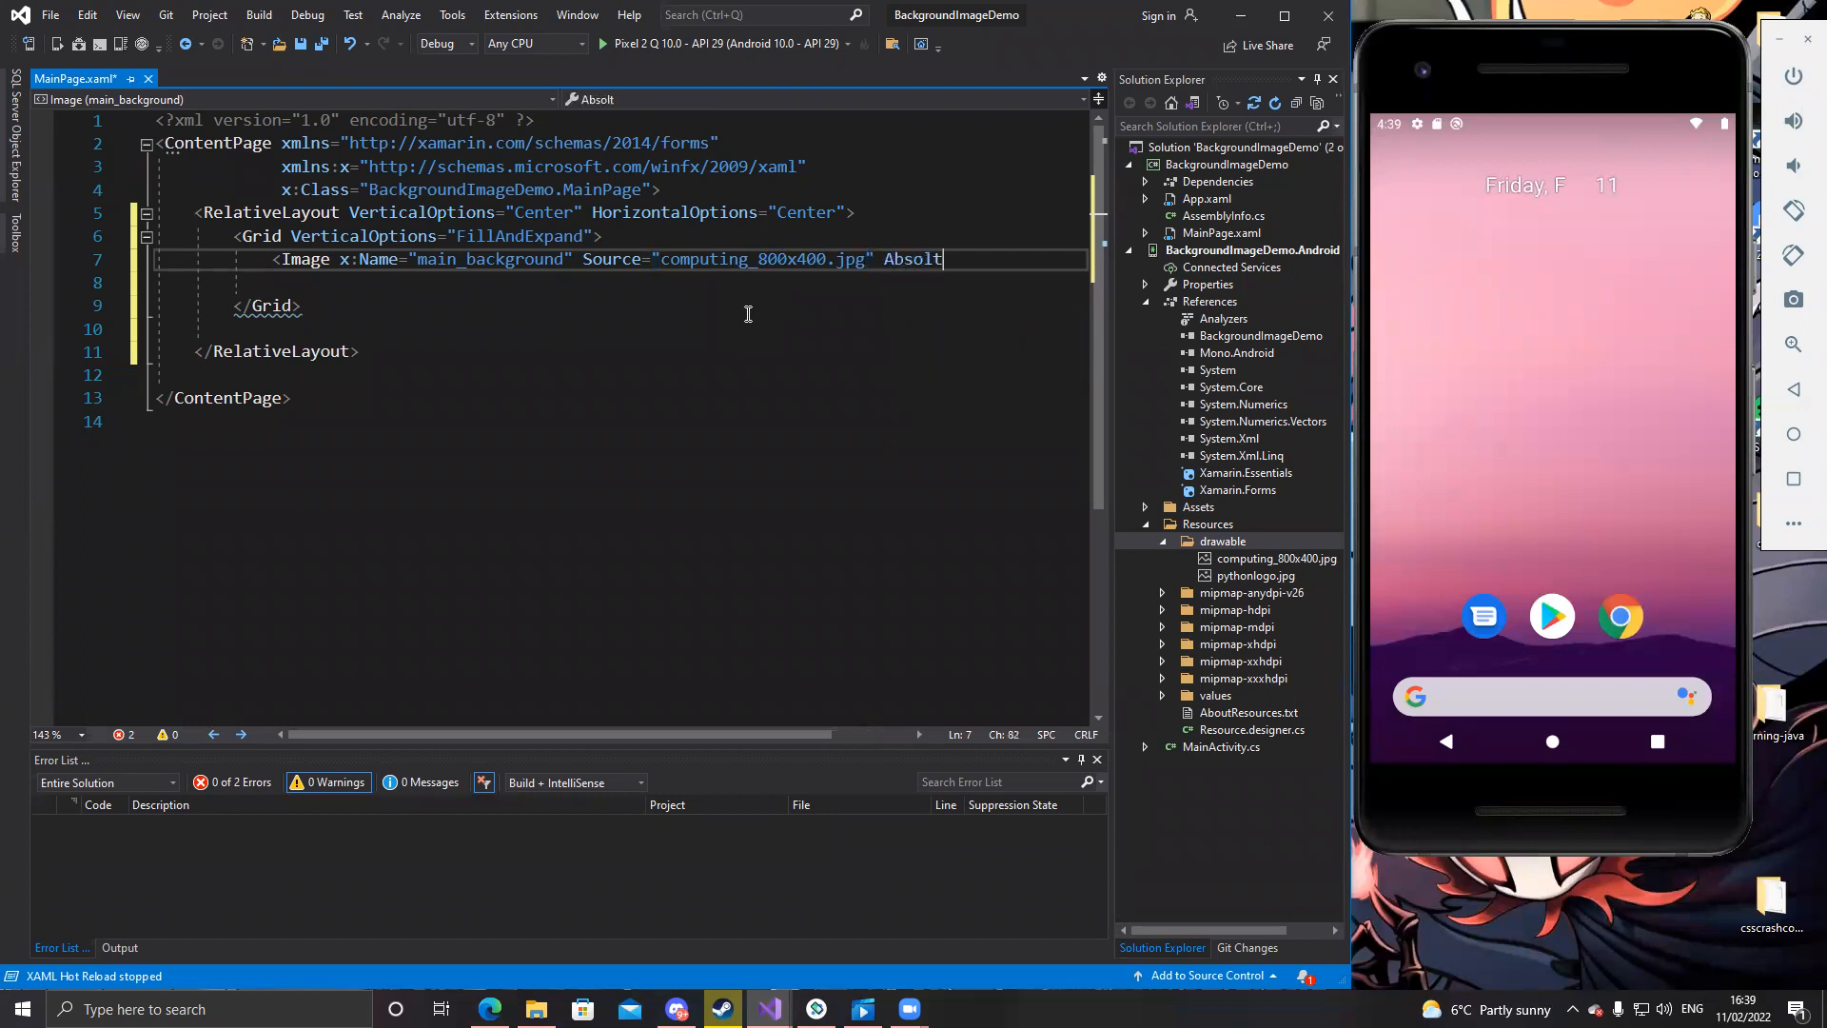
key(Backspace)
text(uteLayout.)
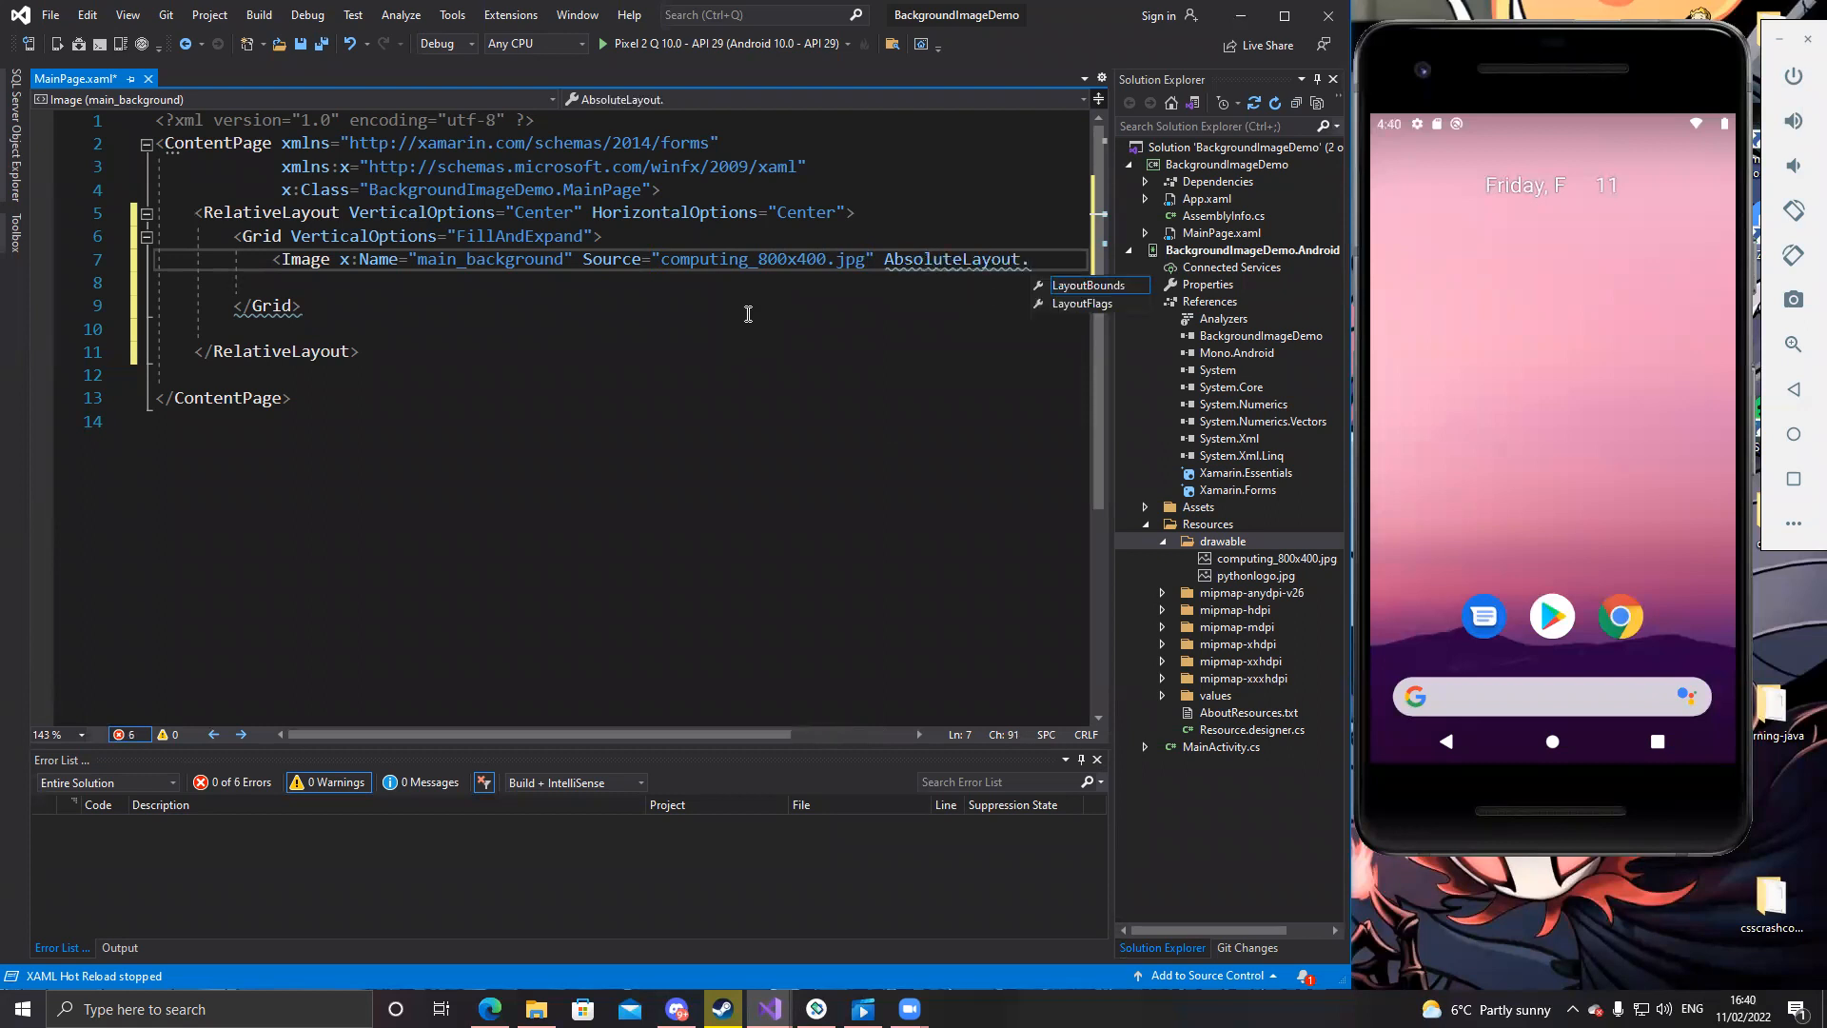
text(Loy)
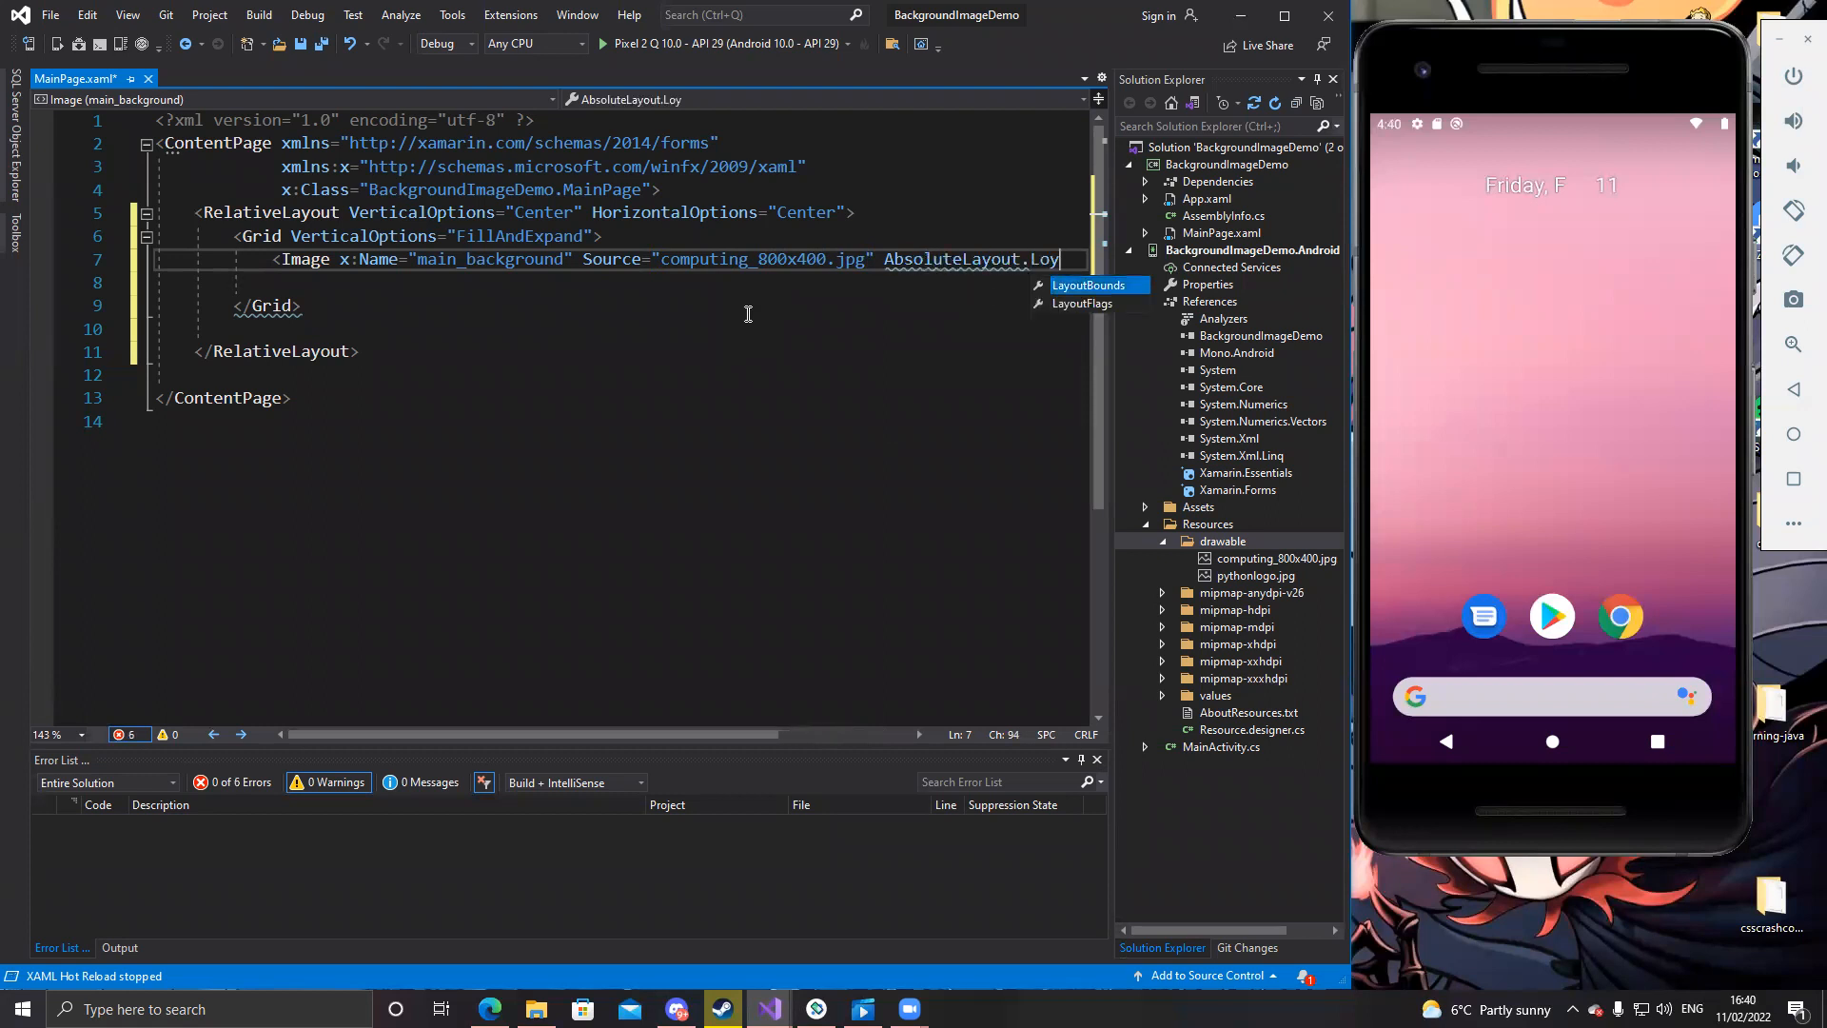
click(1087, 284)
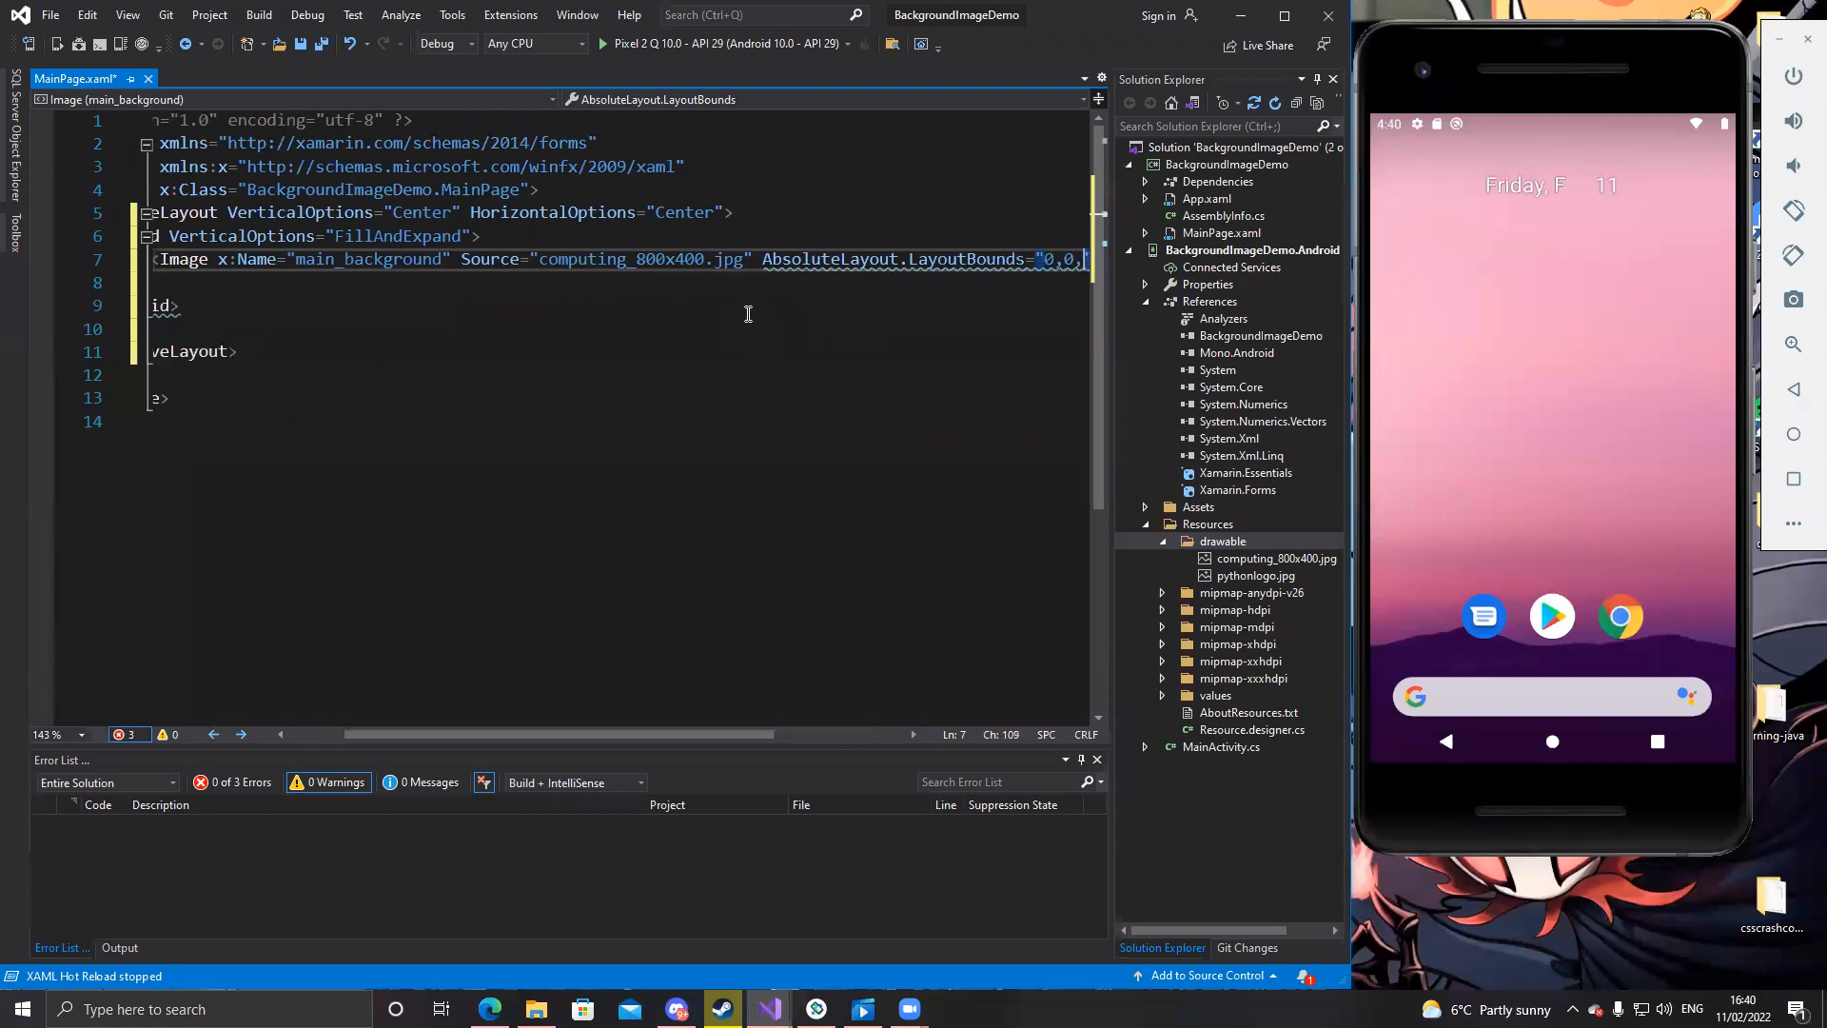
text(,1,1)
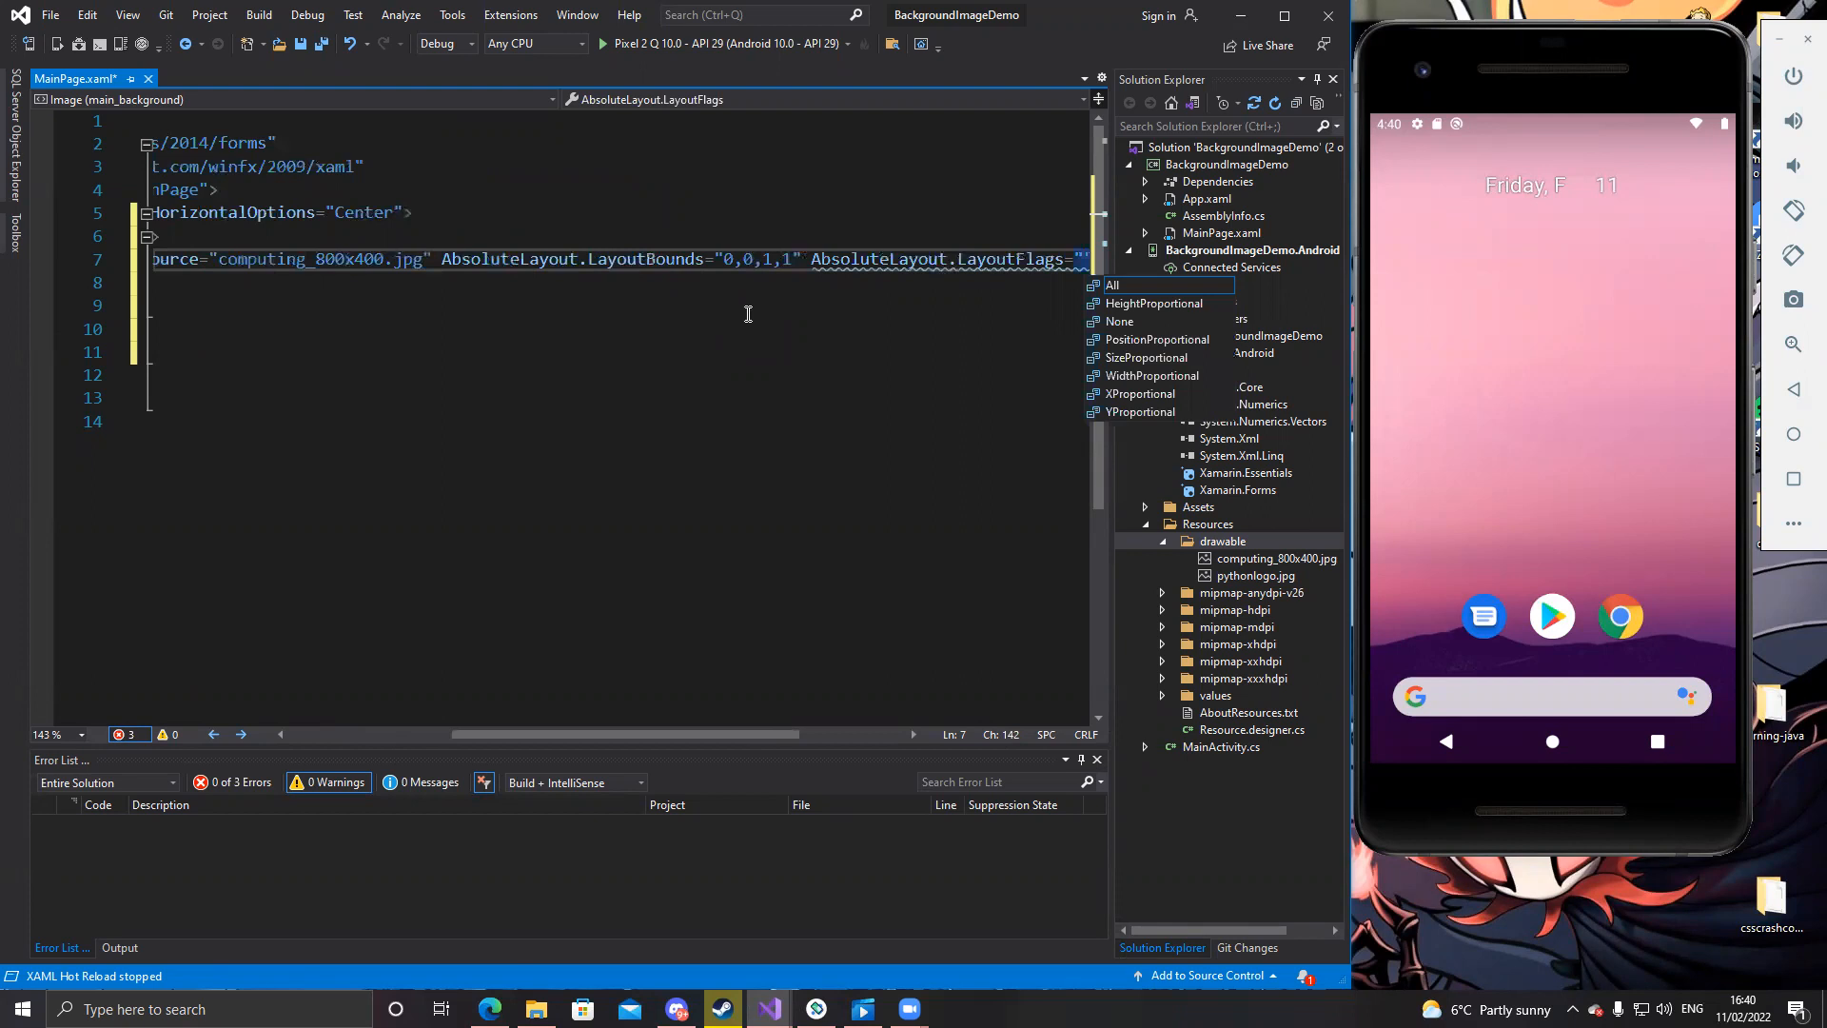
click(1110, 286)
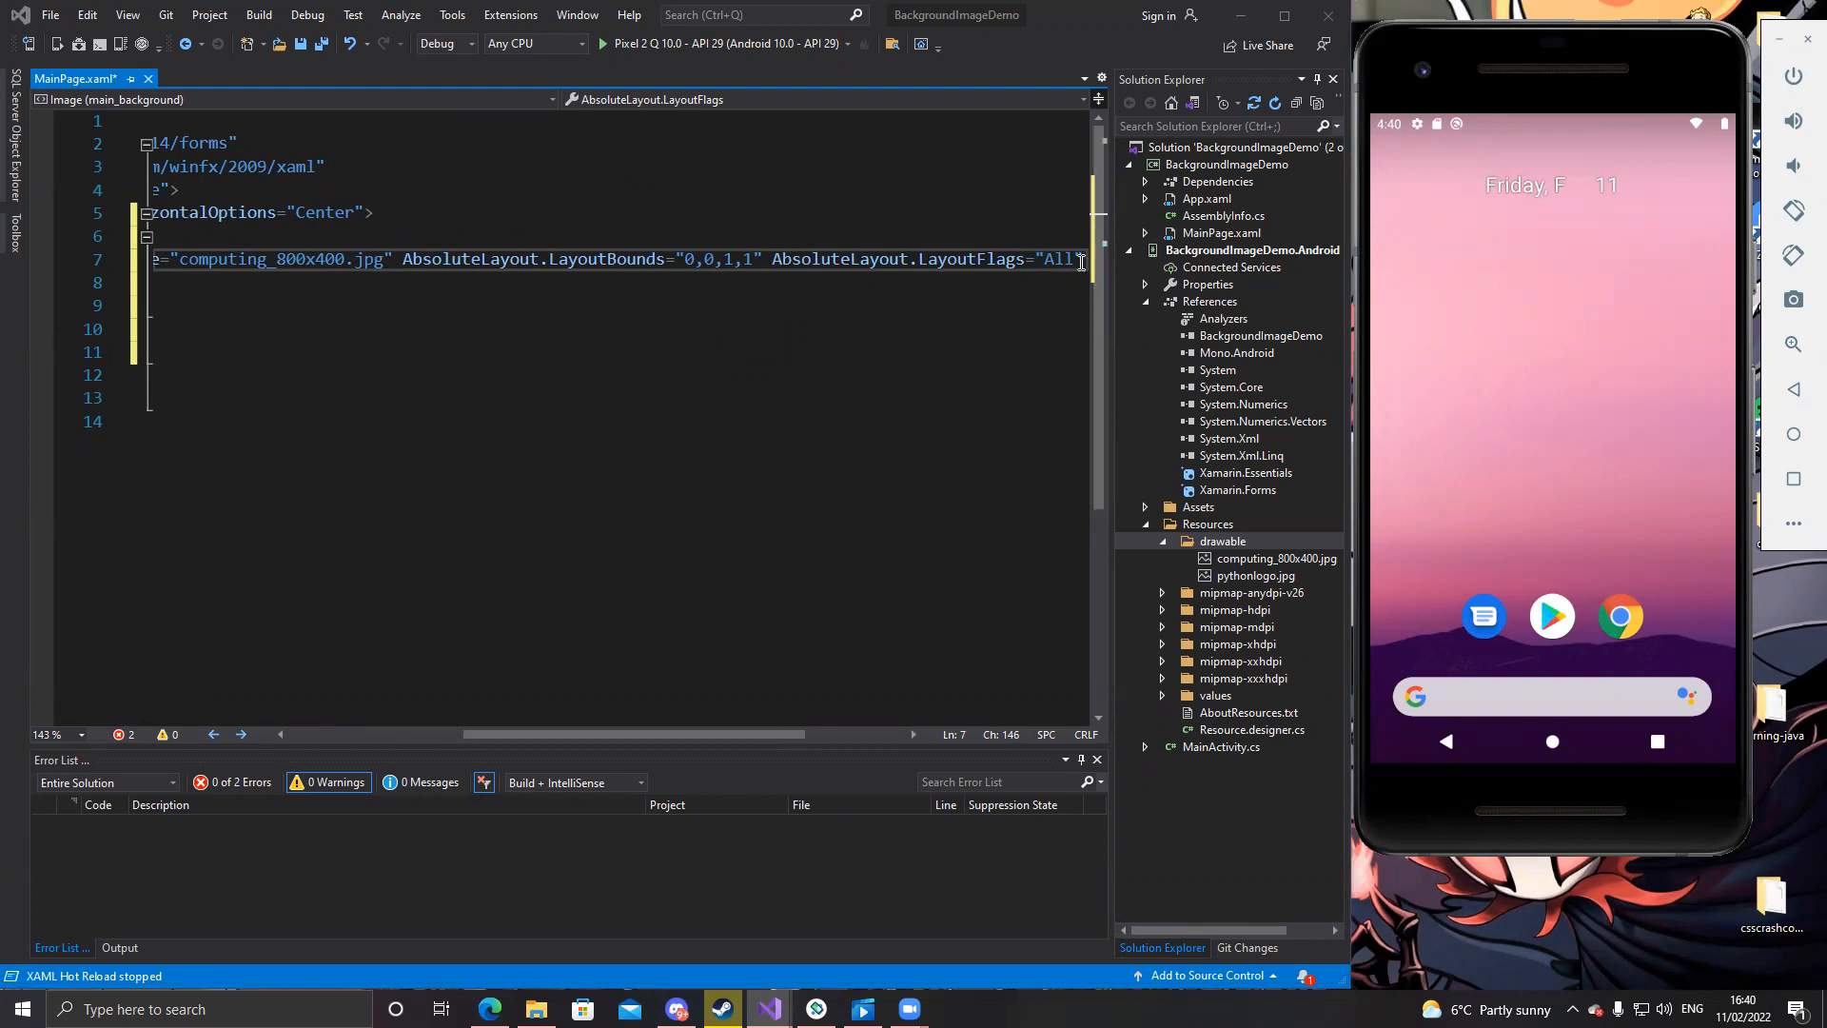
Add VerticalOptions FillAndExpand, Aspect AspectFill, IsVisible true, HeightRequest 650, and self-close the Image
text(ve)
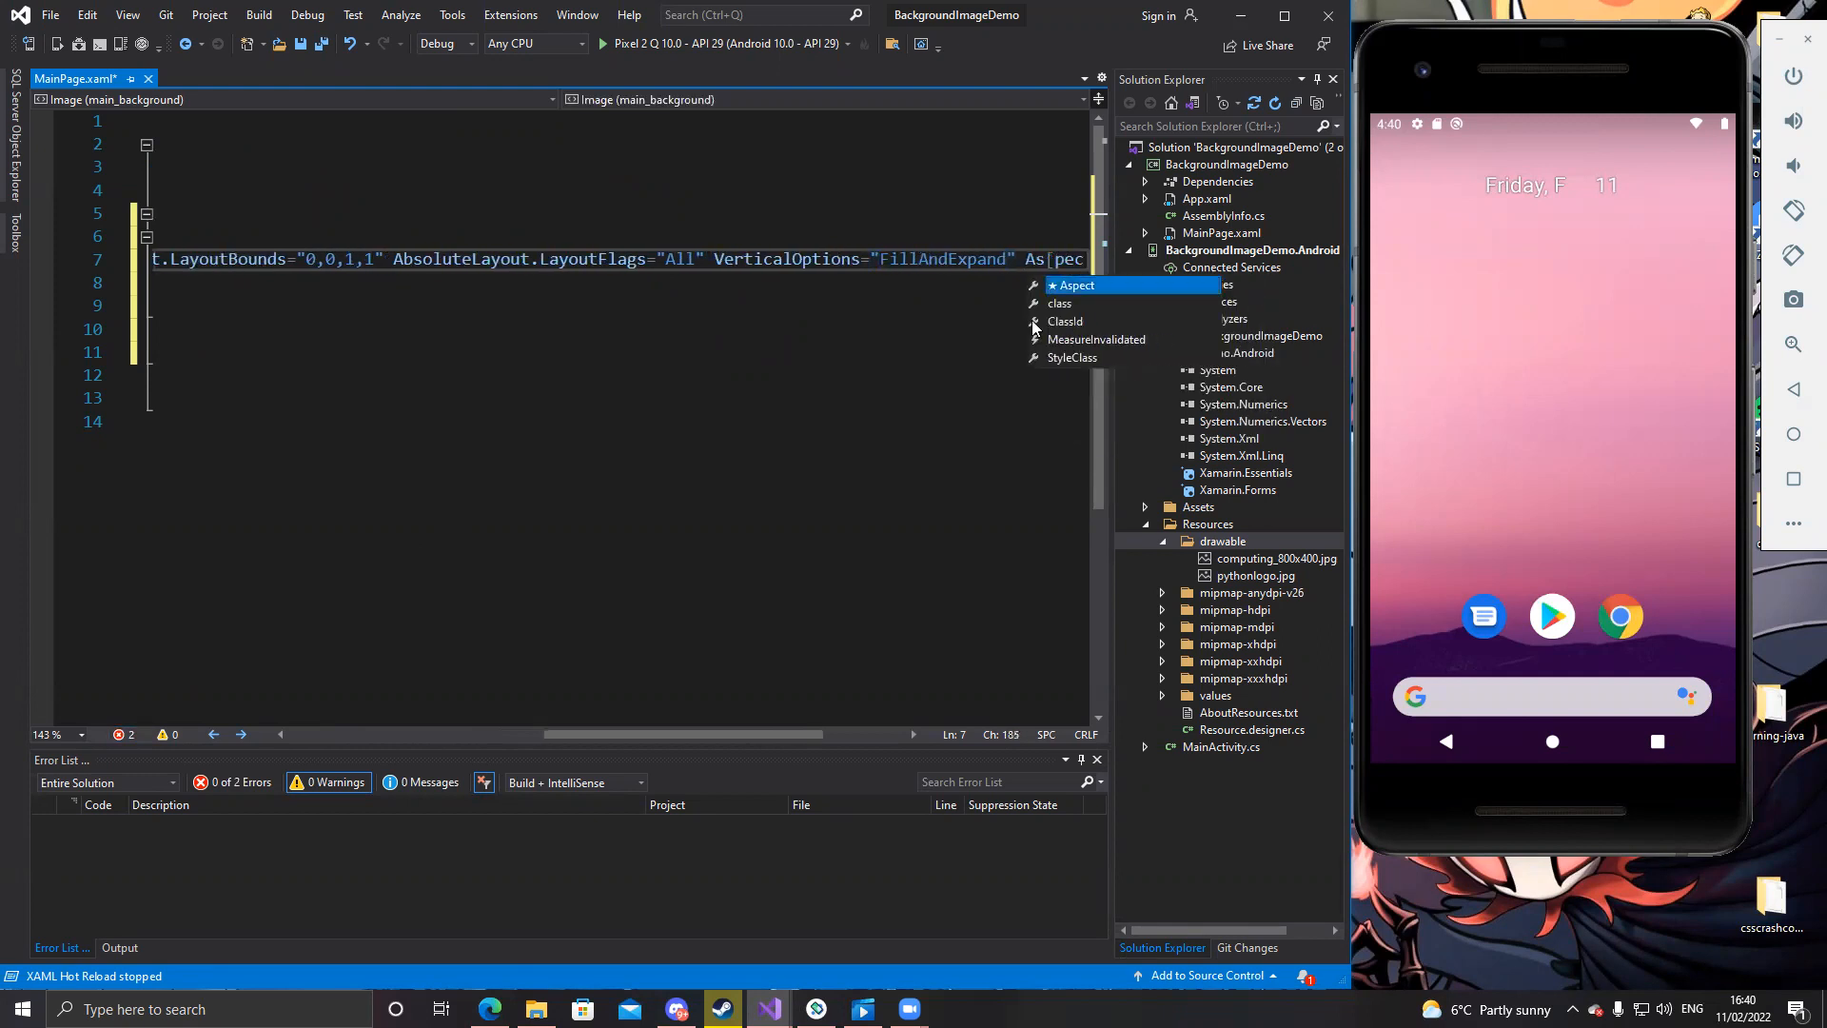
click(1074, 284)
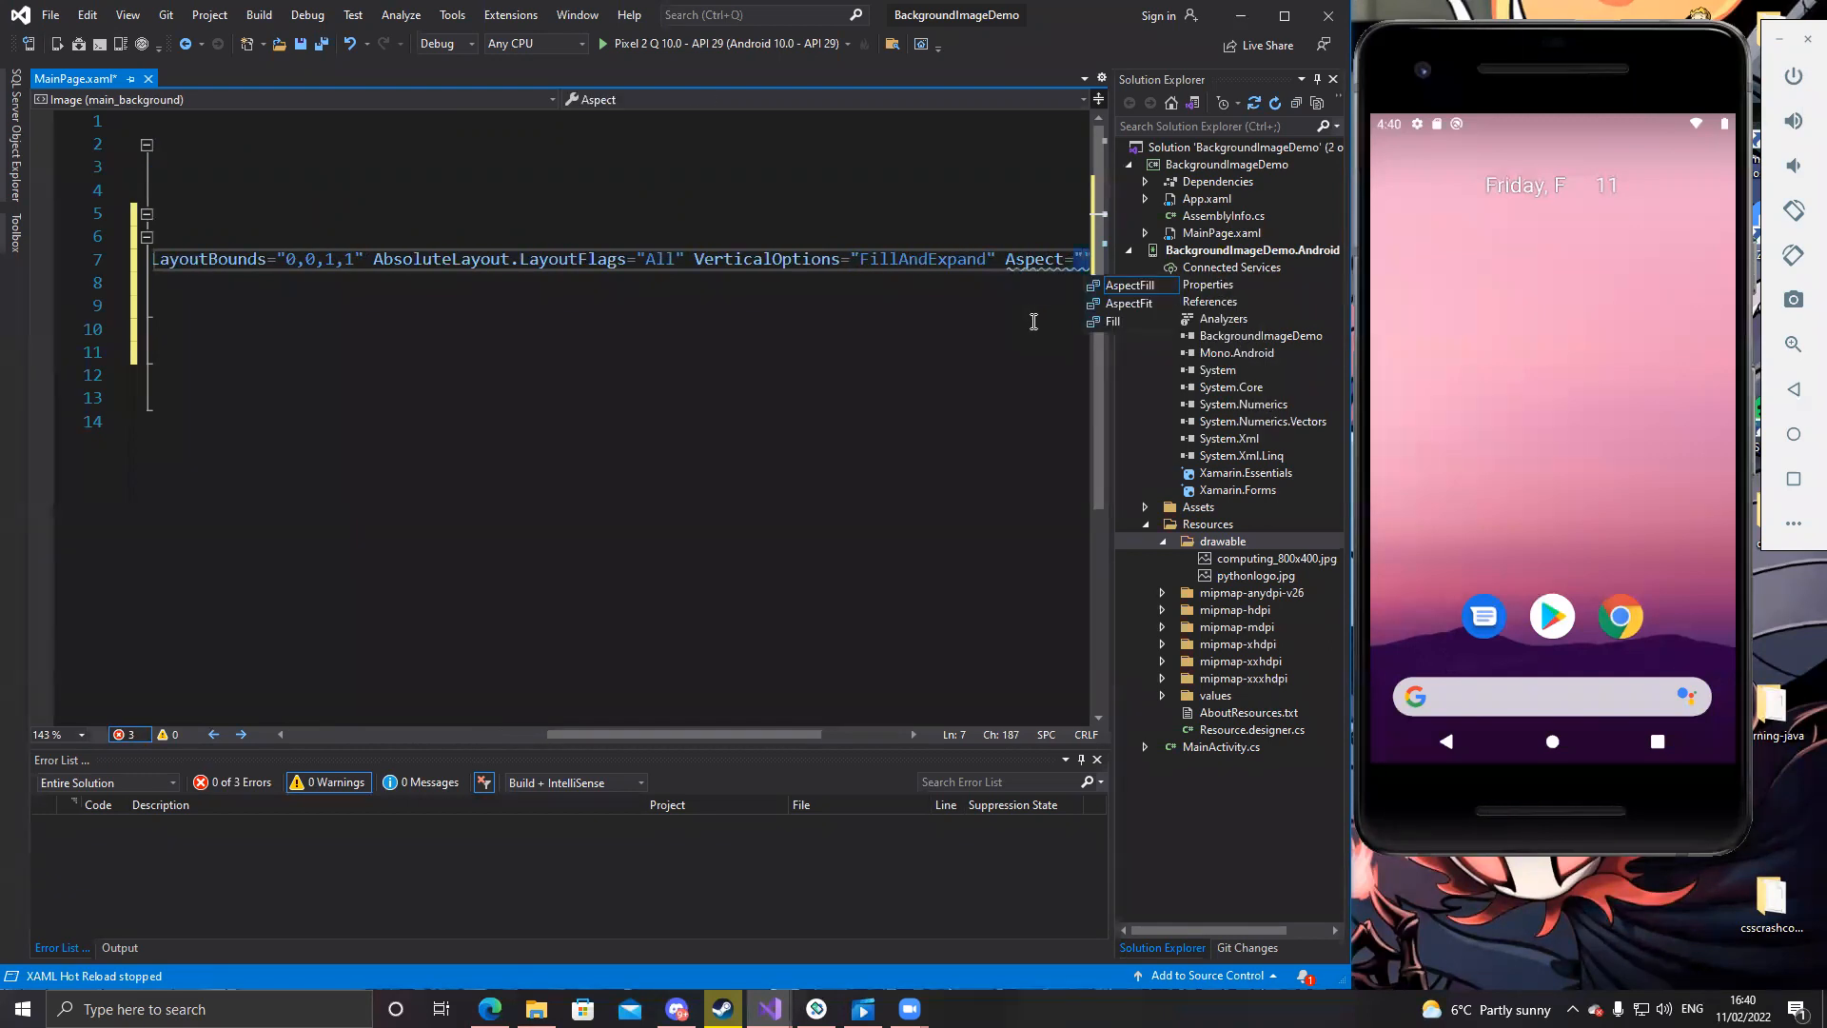
mouse_move(1128, 285)
text(AspectFill)
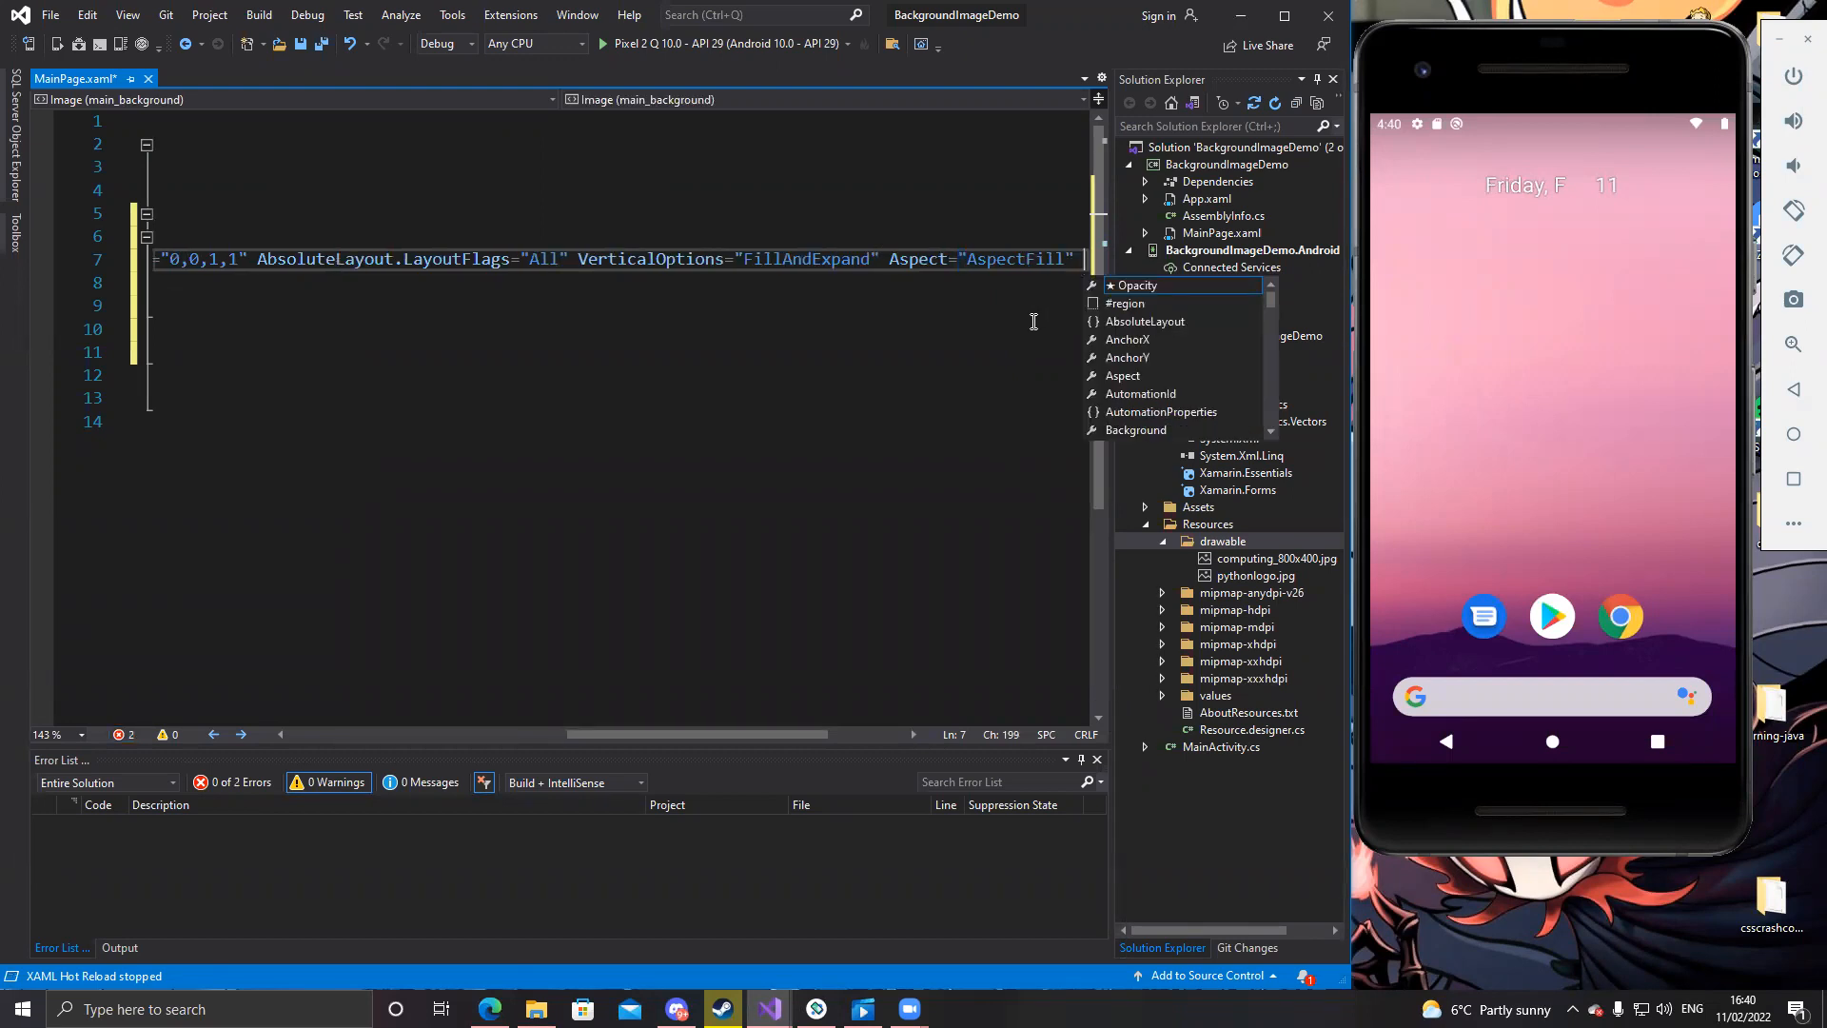
text(isvi)
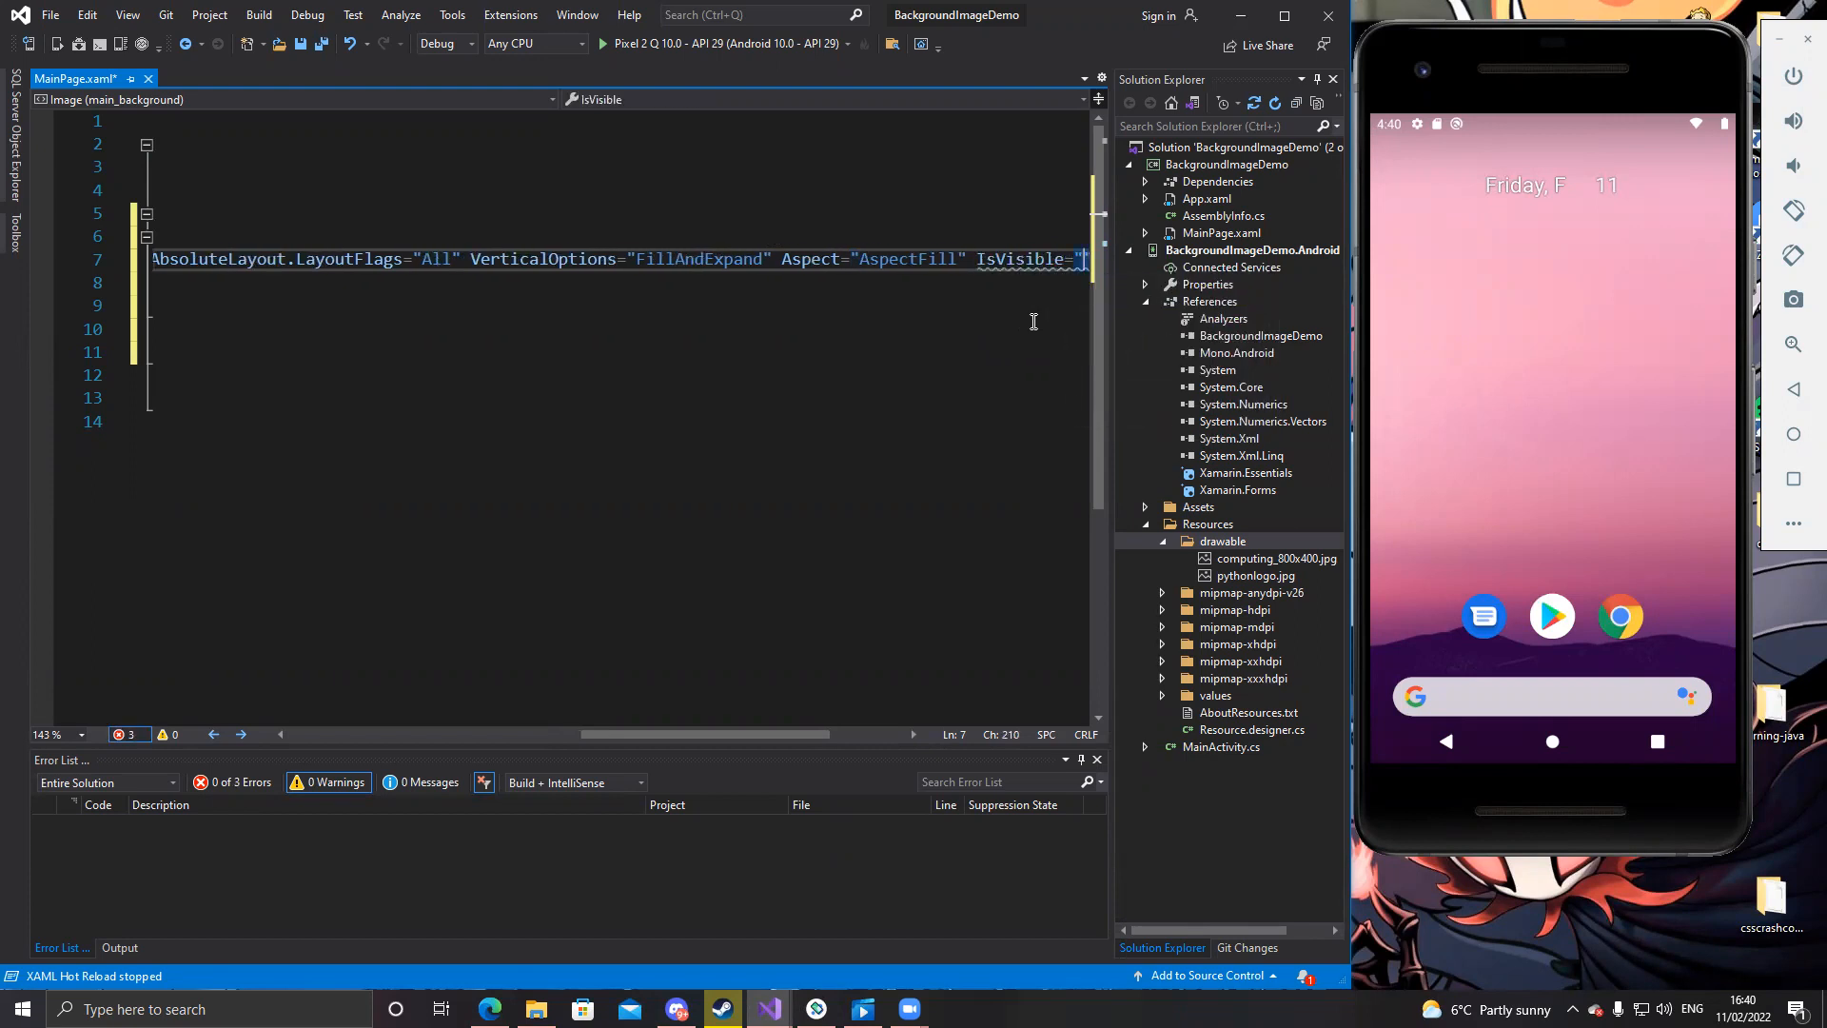
text(true)
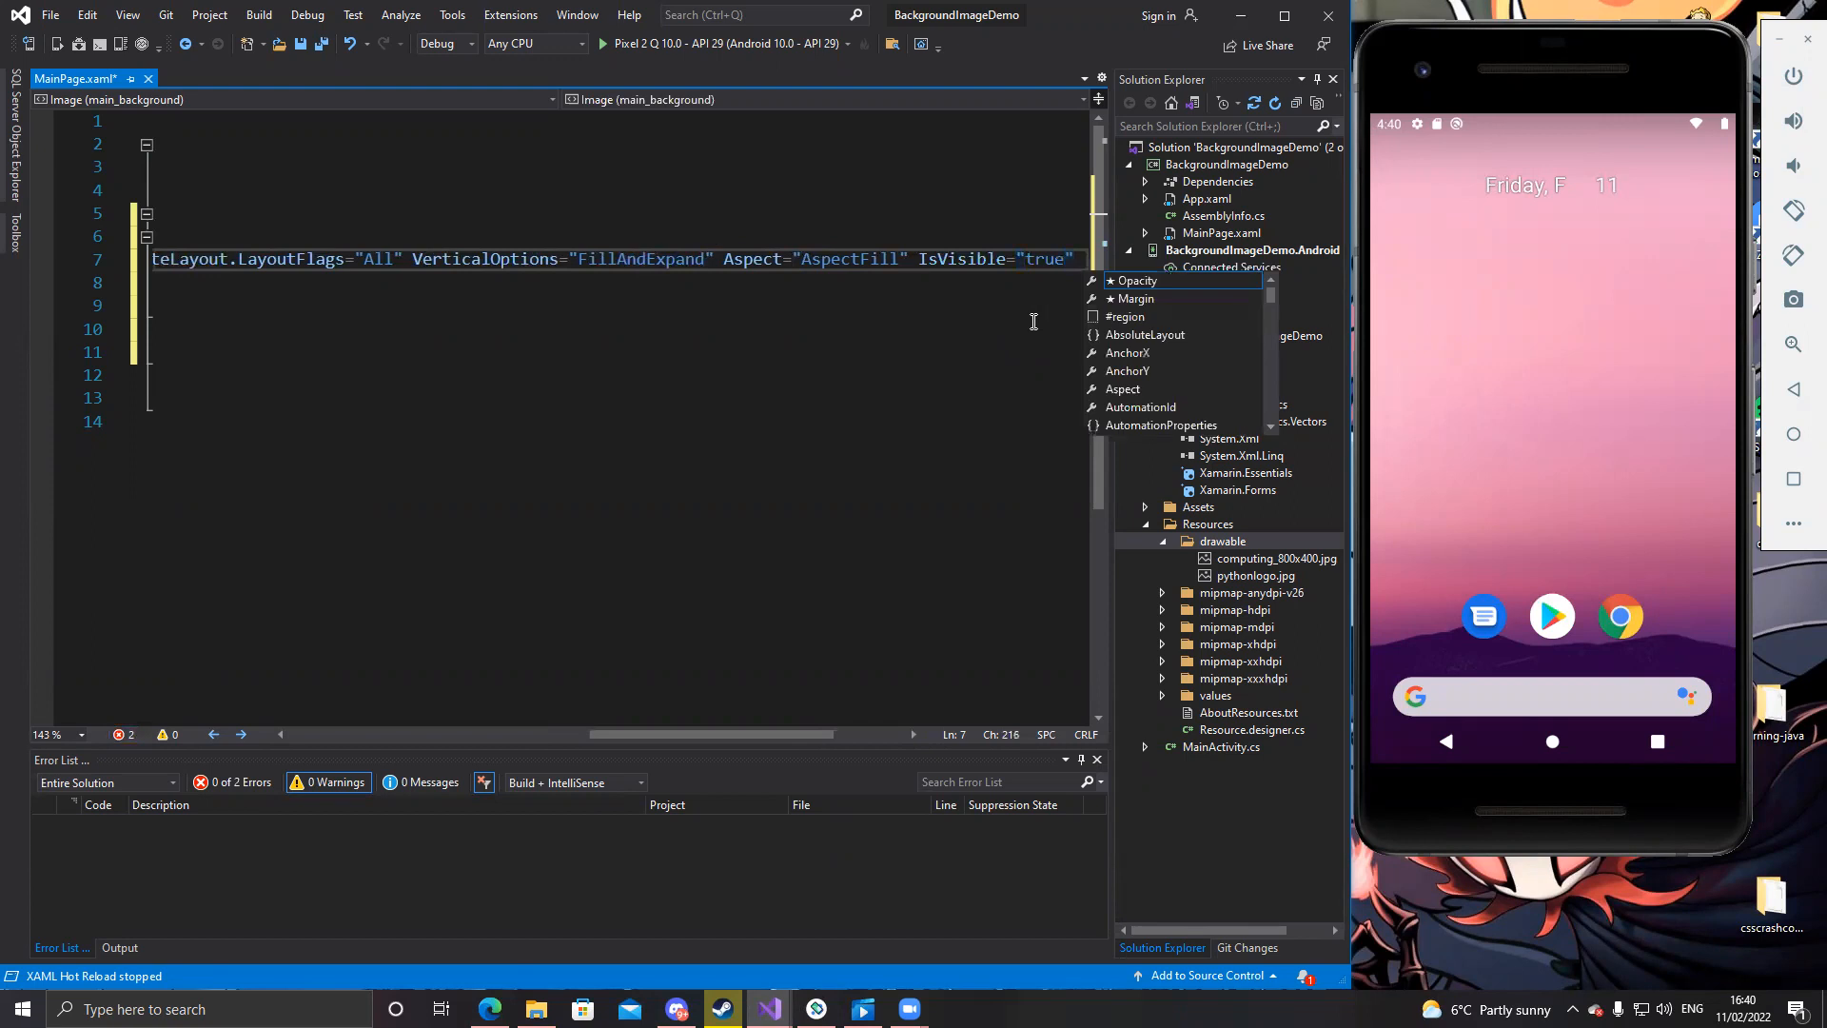
text(heightRequest="6)
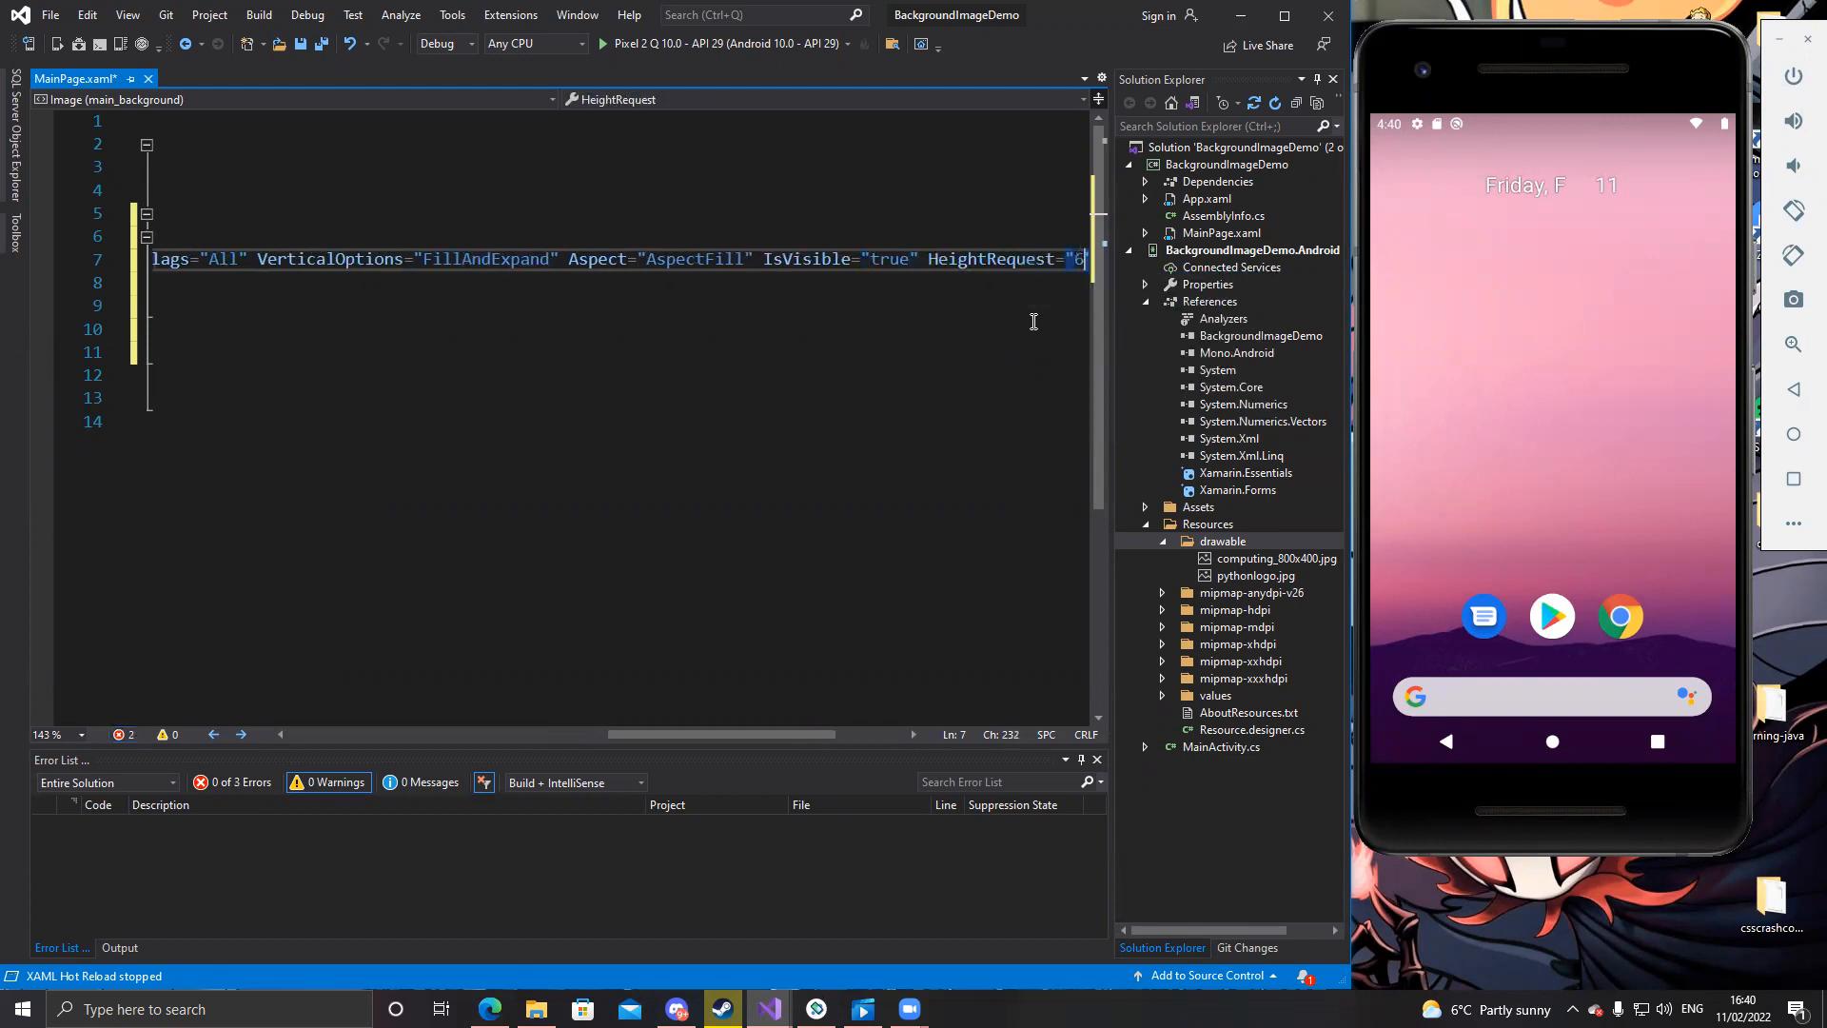
text(50"?)
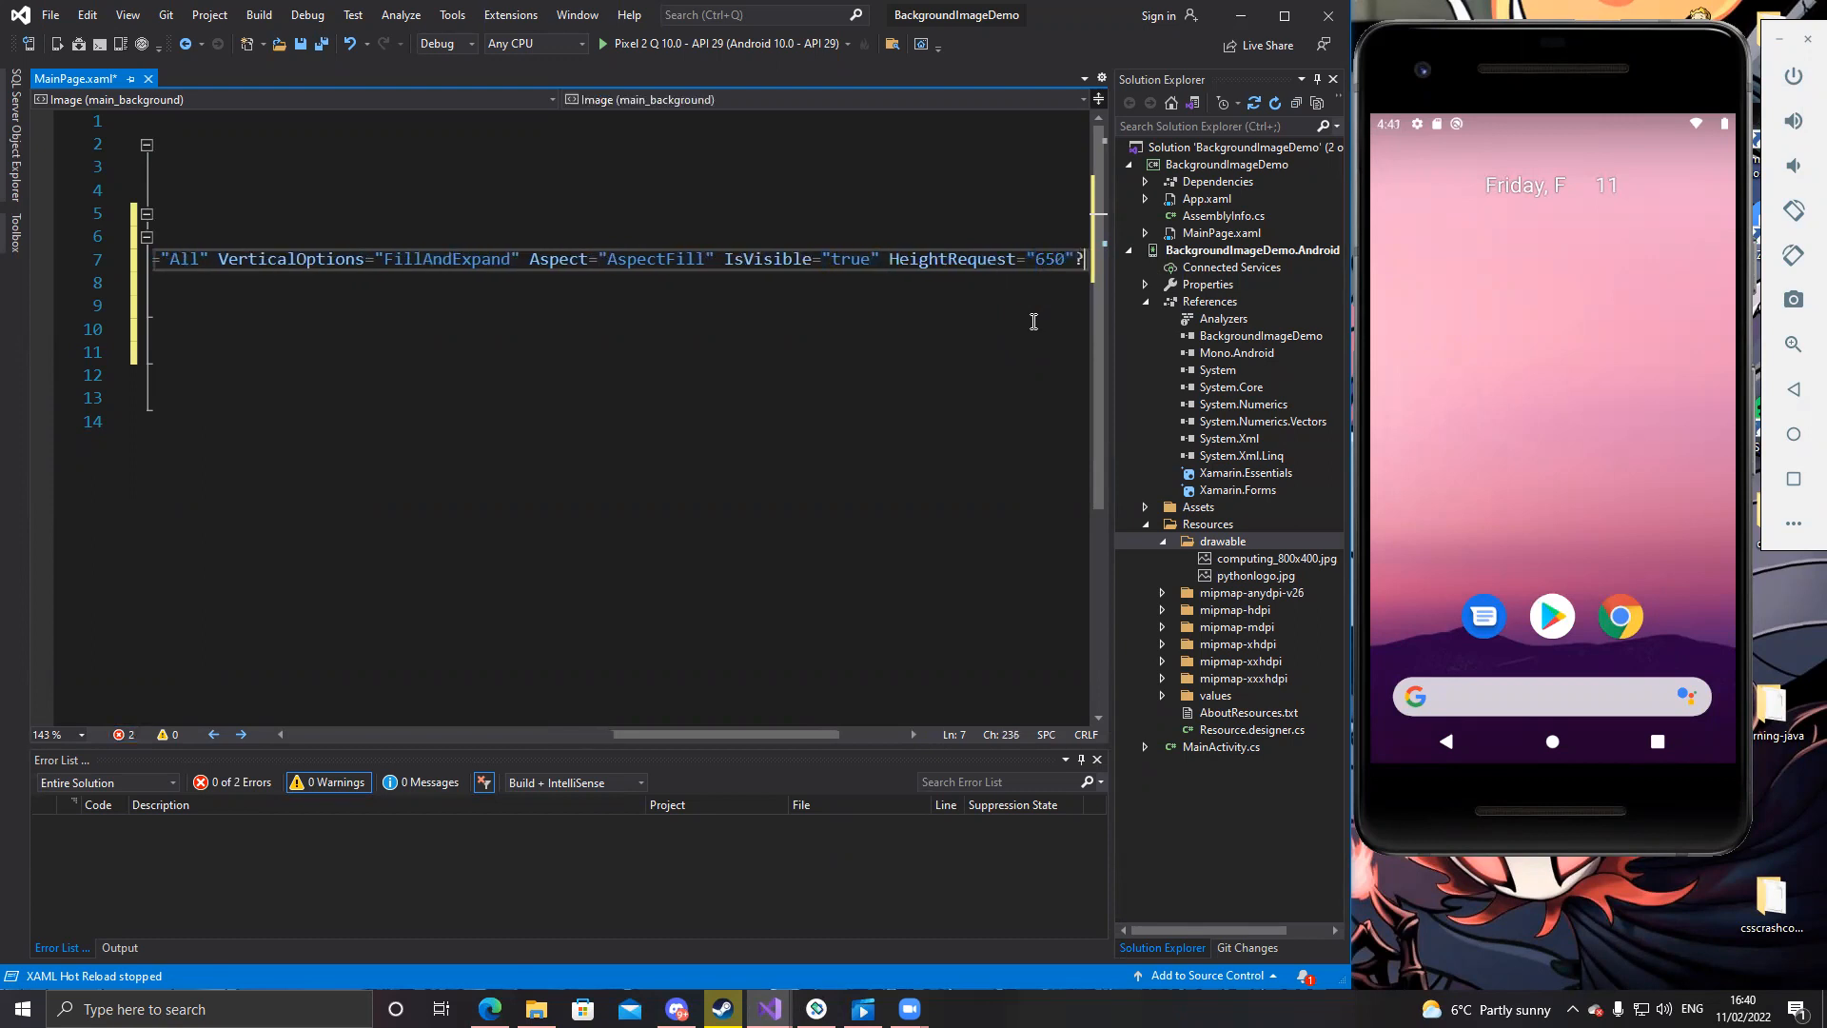
key(Backspace)
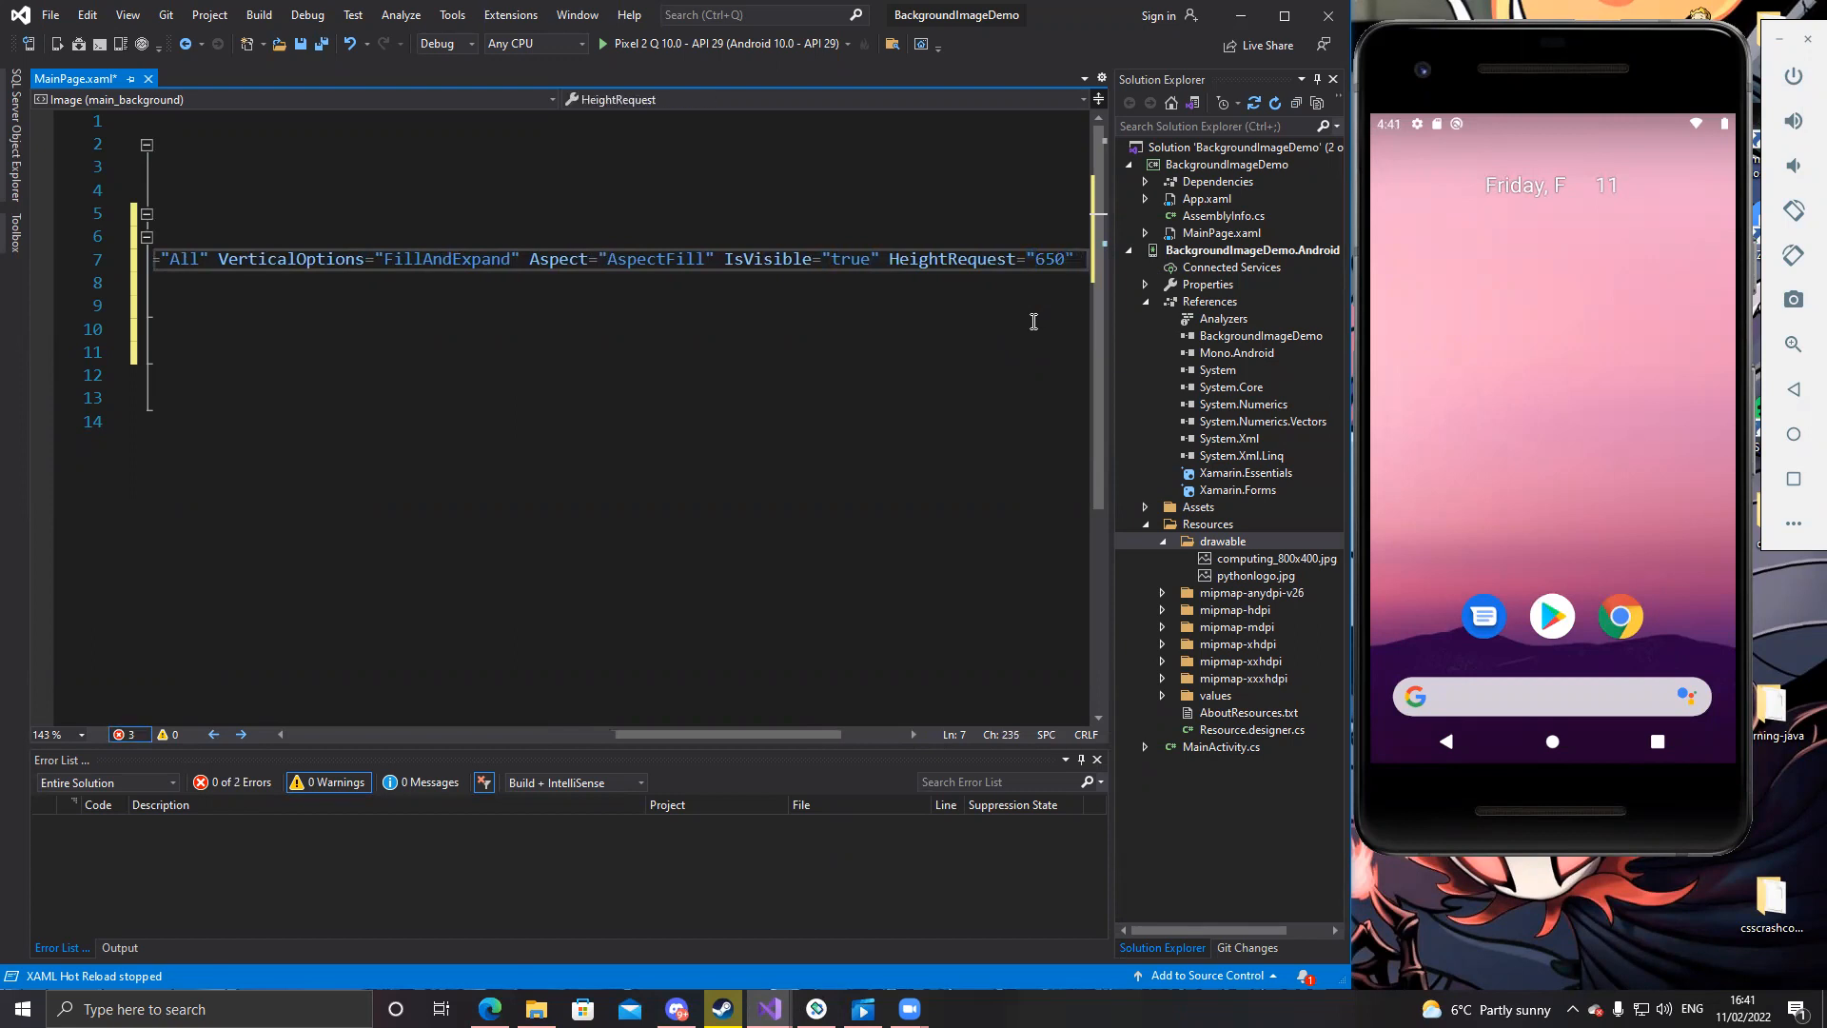
text(/>)
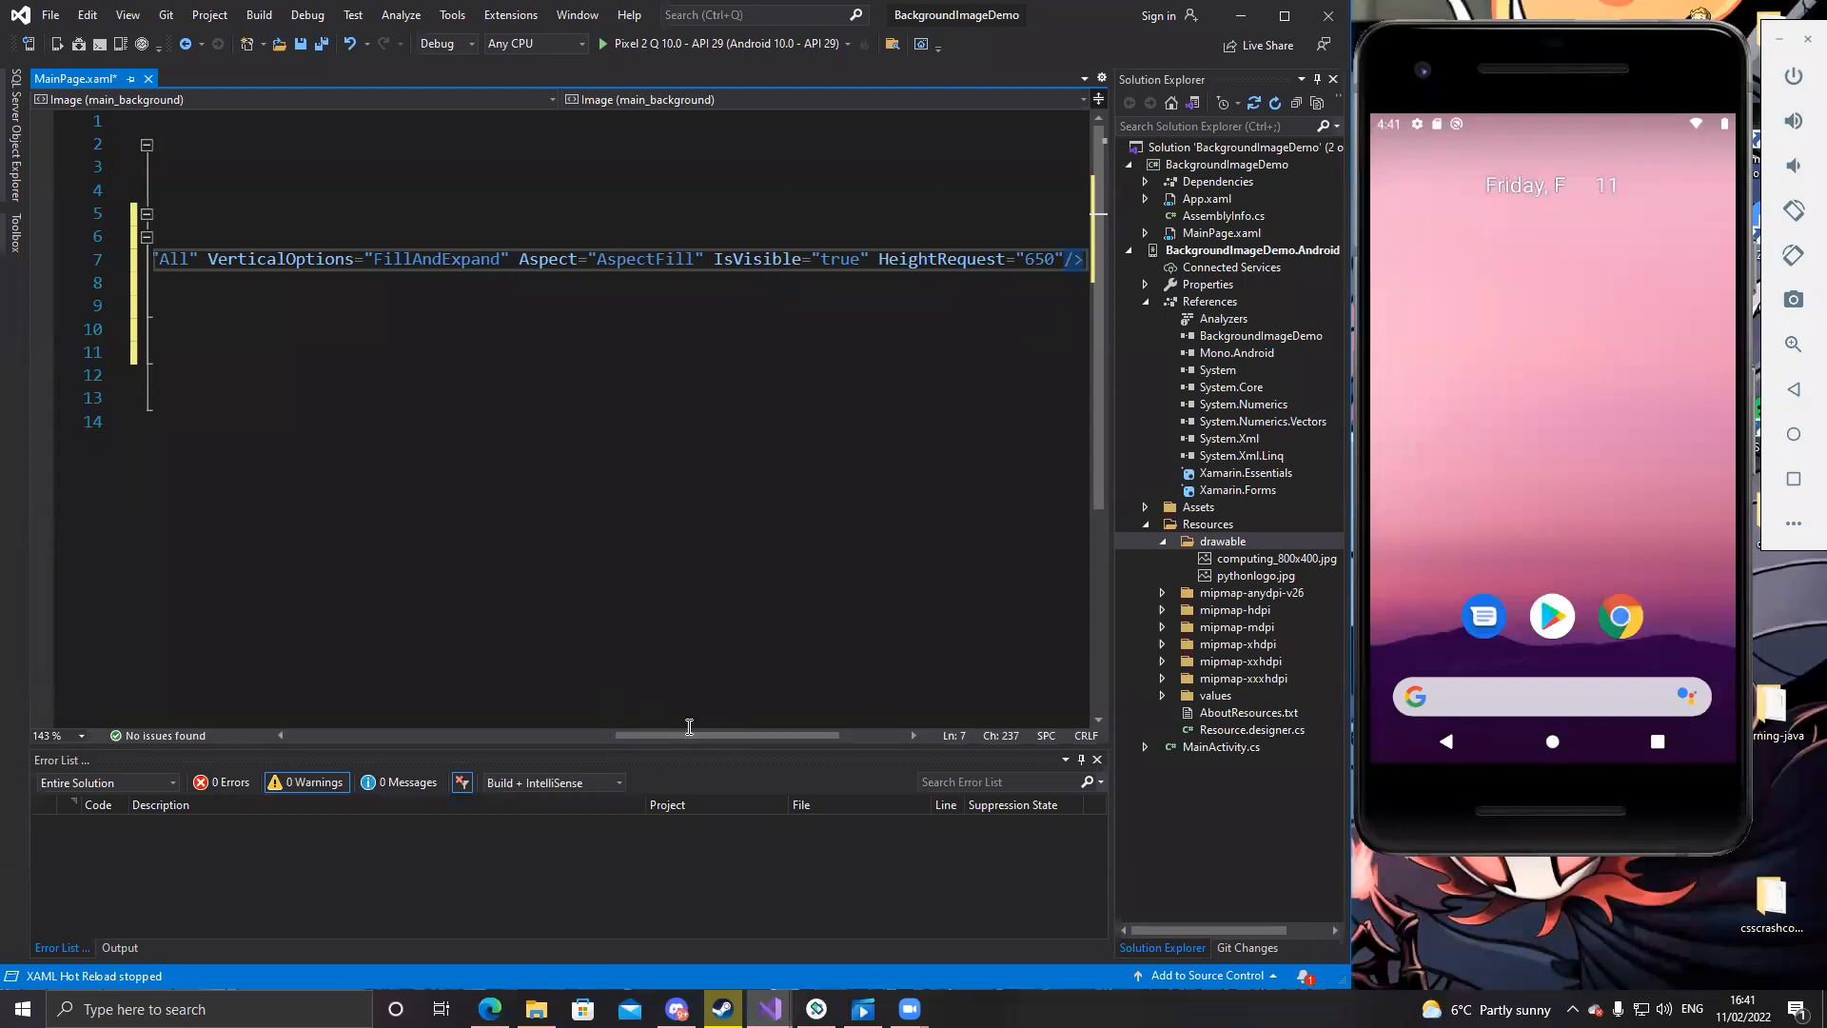
Scroll the XAML editor left to review the finished background Image markup
scroll(left, 3)
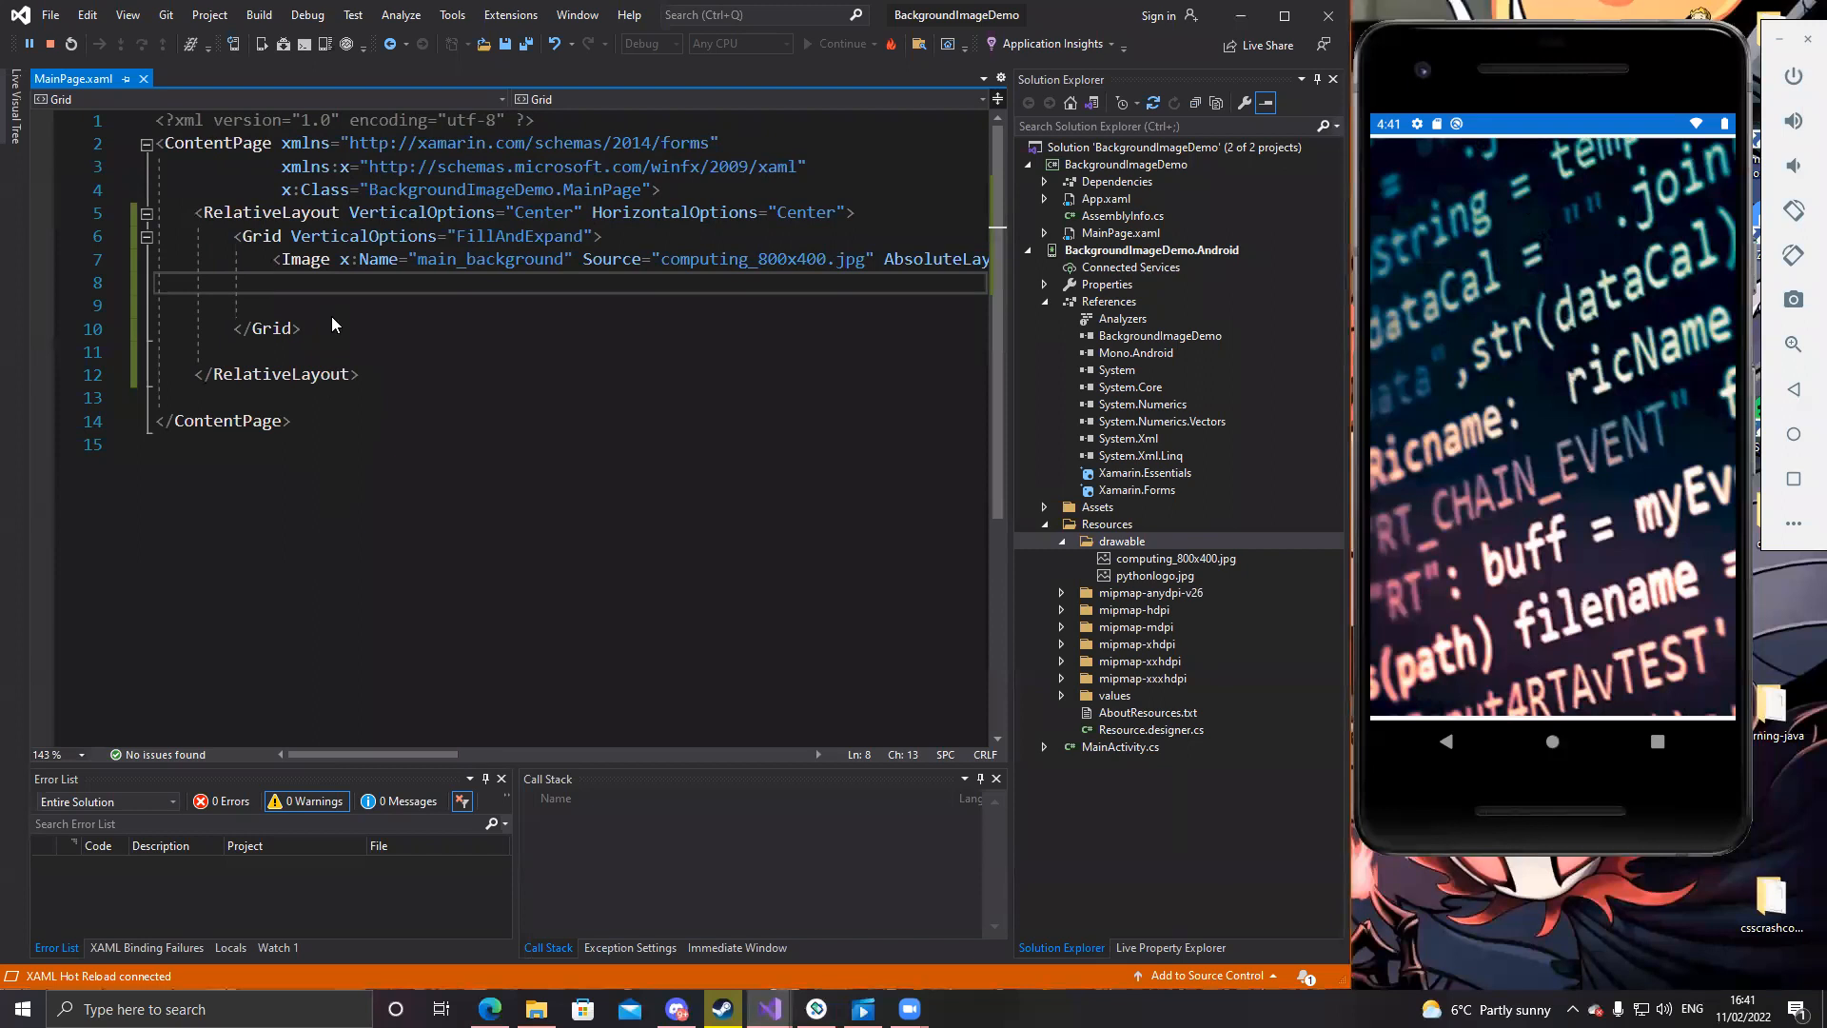
mouse_move(1583, 308)
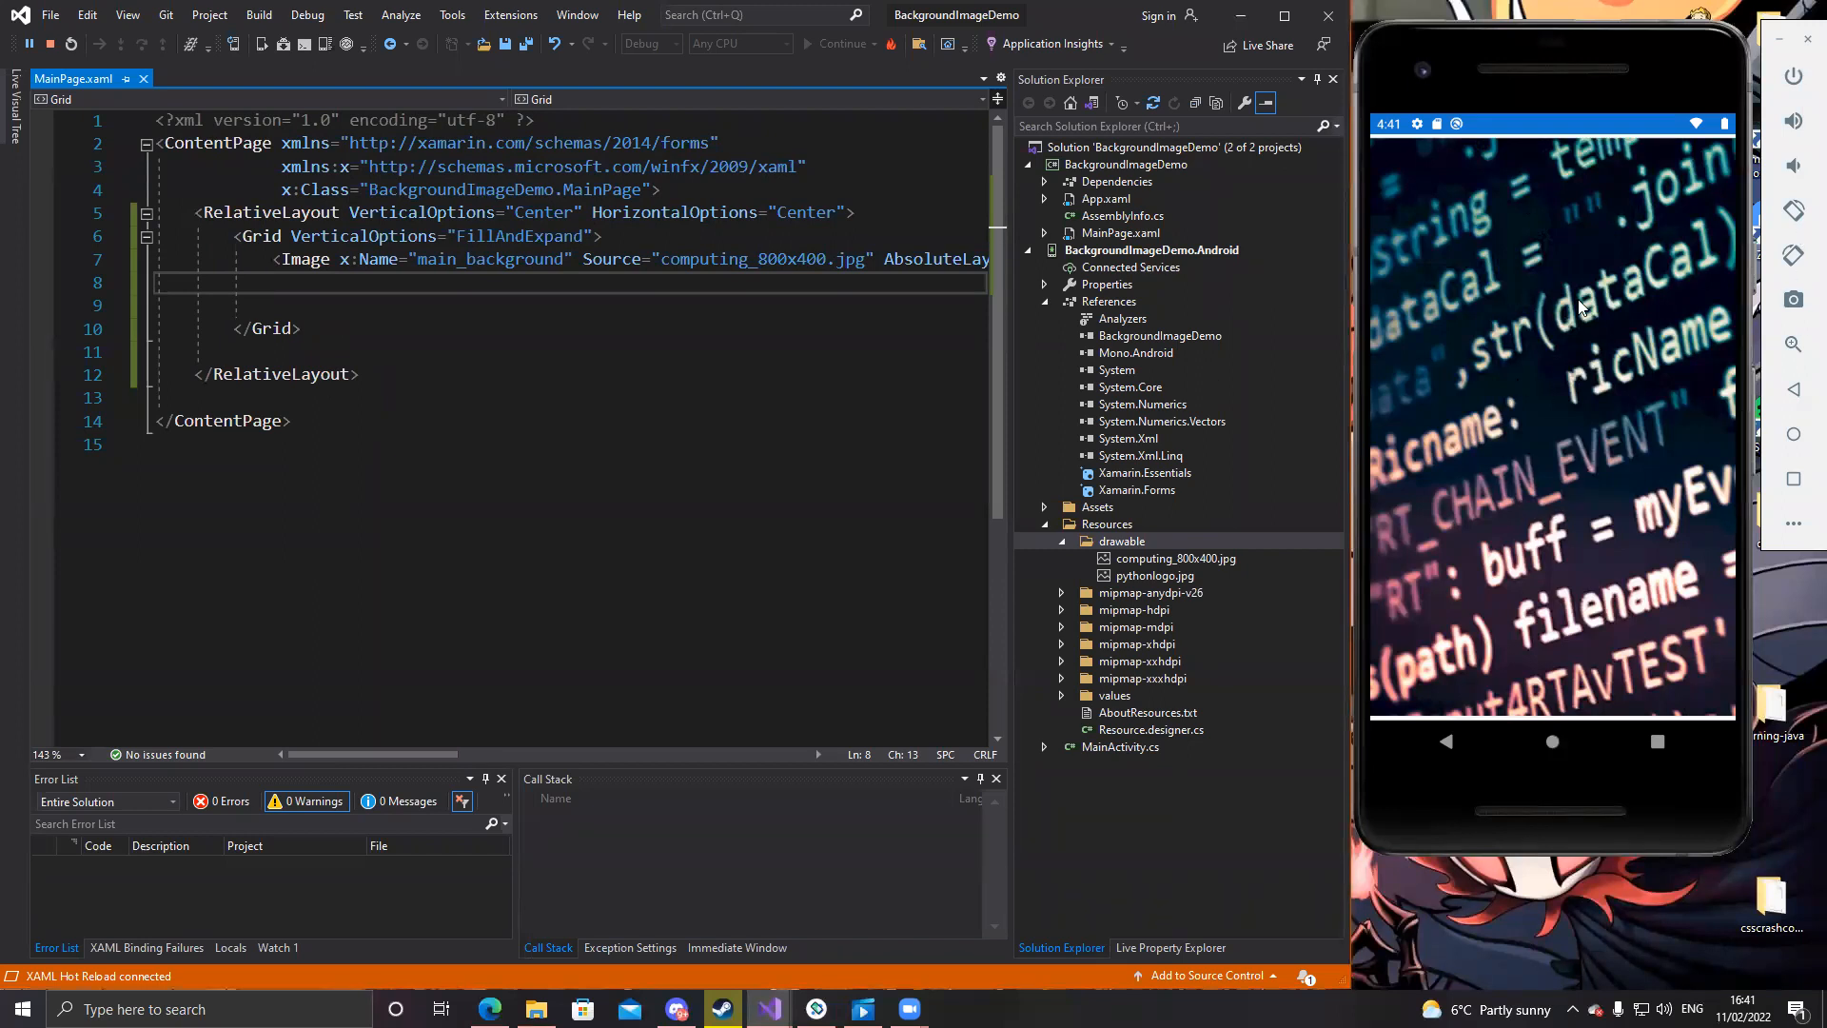
mouse_move(1550, 245)
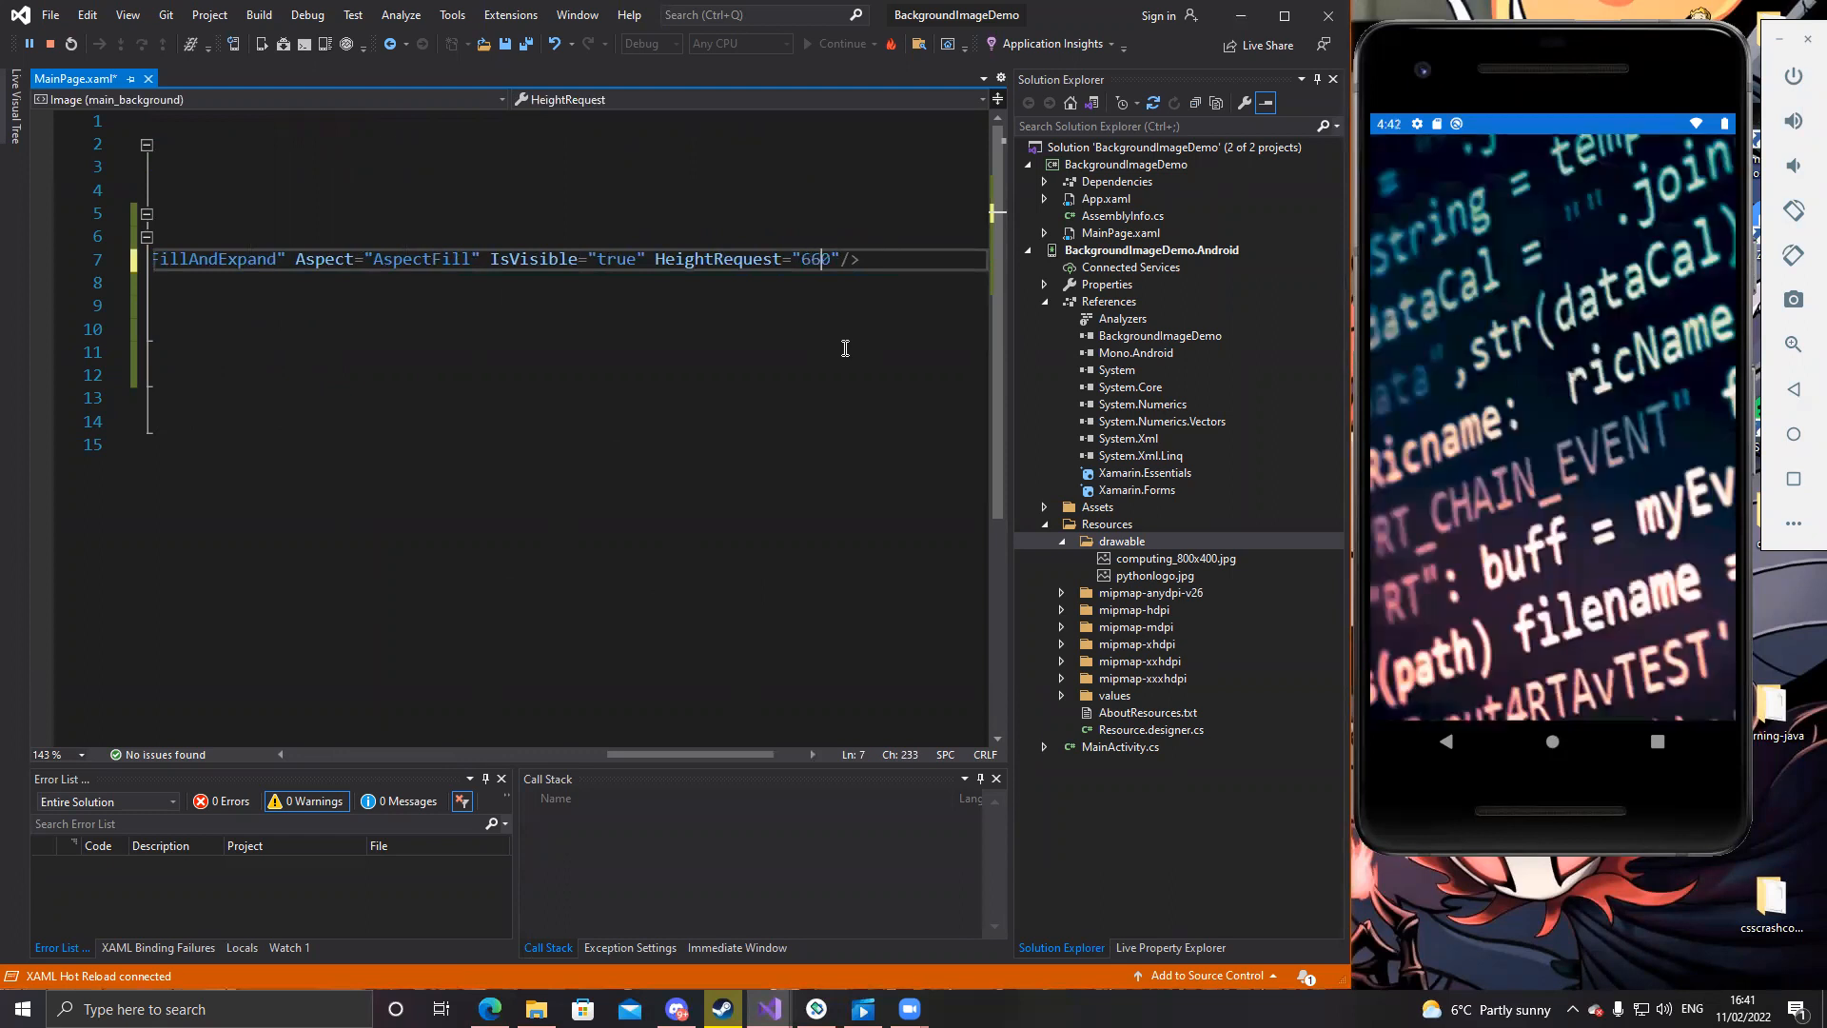
mouse_move(699, 742)
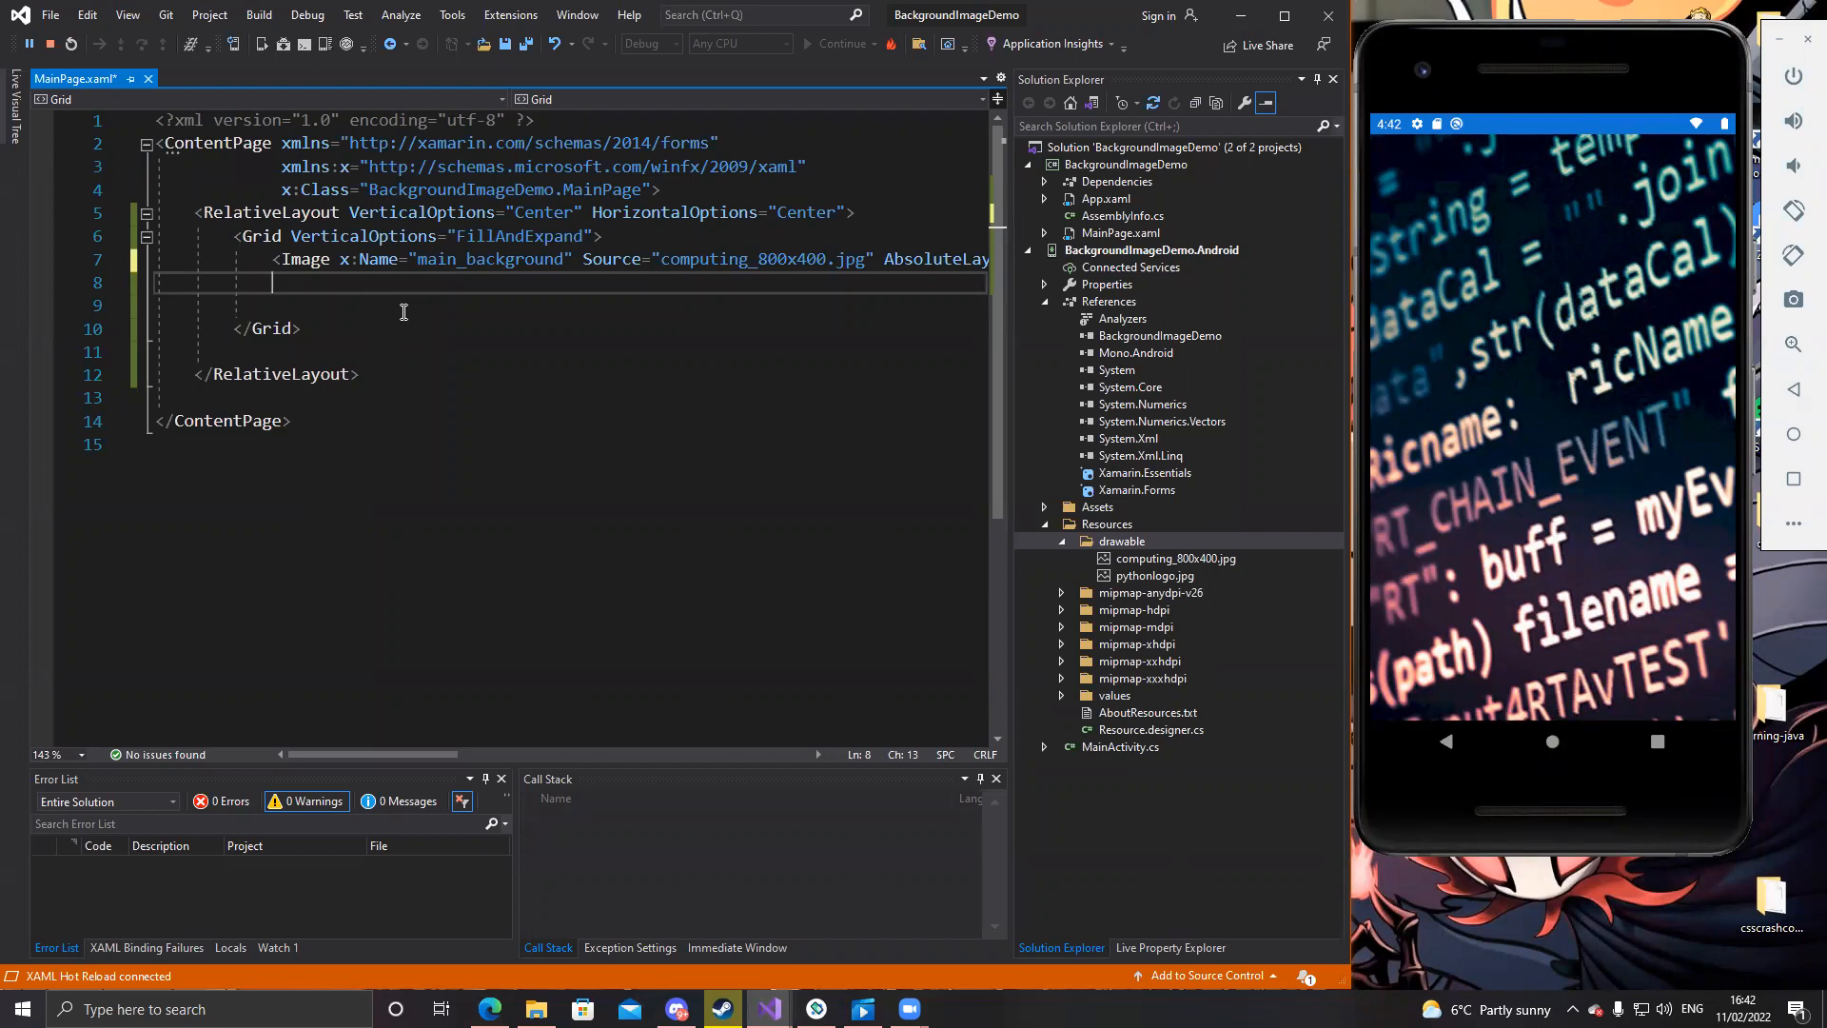
Add a nested Grid with RowSpacing 5, three Auto rows, and VerticalOptions FillAndExpand
text(g=")
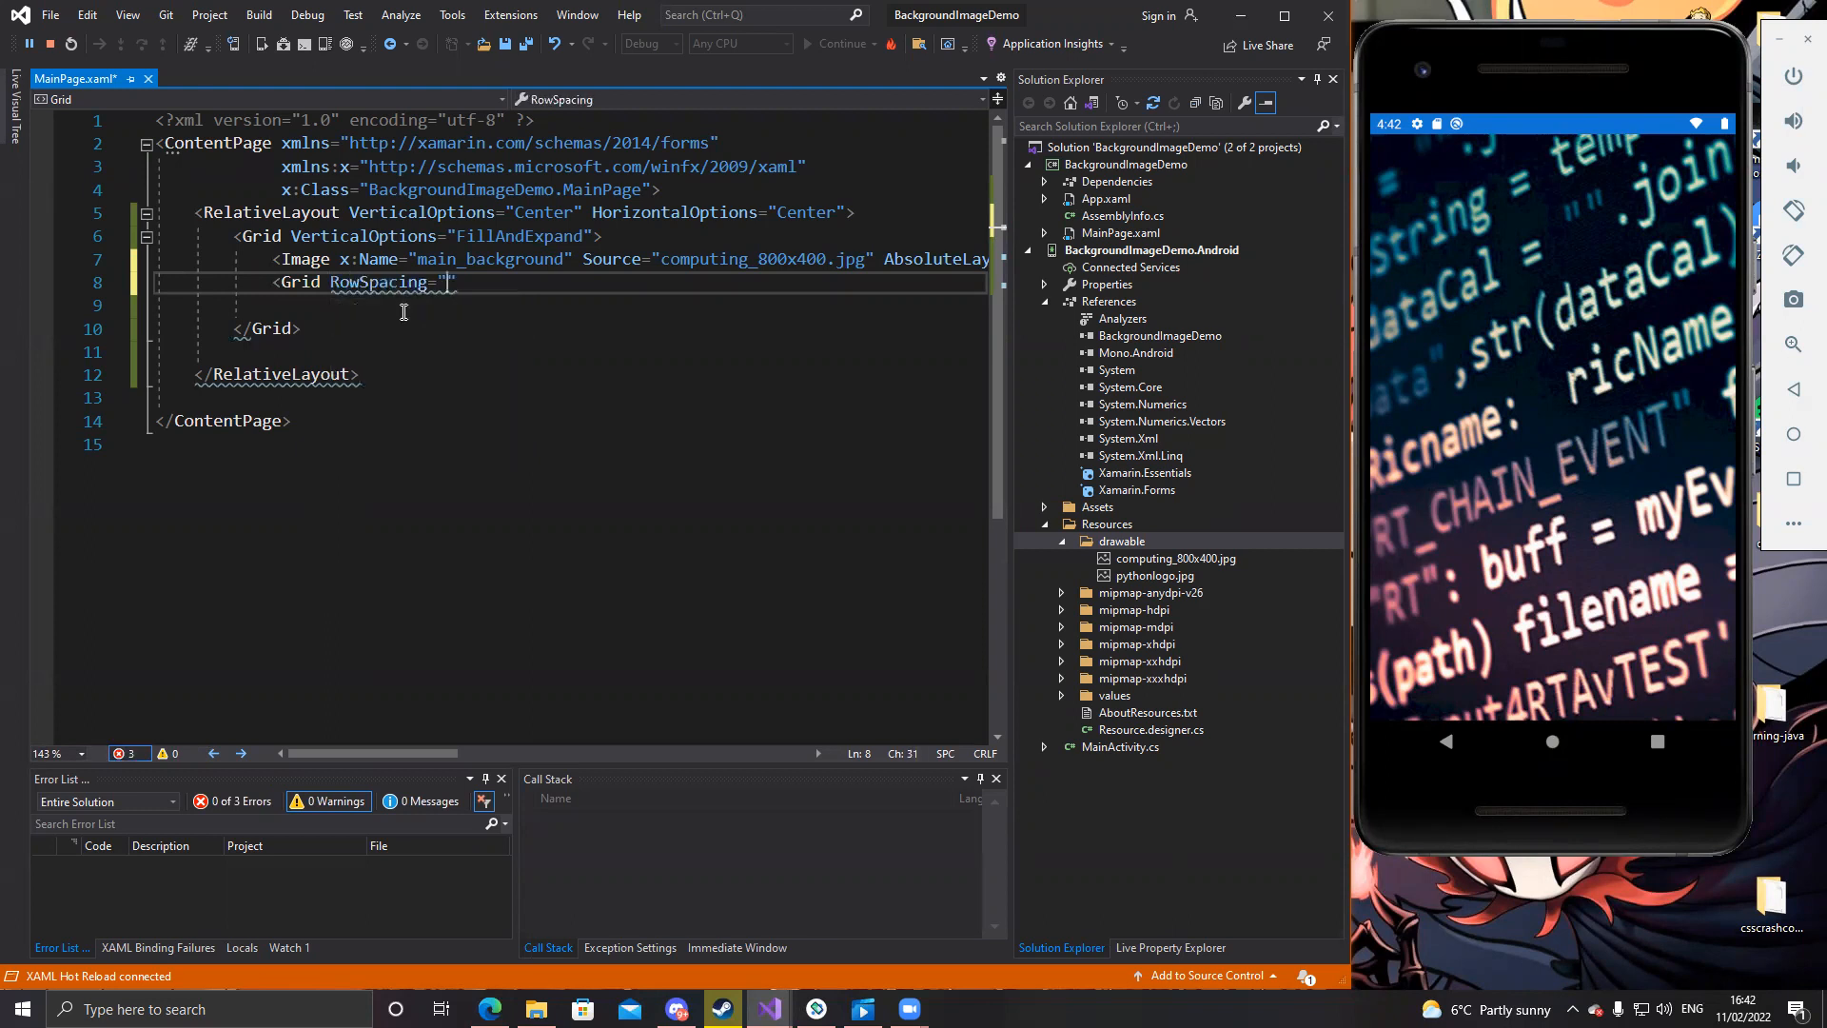
text(5)
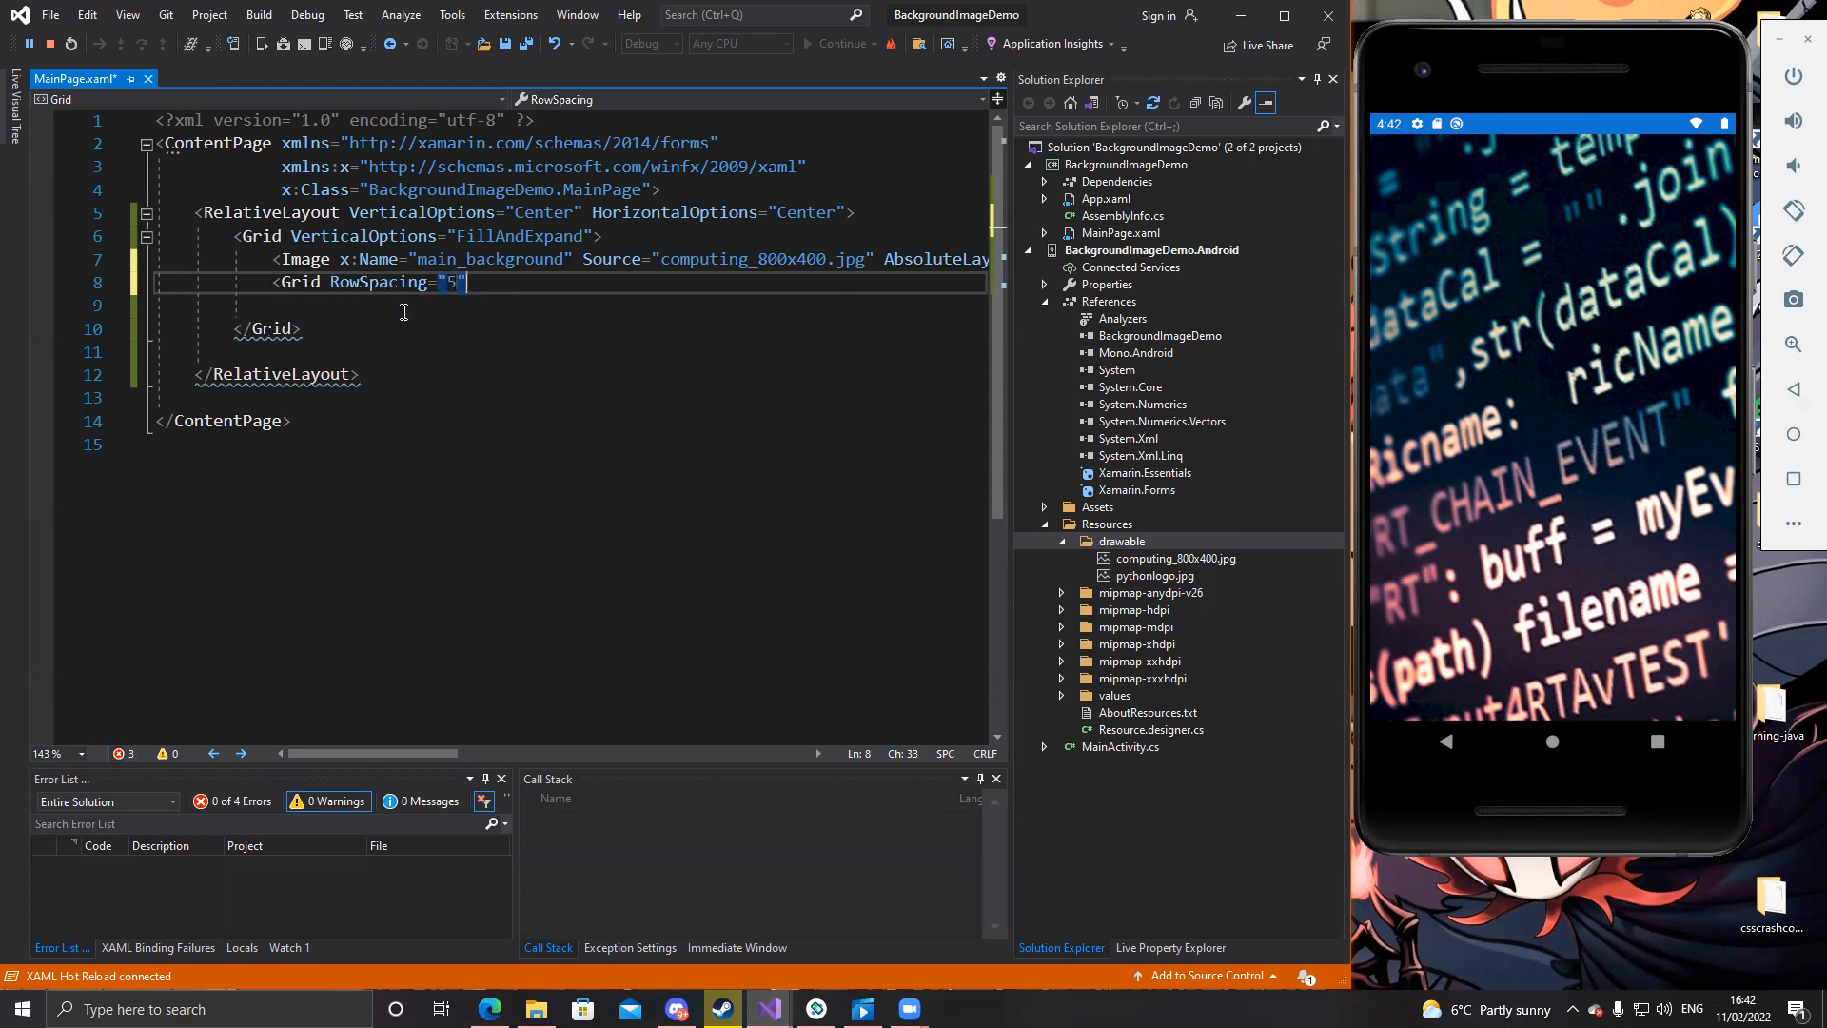
text(r)
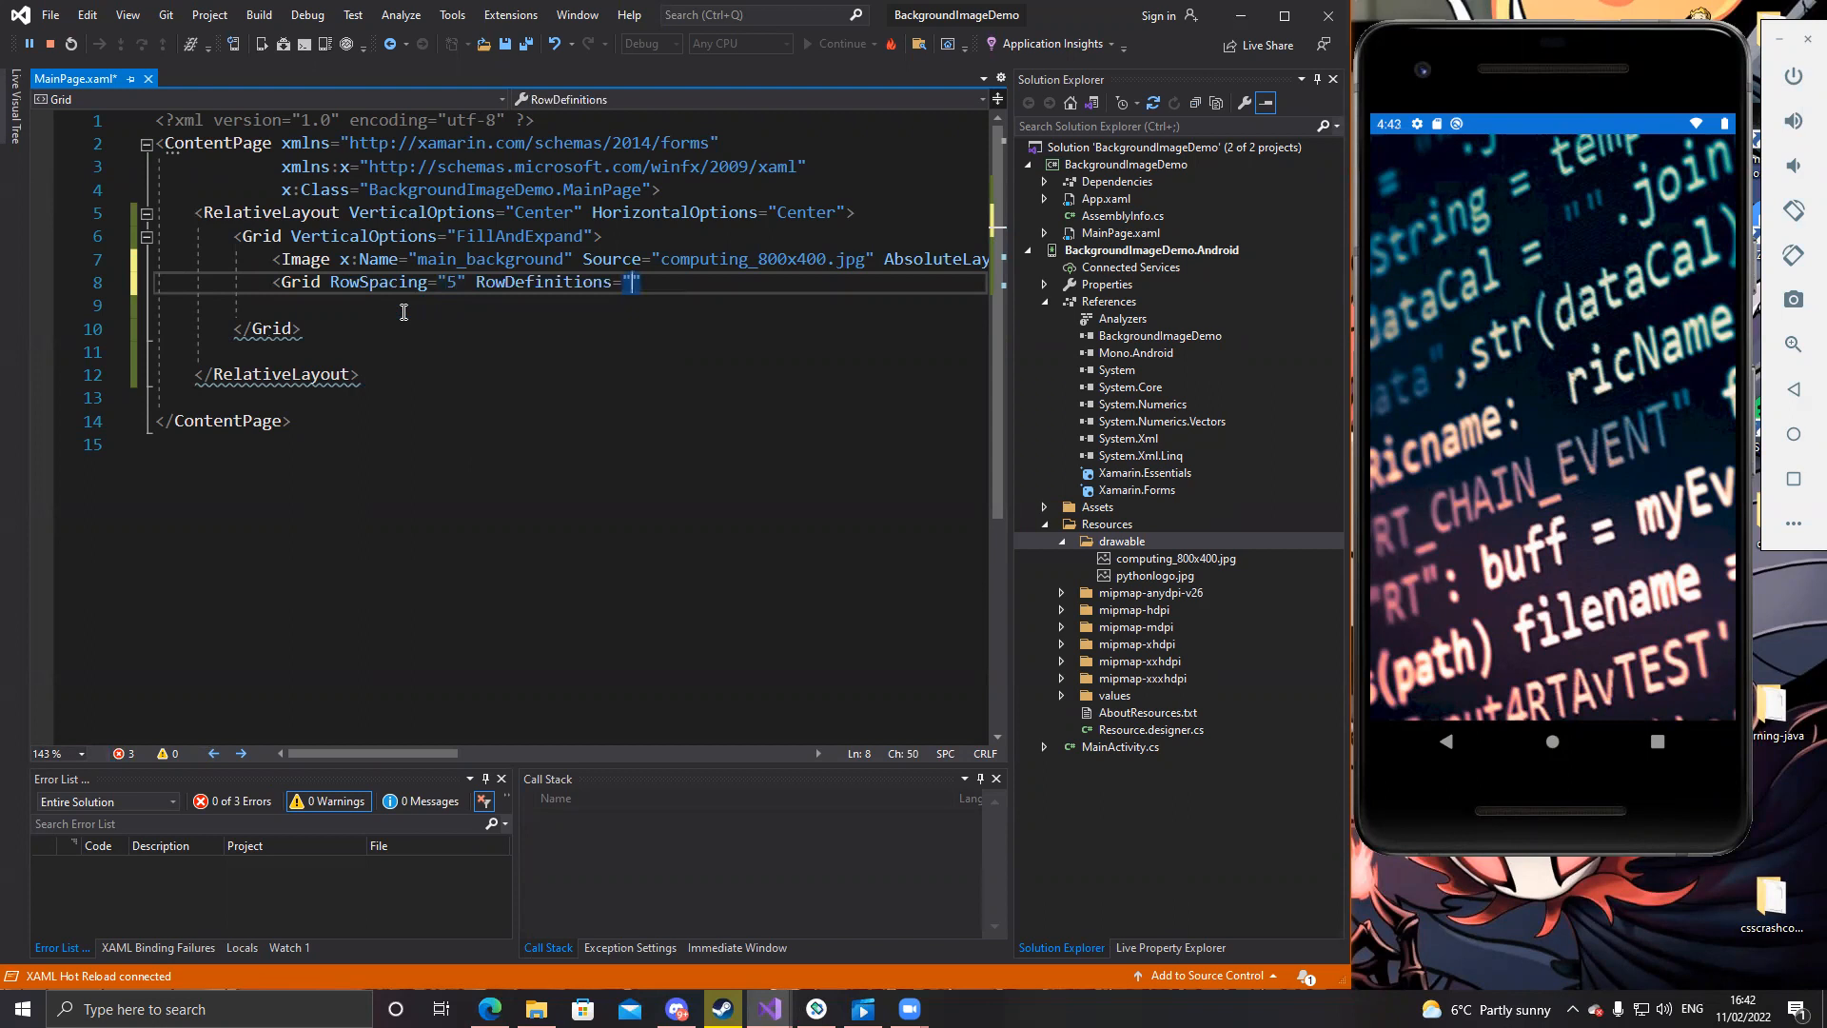
text(Auto,Auto,Auto)
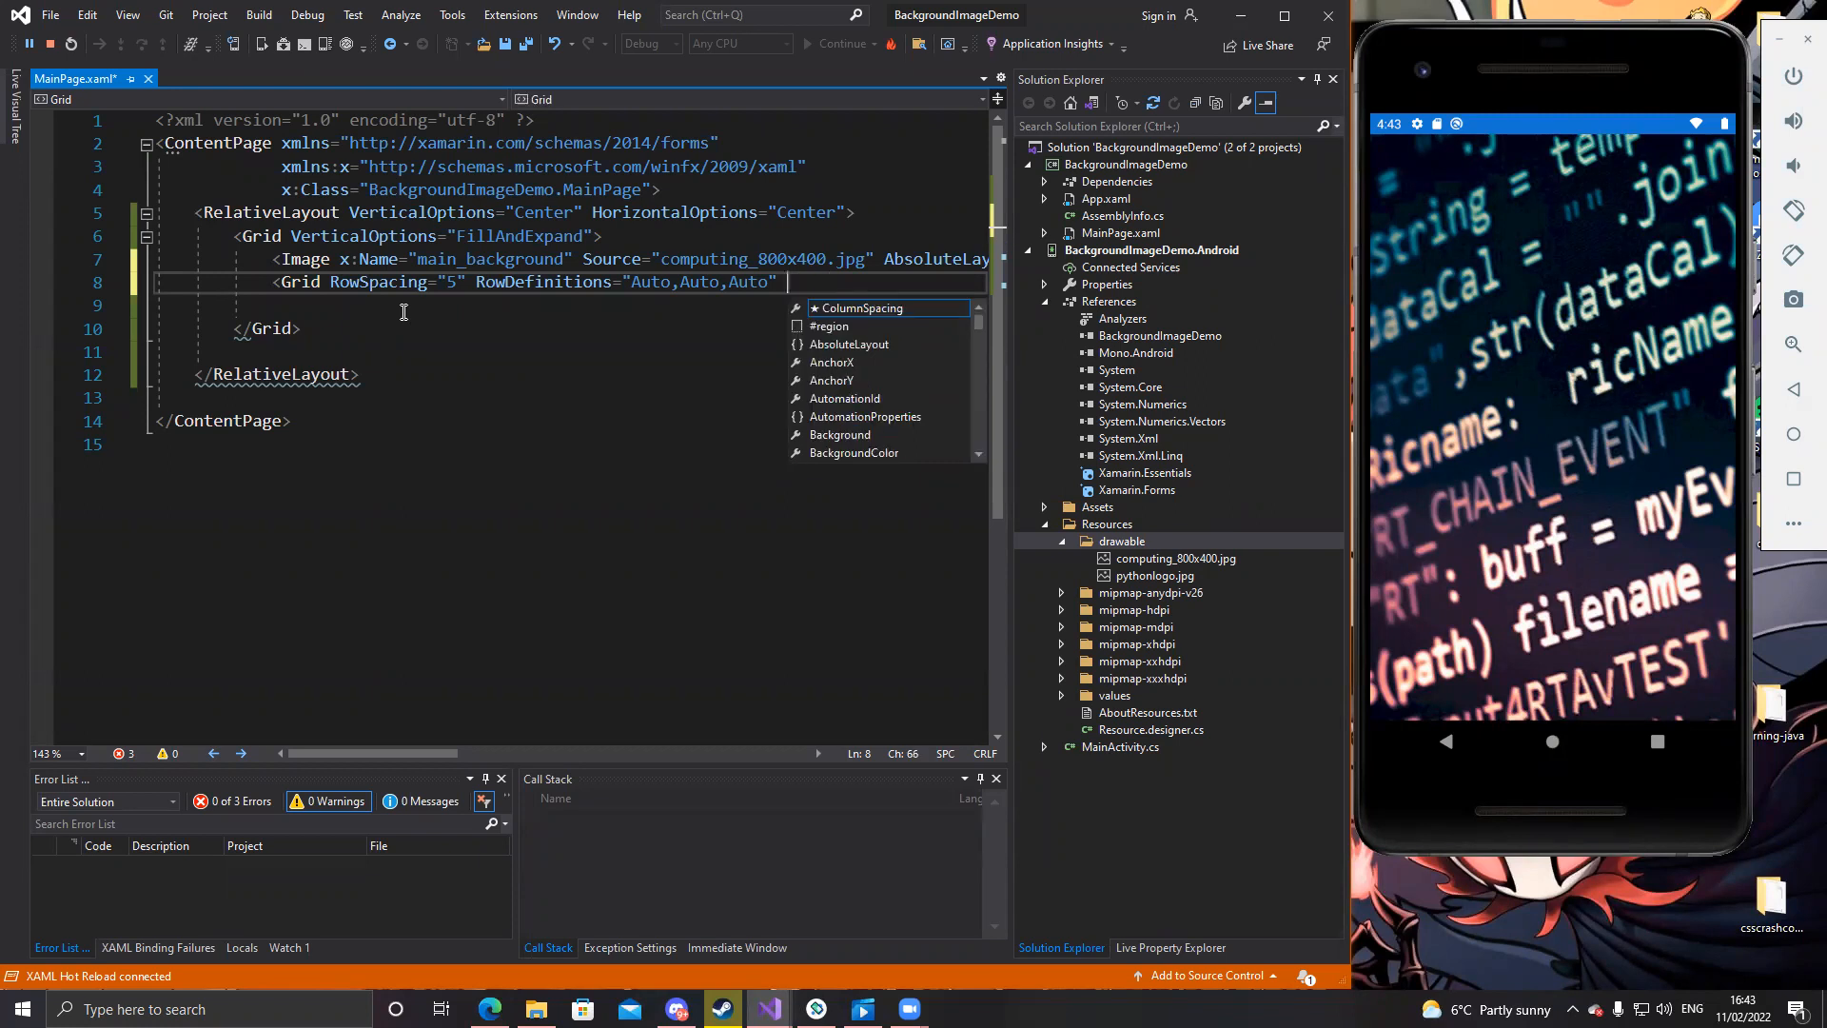
text(VerticalOptions=")
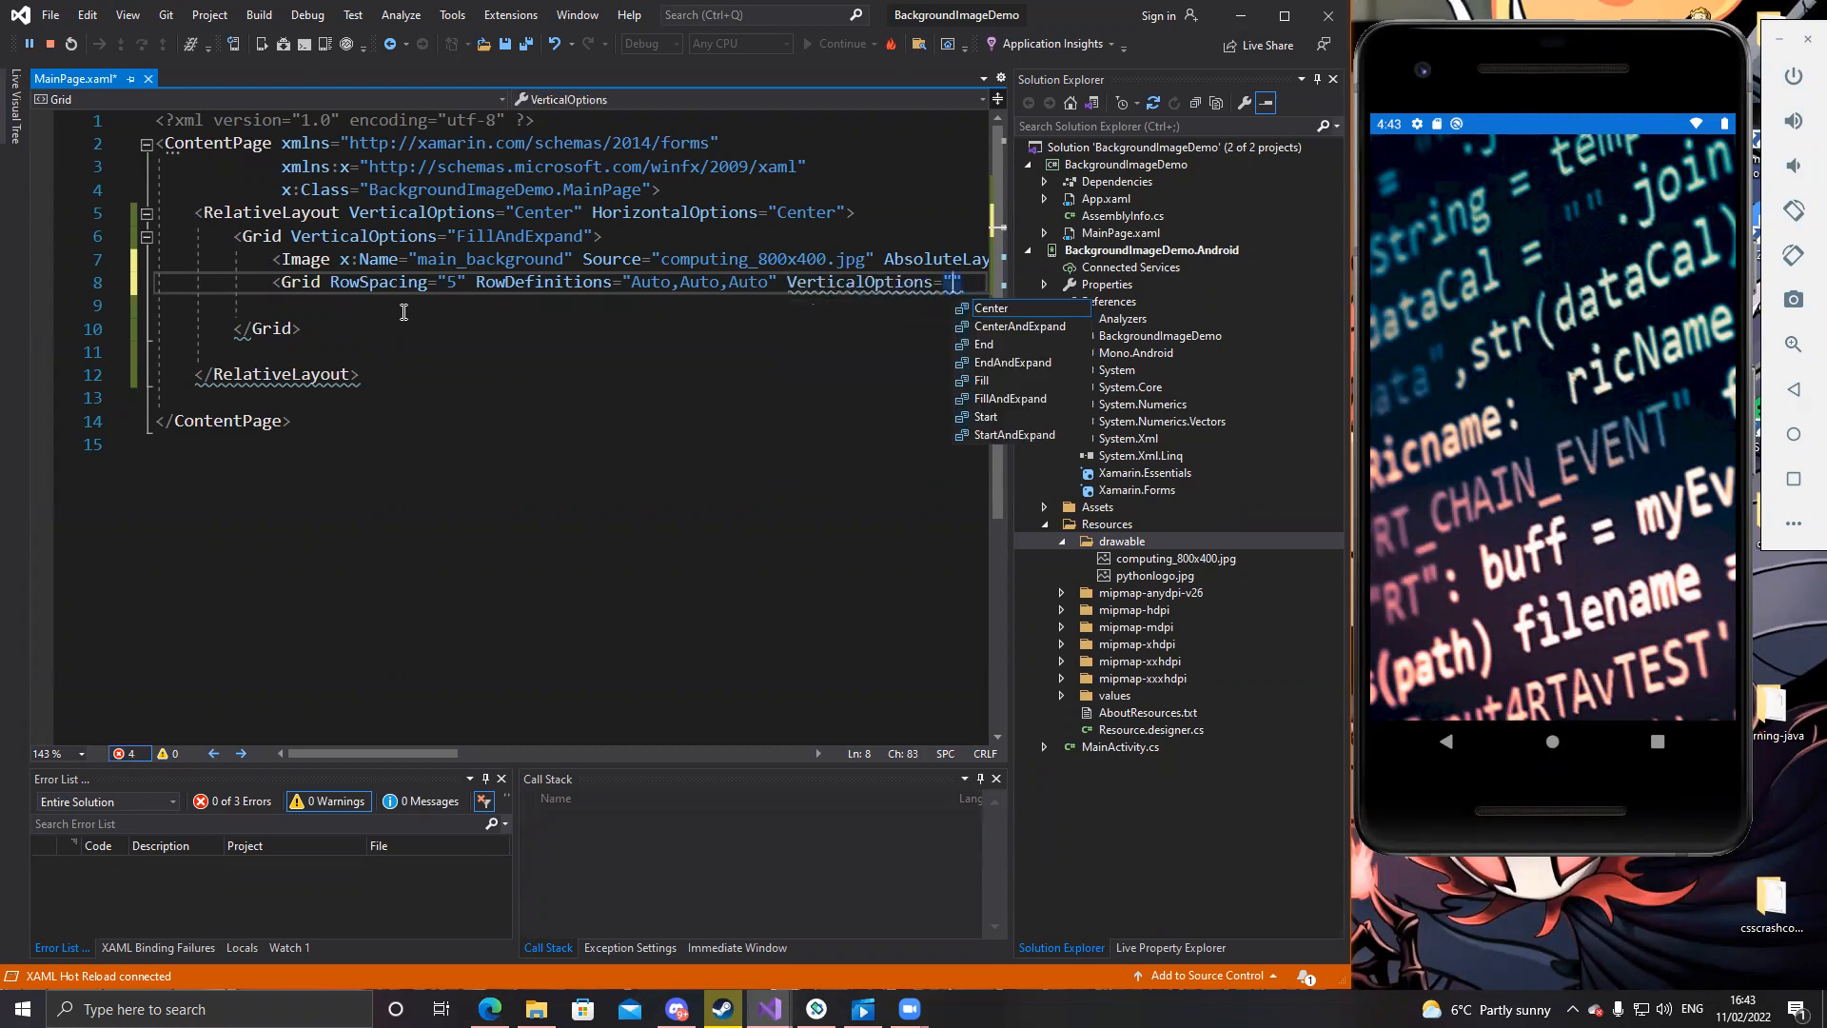
text(Fi)
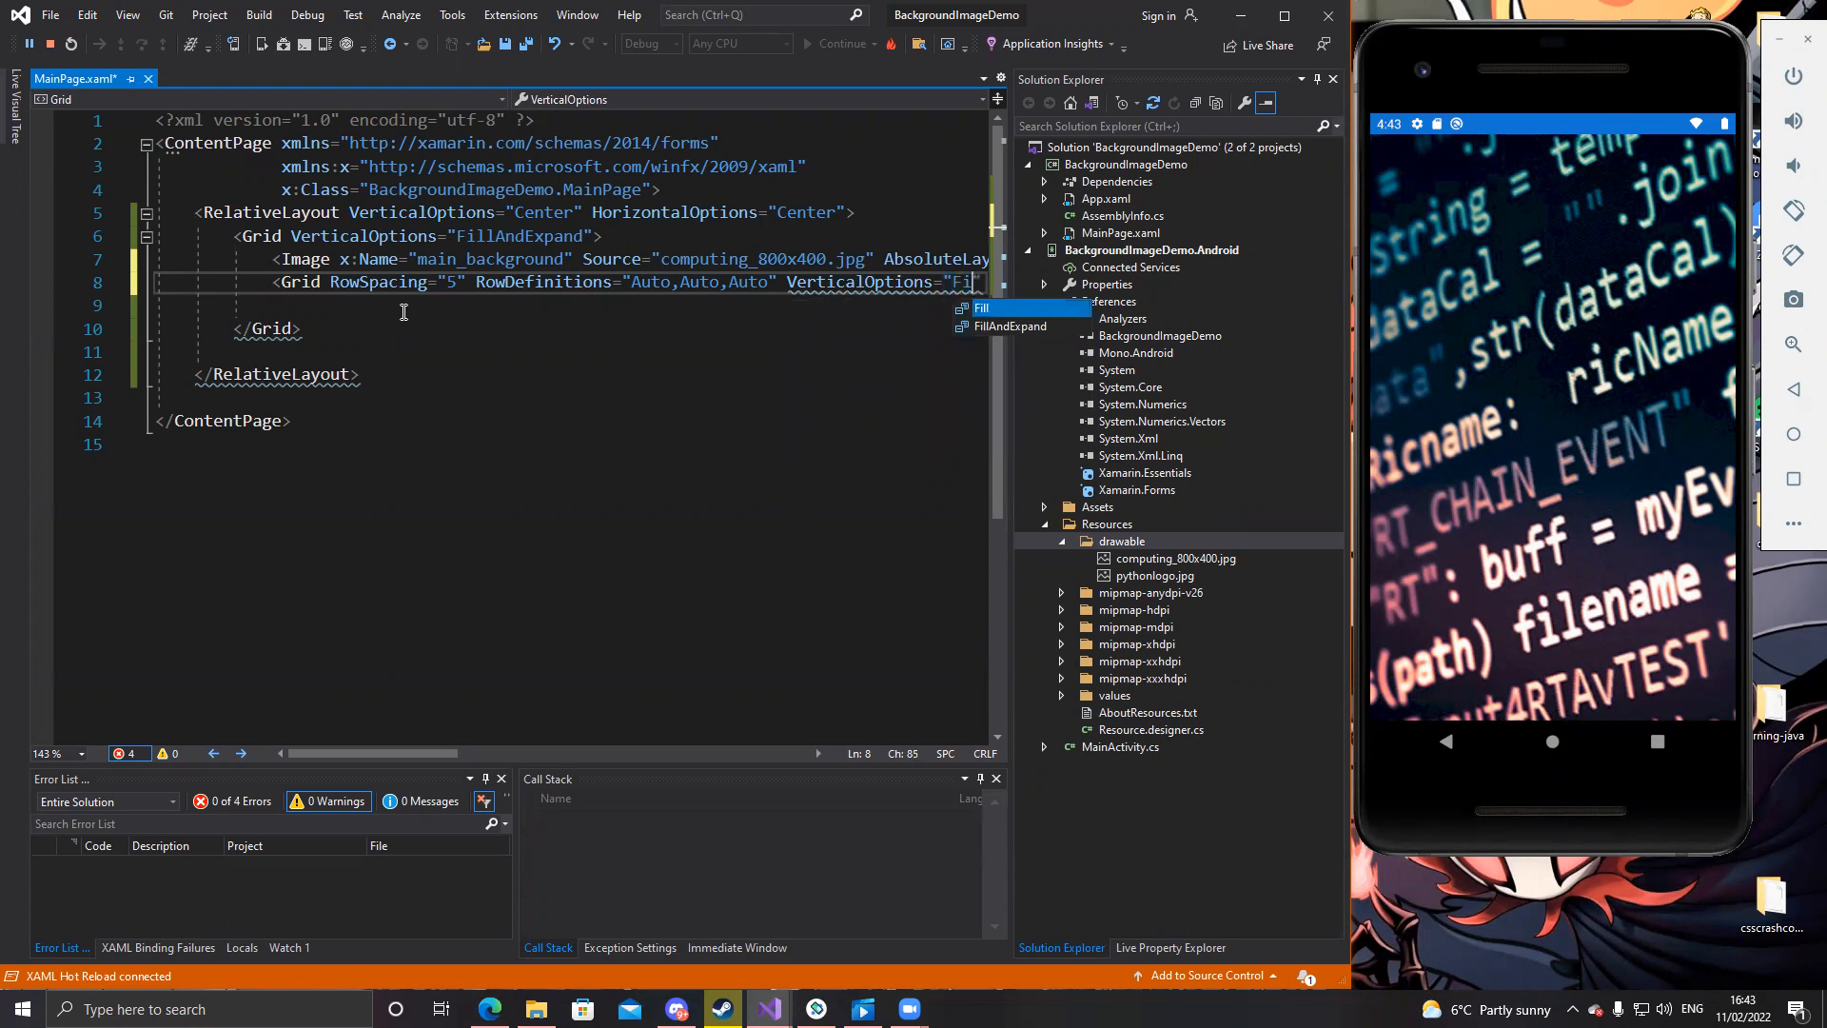
click(1007, 326)
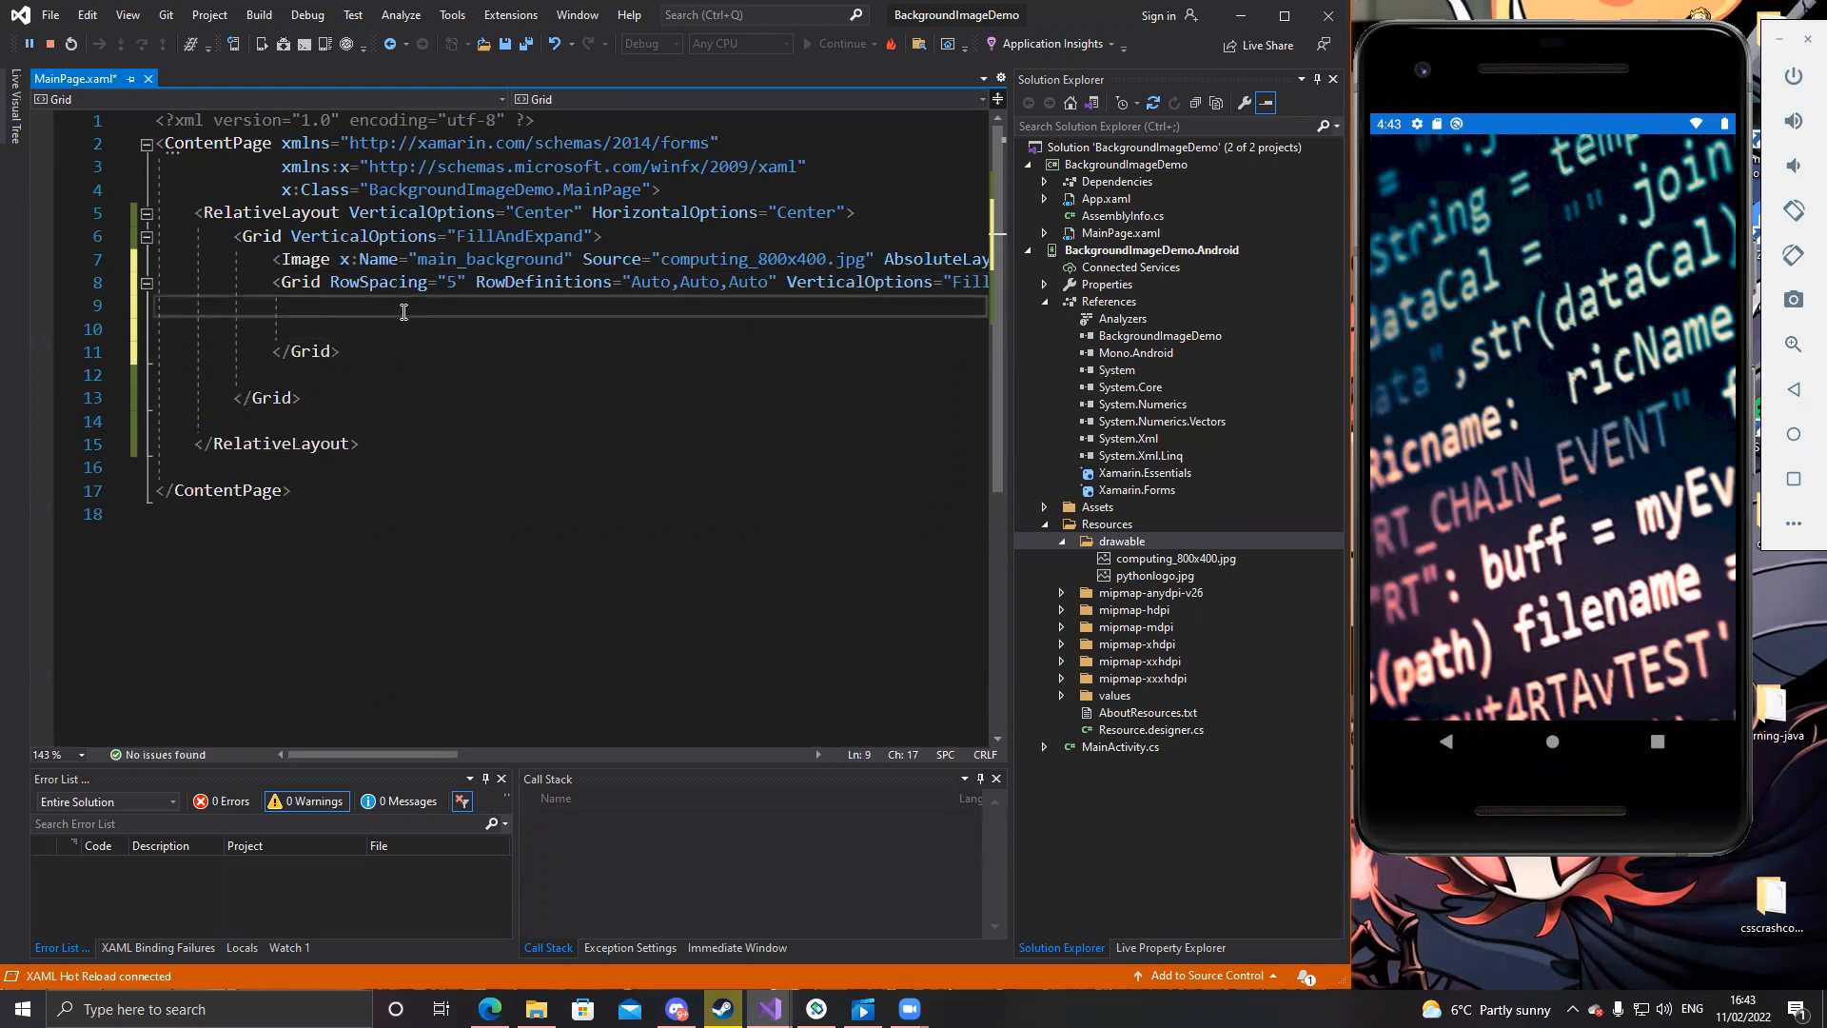
Add a Frame with pink background, shadow, Padding 5, CornerRadius 0 and Grid.Row 0
text(<Frame)
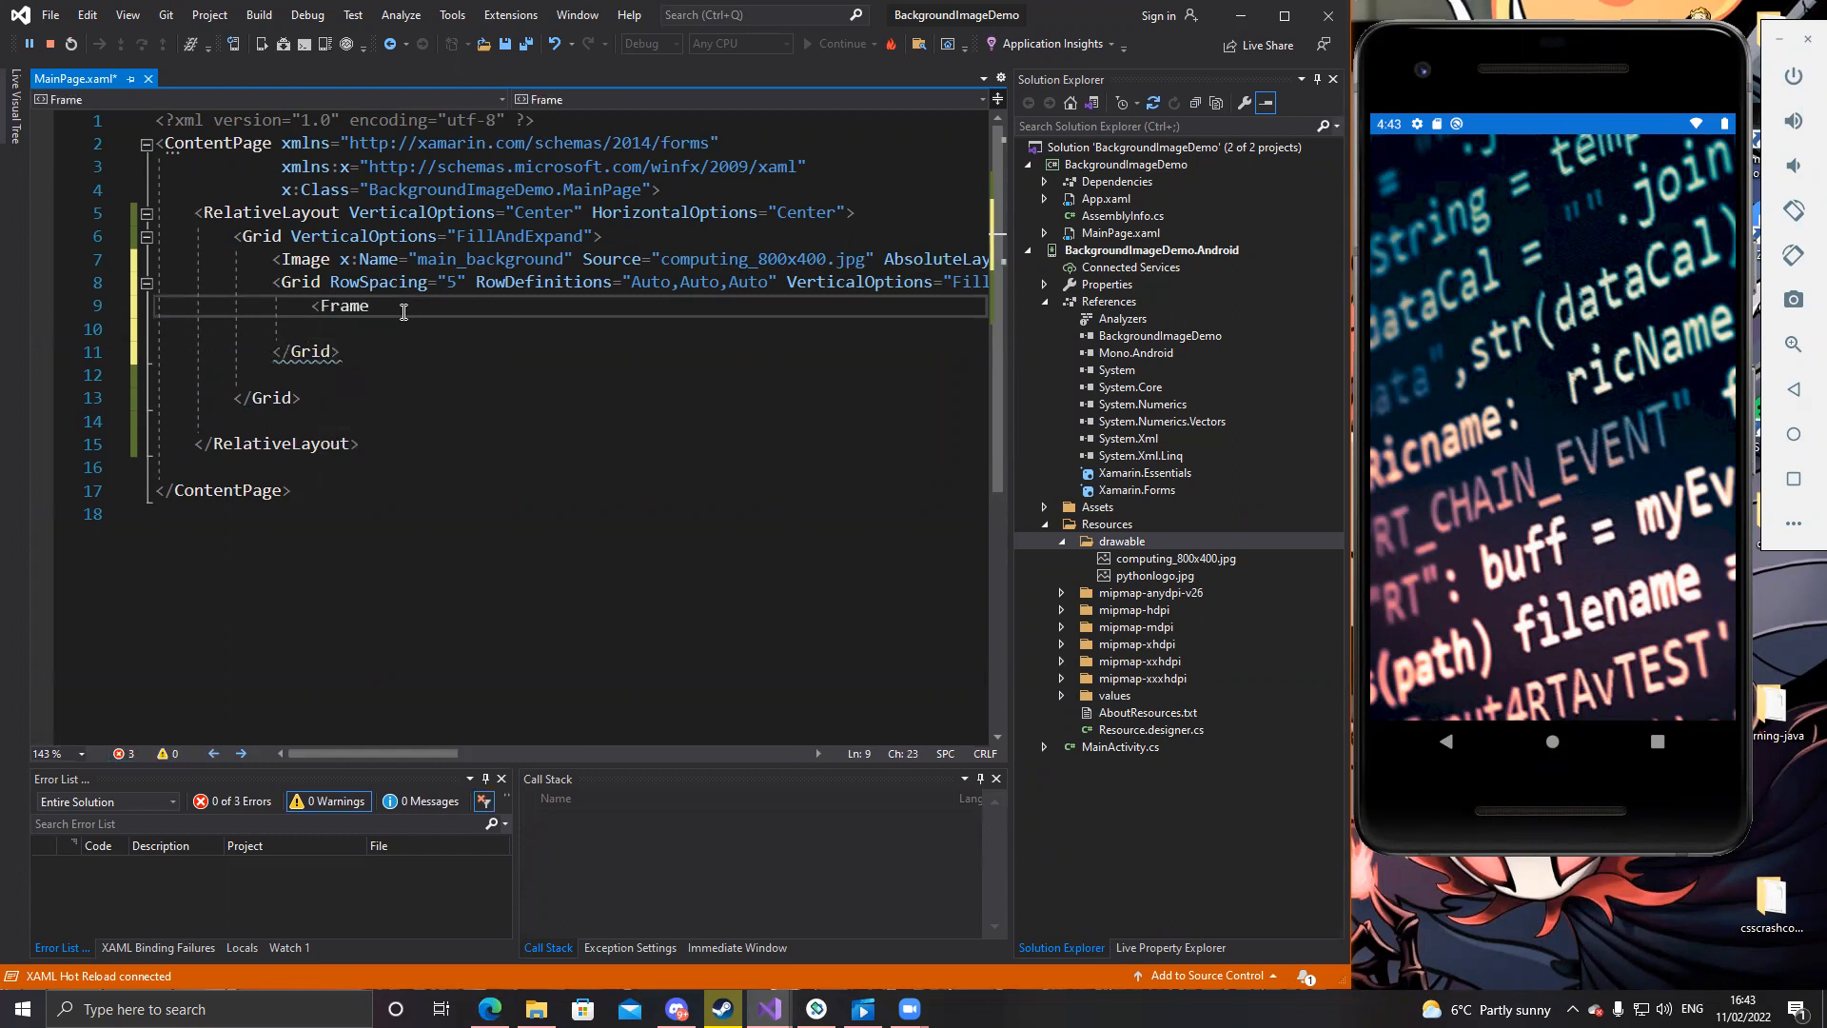
text(BackgroundColor=")
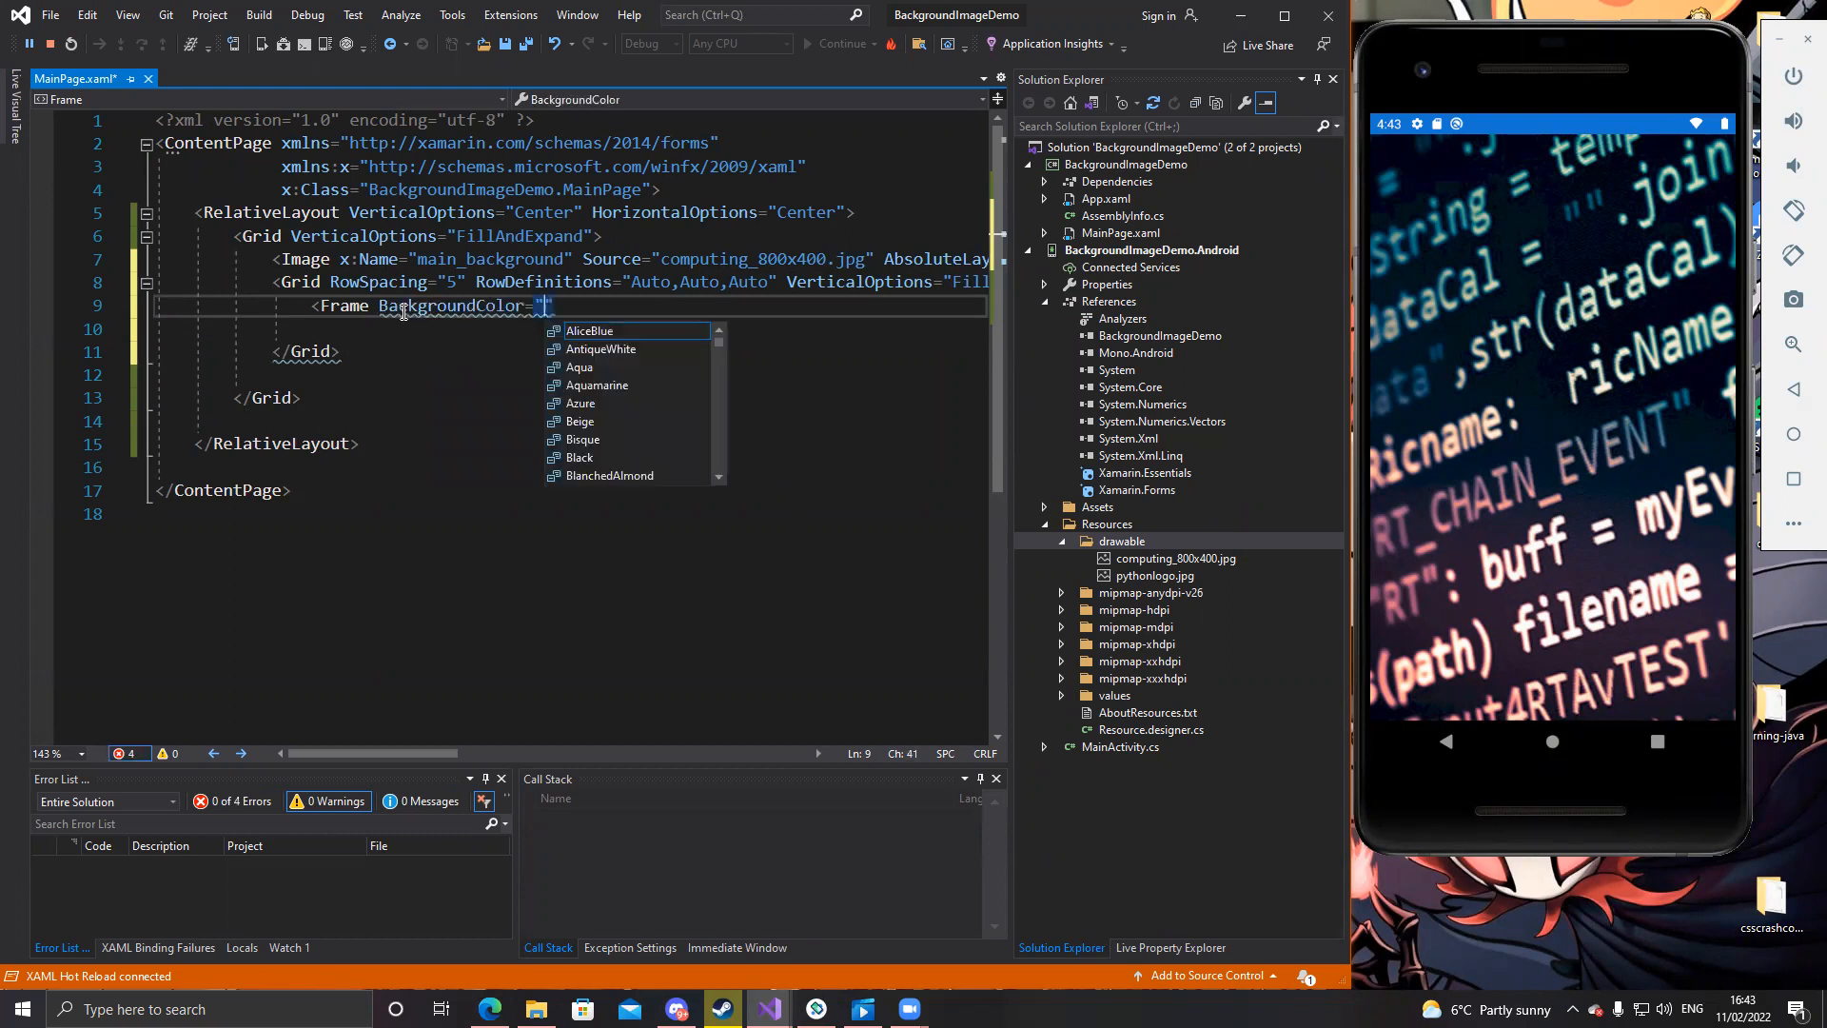
text(Pink)
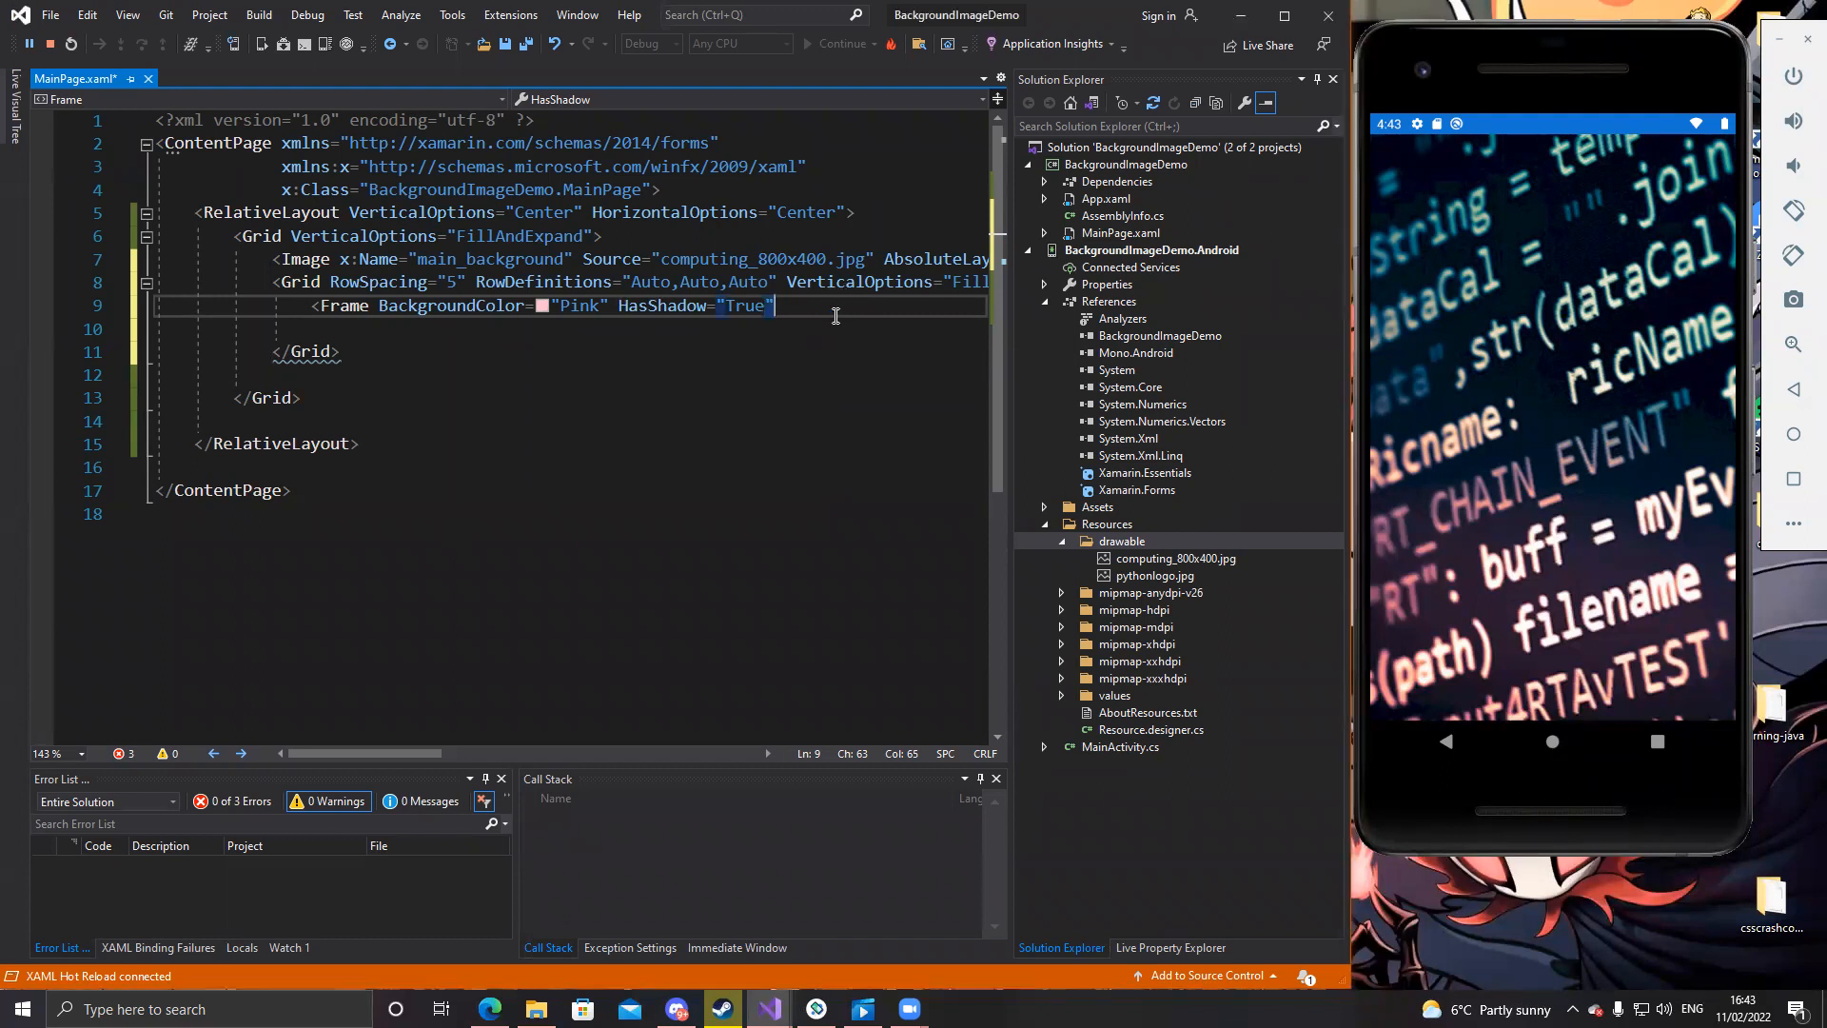
text(Padding="")
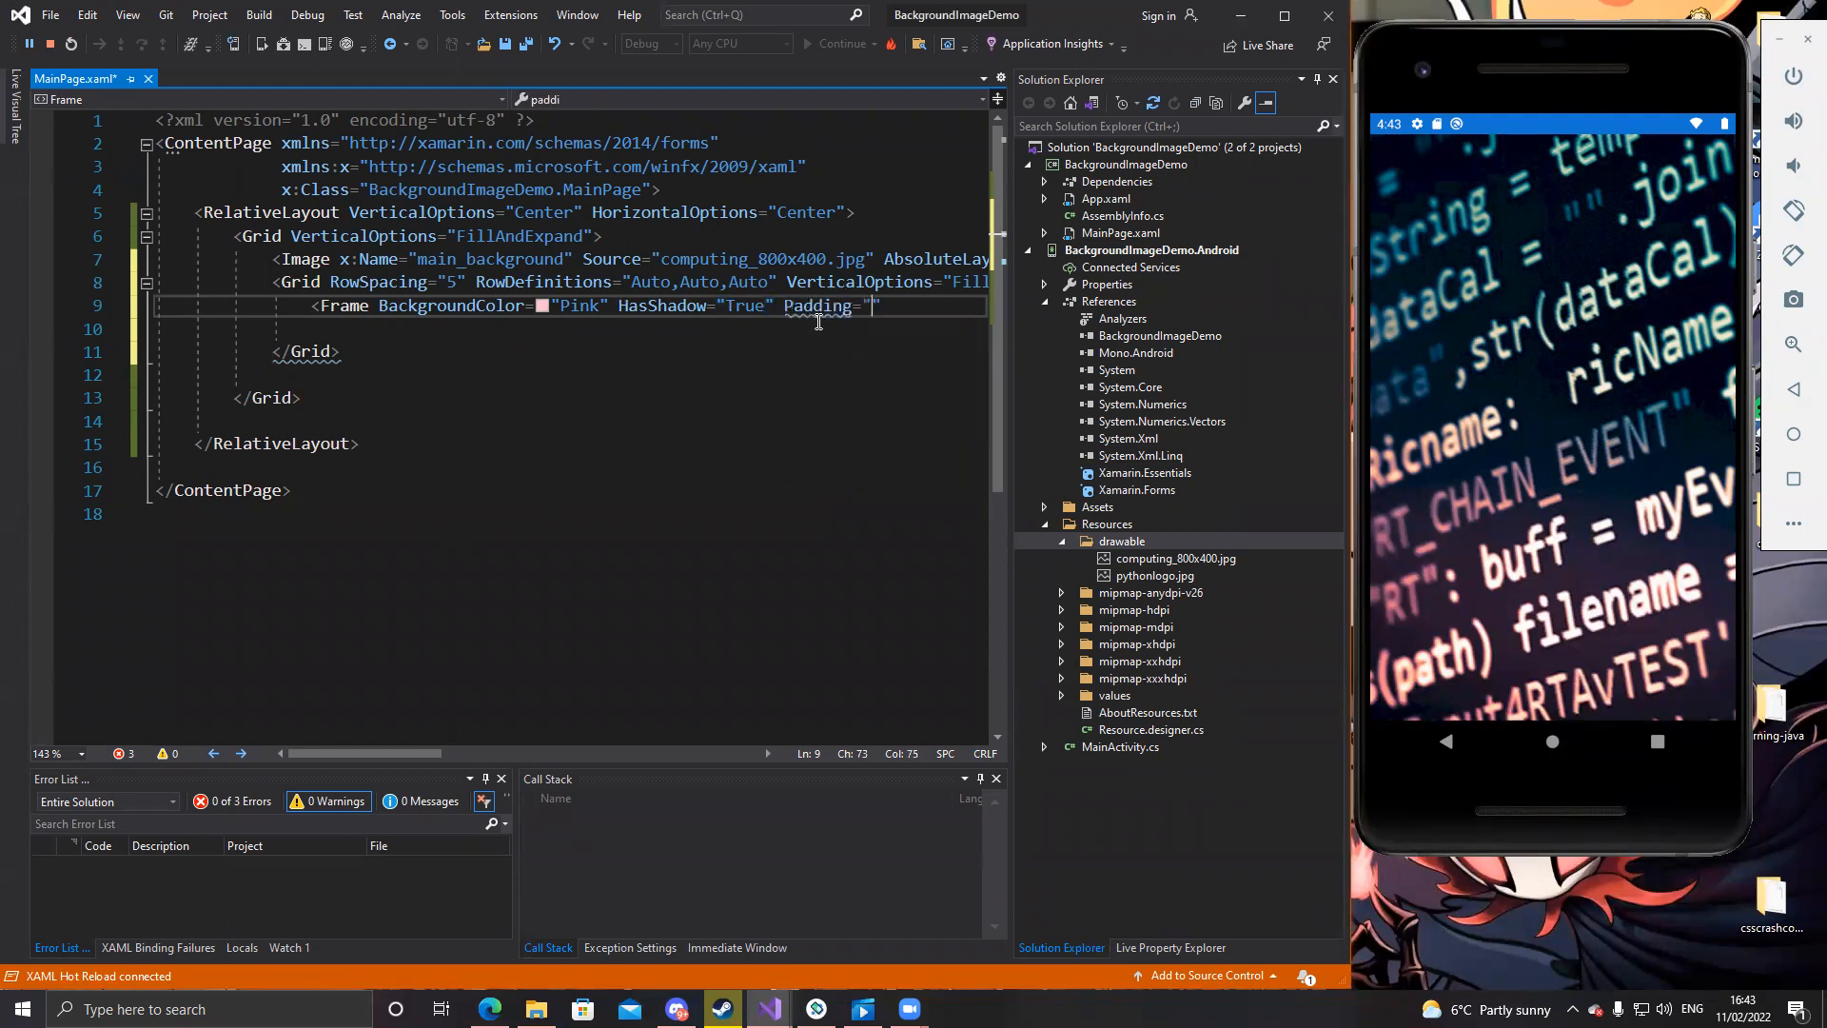
text(5)
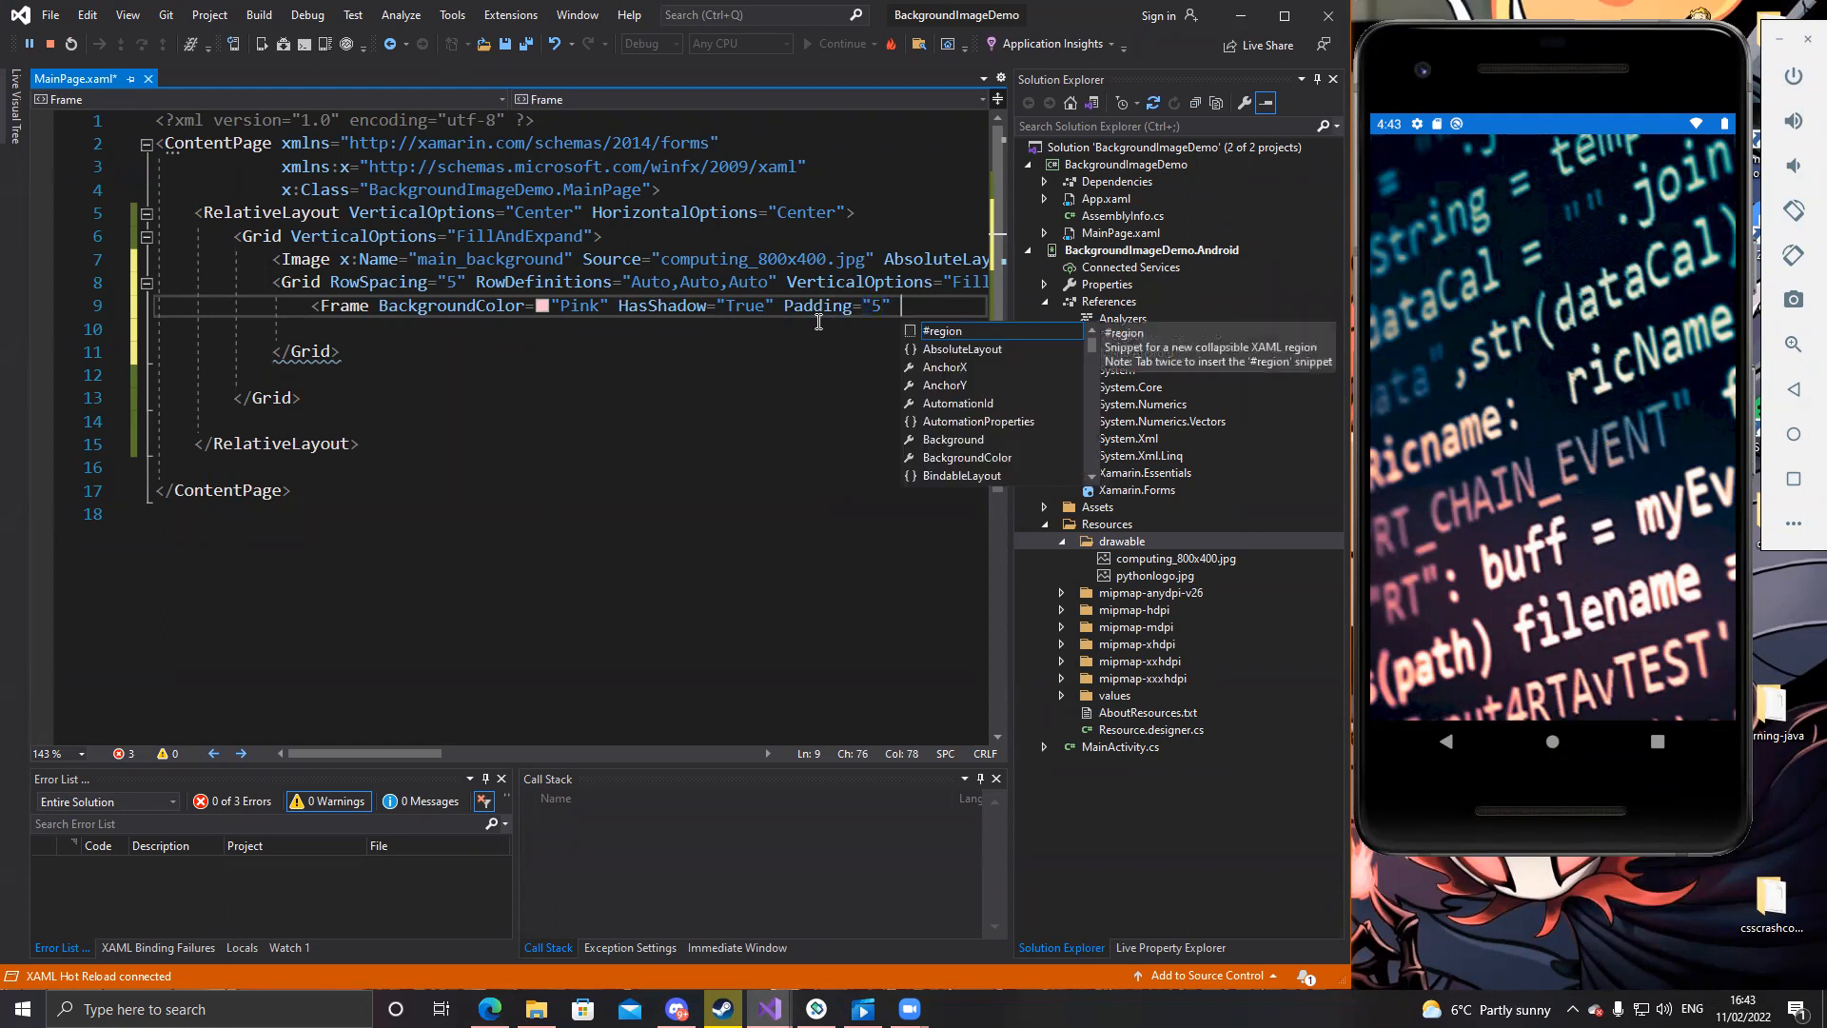
text(CornerRadius=)
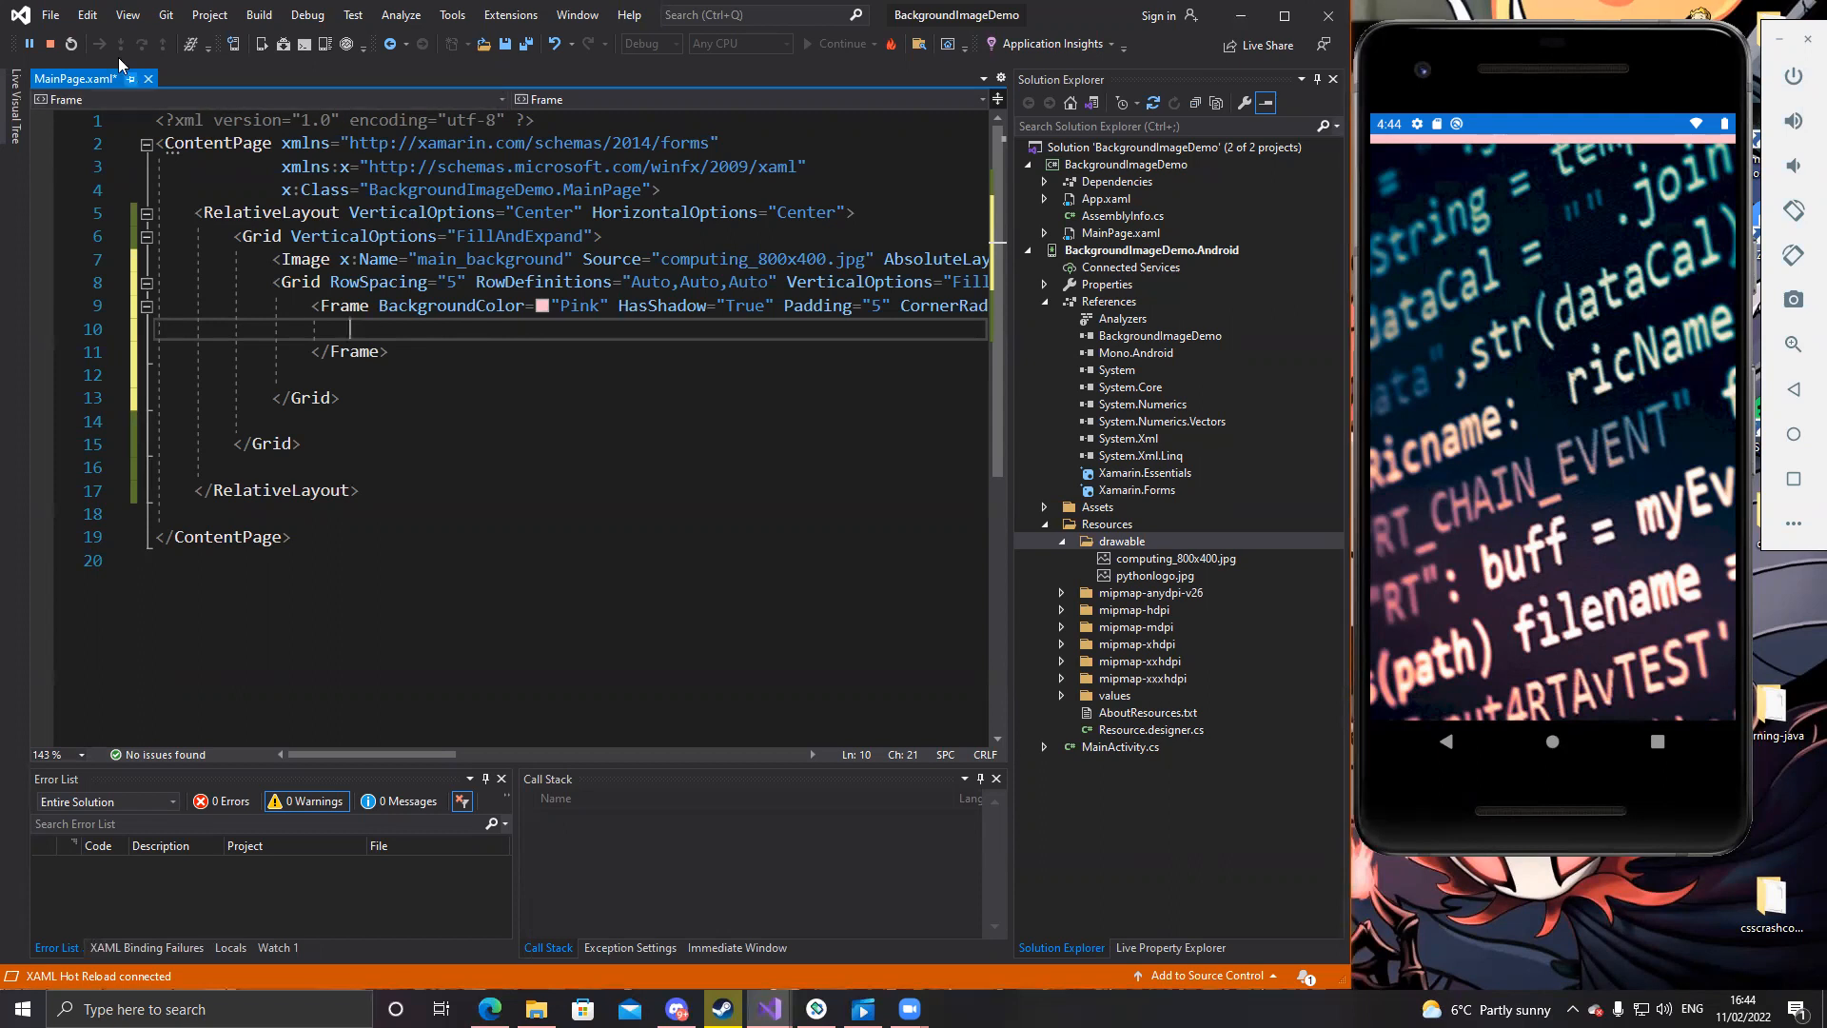
Stop the running app and relaunch it in the emulator
click(68, 45)
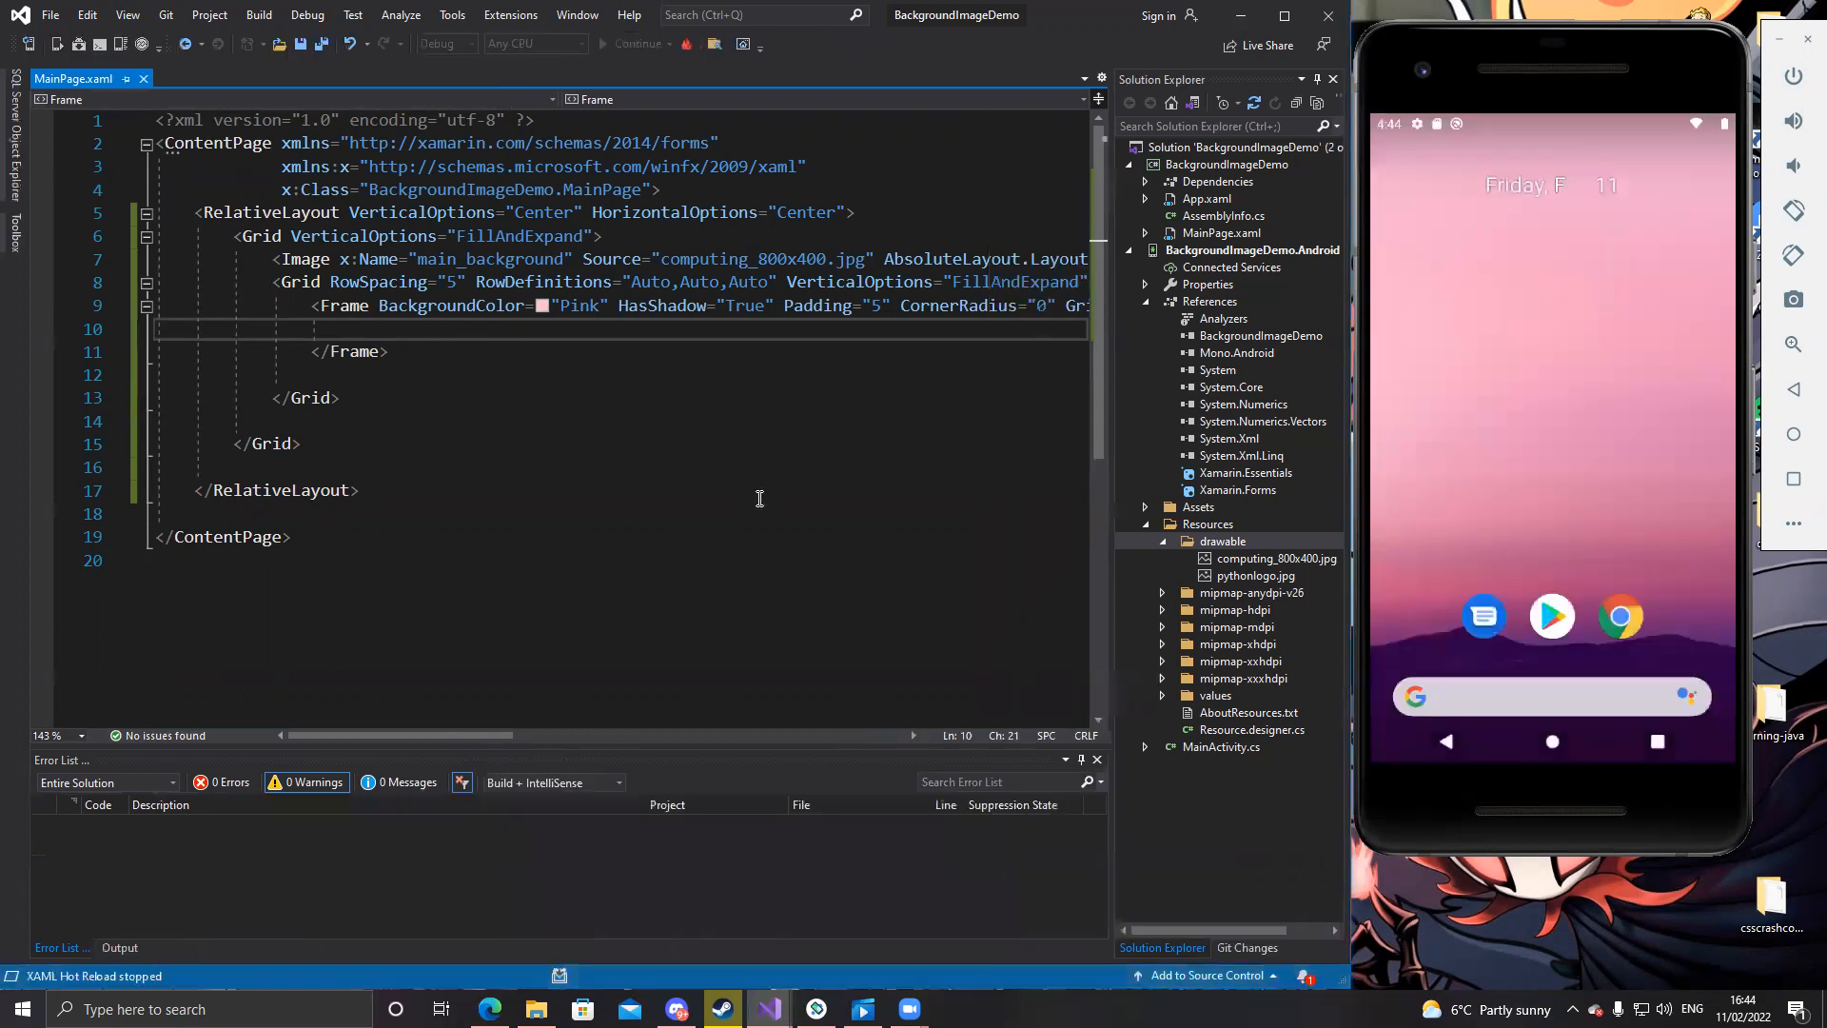
click(634, 42)
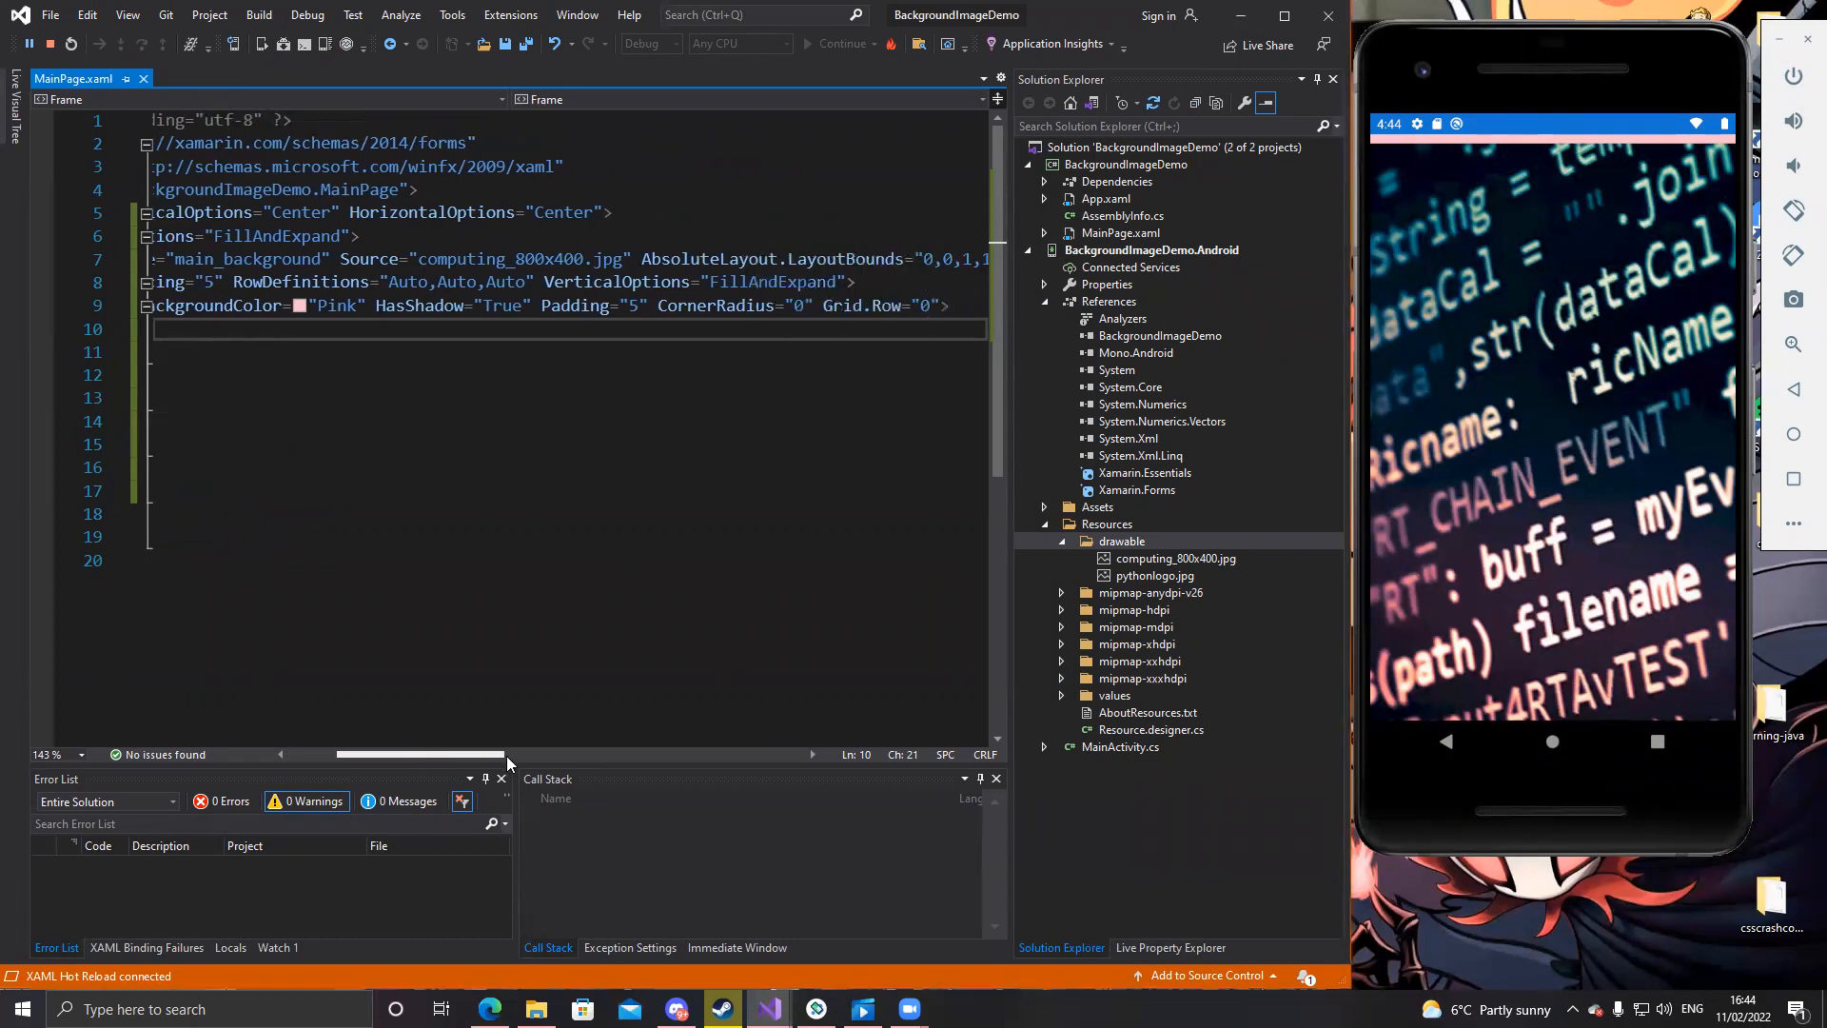
scroll(right, 3)
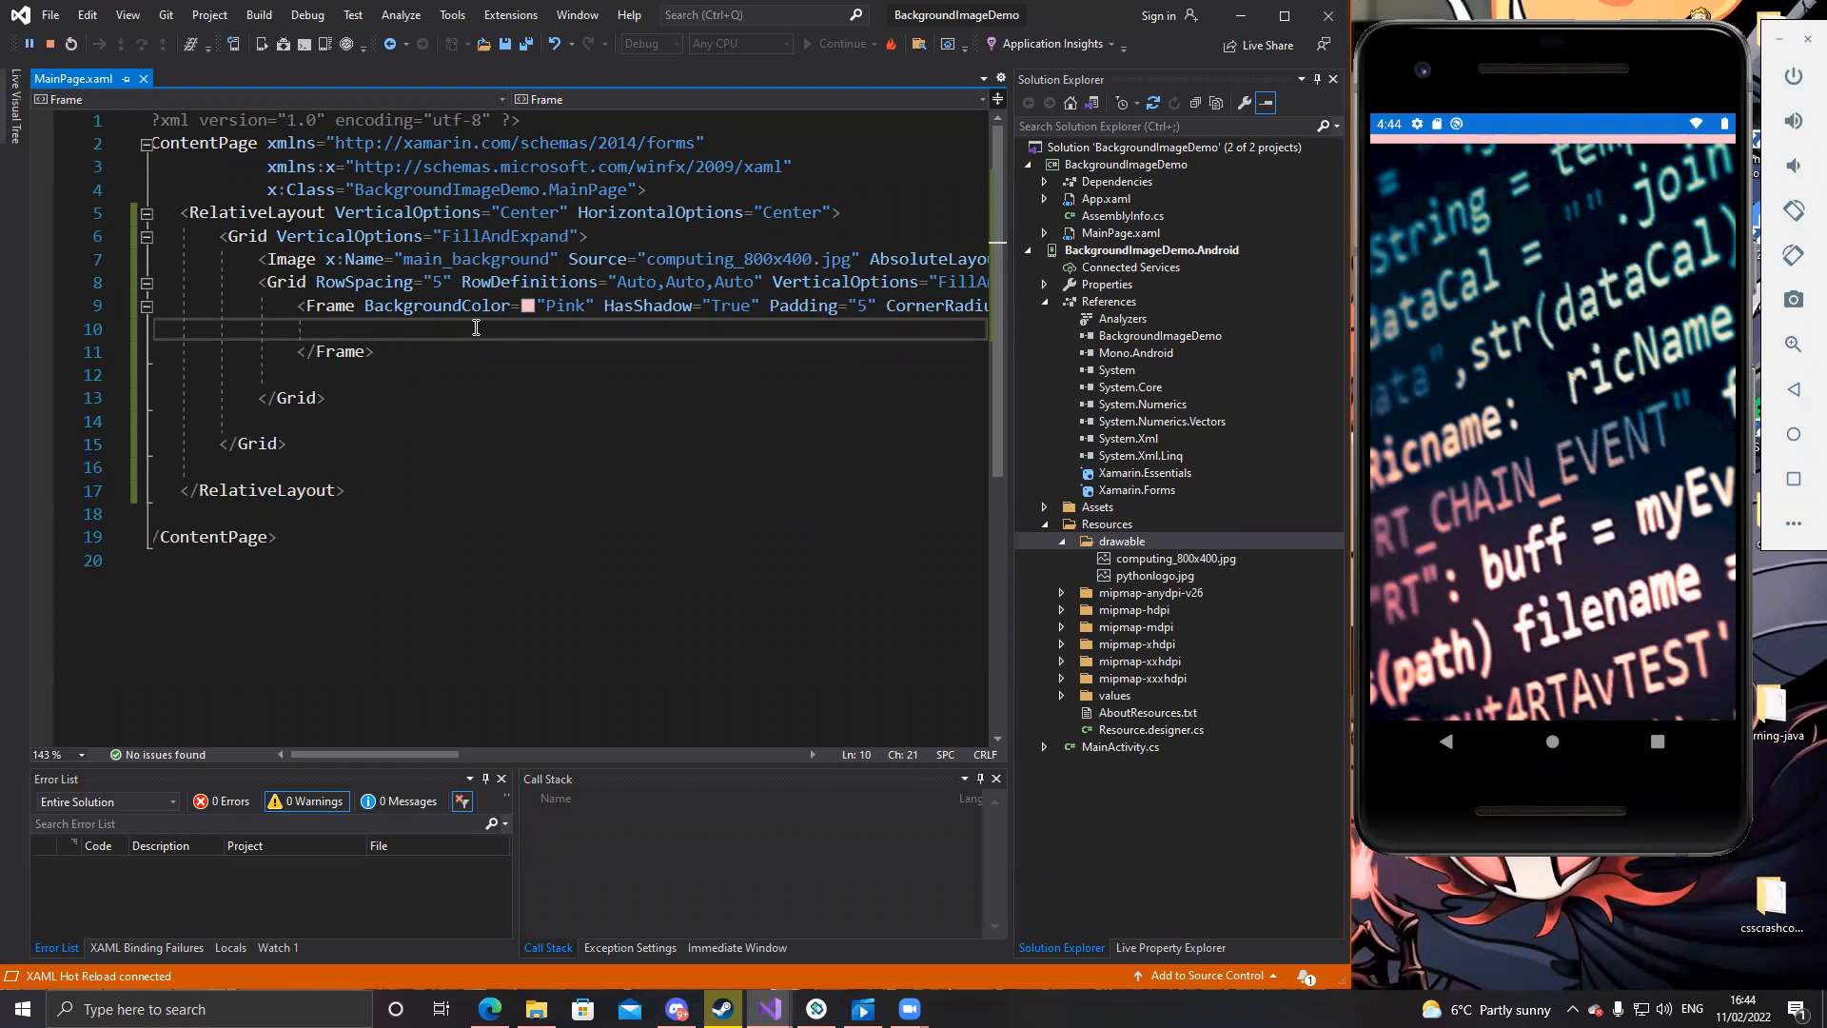
Add an Image named Logo with source pythonlogo.jpg inside the Frame
text(<)
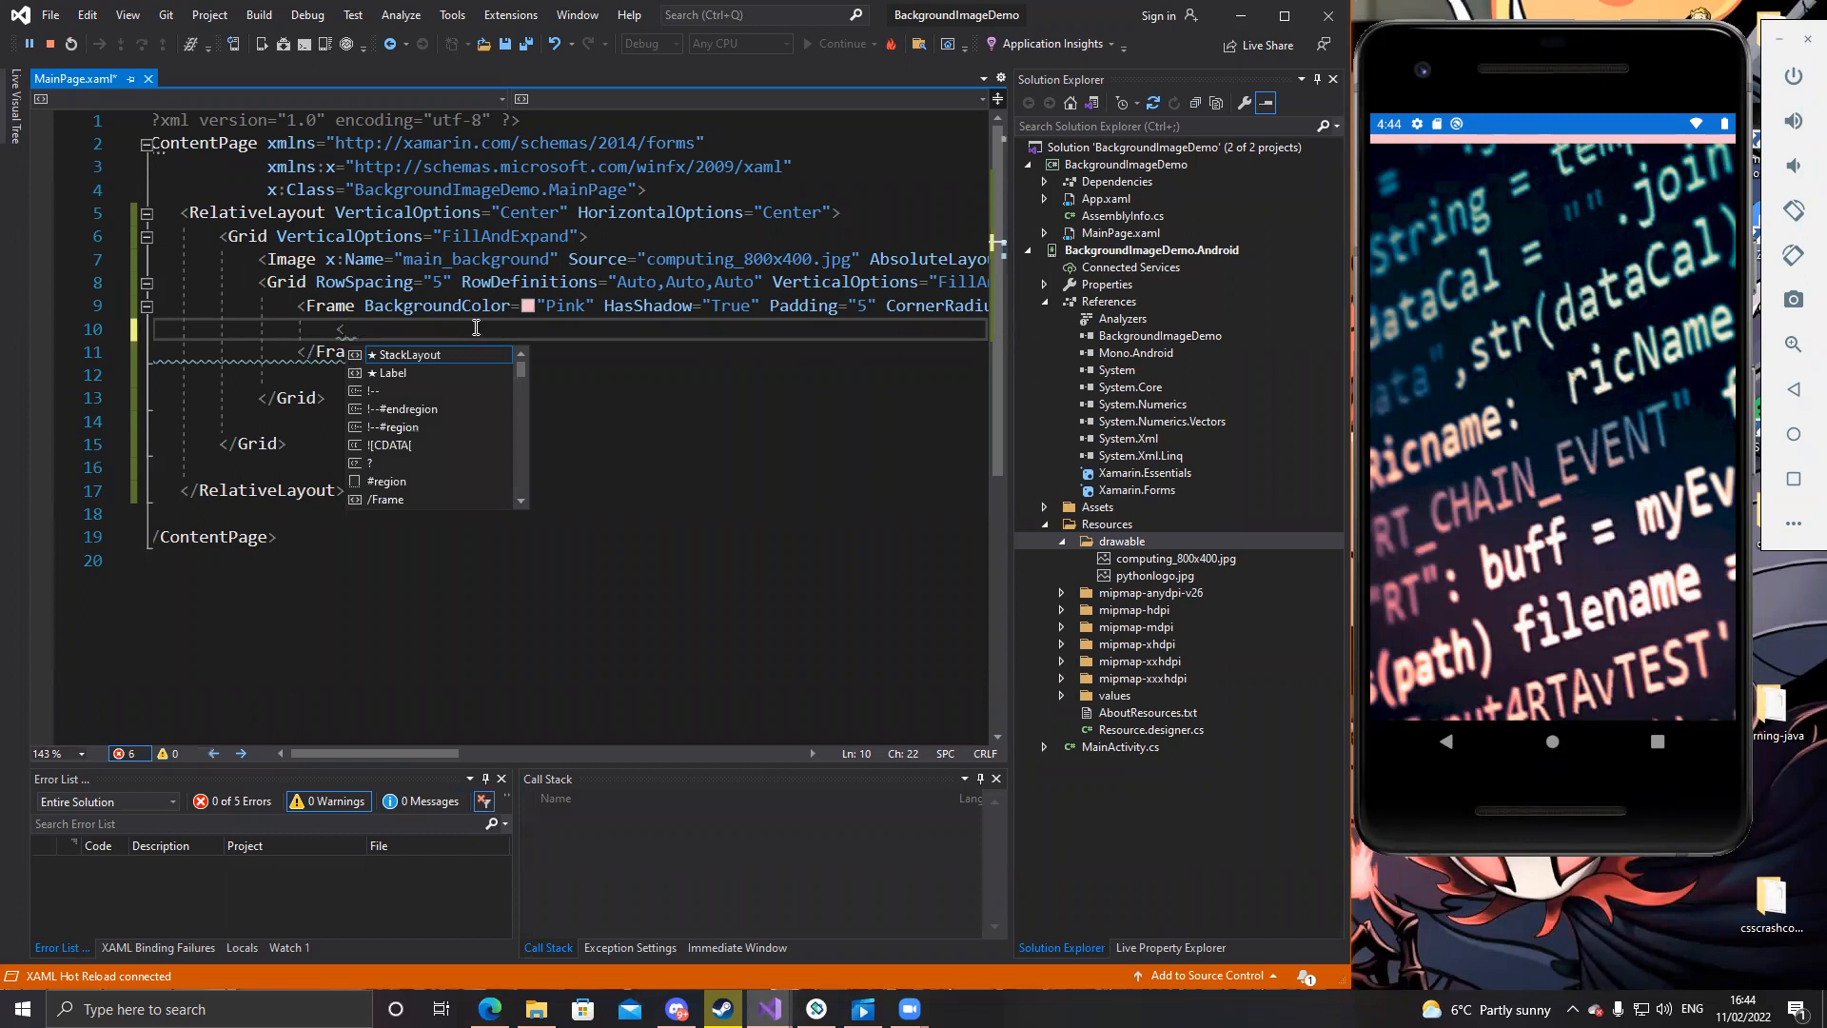
text(Image)
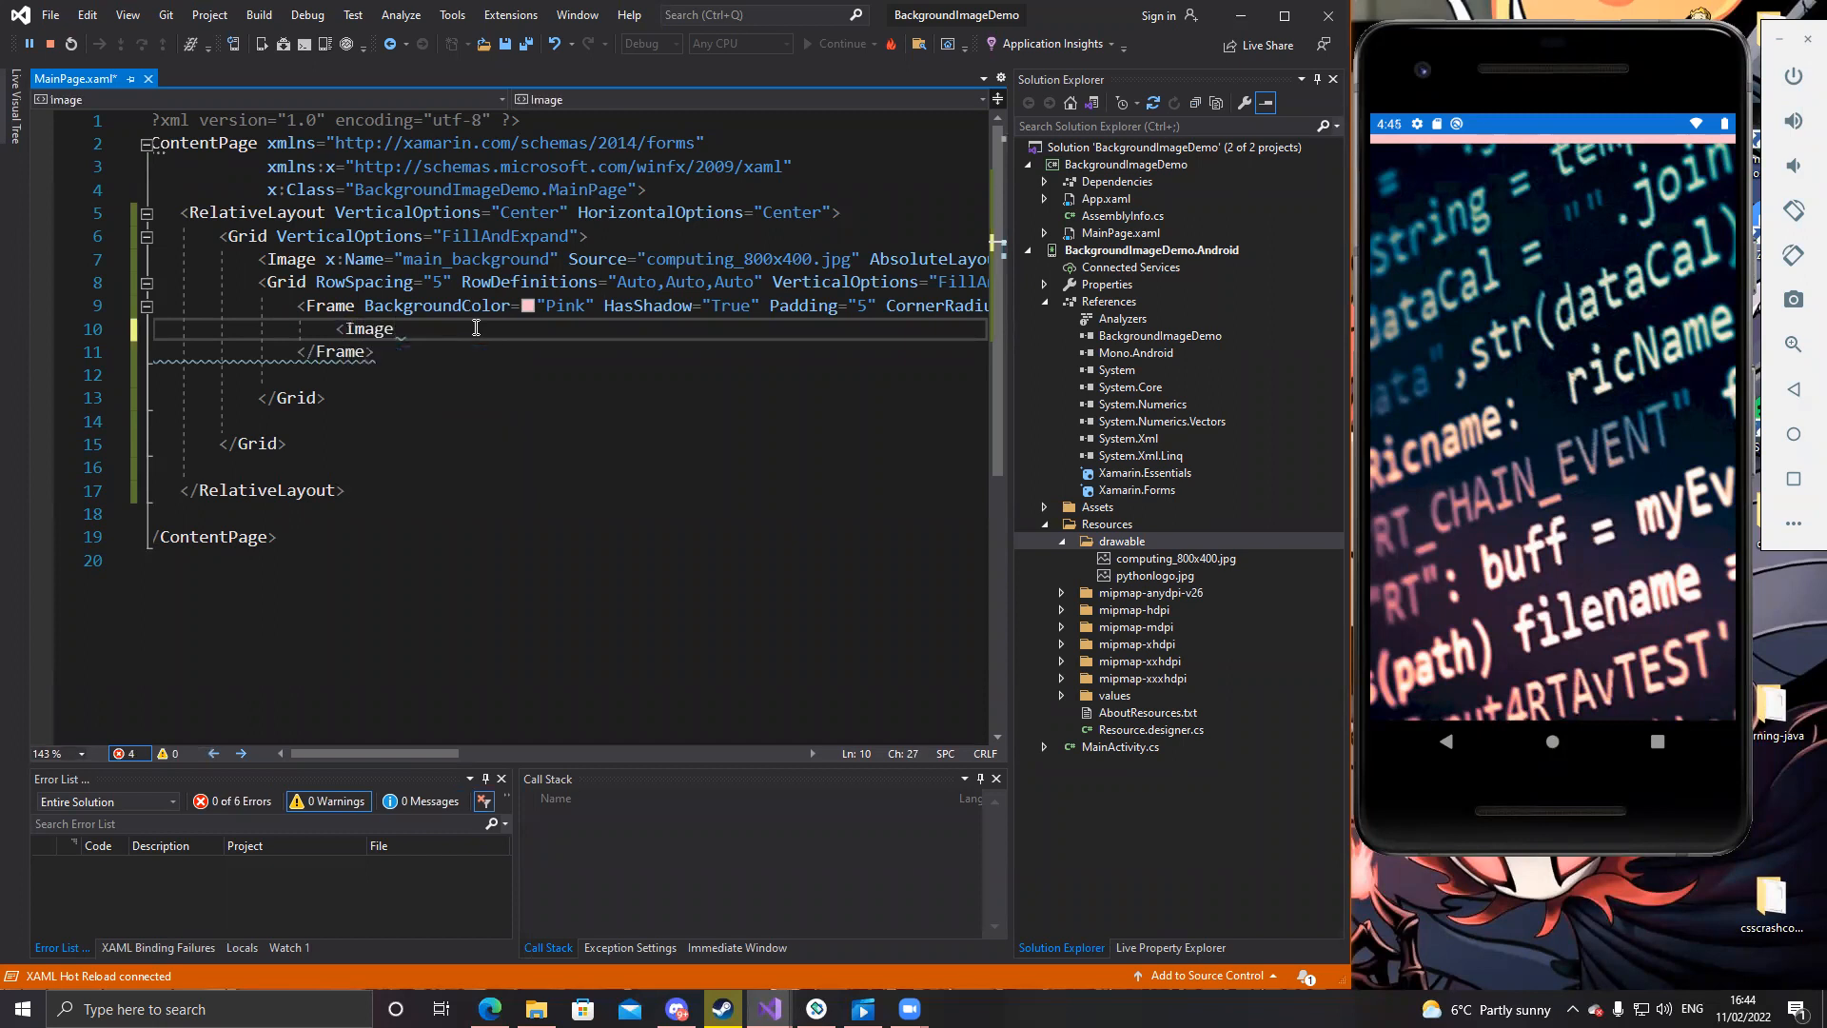
text(x:Name=")
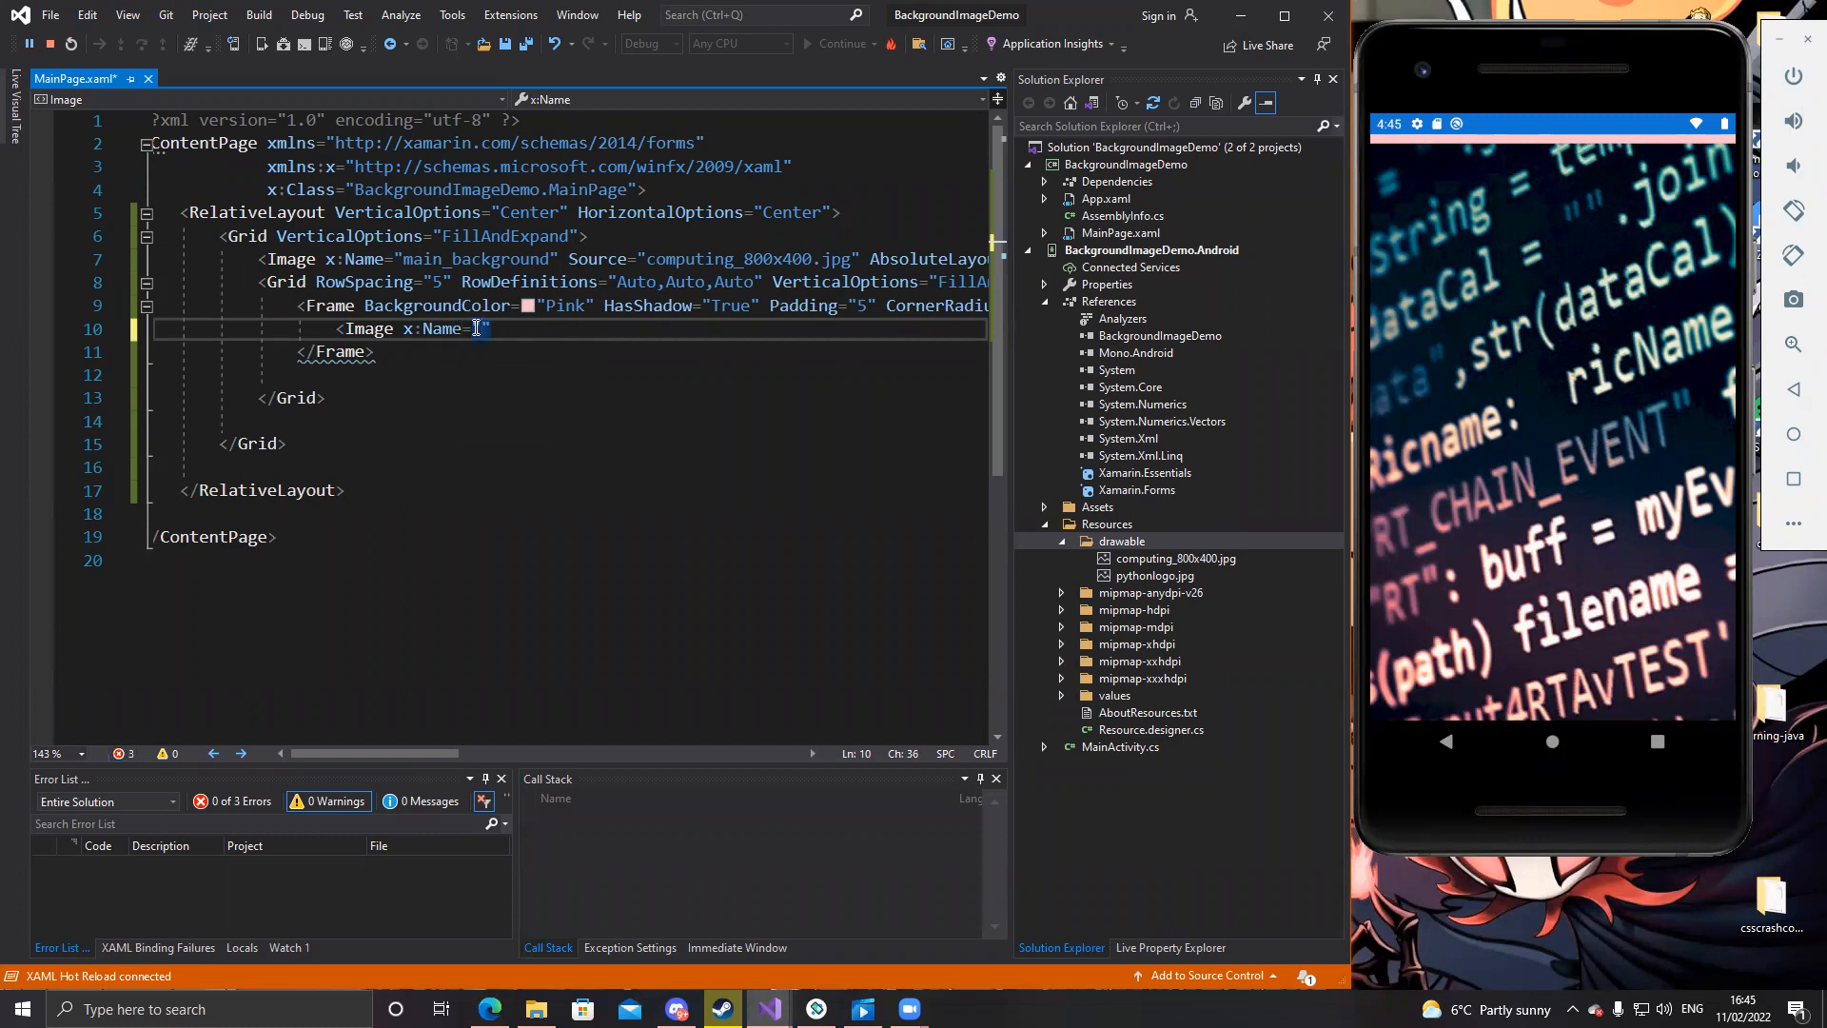
text(Logo)
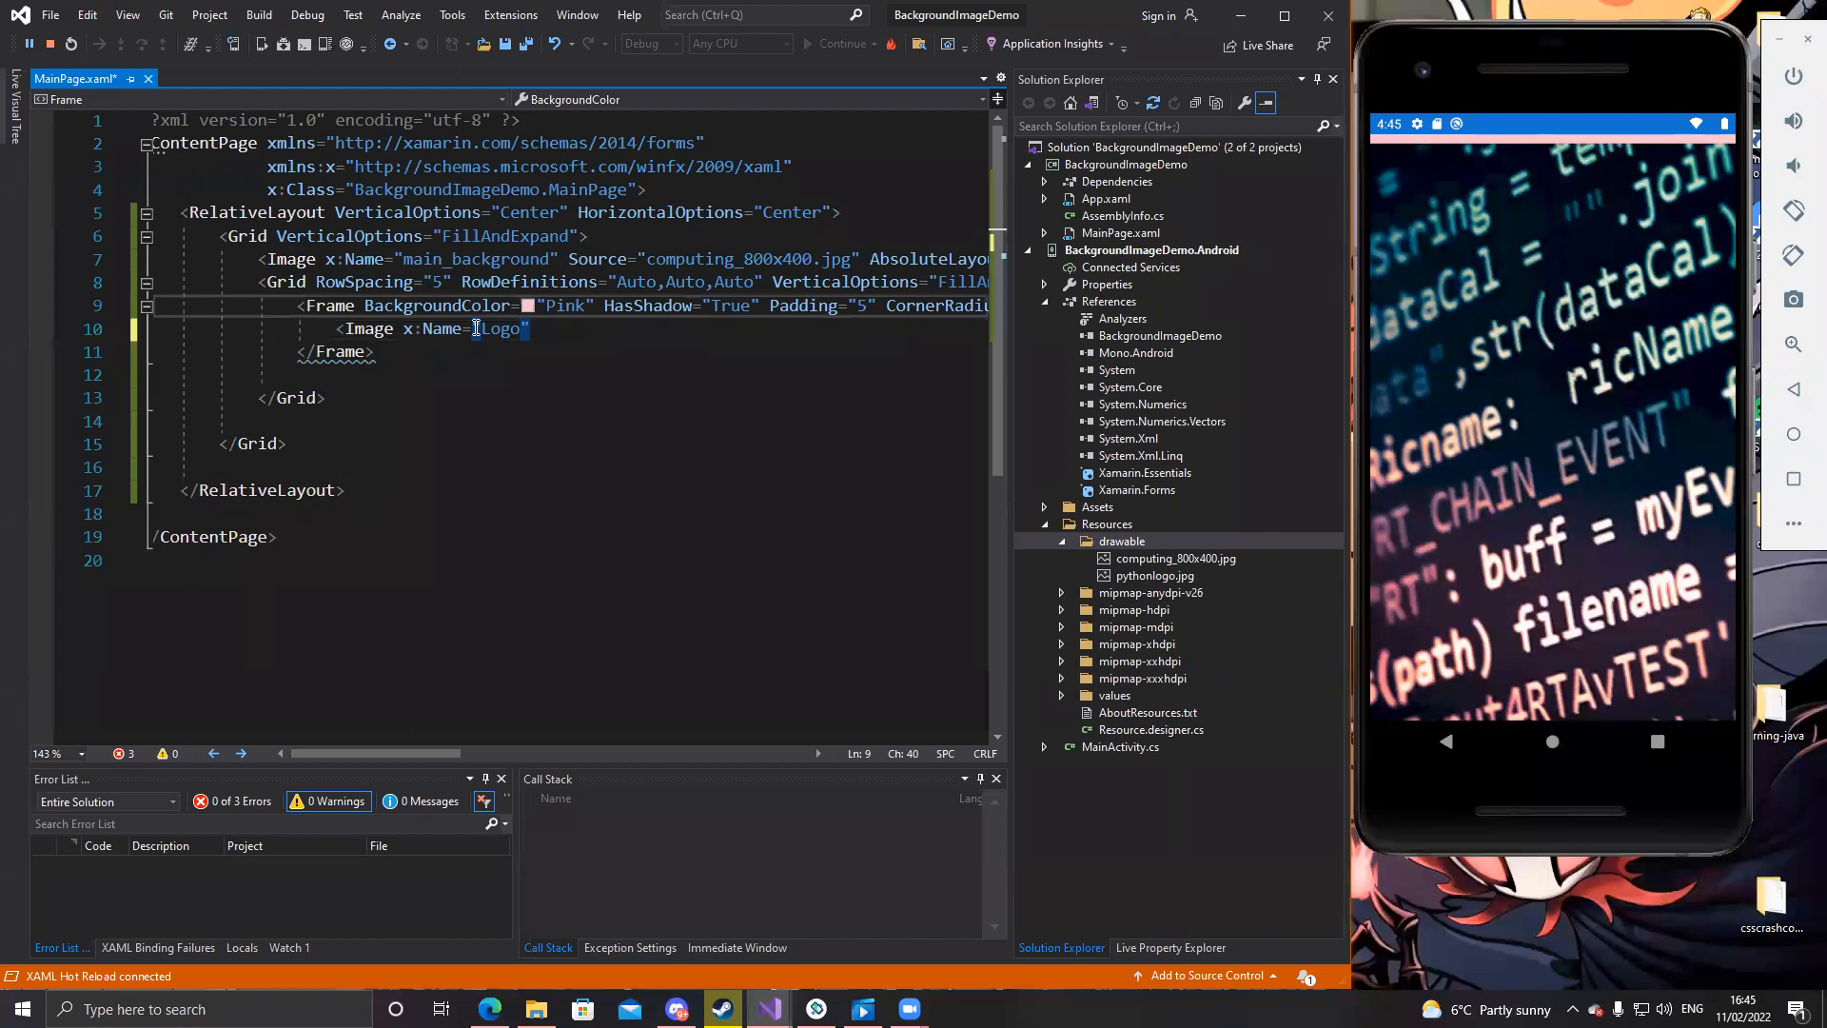
click(542, 328)
text( Source=")
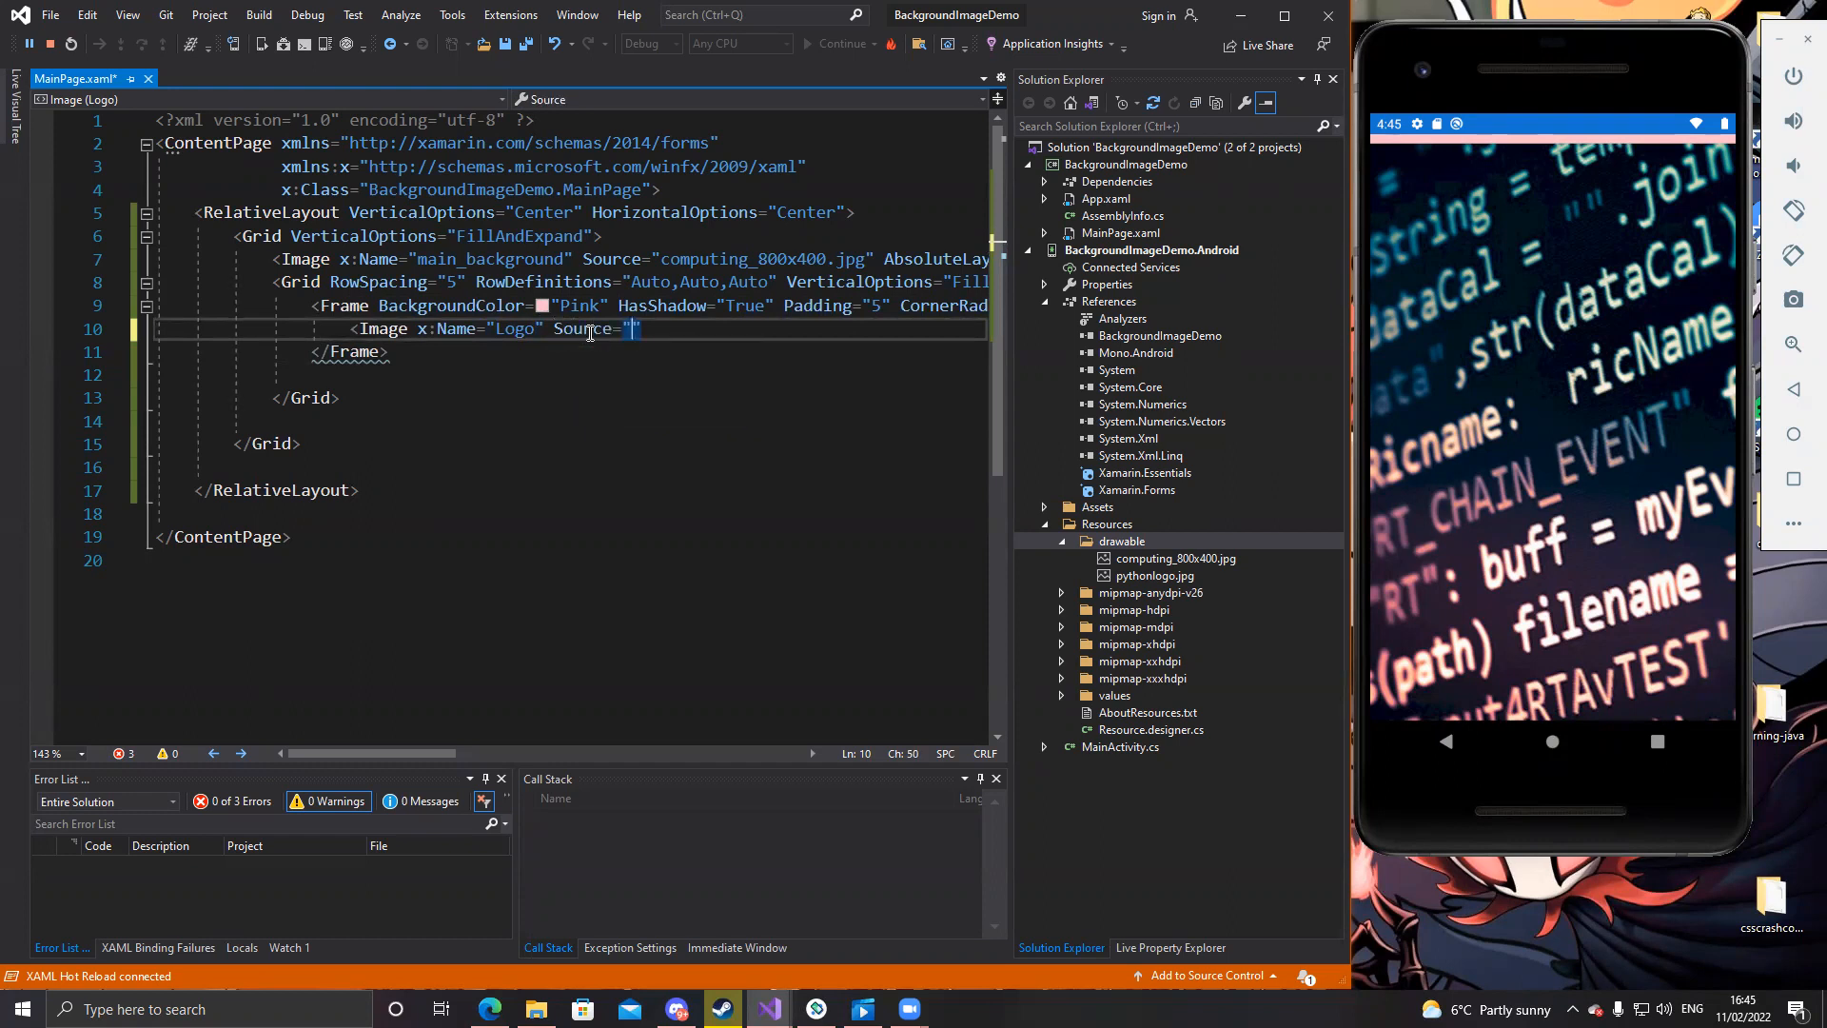
text(pythonlogo)
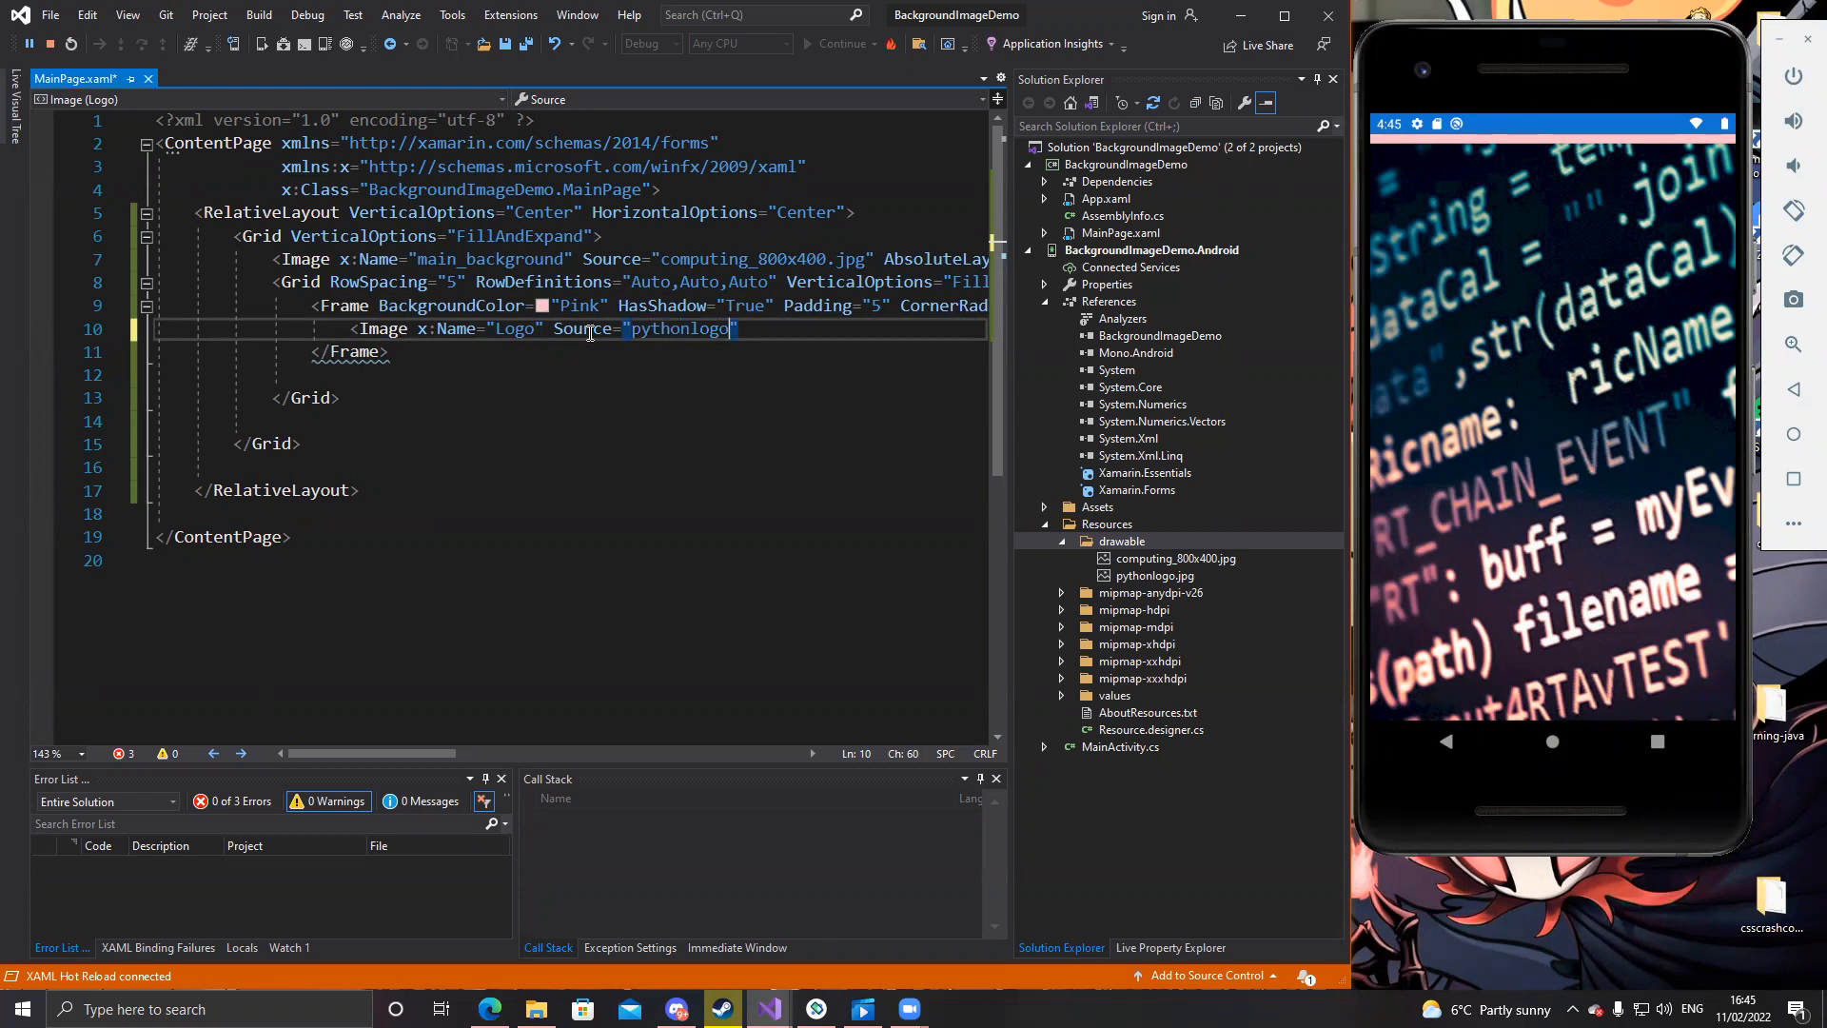
text(.j)
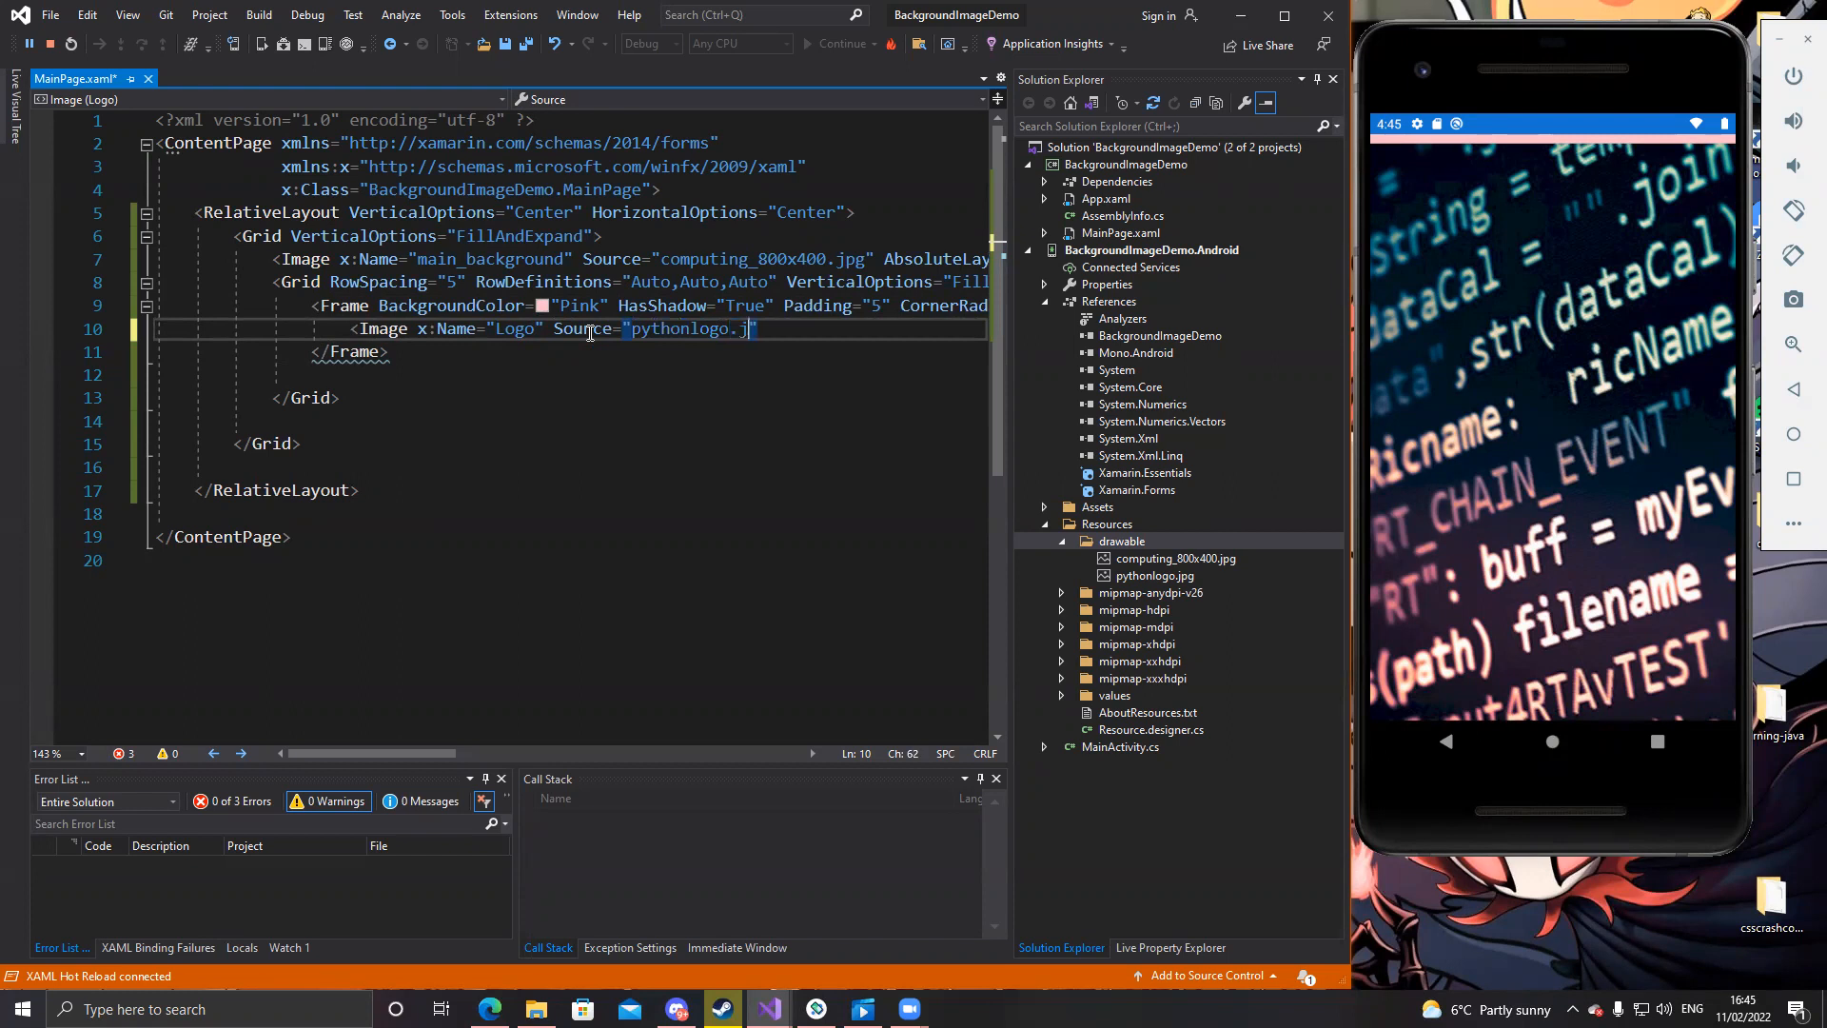
text(pg)
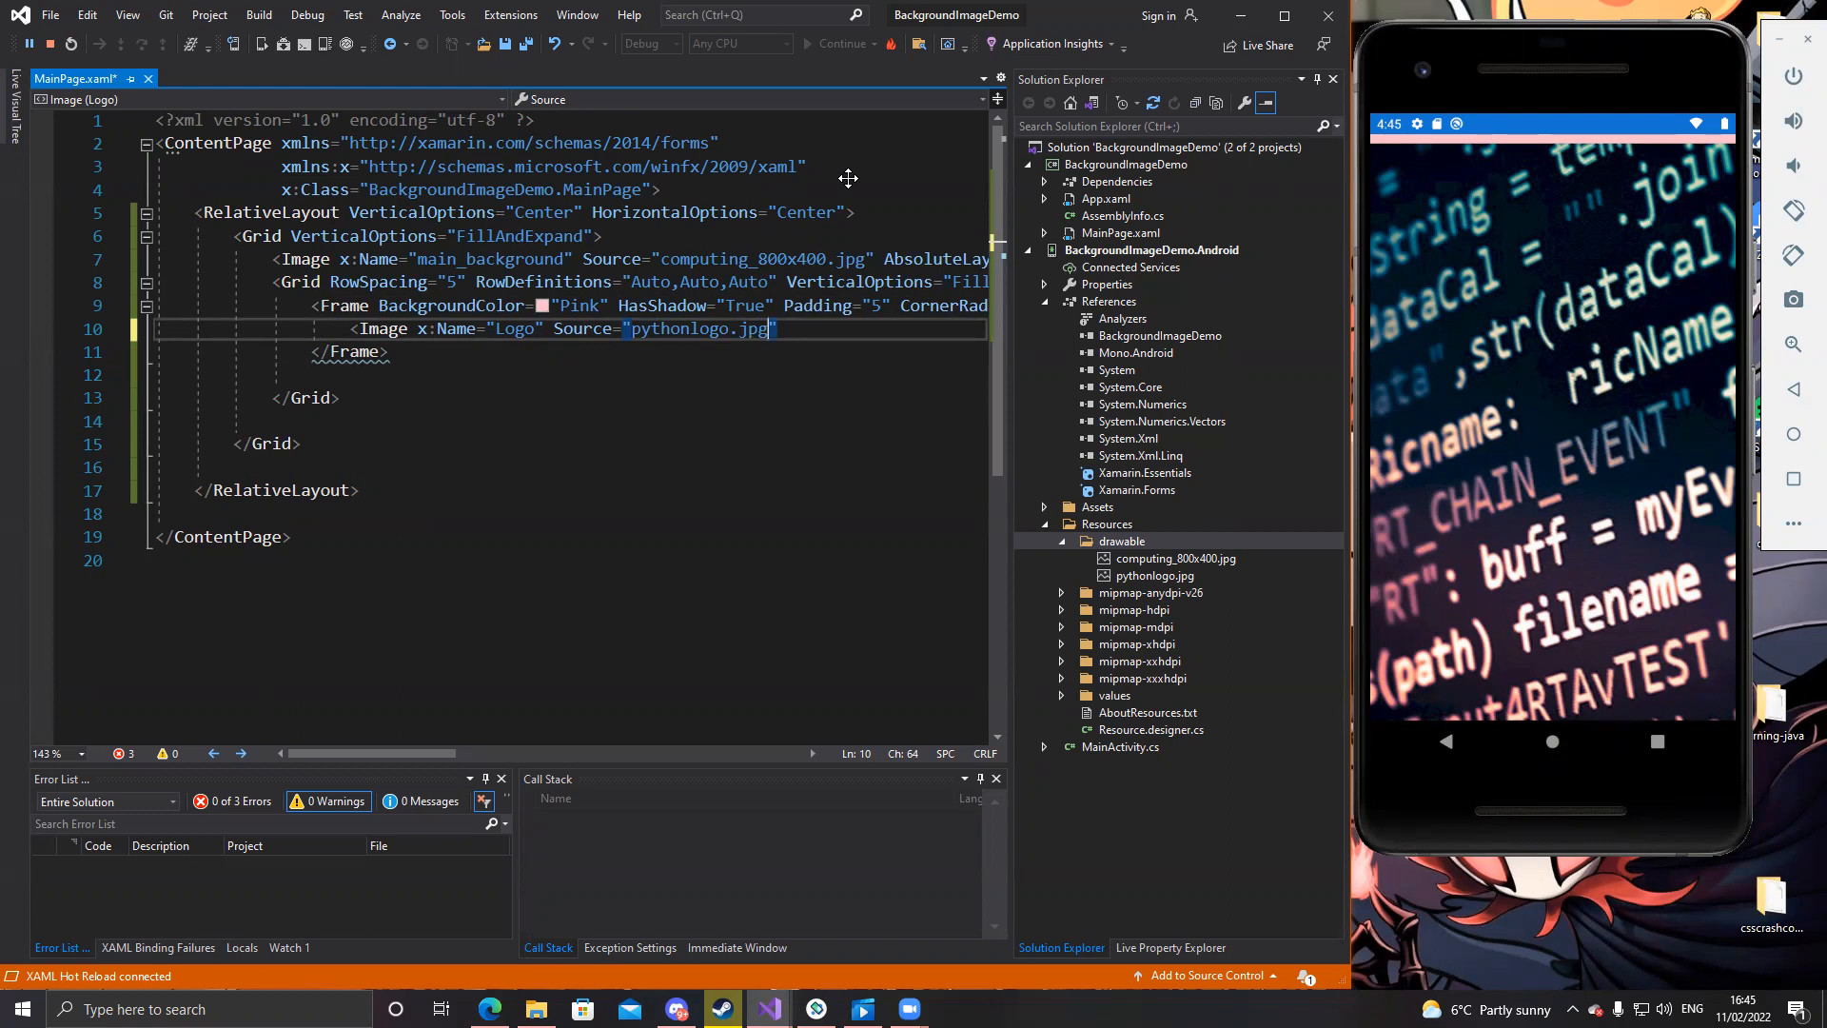
mouse_move(801, 327)
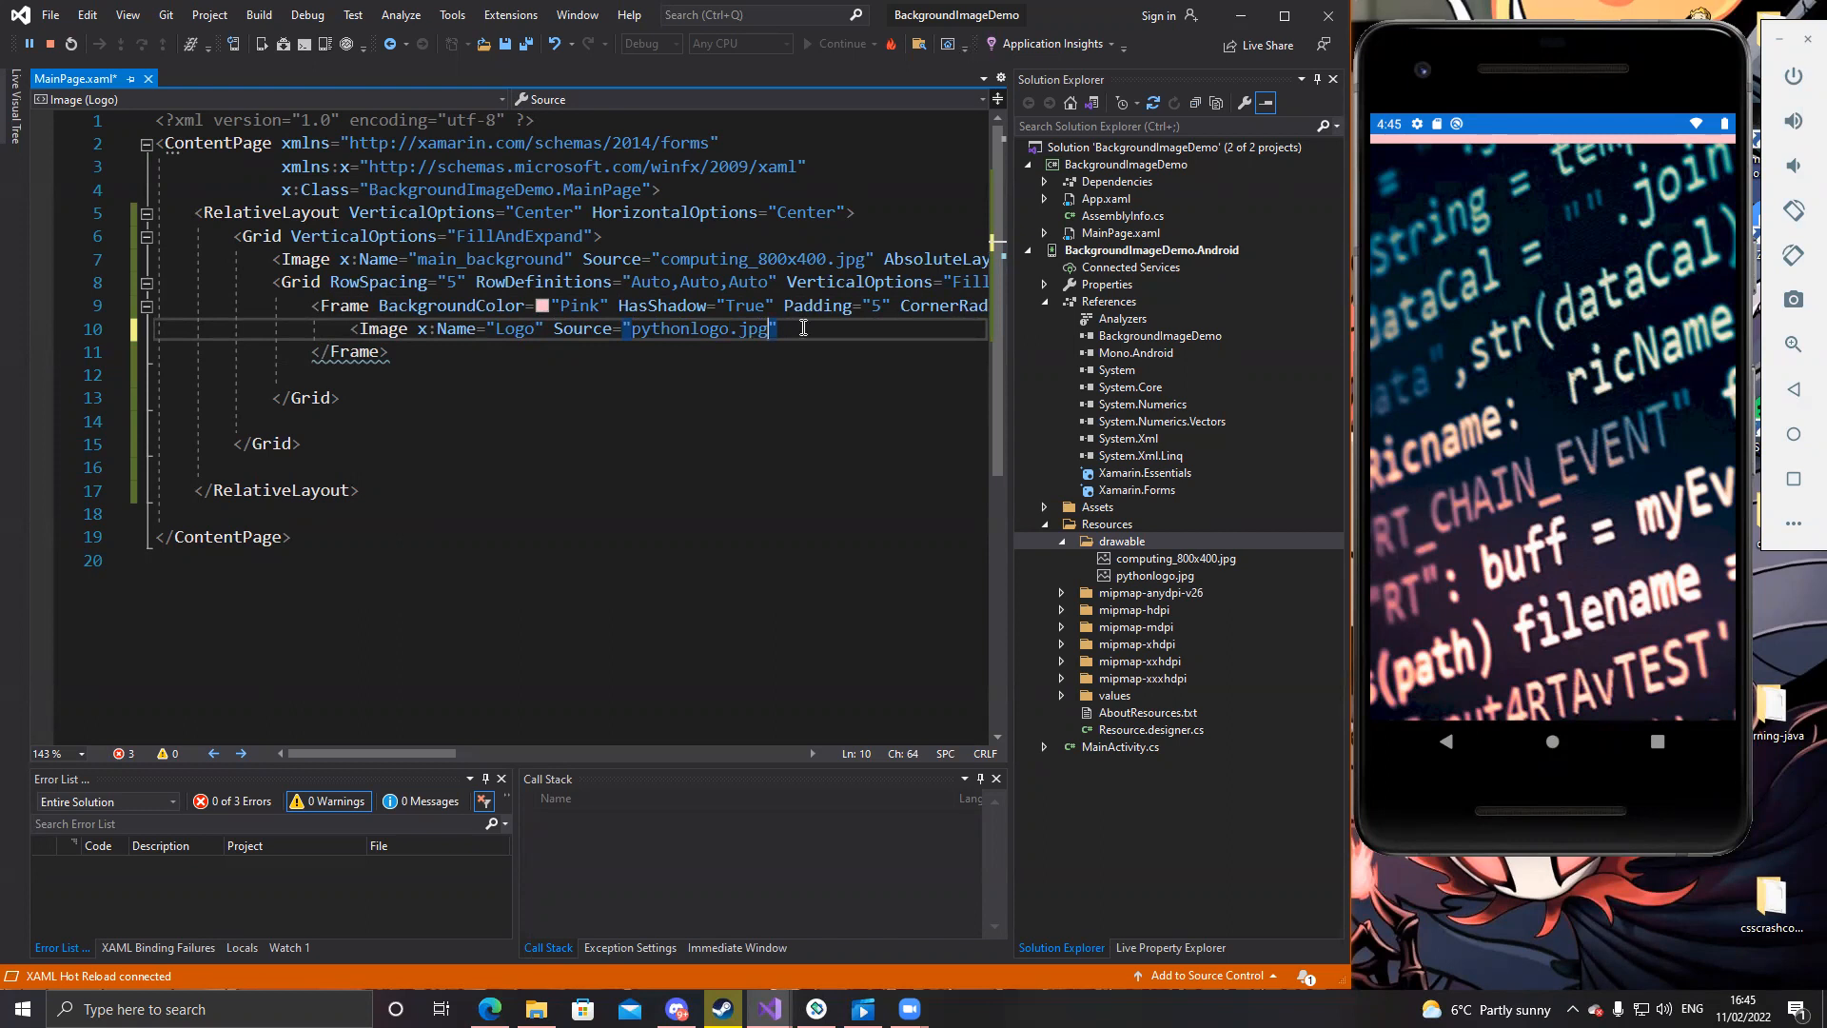
Give the Logo image IsVisible true and Aspect AspectFill
text(isvis)
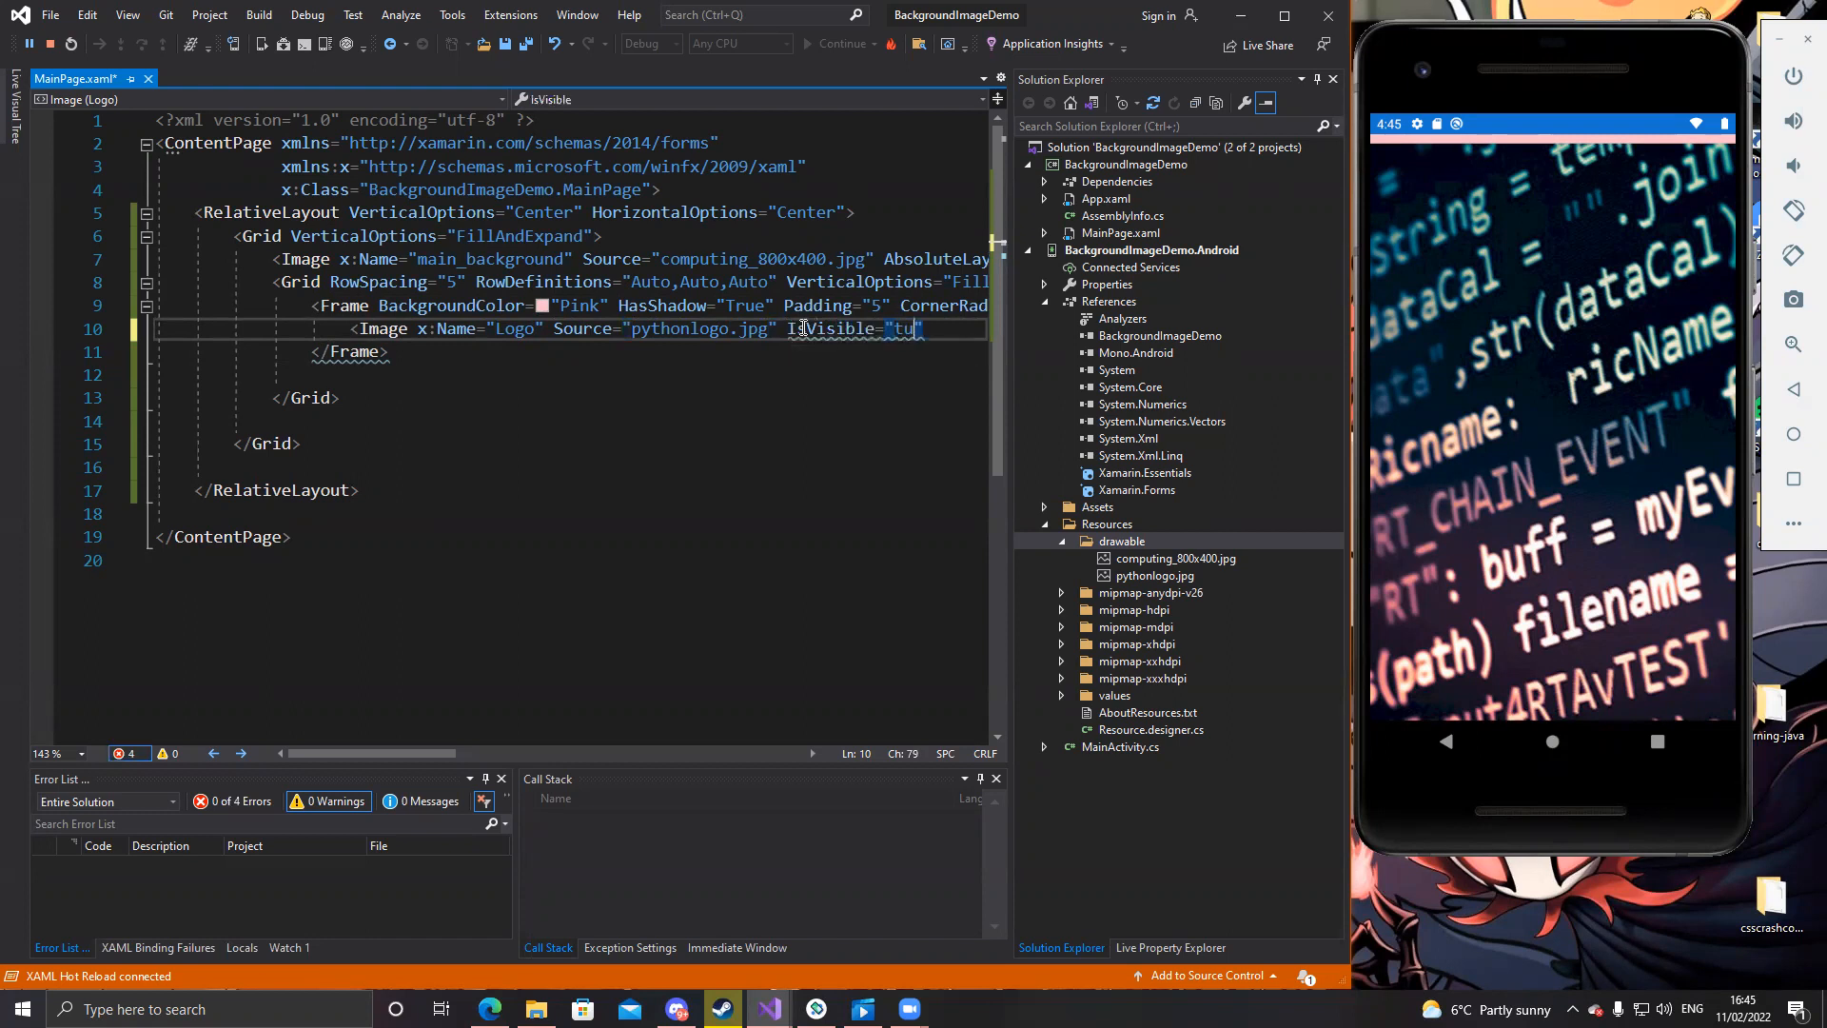
text(rue)
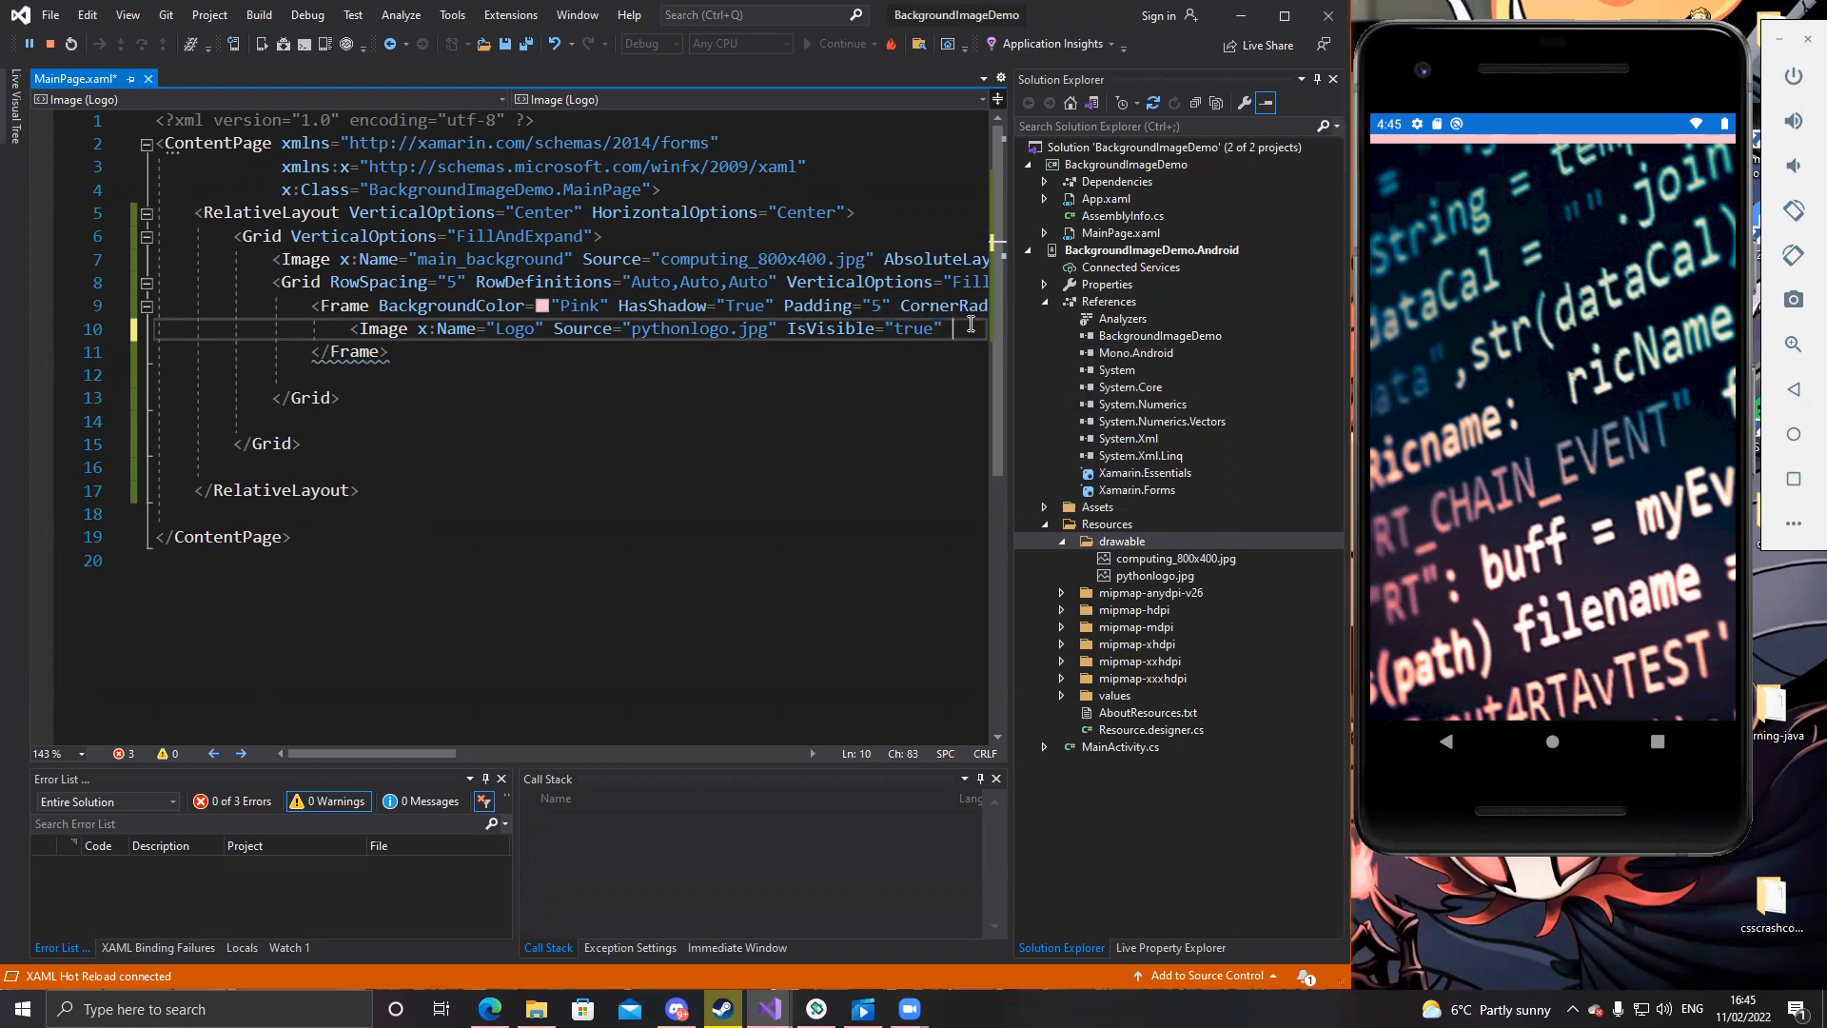
text(Aspect="AspectFill)
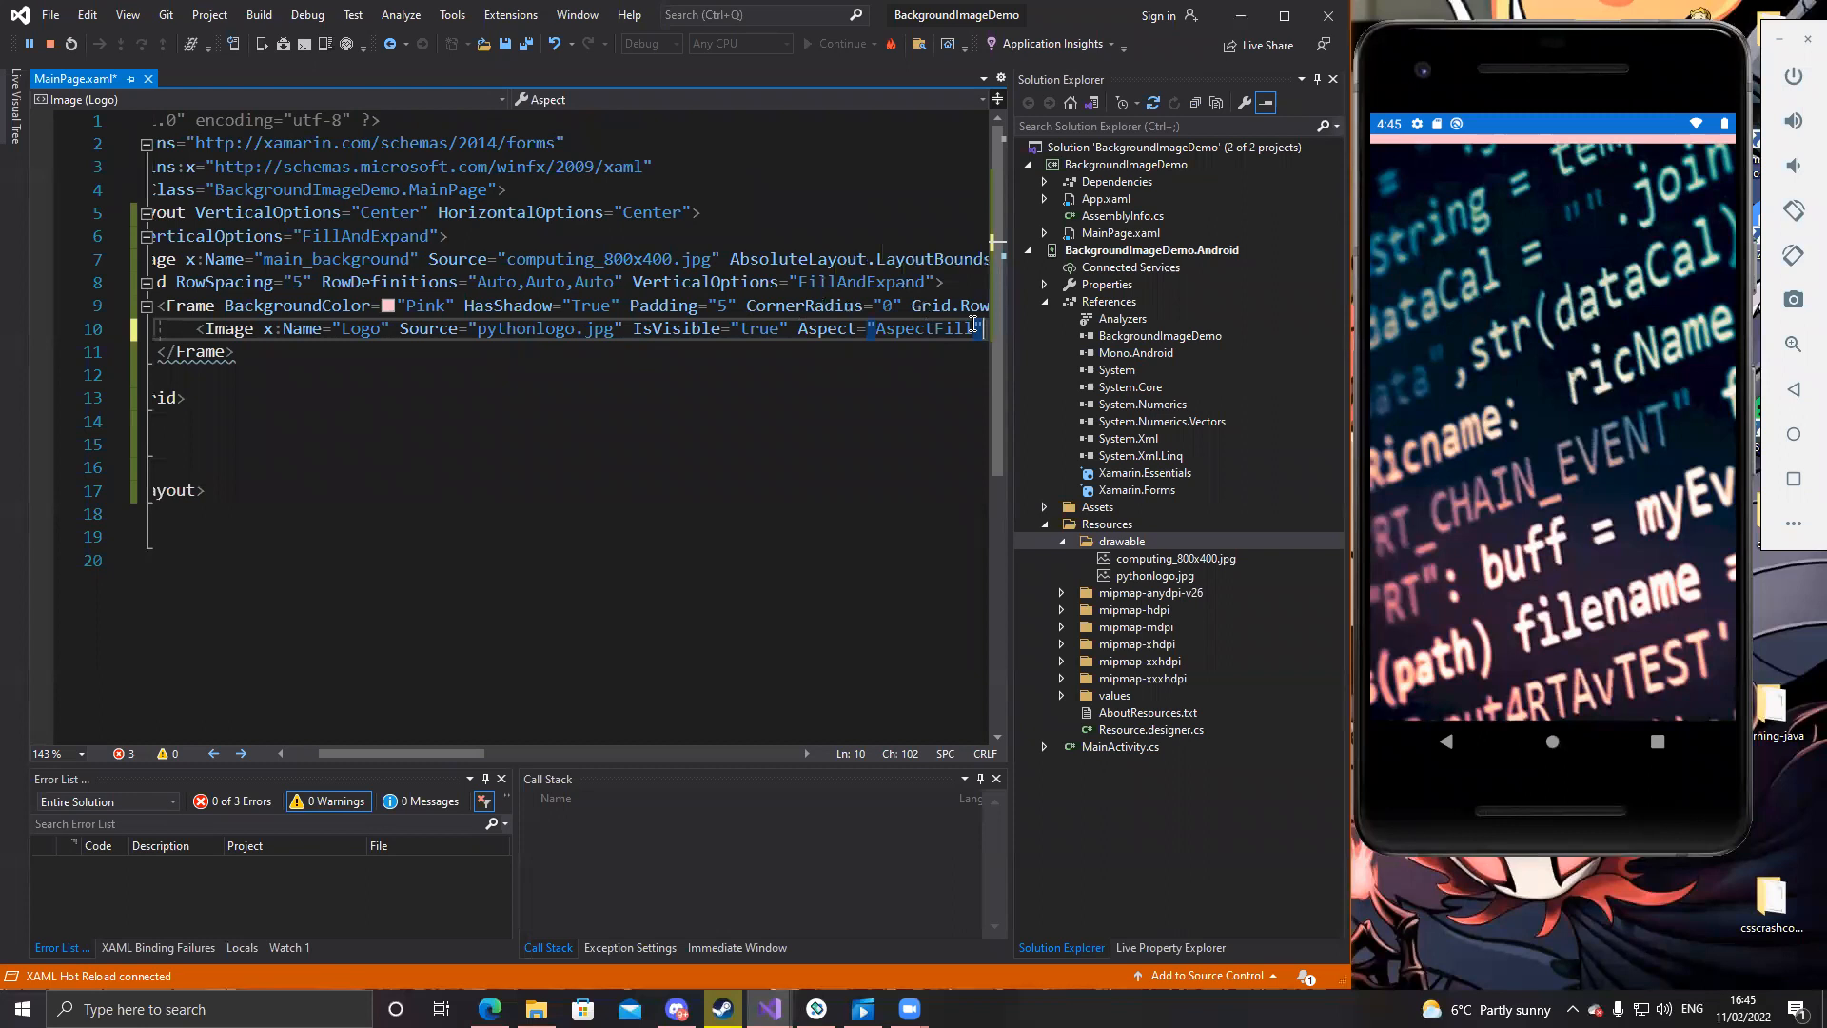
Add Horizontal and Vertical FillAndExpand options and HeightRequest 200 to Logo, closing with />
text(hori)
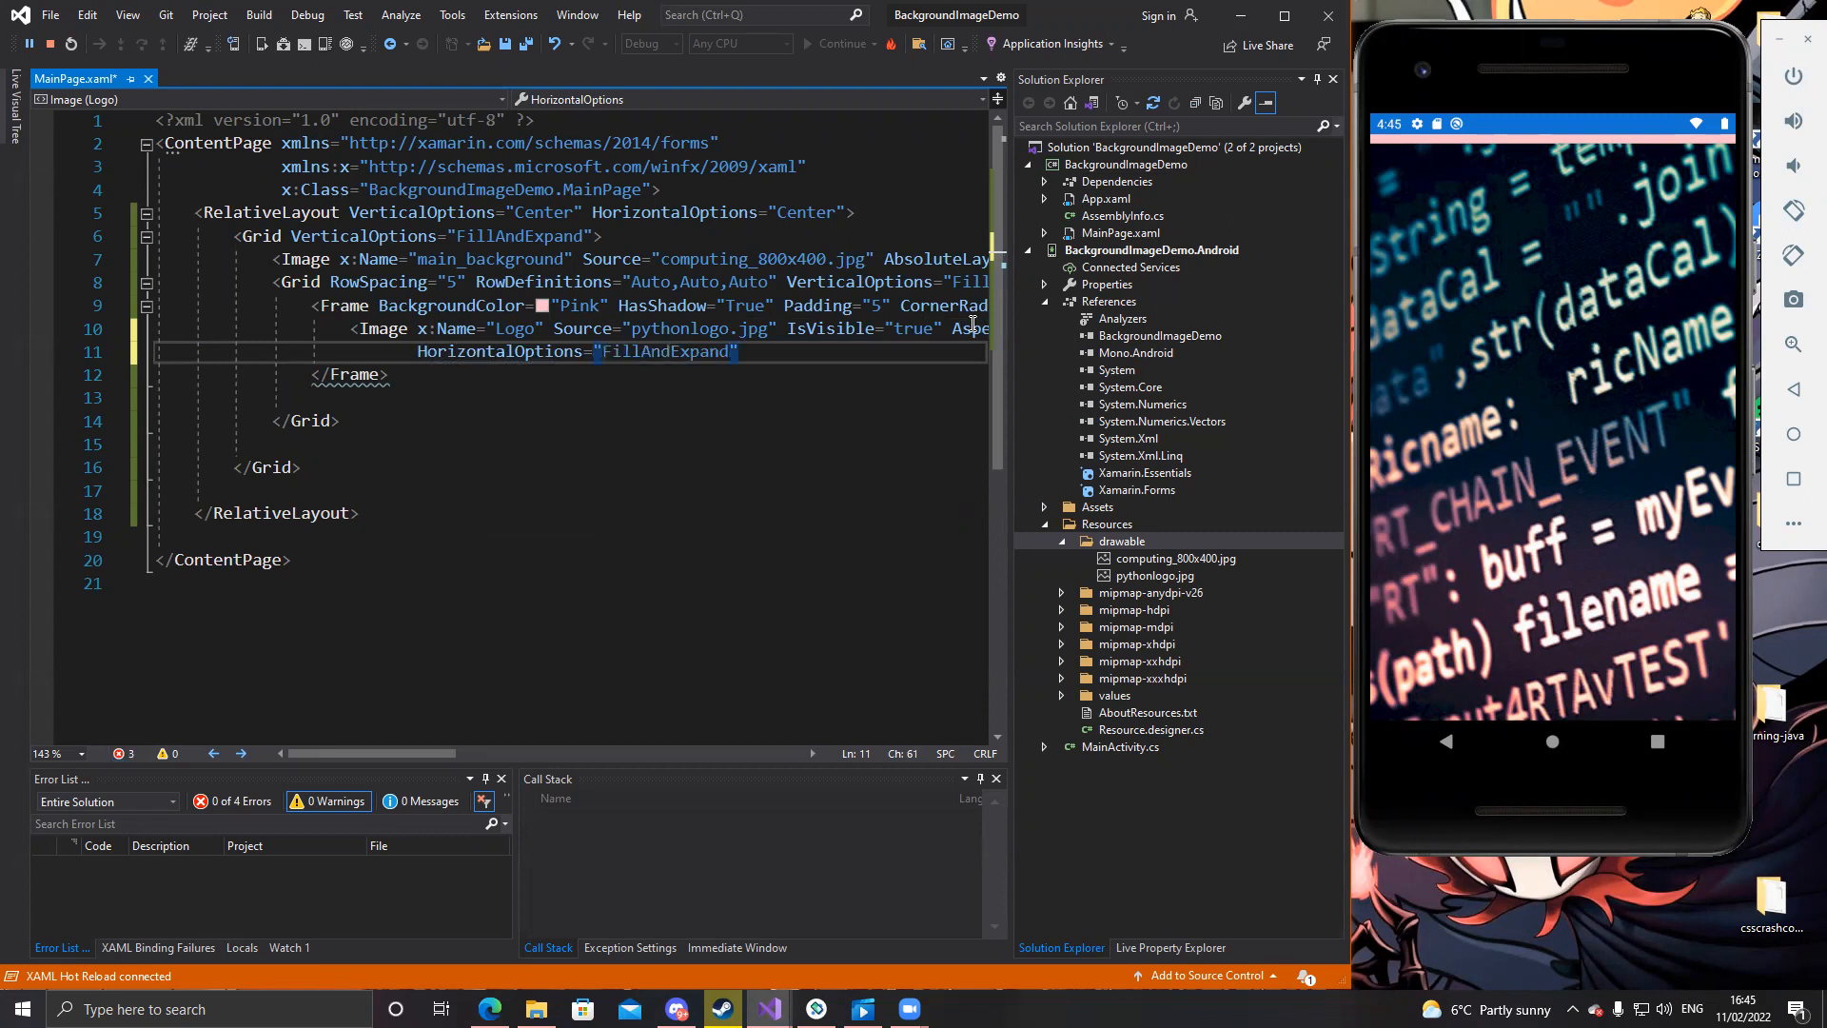
text(VerticalOptions="FillAndExpand)
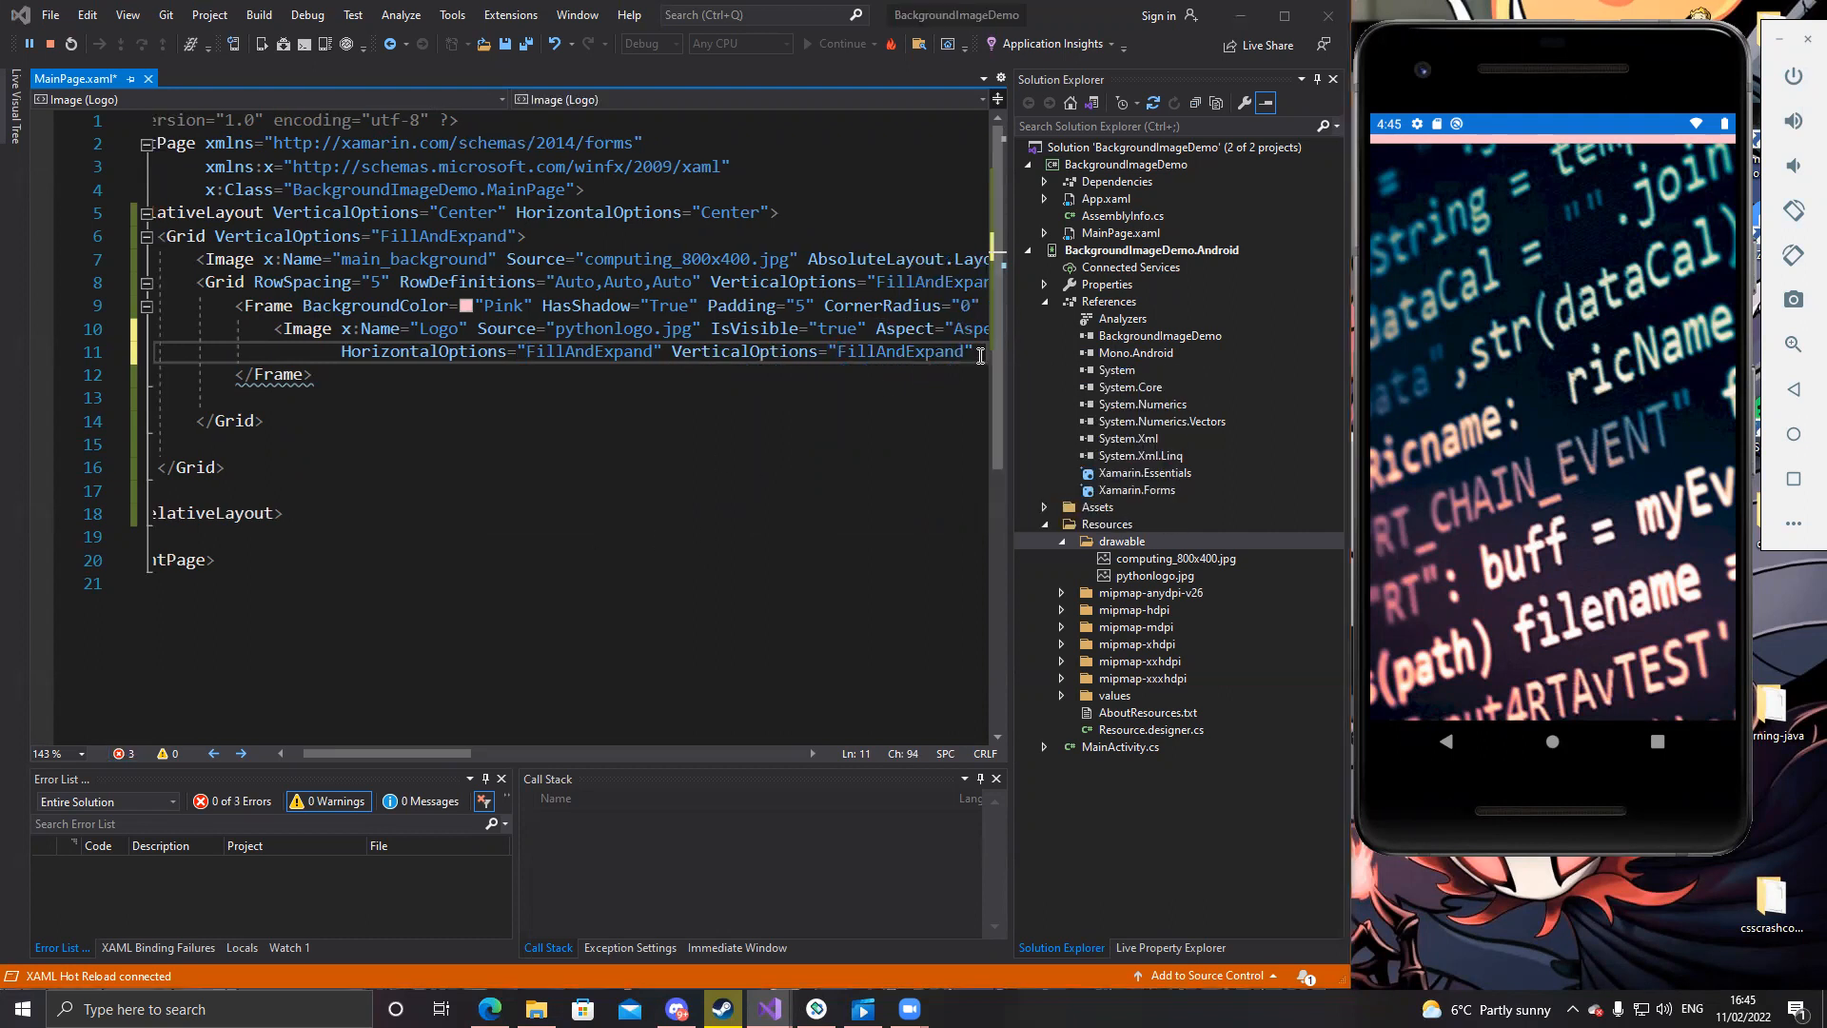
text(HeightRequest="200")
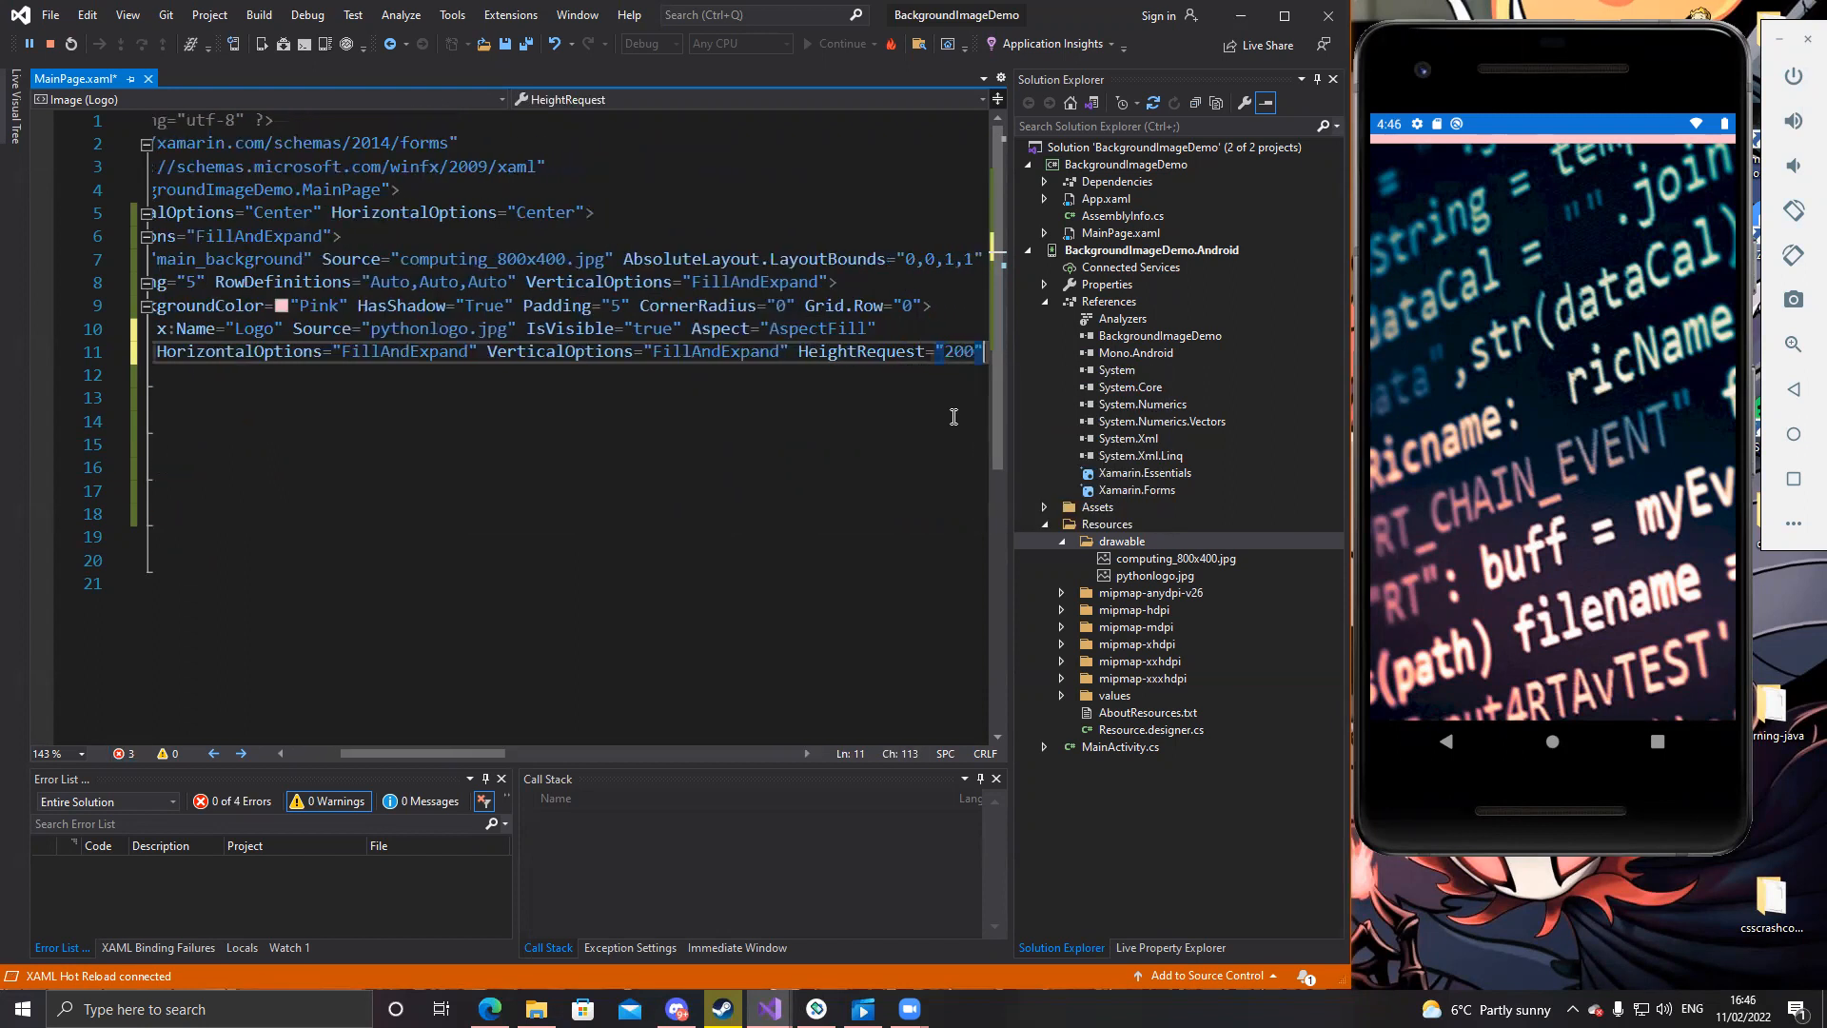
text(HeightRequest="200")
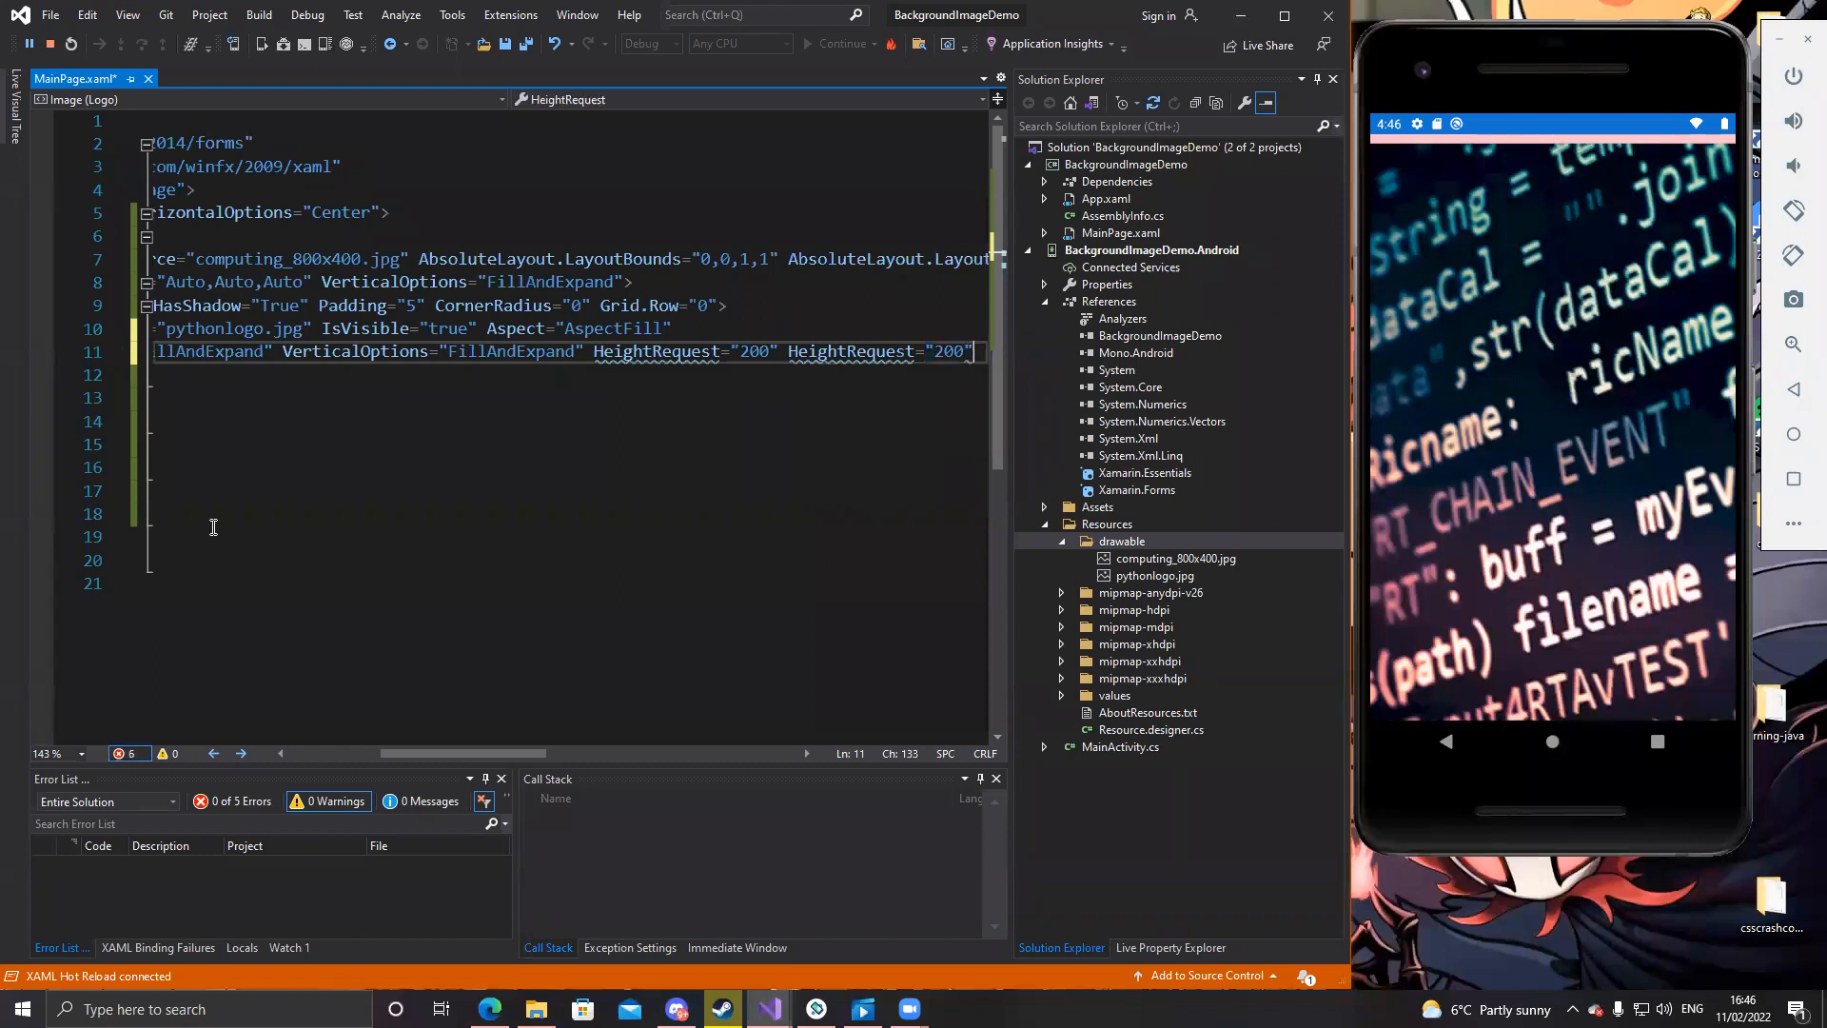
text(/>)
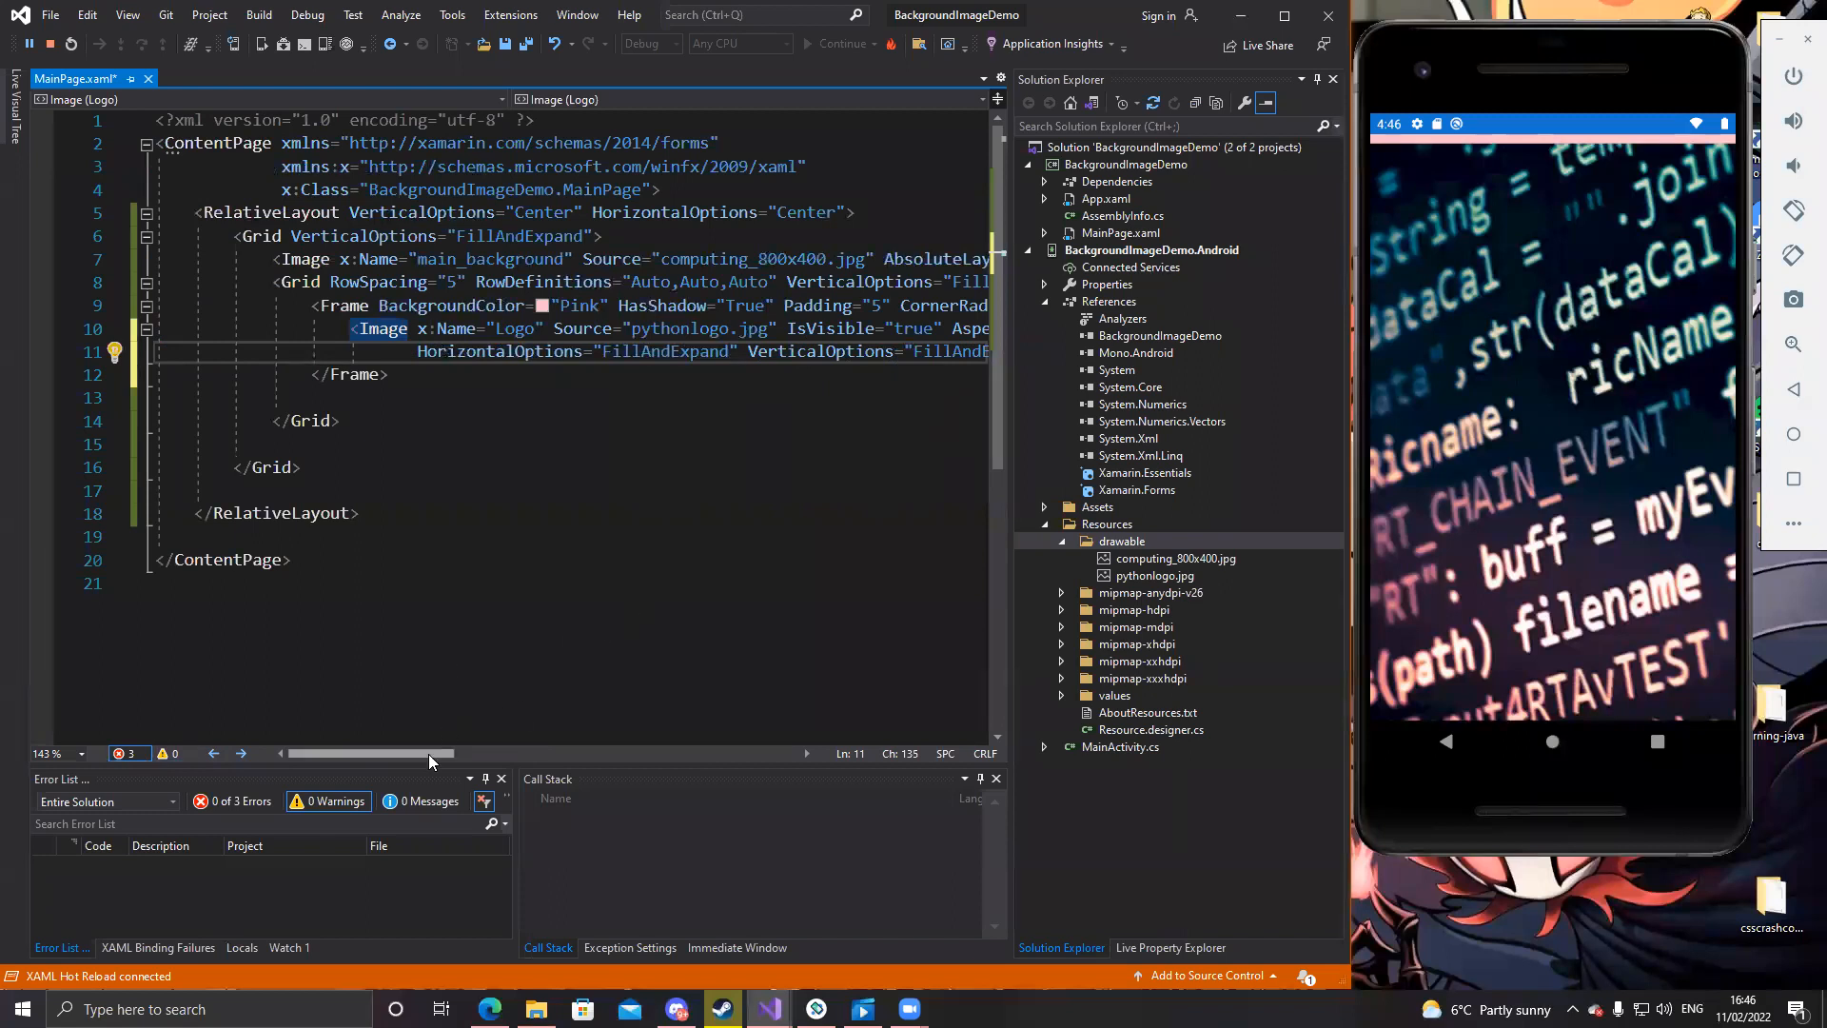
Set WidthRequest 200 on Logo, empty HeightRequest, and check the emulator's pink-framed logo
scroll(right, 3)
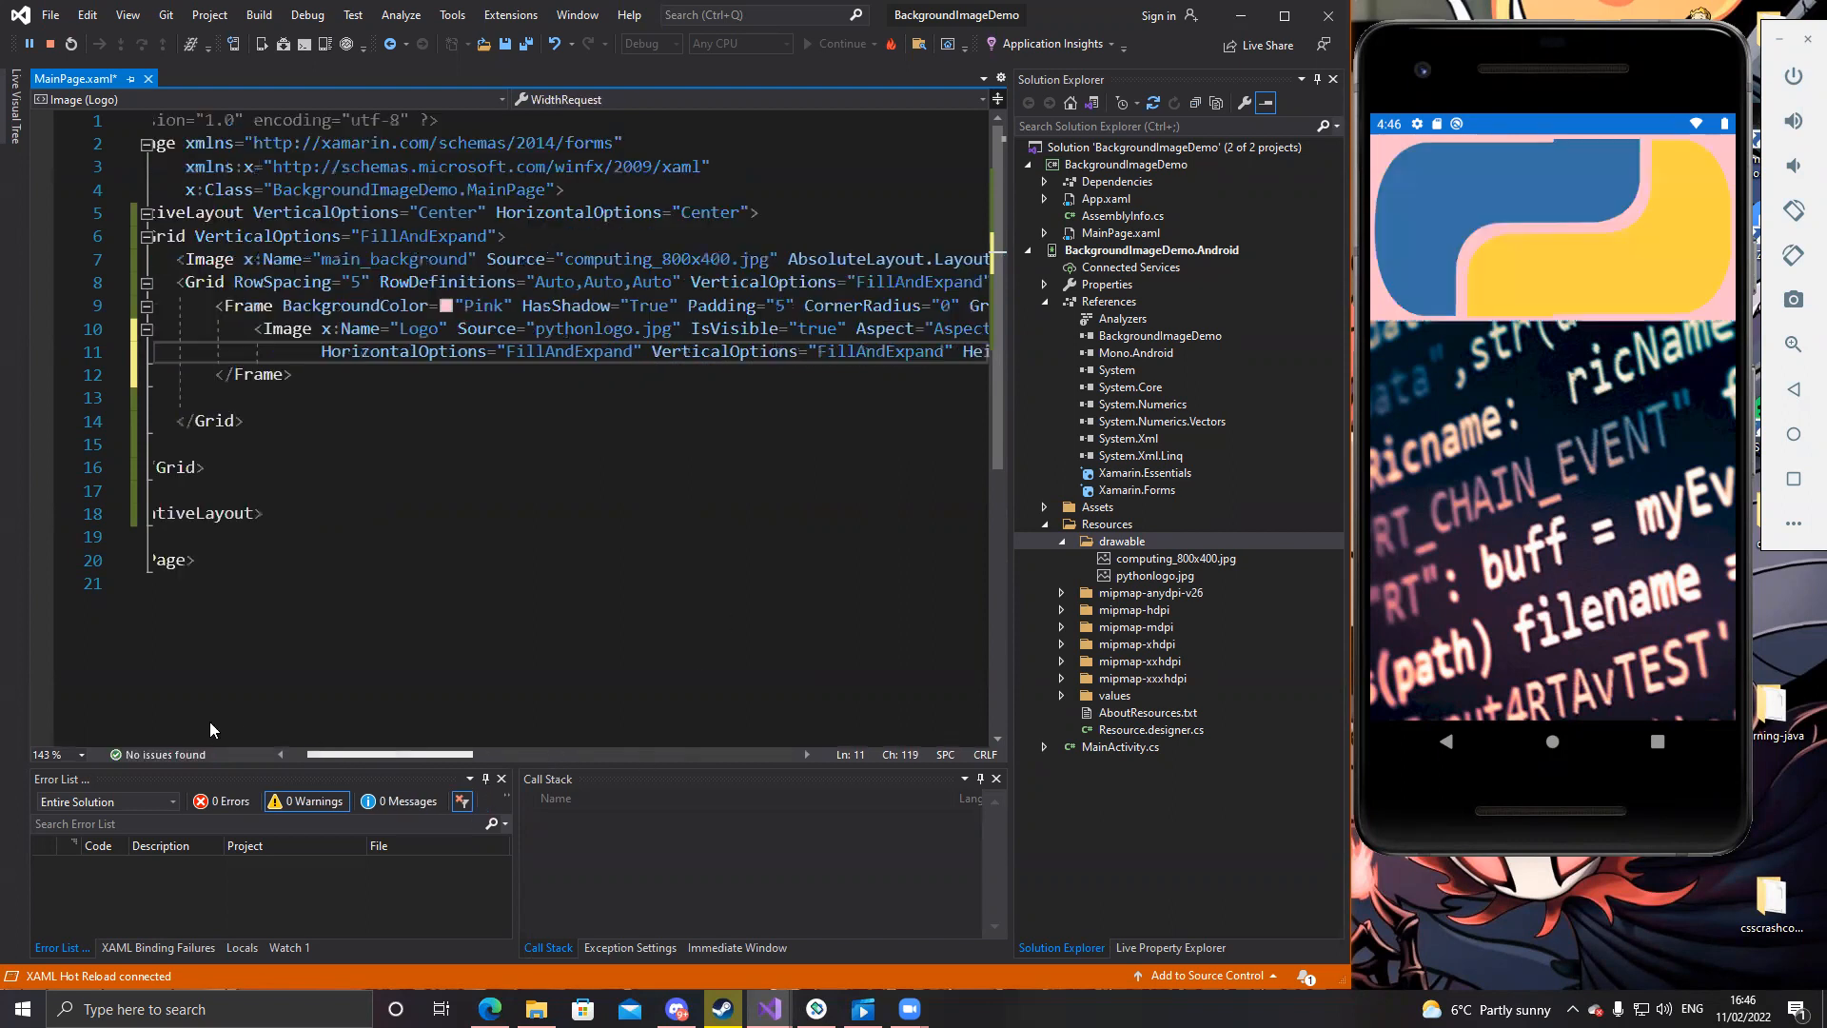
scroll(left, 3)
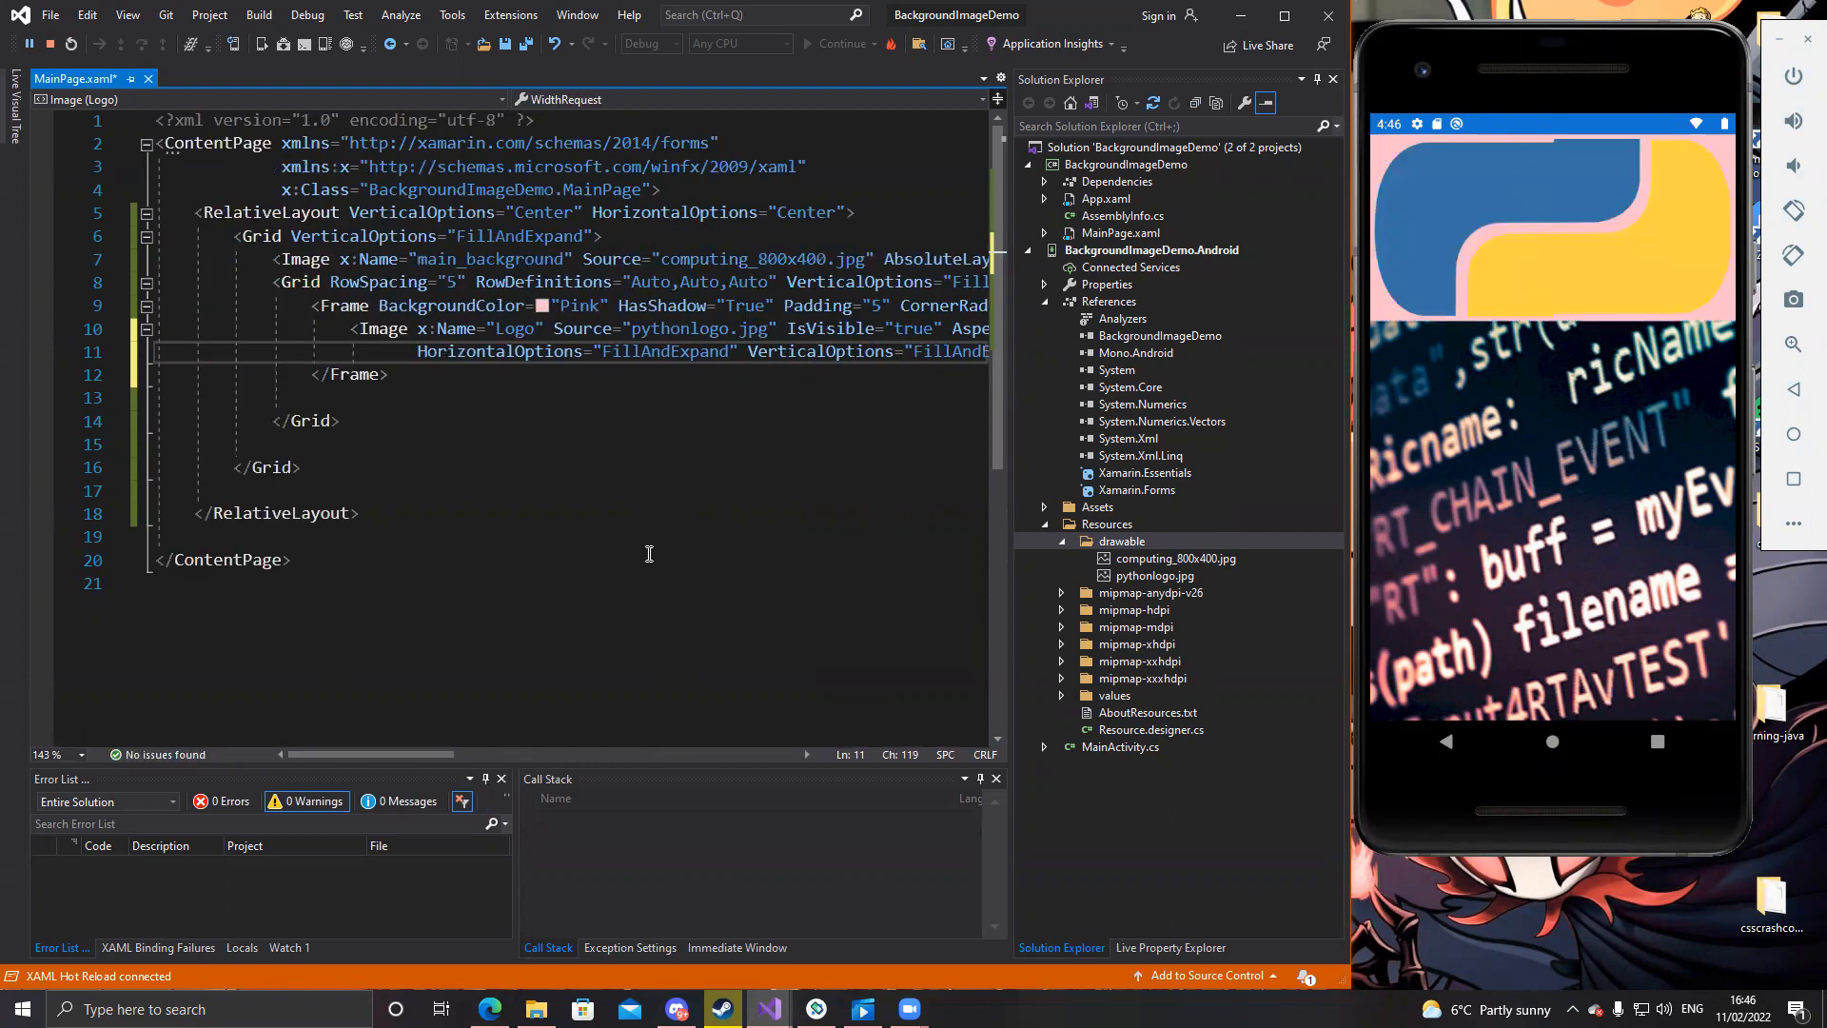
scroll(right, 3)
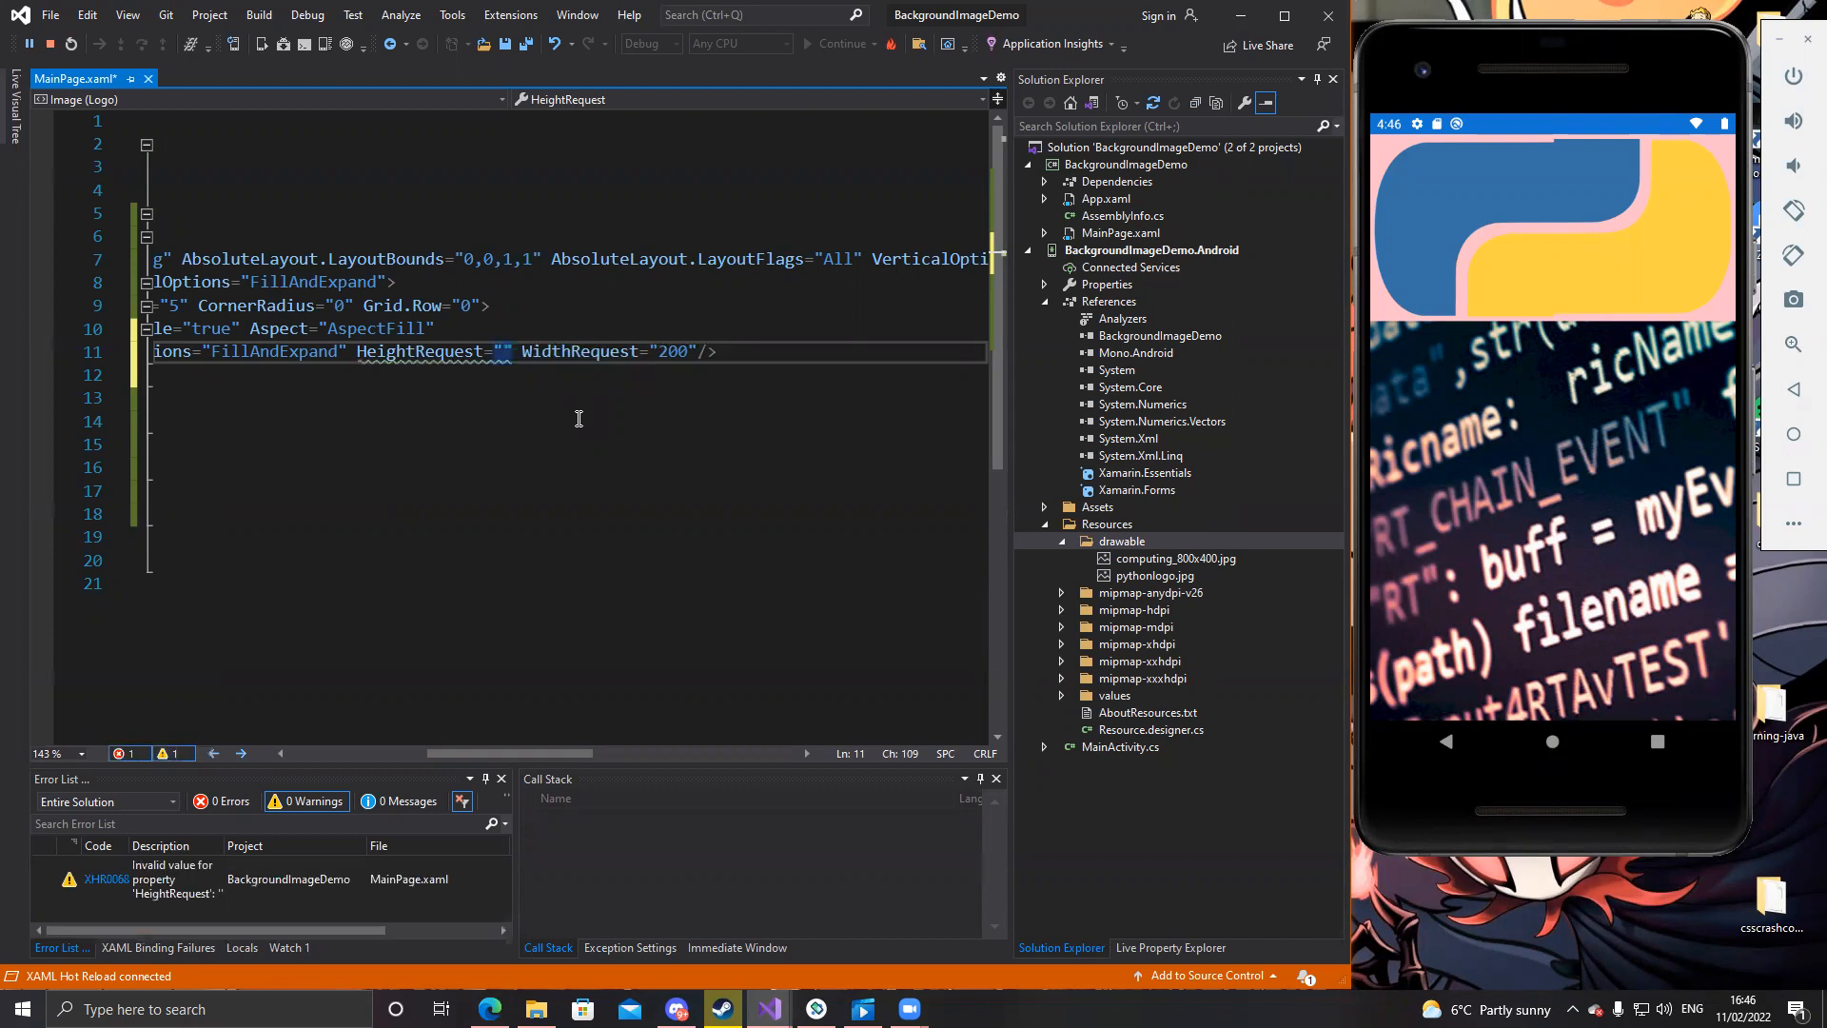
Try HeightRequest 500 then 300, and change the Logo's WidthRequest to 180
text(500)
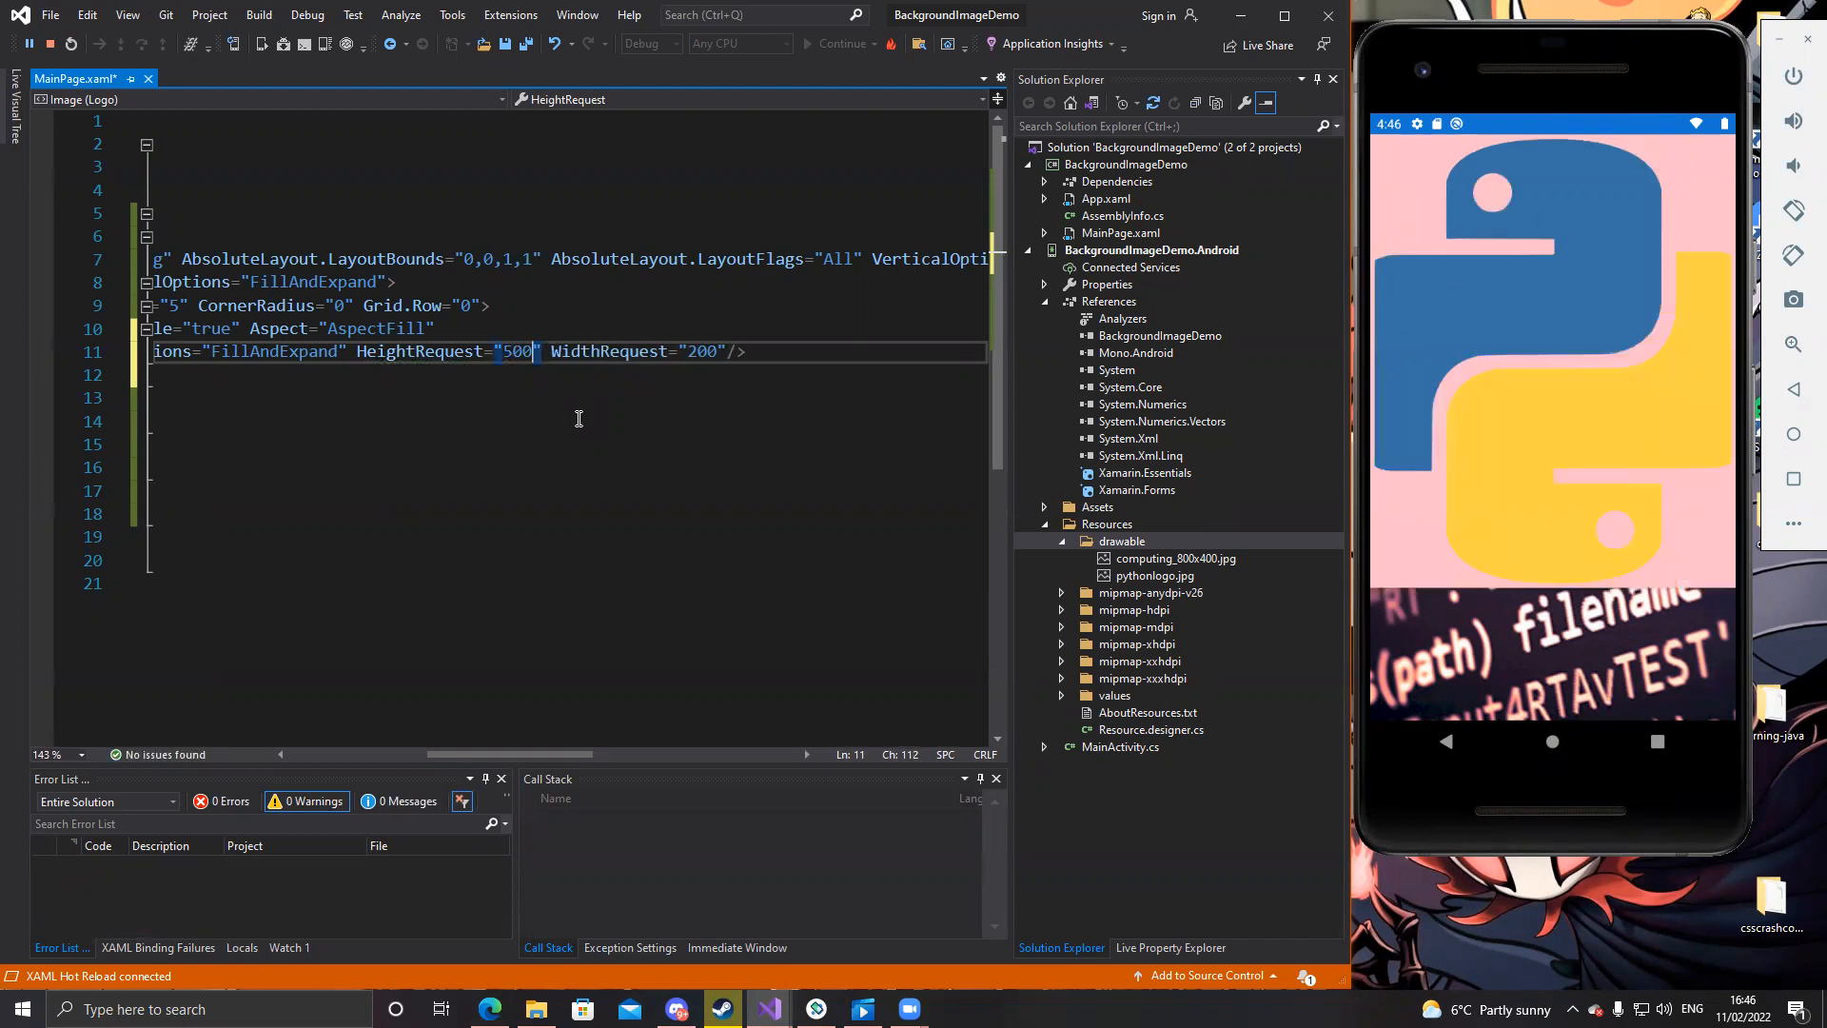
key(BackSpace)
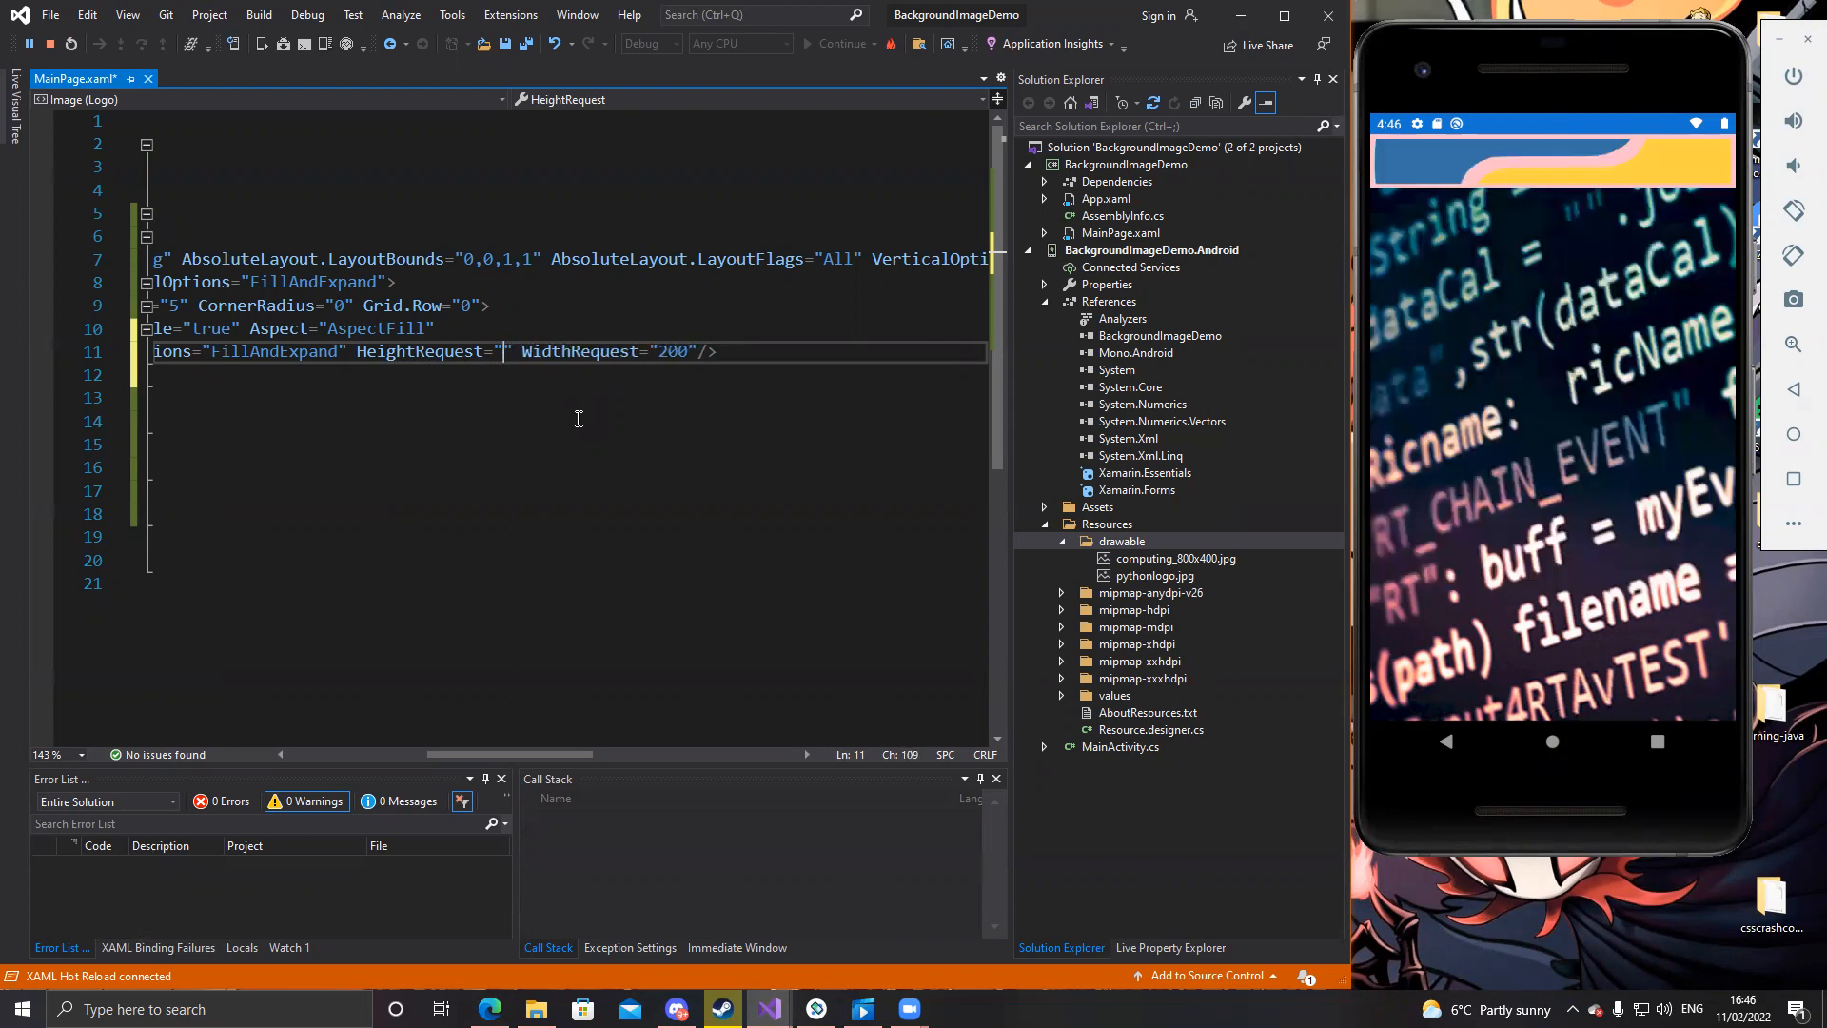
text(660)
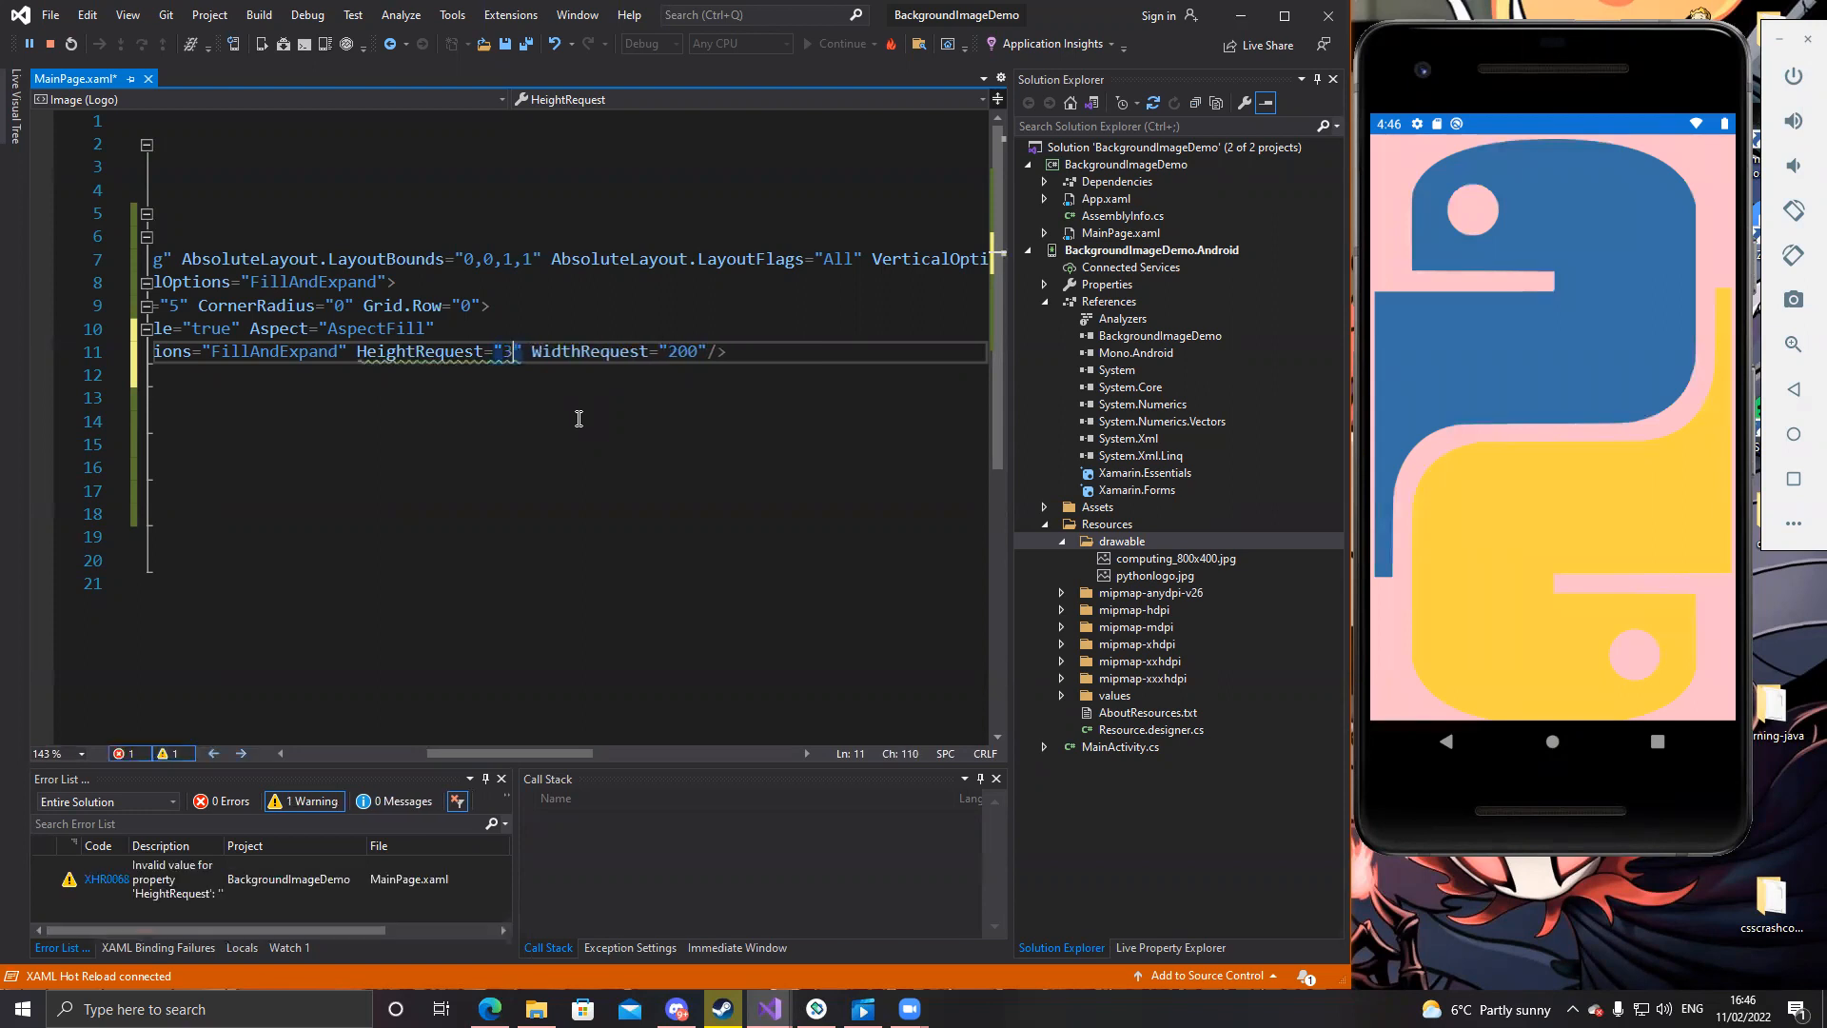
text(00)
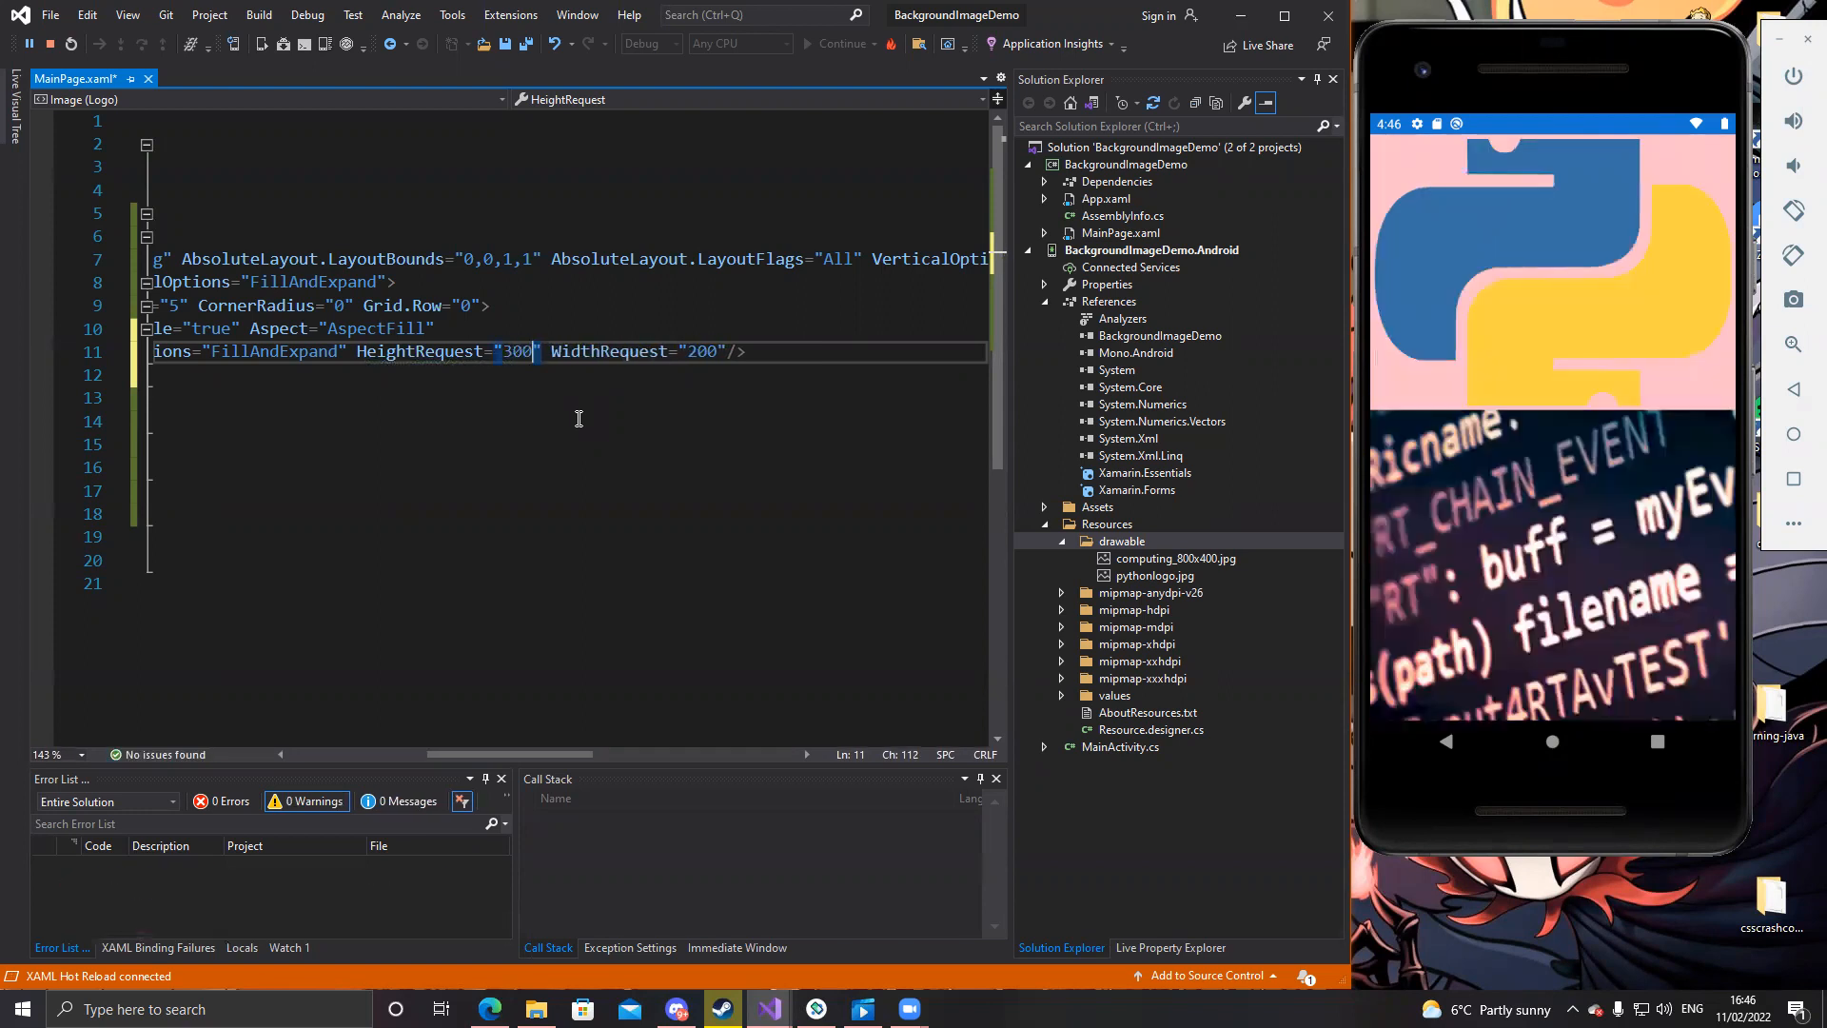
double_click(699, 351)
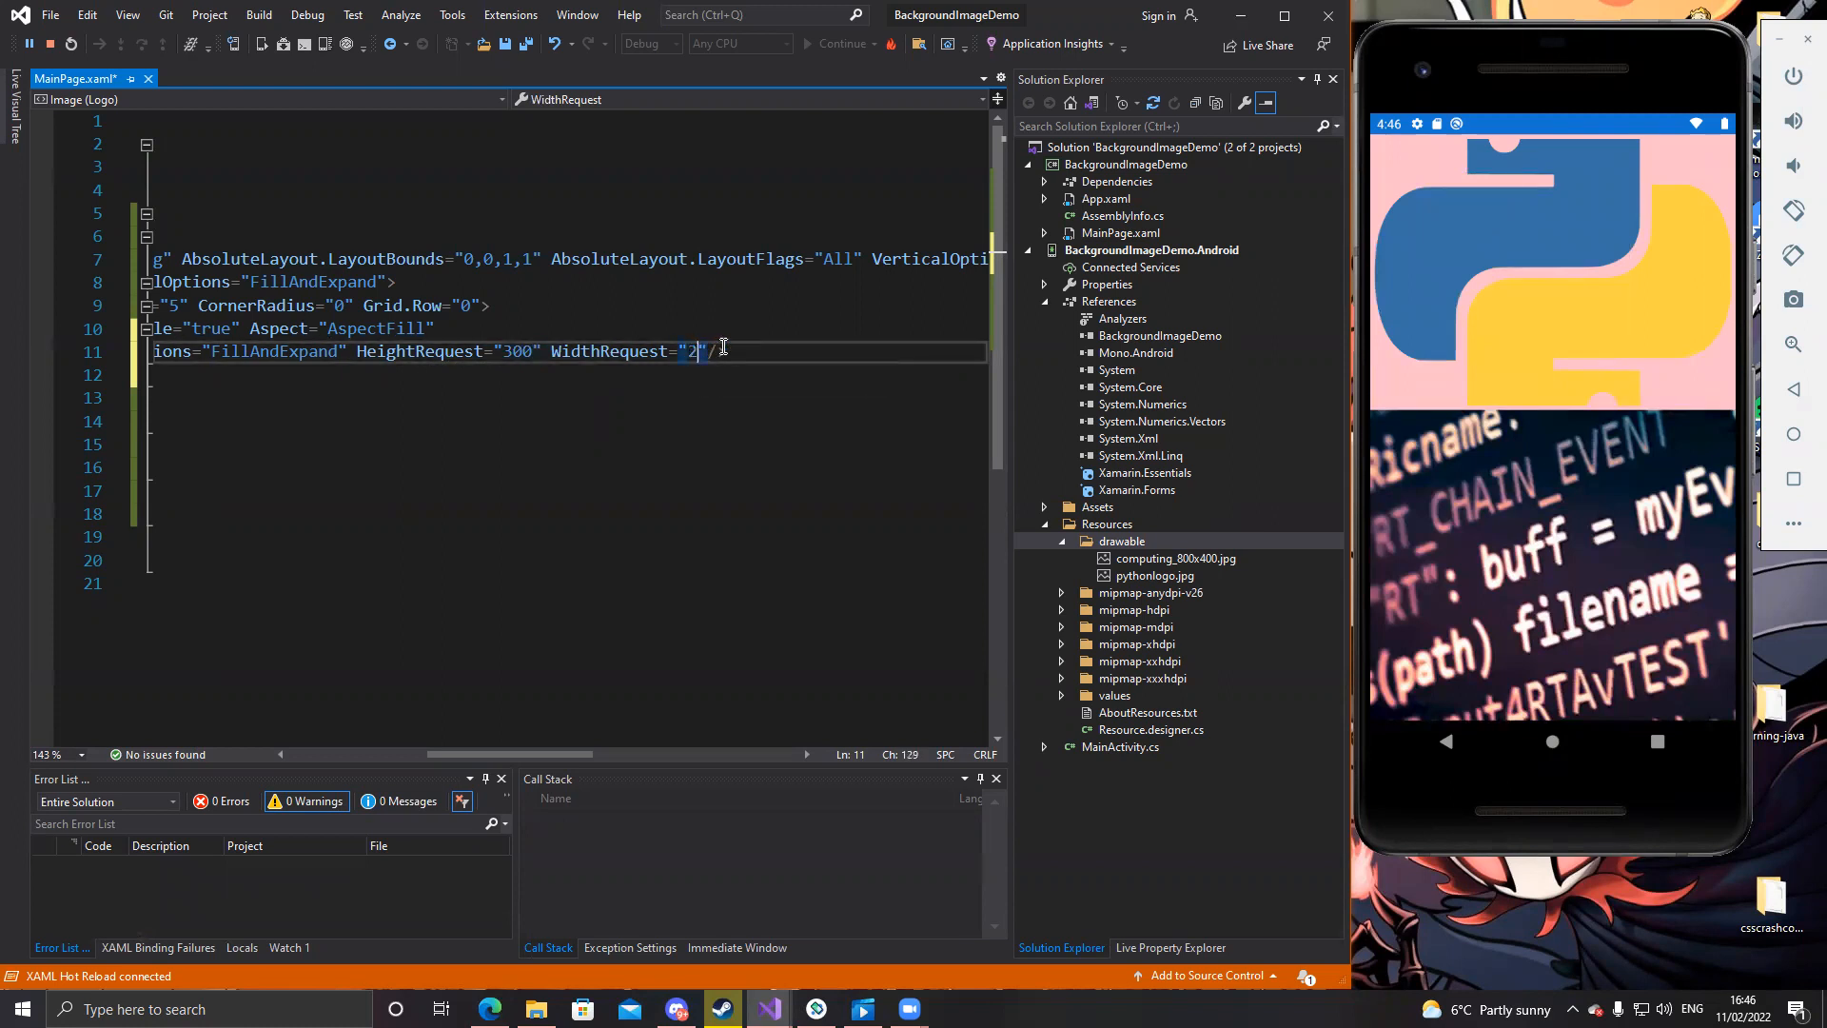
text(80)
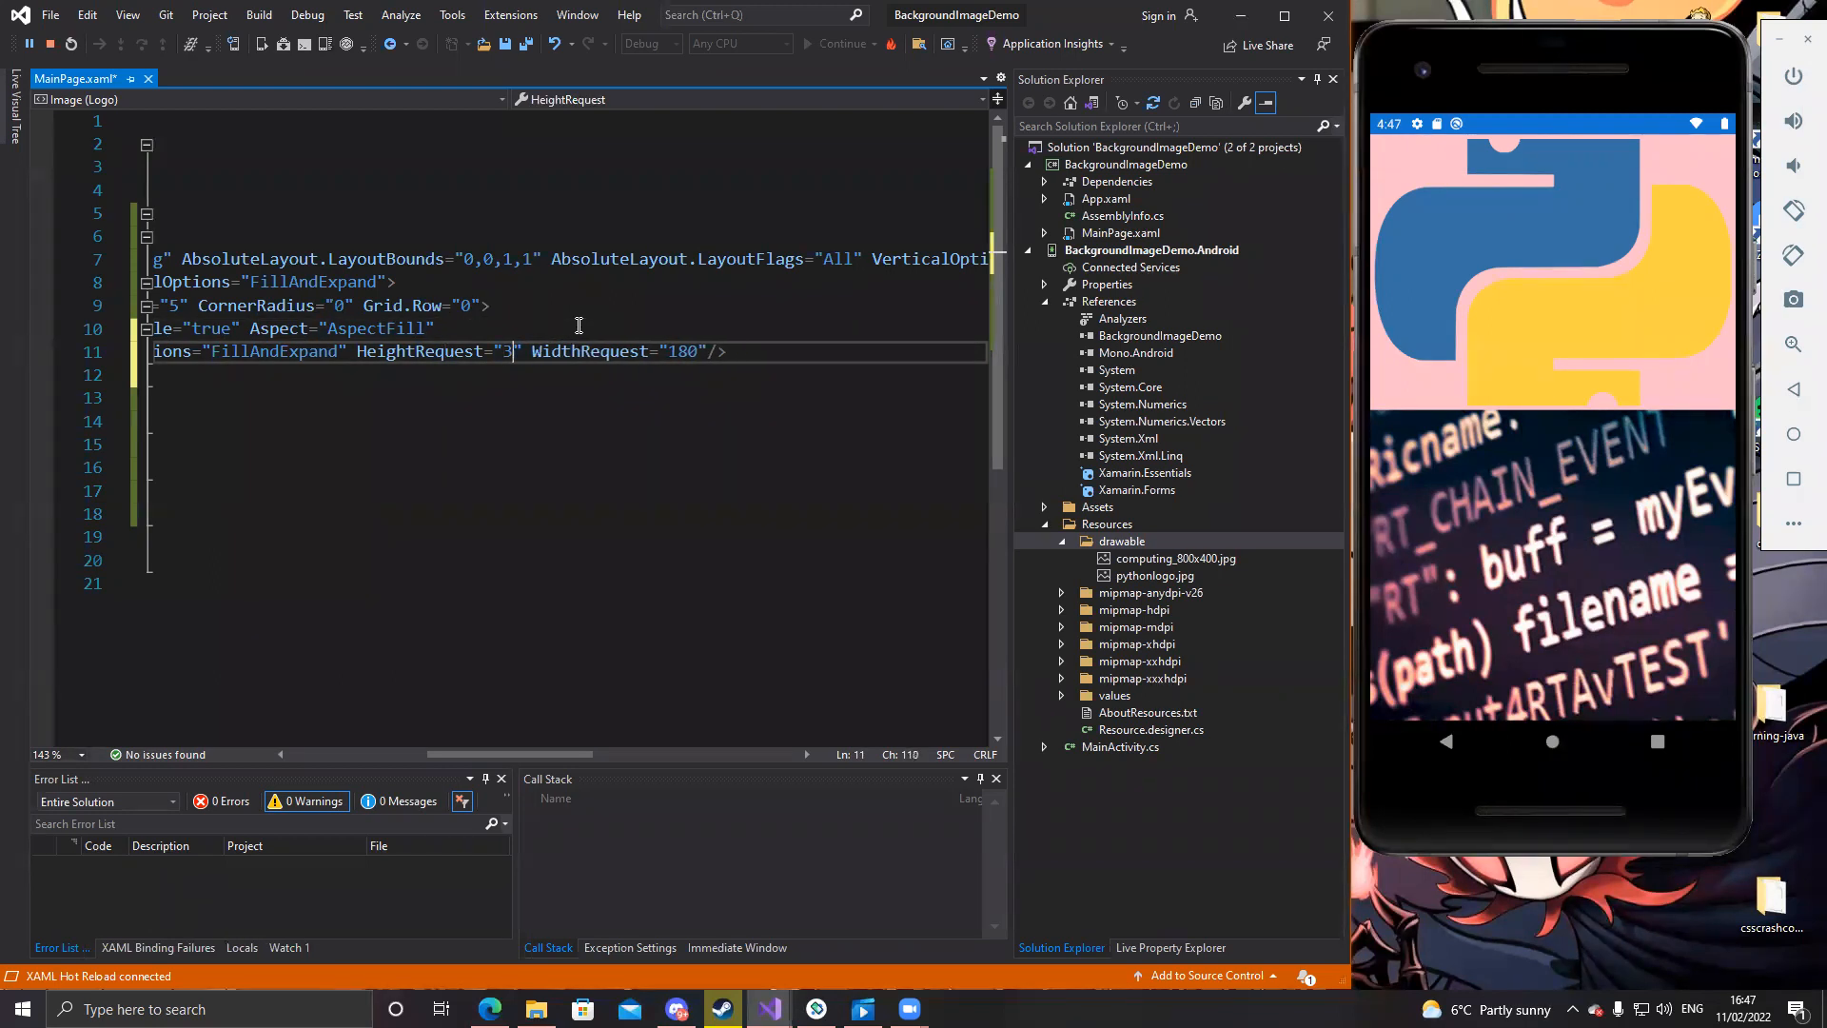
text(00)
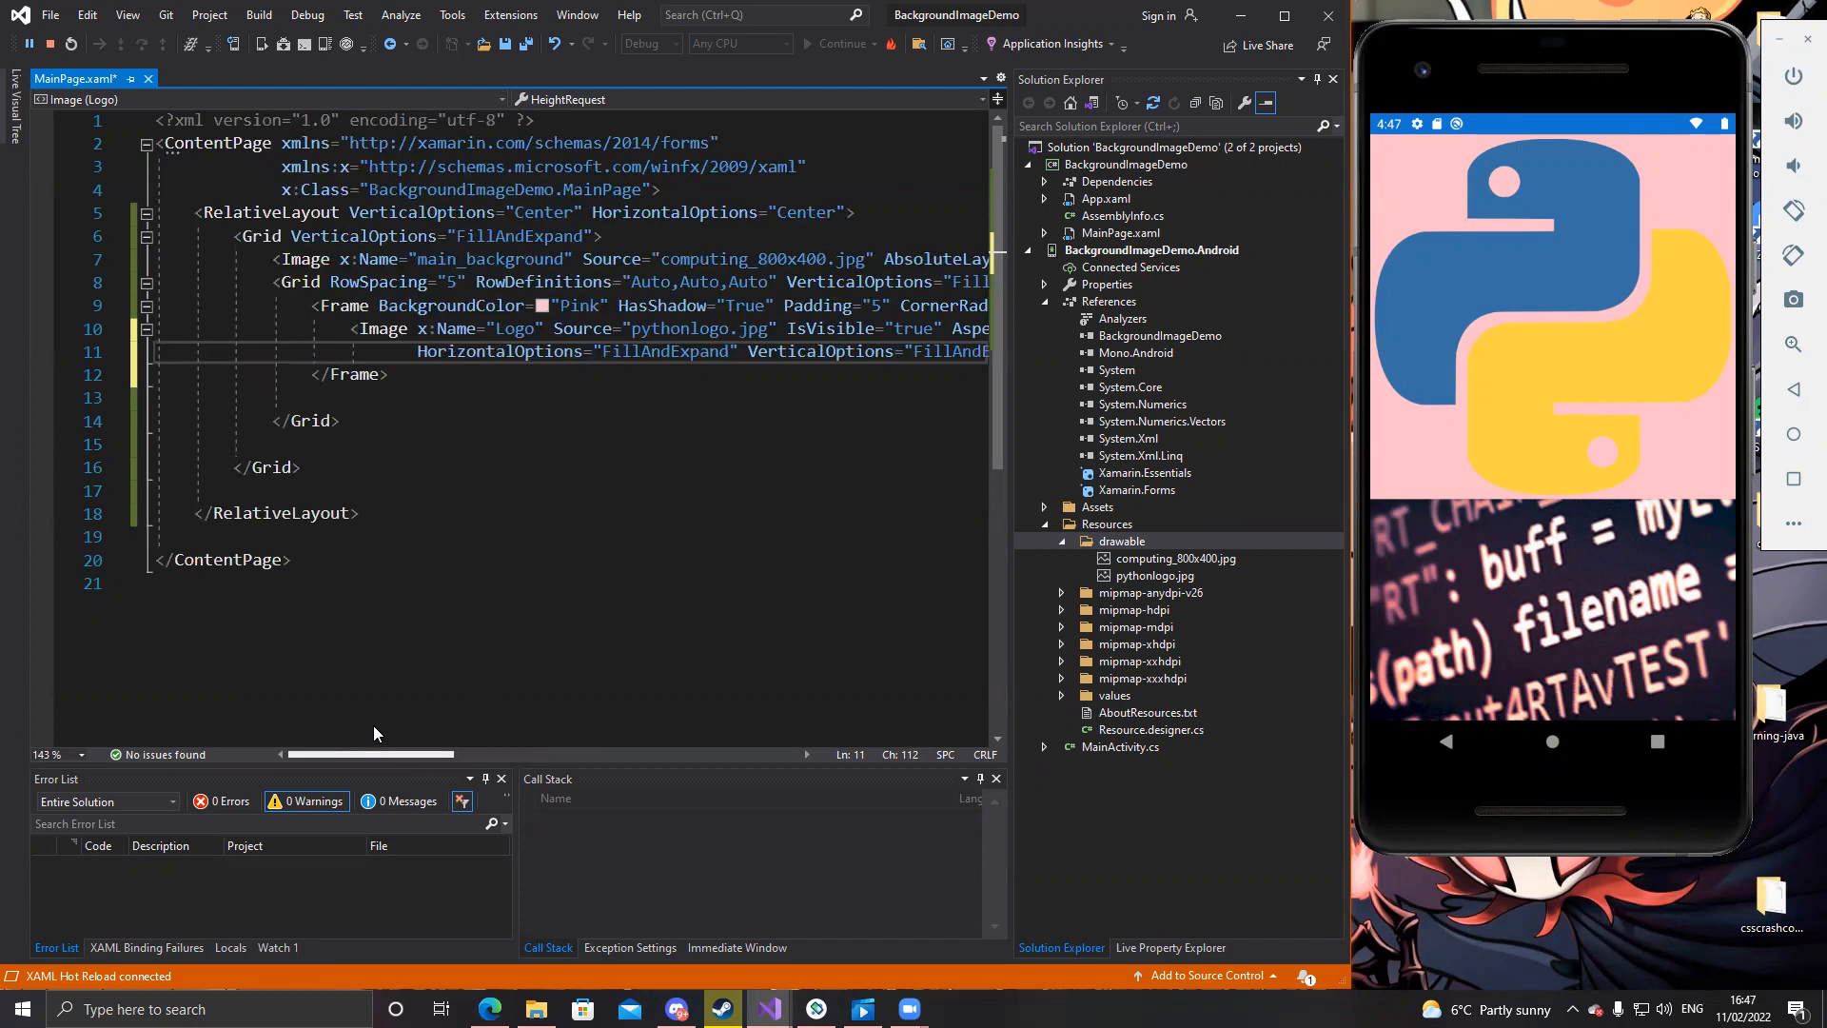
mouse_move(466, 610)
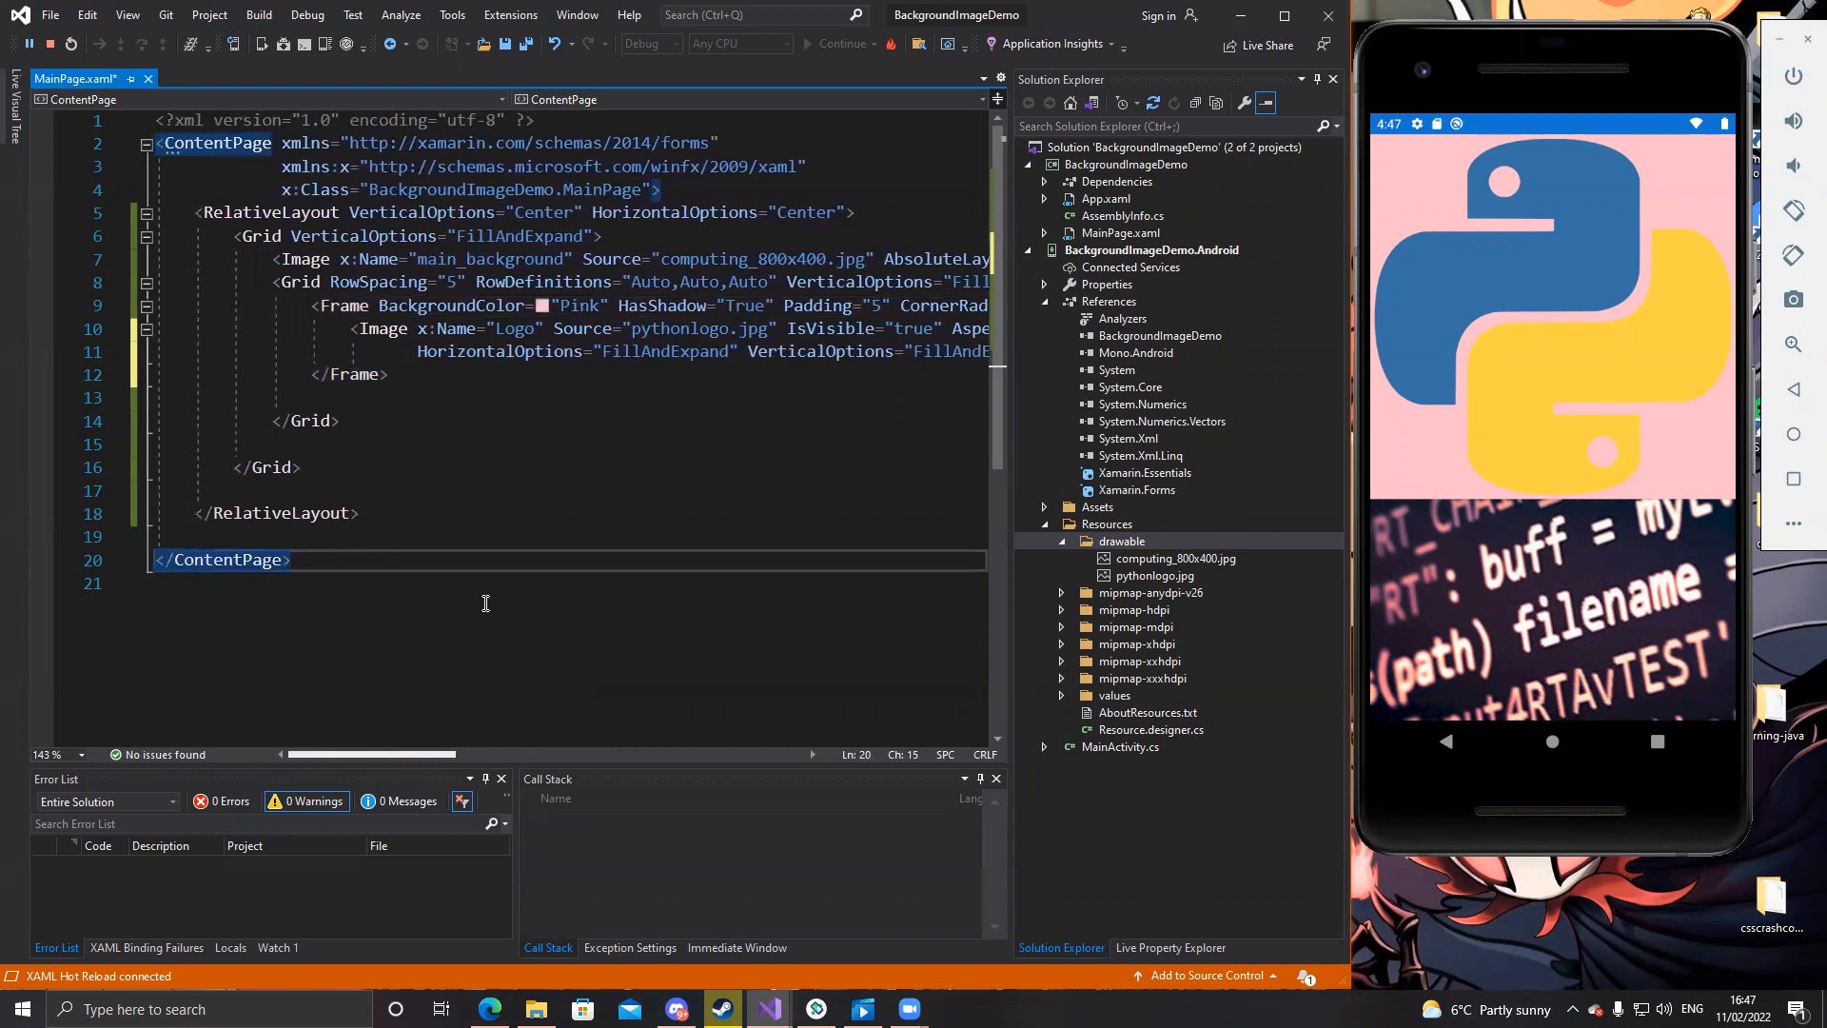
mouse_move(592, 412)
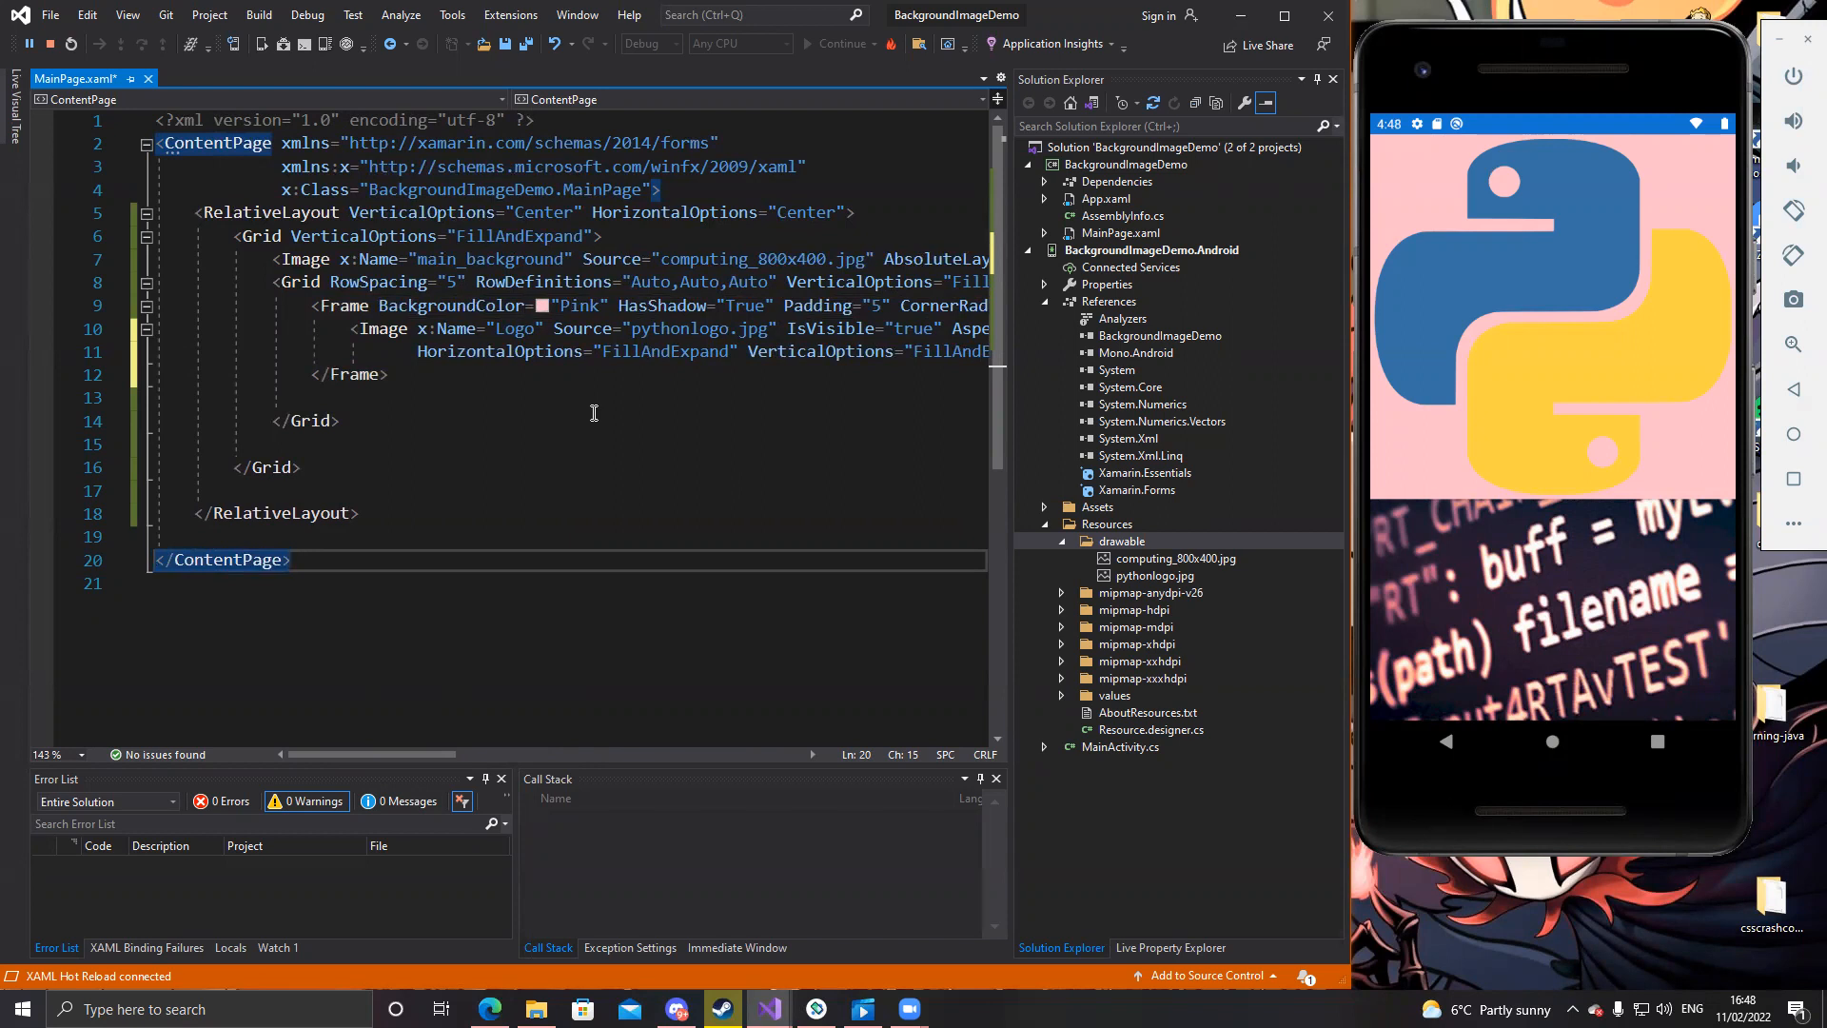
click(299, 467)
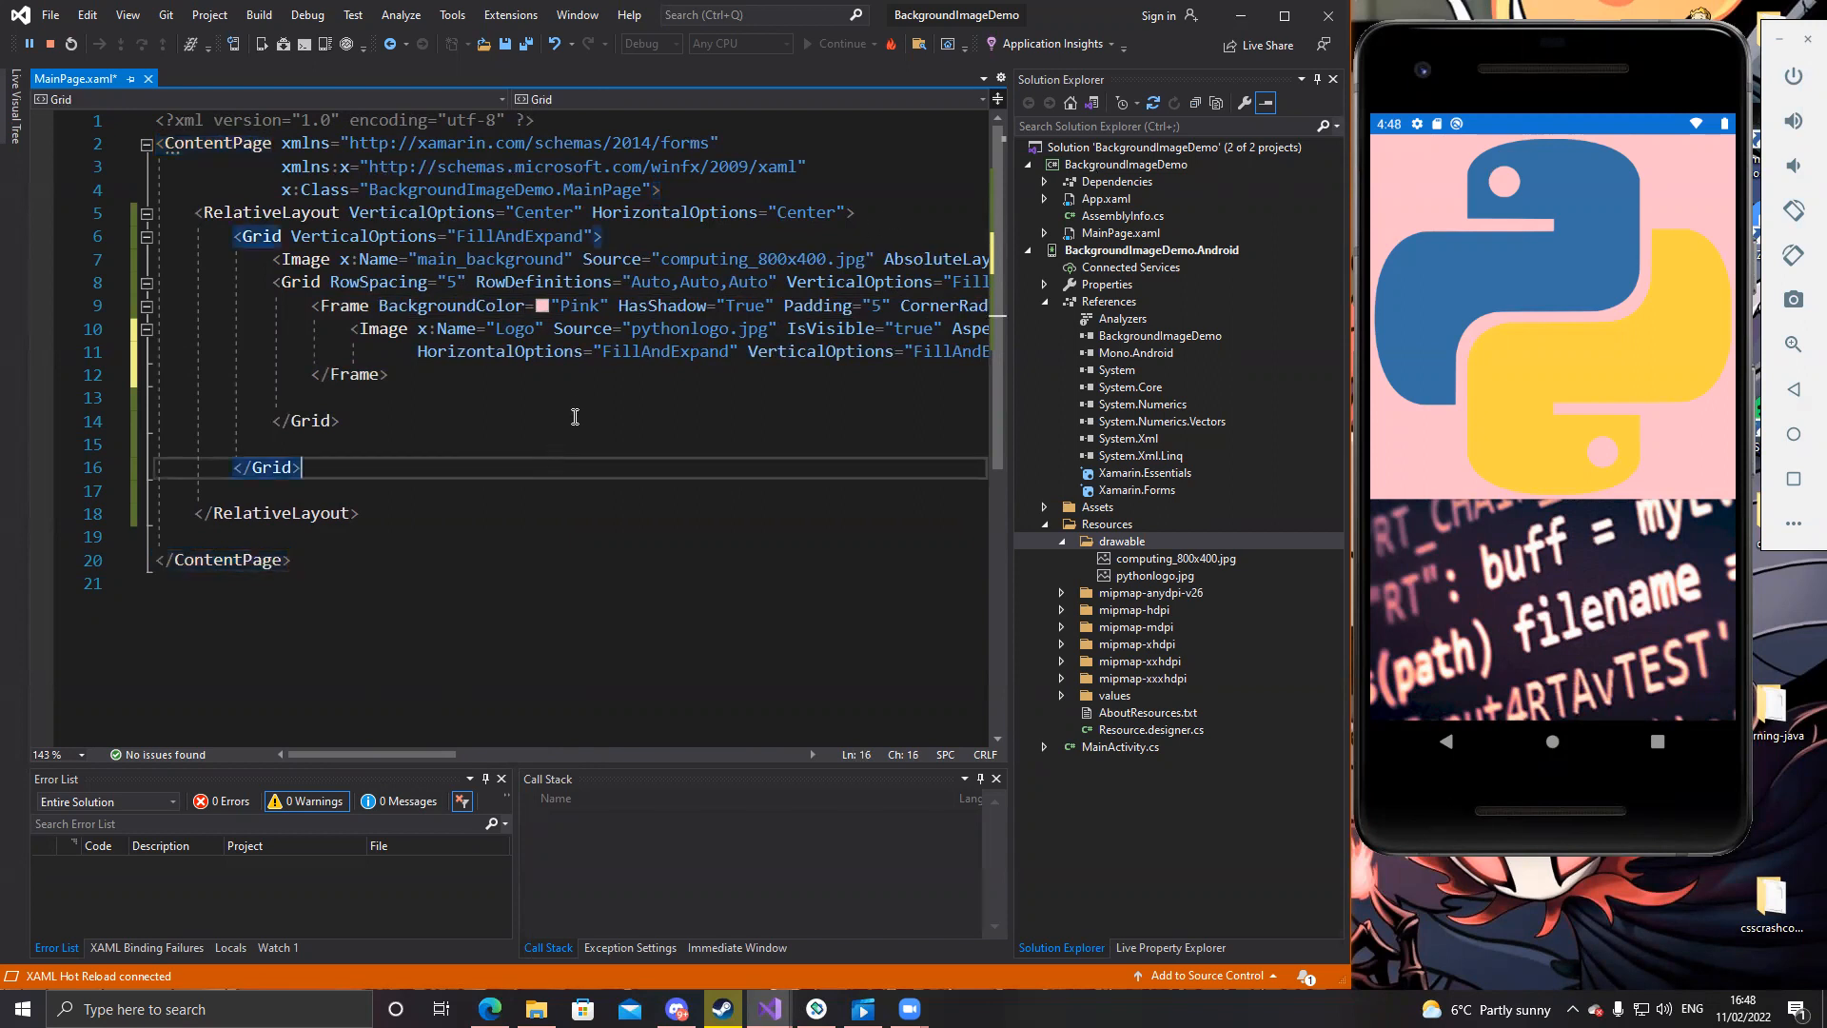